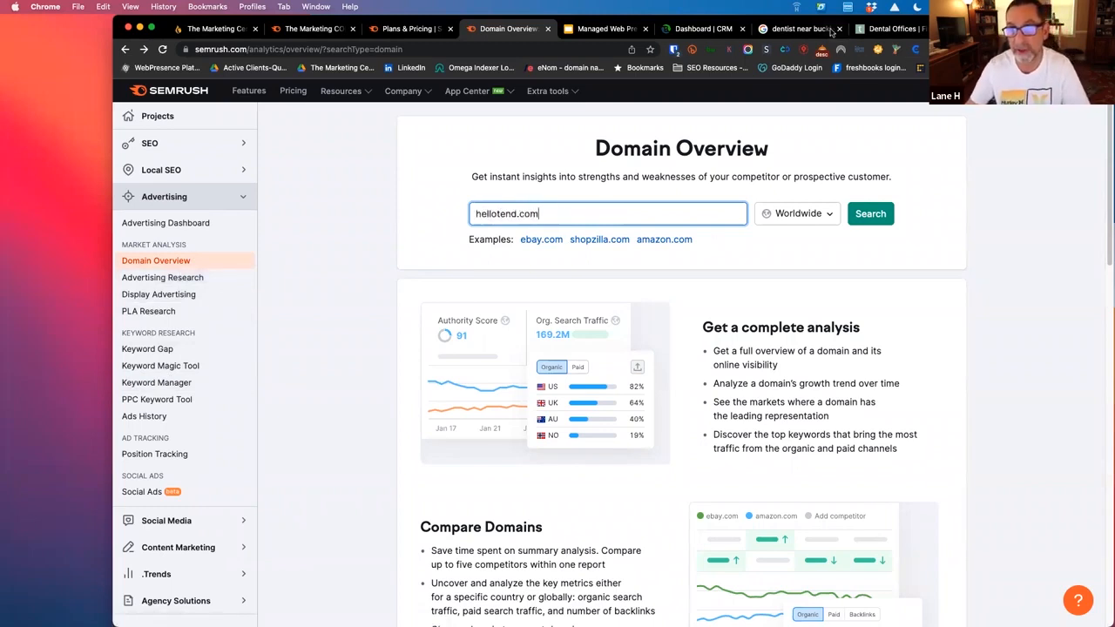
Switch across browser tabs to the Google results for 'dentist near buckhead atlanta ga'.
left_click(869, 213)
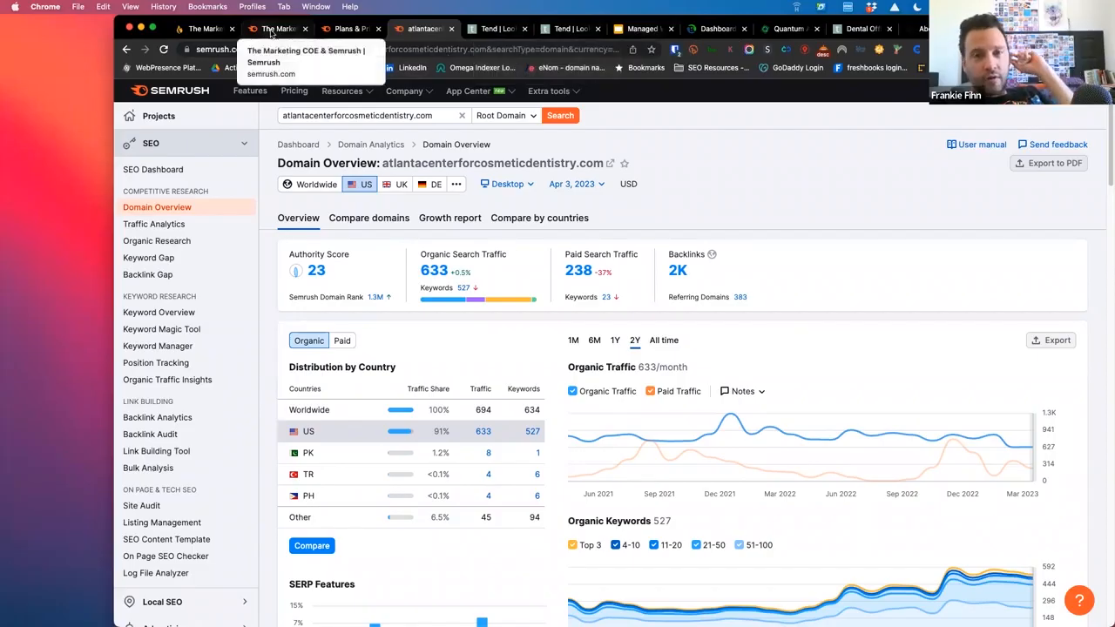
left_click(276, 28)
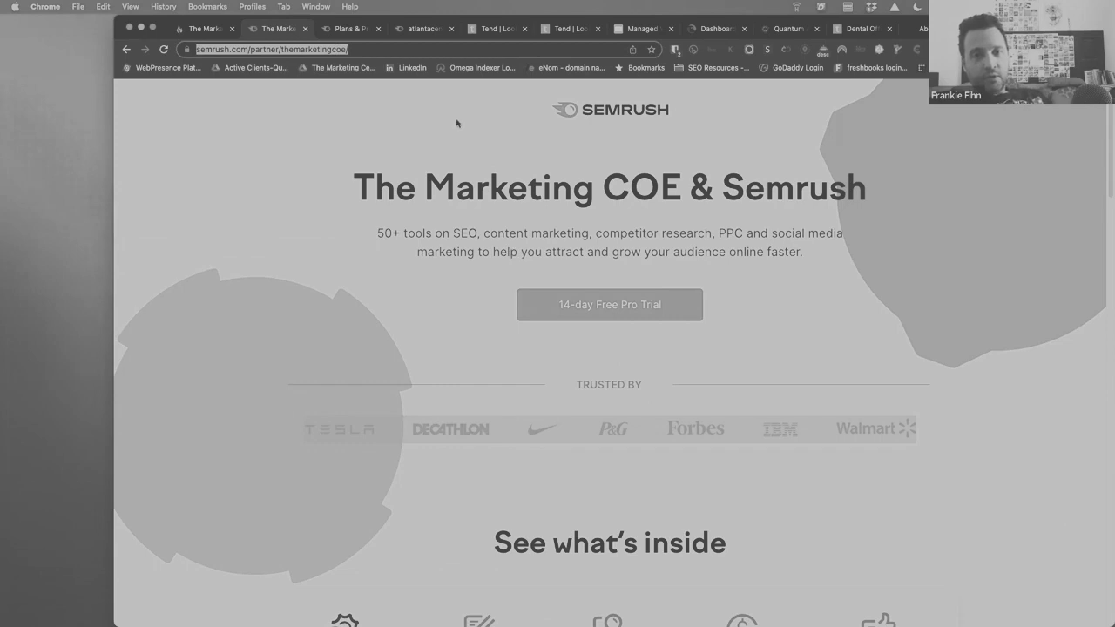
left_click(425, 28)
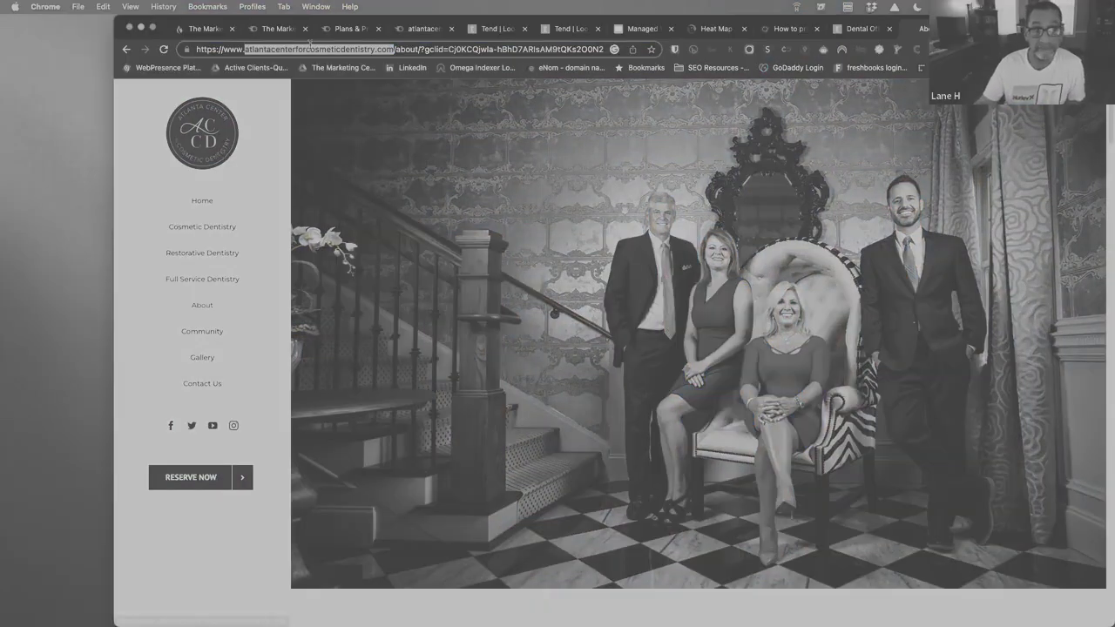
left_click(508, 28)
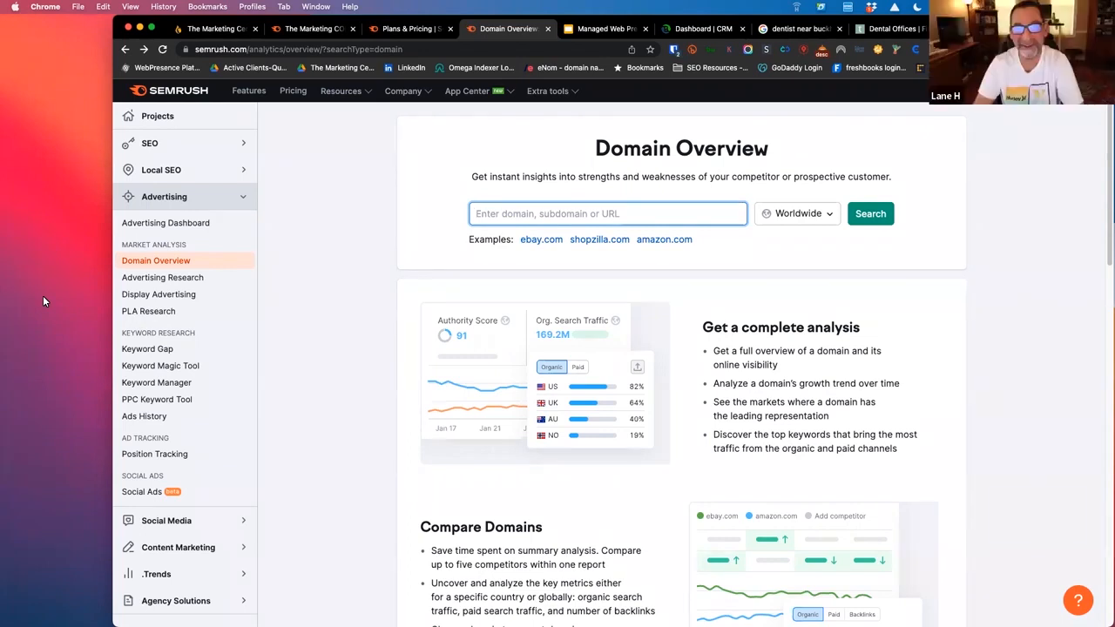
left_click(606, 213)
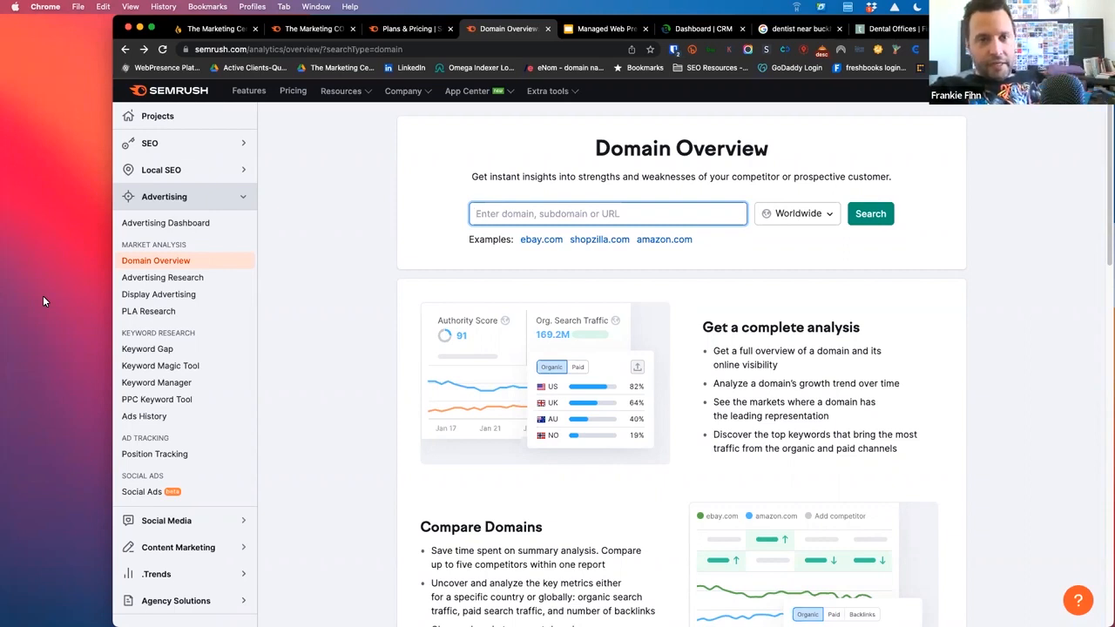
left_click(606, 213)
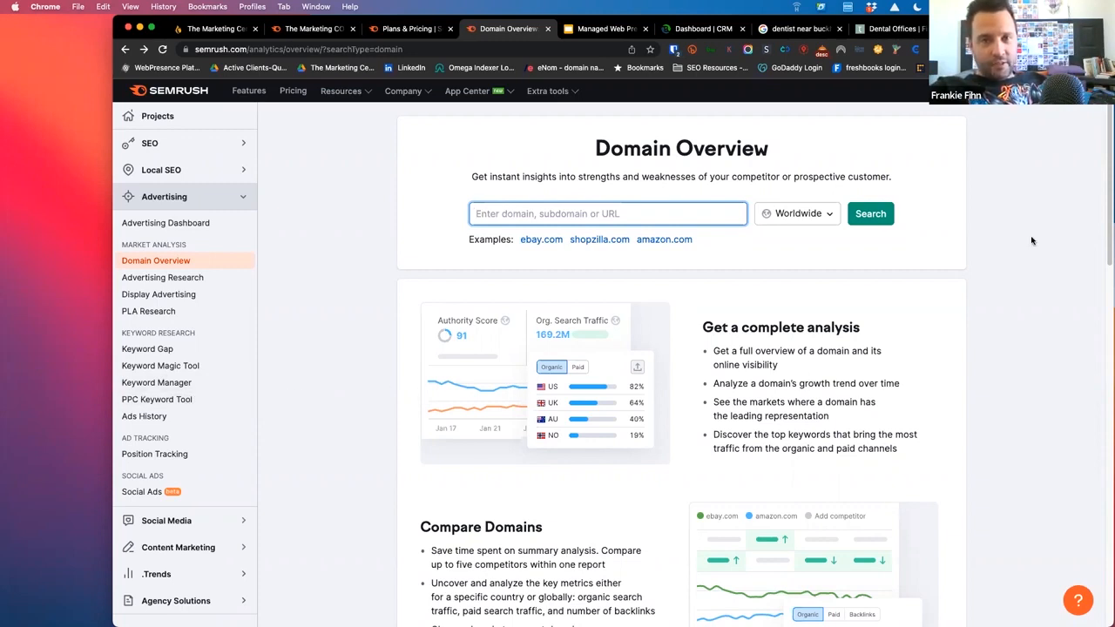
mouse_move(990, 519)
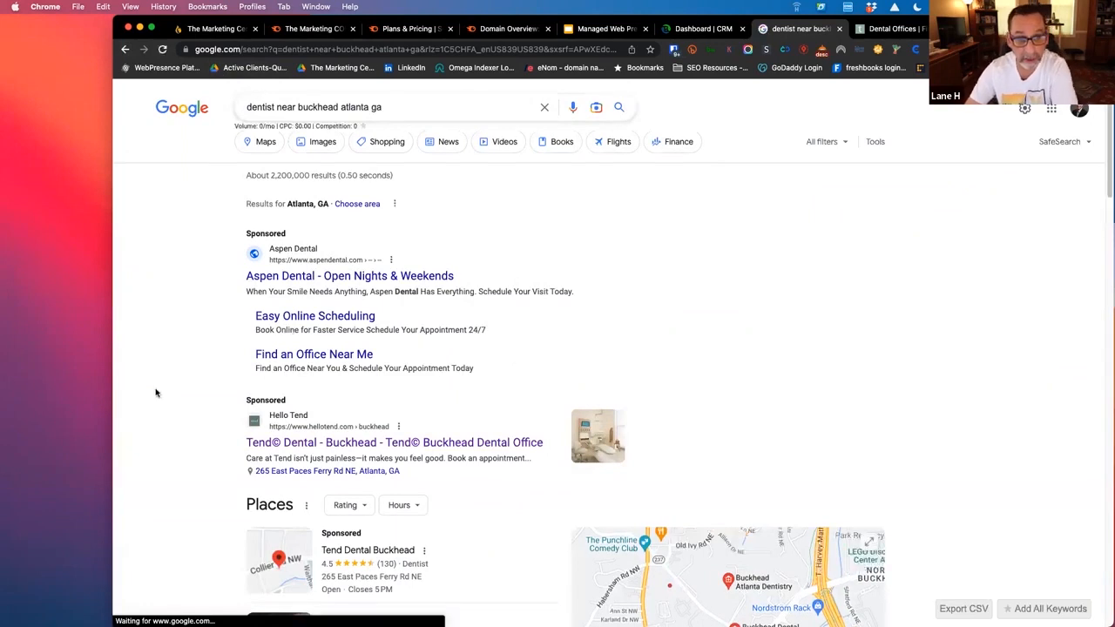
Scroll down through the sponsored dental ads and the local Places listings.
scroll("down", 3)
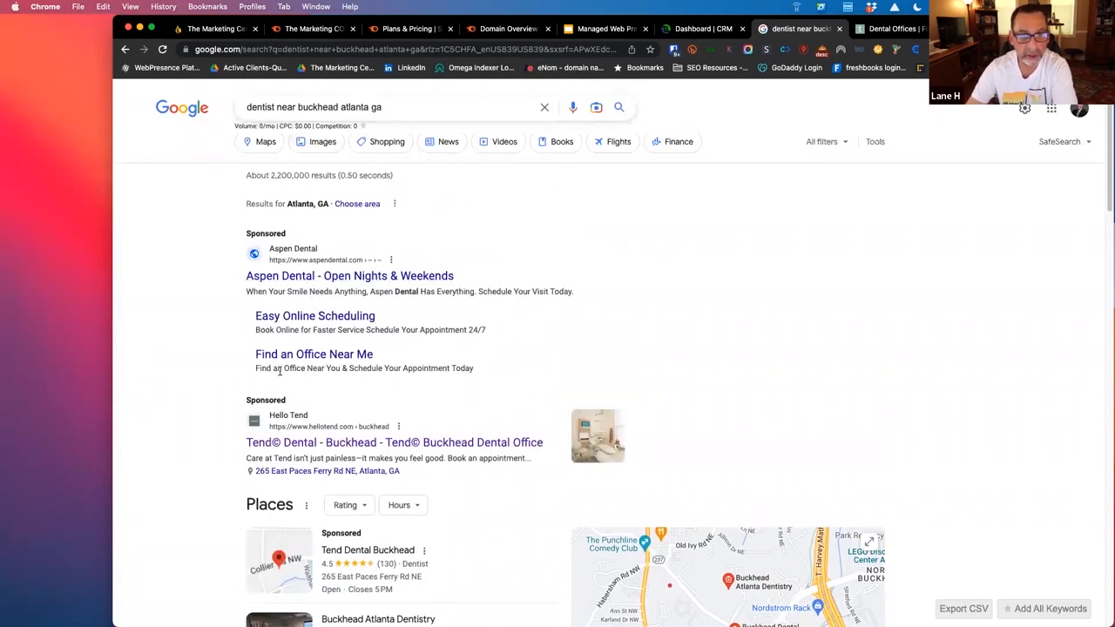
scroll("down", 3)
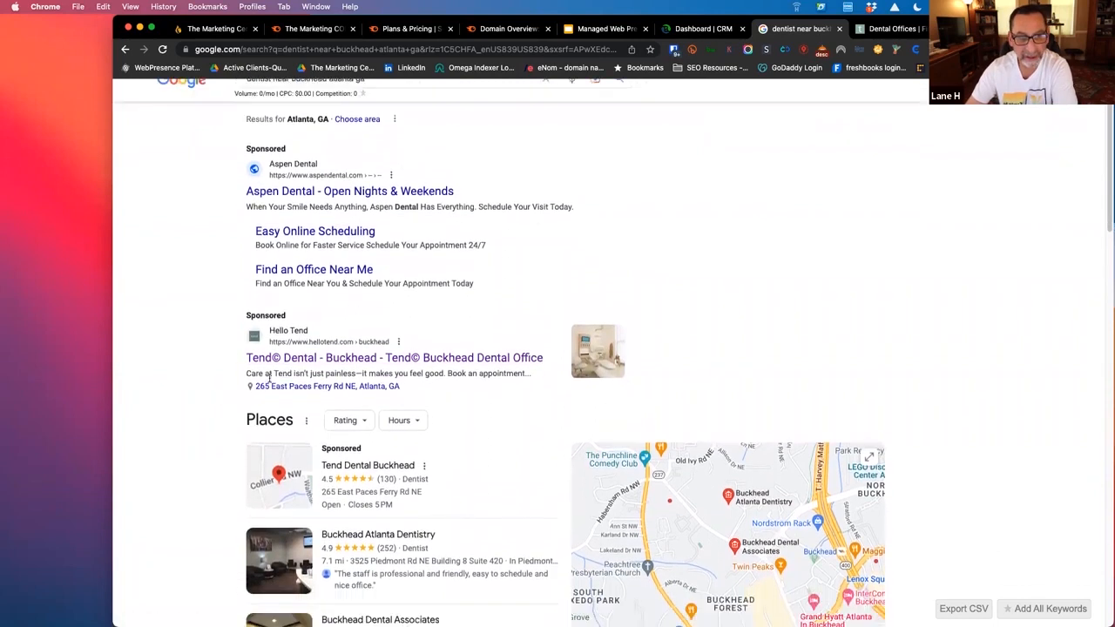
scroll("down", 3)
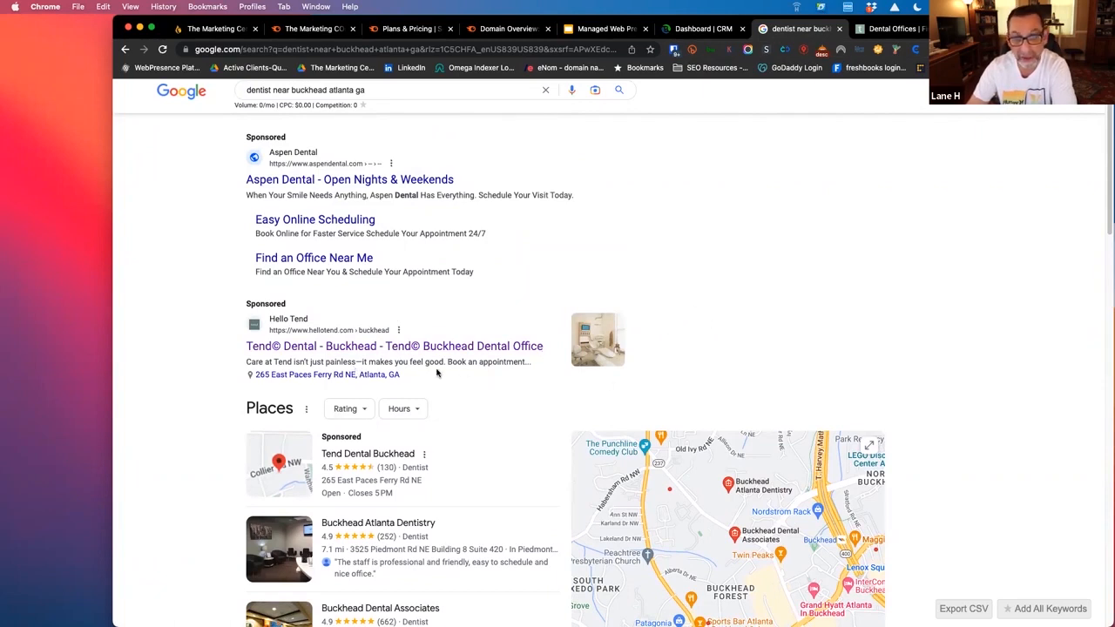
scroll("down", 3)
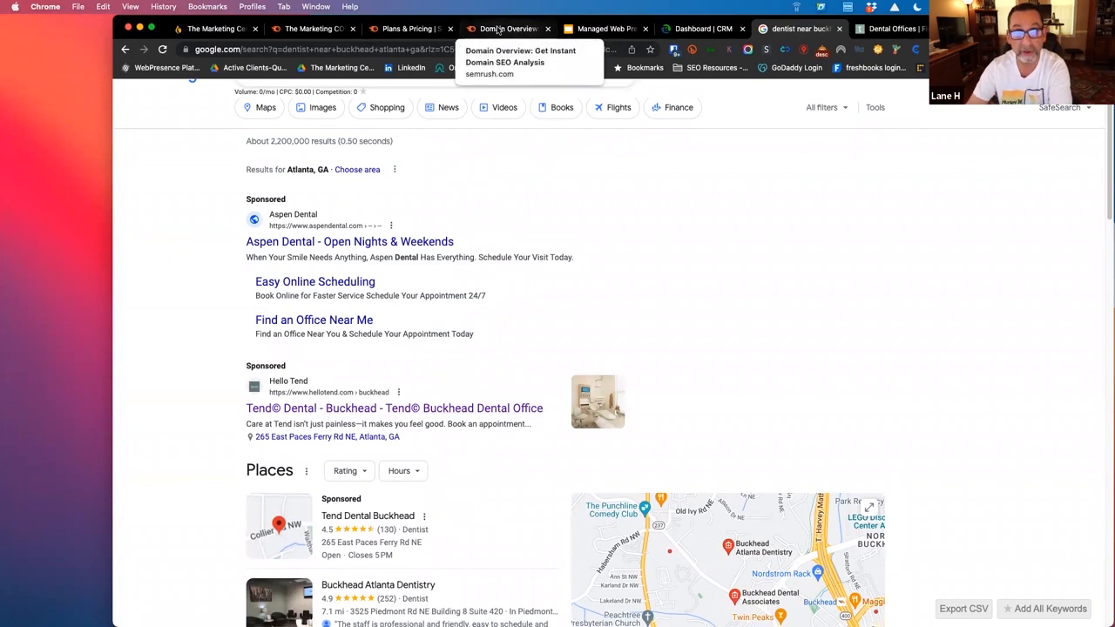
Enter hellotend.com in the Semrush Domain Overview search box without submitting.
left_click(507, 28)
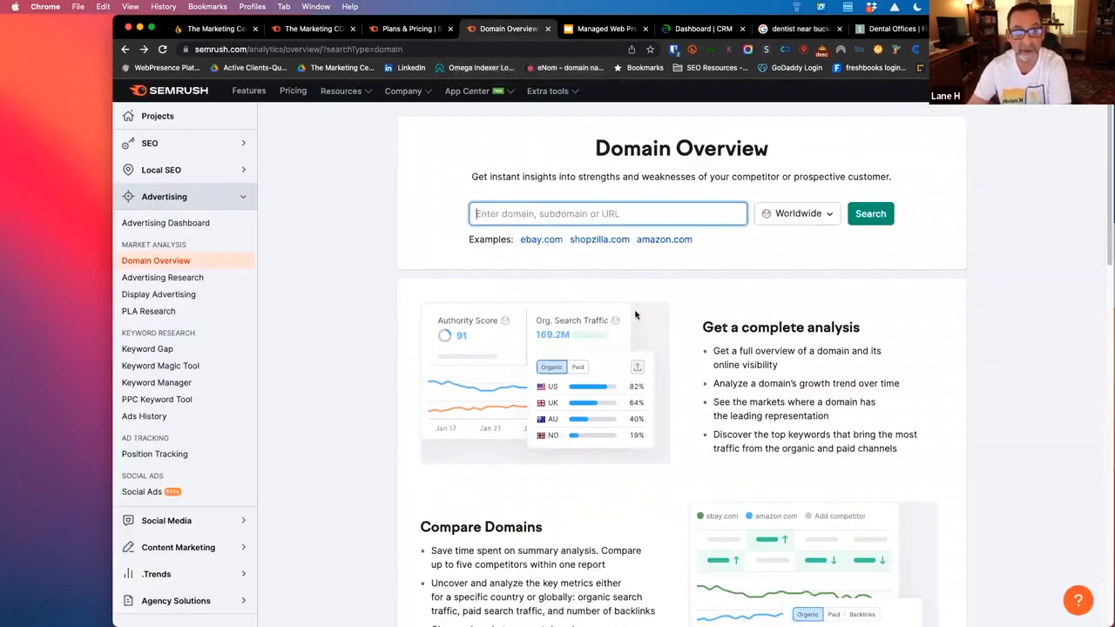
mouse_move(644, 344)
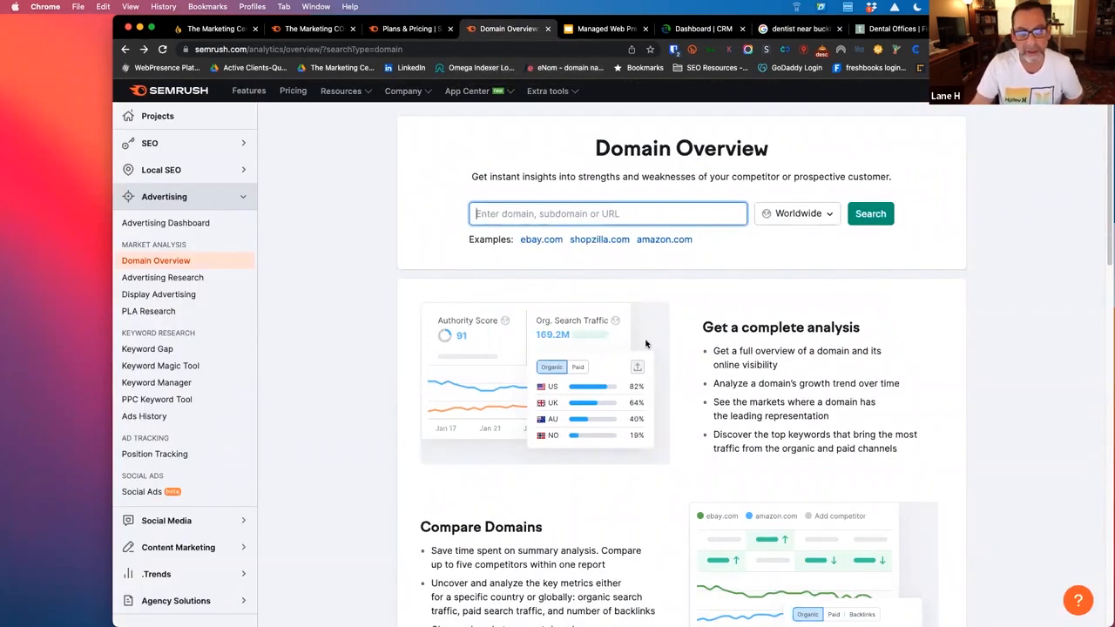
mouse_move(641, 310)
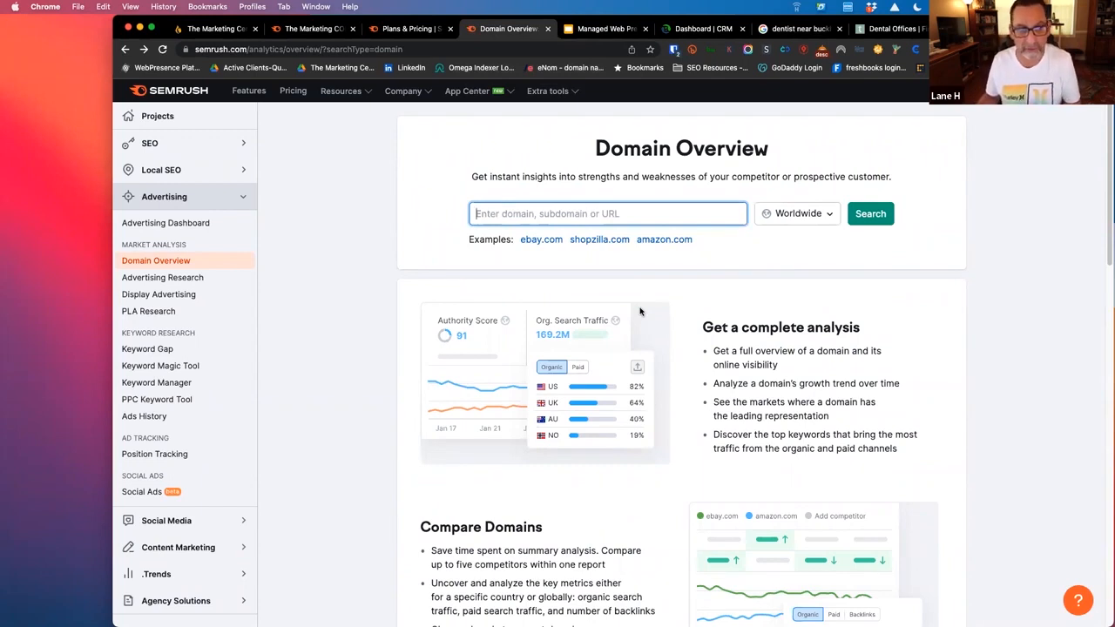
left_click(606, 213)
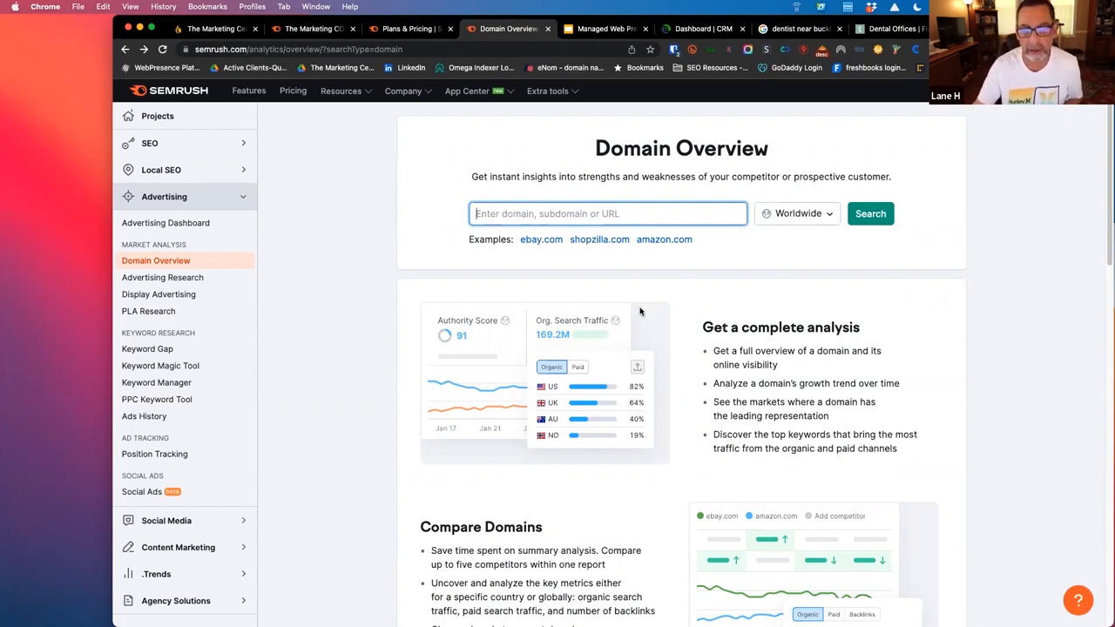
mouse_move(193, 286)
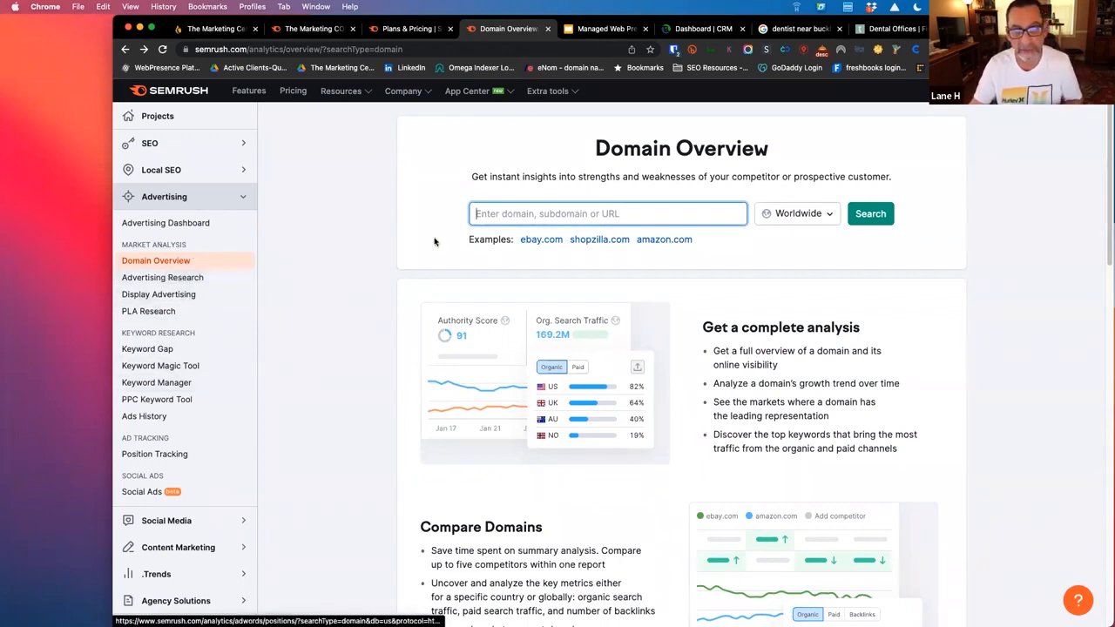
type("h")
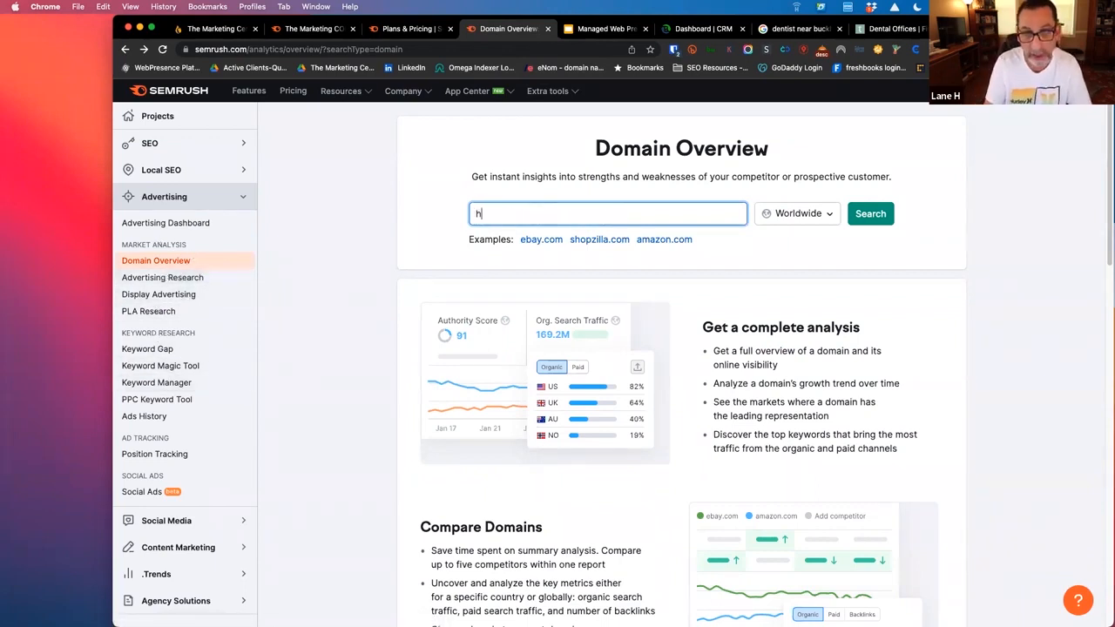
type("ellotend.com")
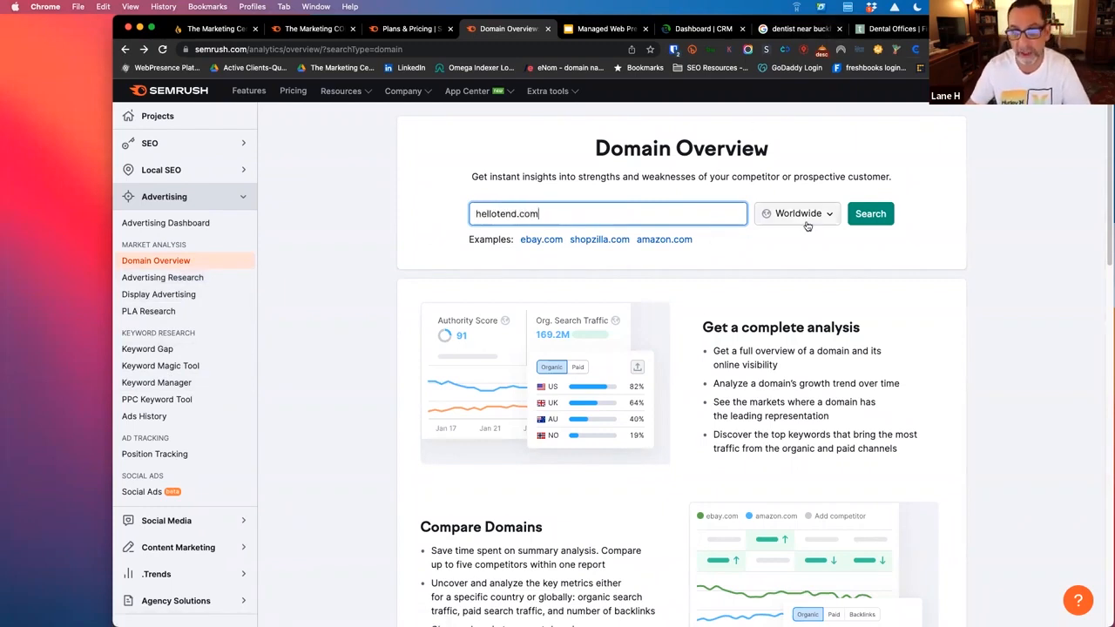
Run the Domain Overview report for hellotend.com (Authority Score 37, 76K organic, 34K backlinks).
left_click(869, 212)
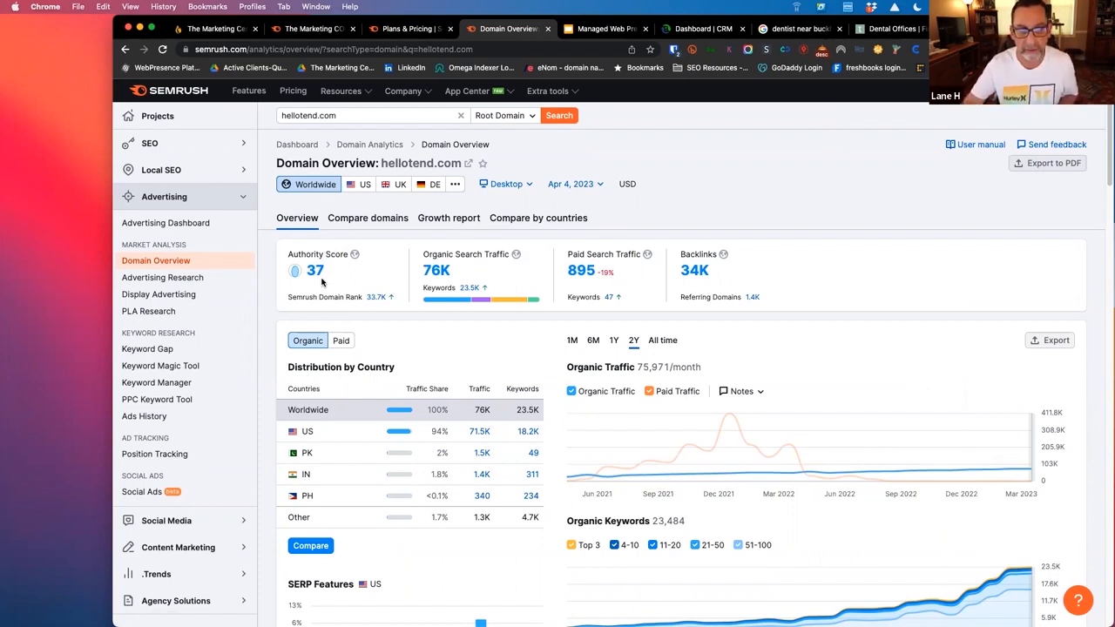
mouse_move(315, 275)
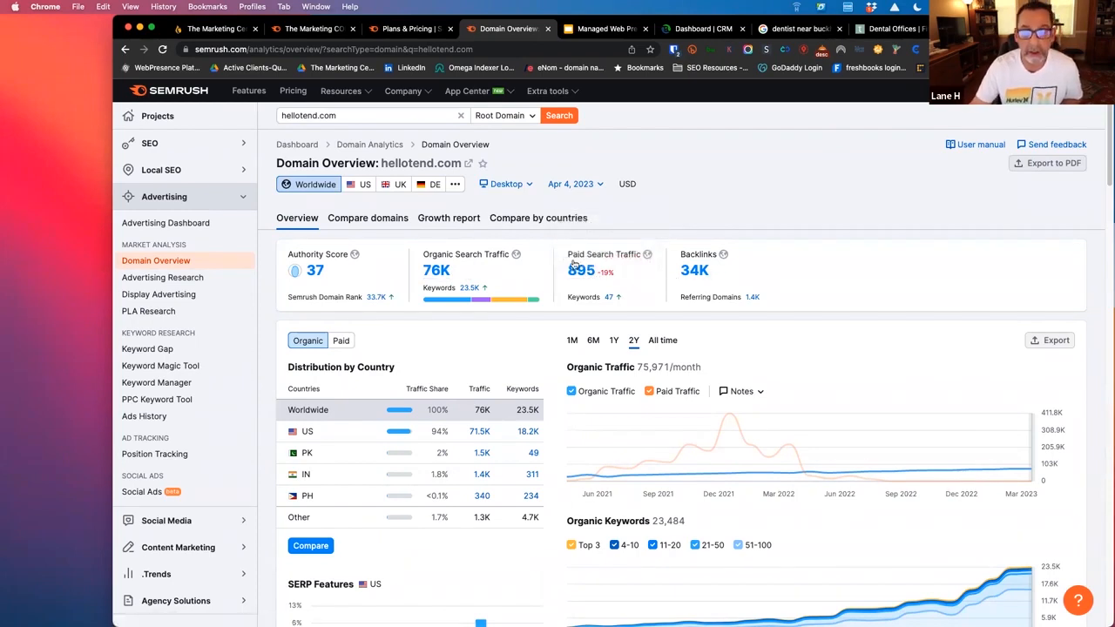
Load Advertising Research for hellotend.com and scroll the Paid Search Positions table.
left_click(164, 277)
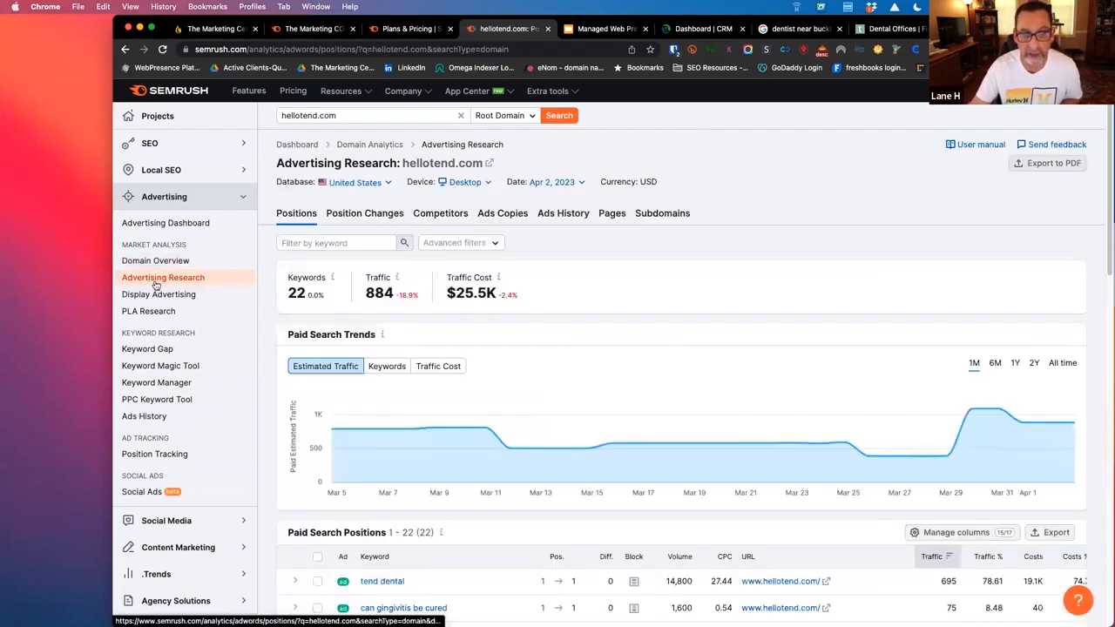
mouse_move(306, 310)
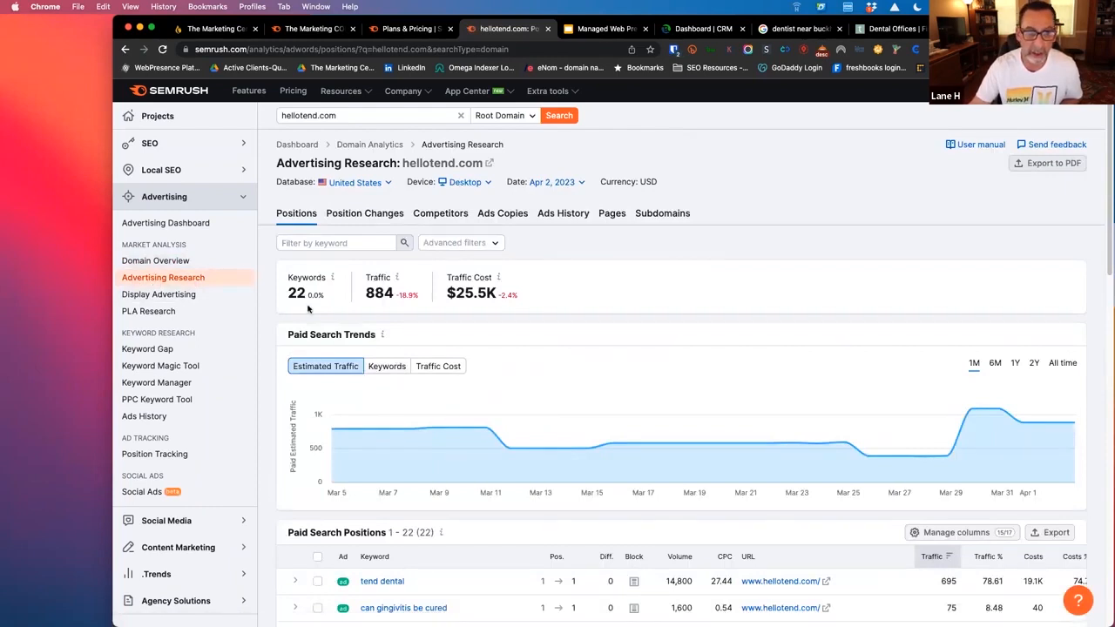
scroll("down", 3)
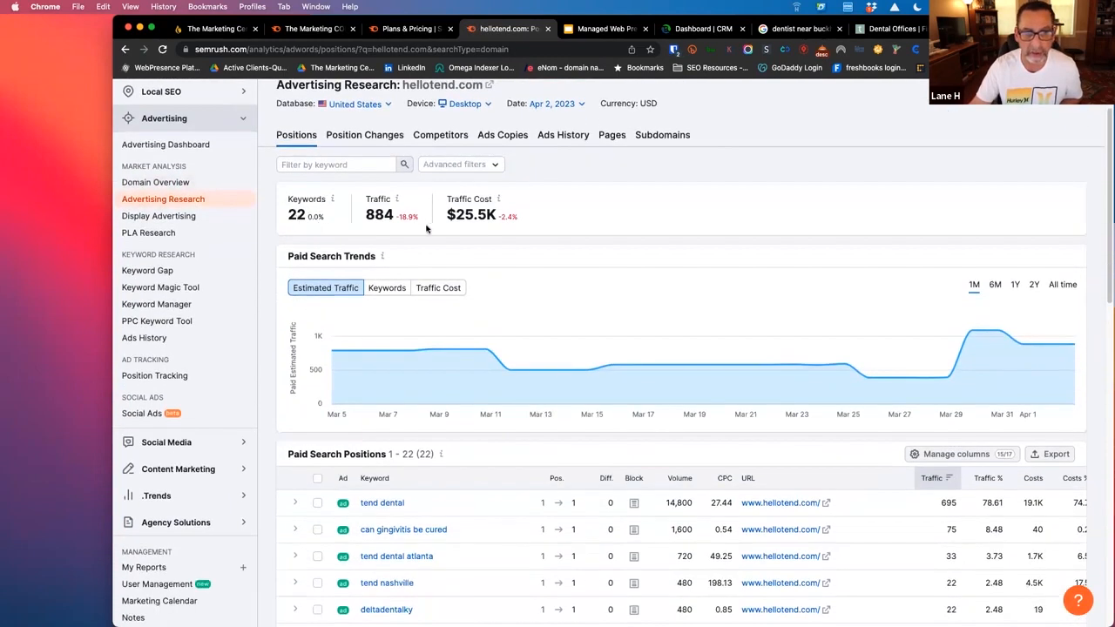
mouse_move(542, 236)
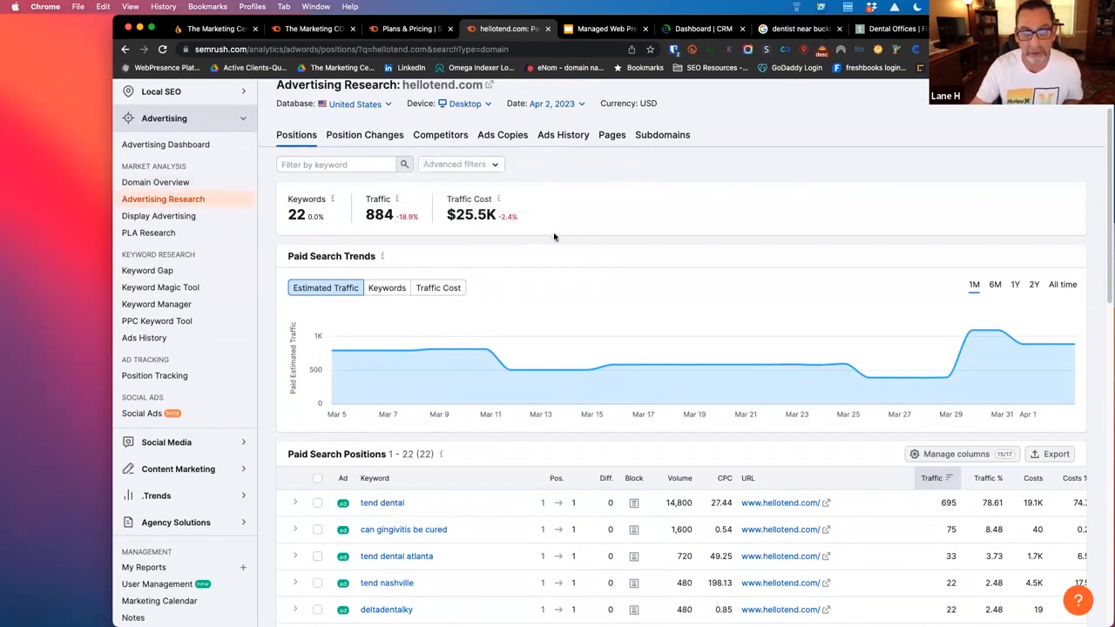
mouse_move(470, 216)
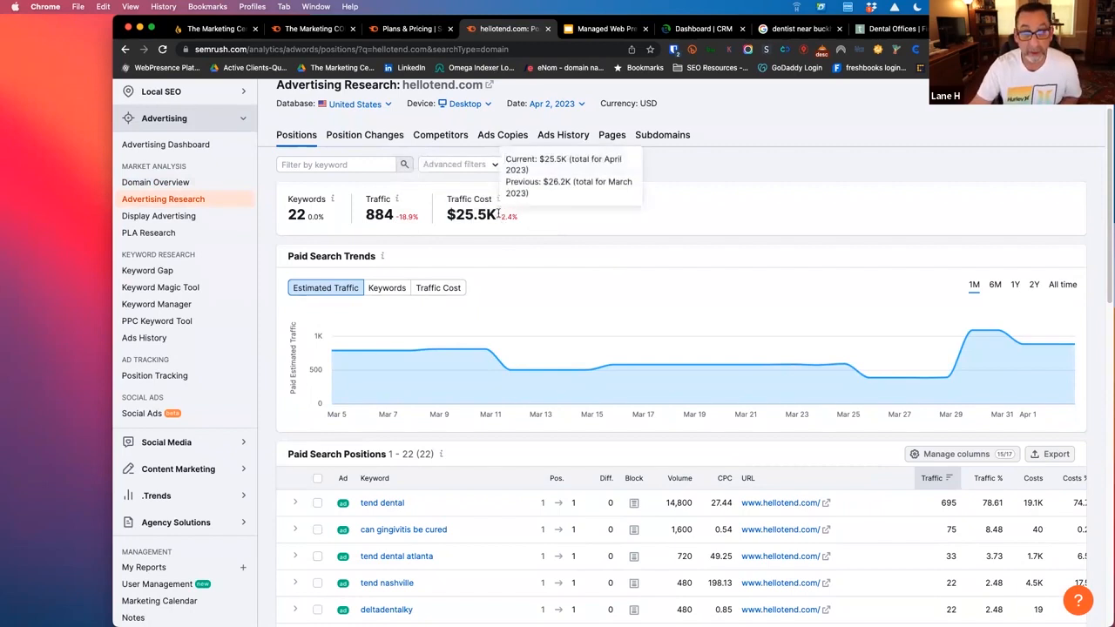
scroll("down", 3)
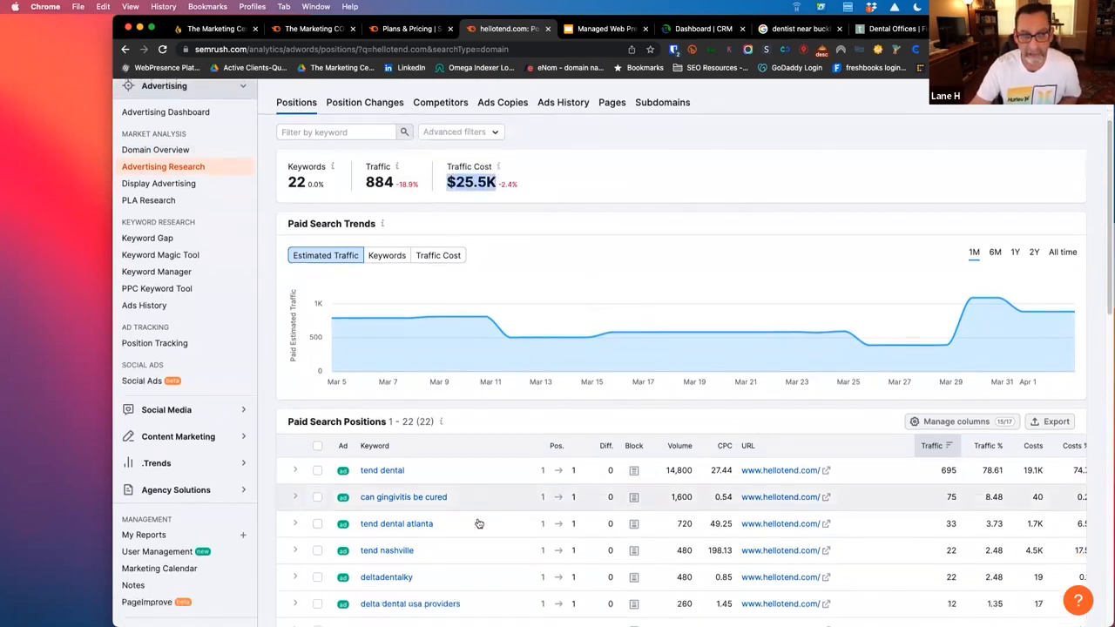
scroll("down", 3)
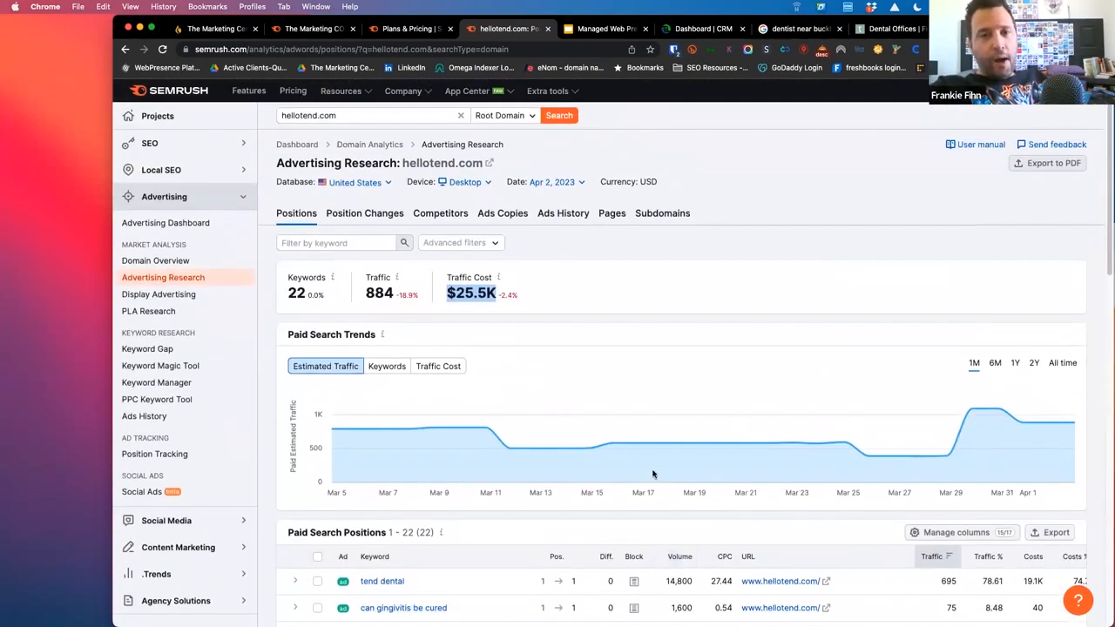
mouse_move(582, 305)
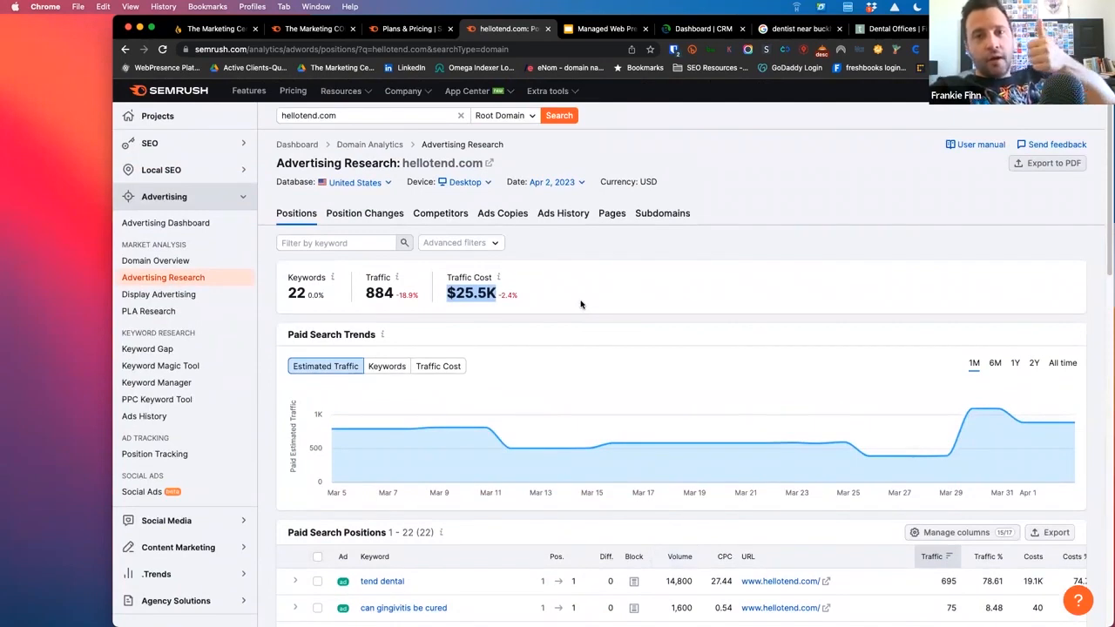
mouse_move(387, 365)
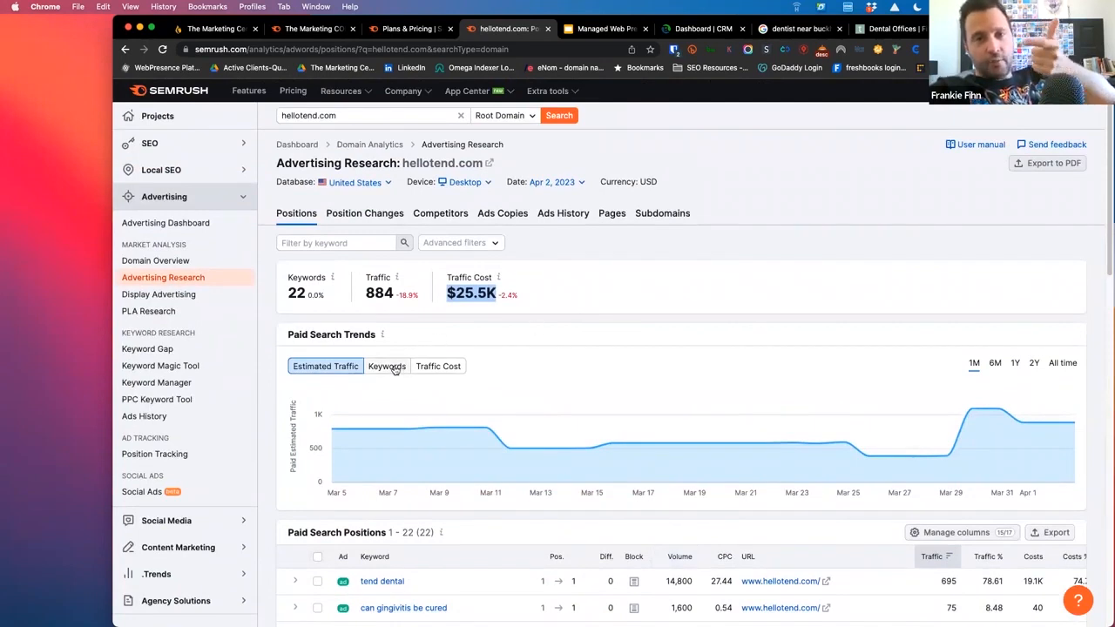
Chart hellotend.com's paid keyword count and set the Paid Search Trends range to All time.
left_click(387, 366)
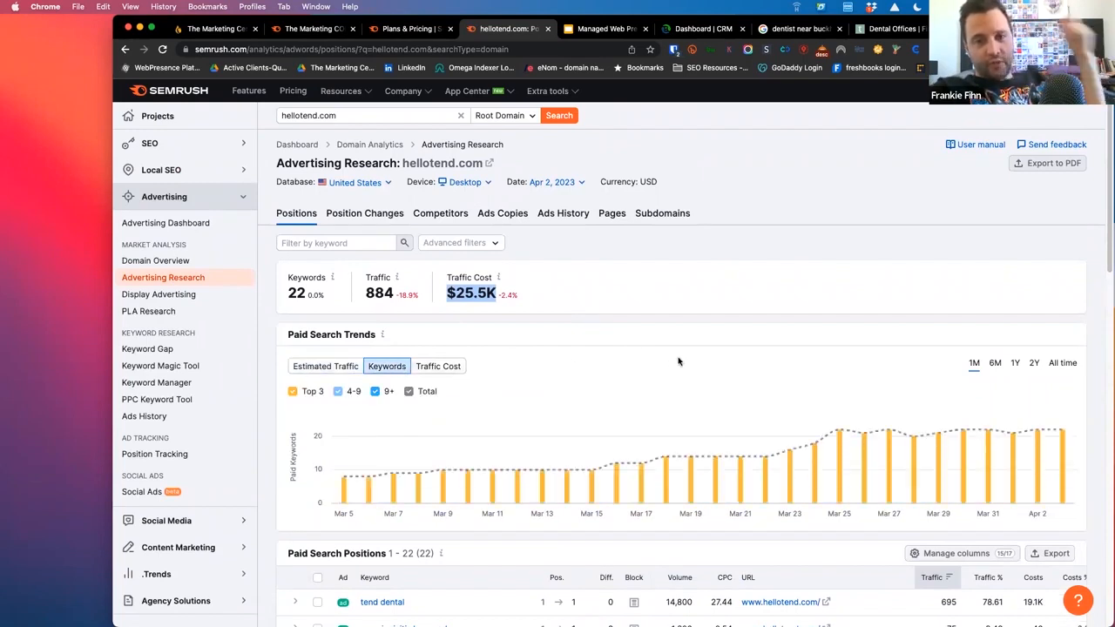
mouse_move(599, 418)
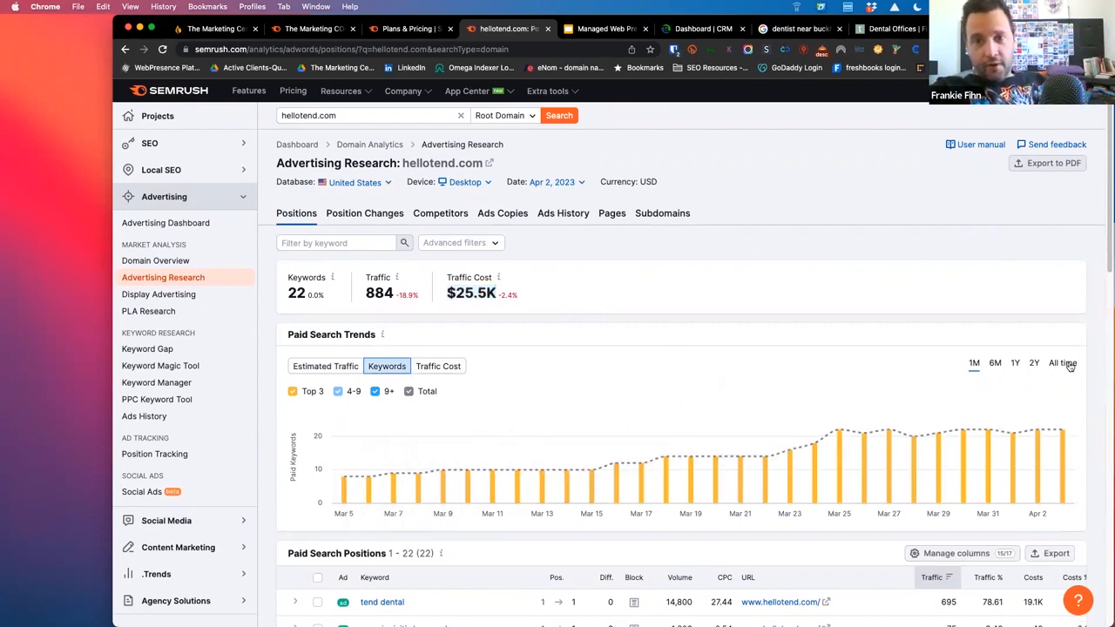
left_click(1062, 362)
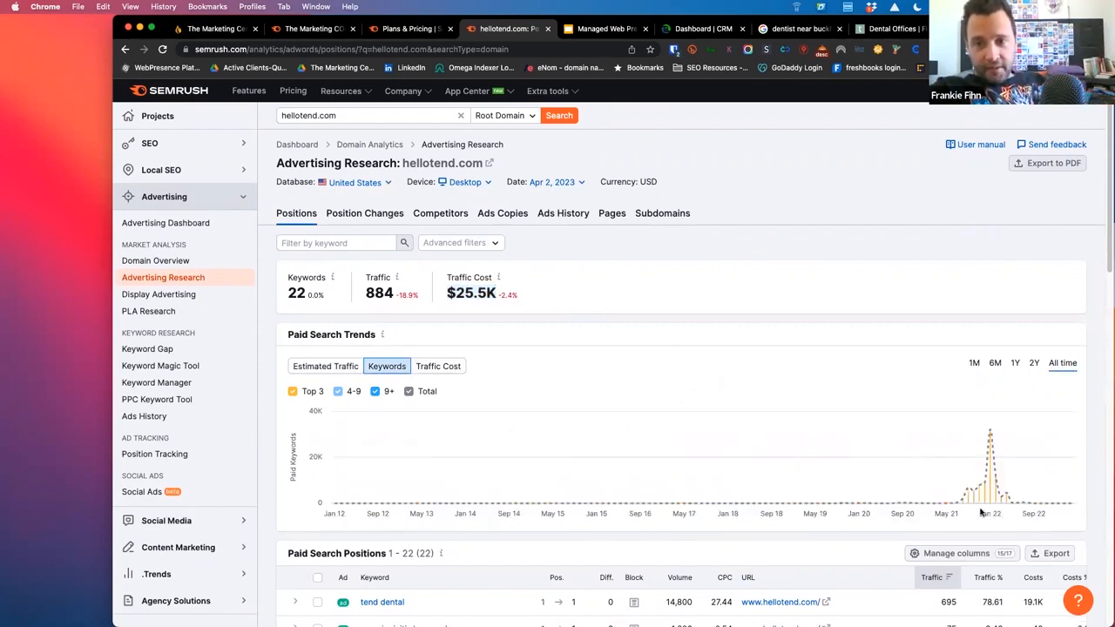
mouse_move(951, 505)
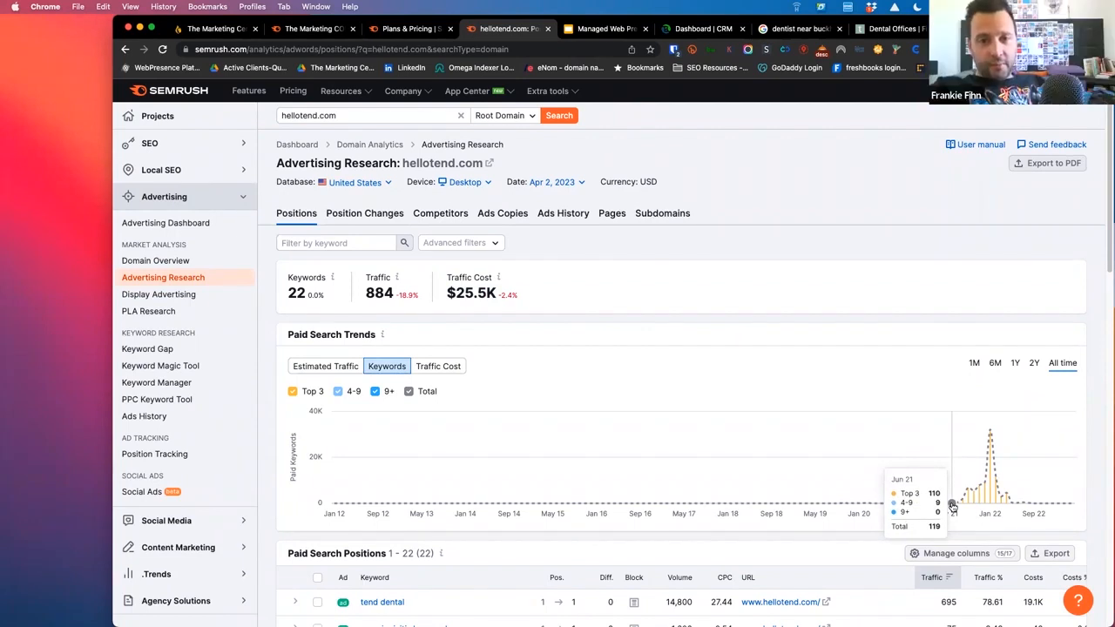
mouse_move(975, 486)
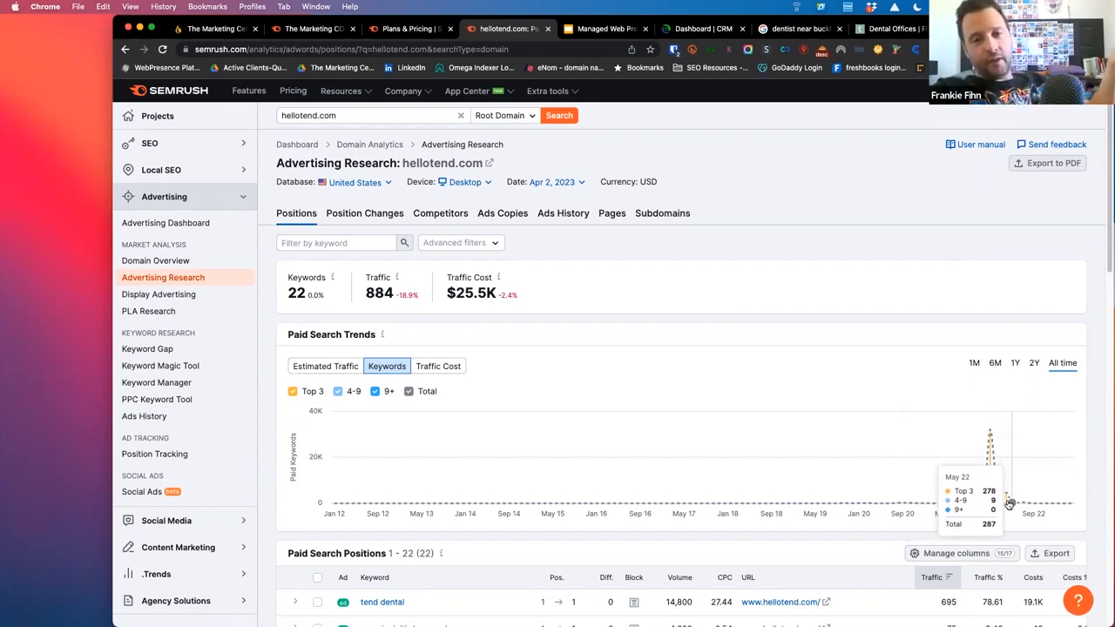
mouse_move(1095, 463)
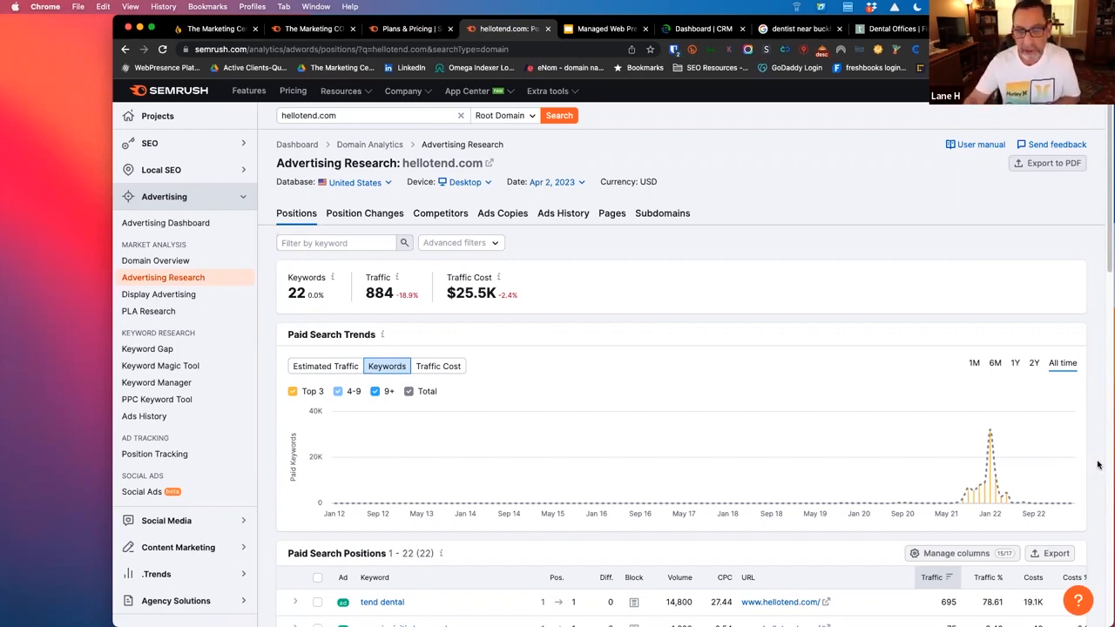
mouse_move(993, 470)
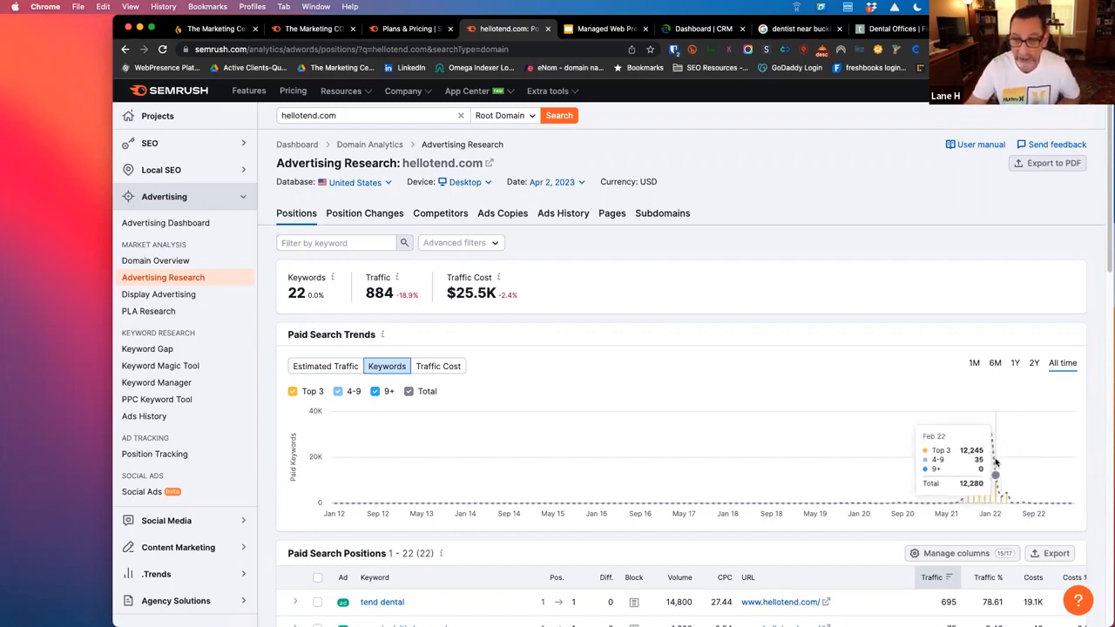
mouse_move(990, 432)
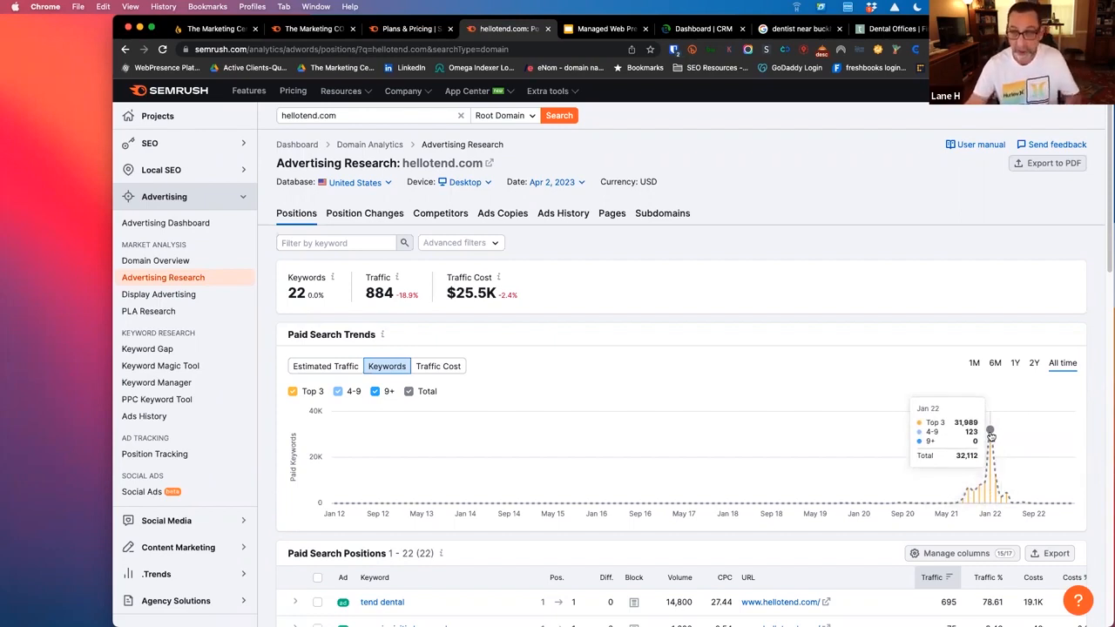
mouse_move(982, 434)
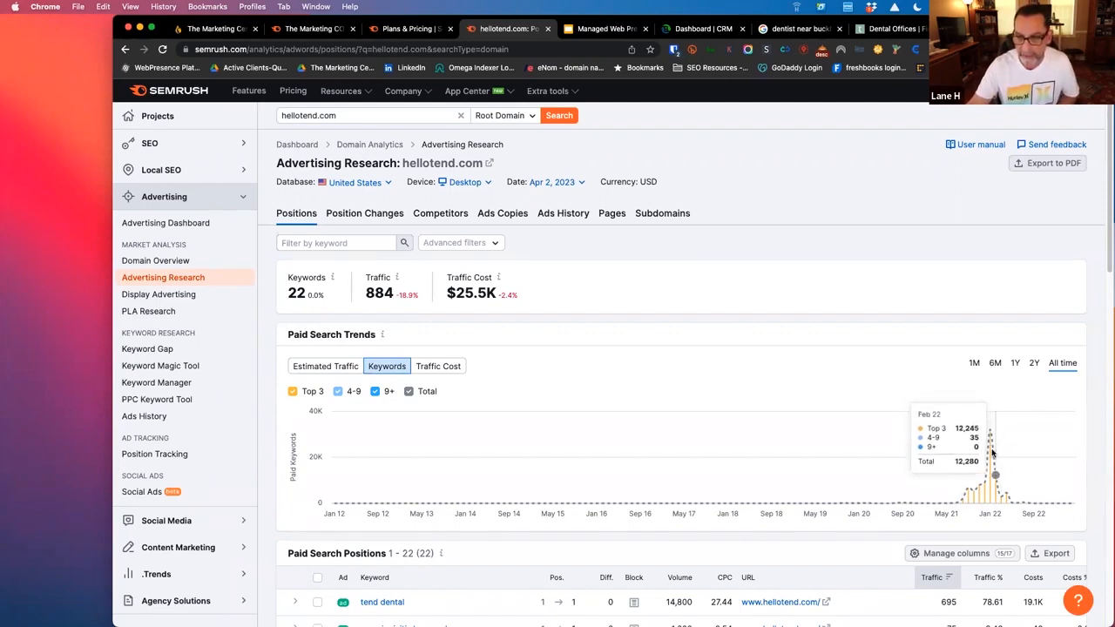
mouse_move(993, 485)
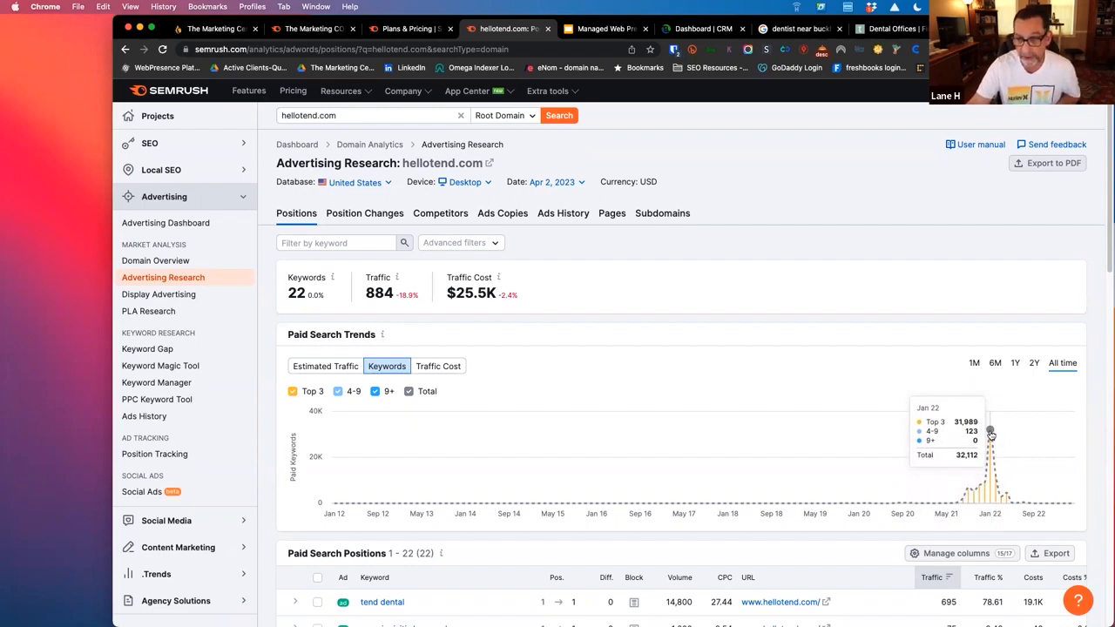
mouse_move(1009, 498)
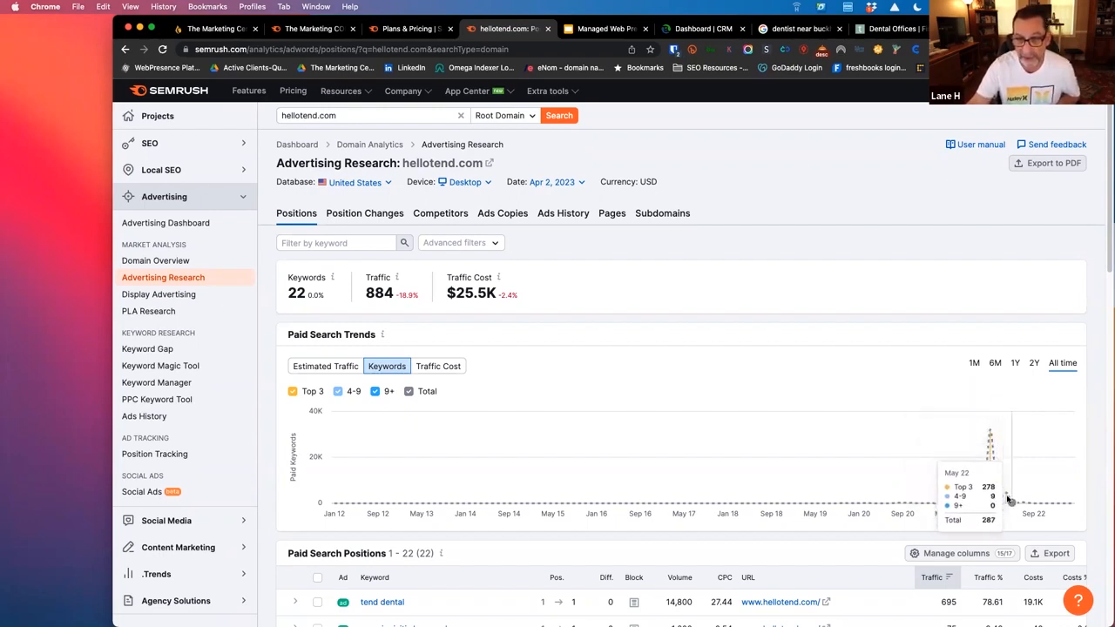
mouse_move(993, 470)
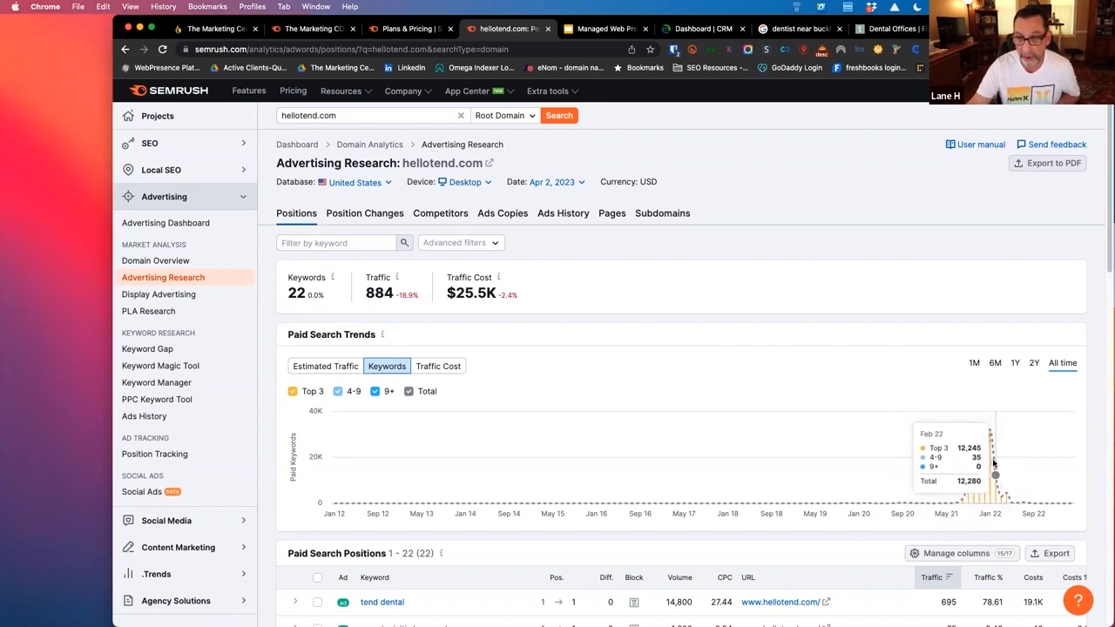
mouse_move(1007, 494)
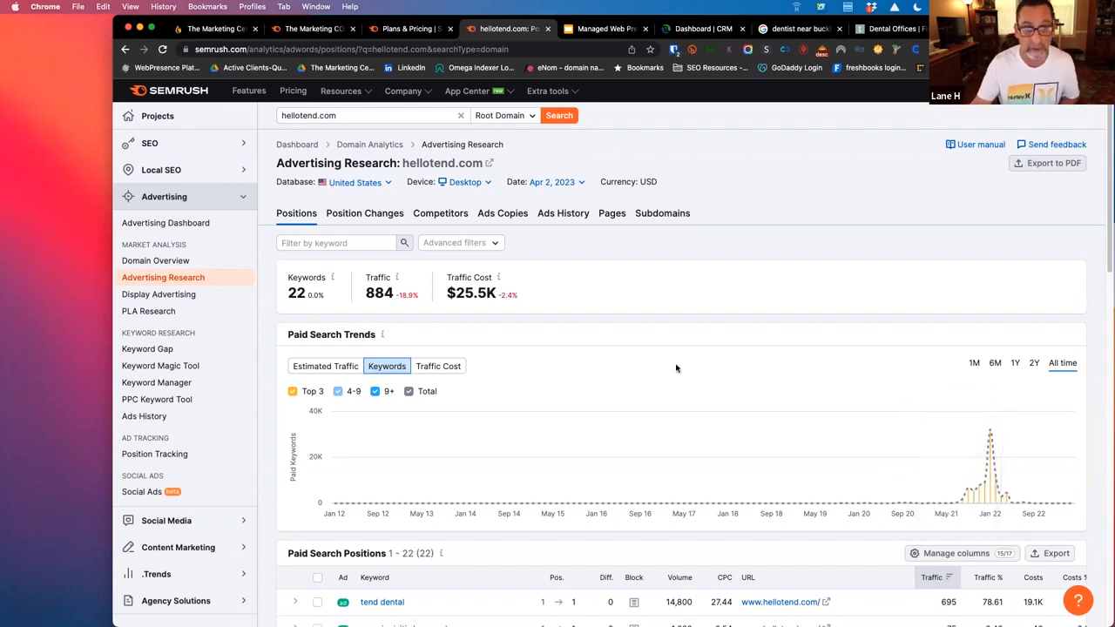
Highlight the $25.5K traffic cost, then set the keyword trend chart to 6M and then 2Y.
double_click(471, 292)
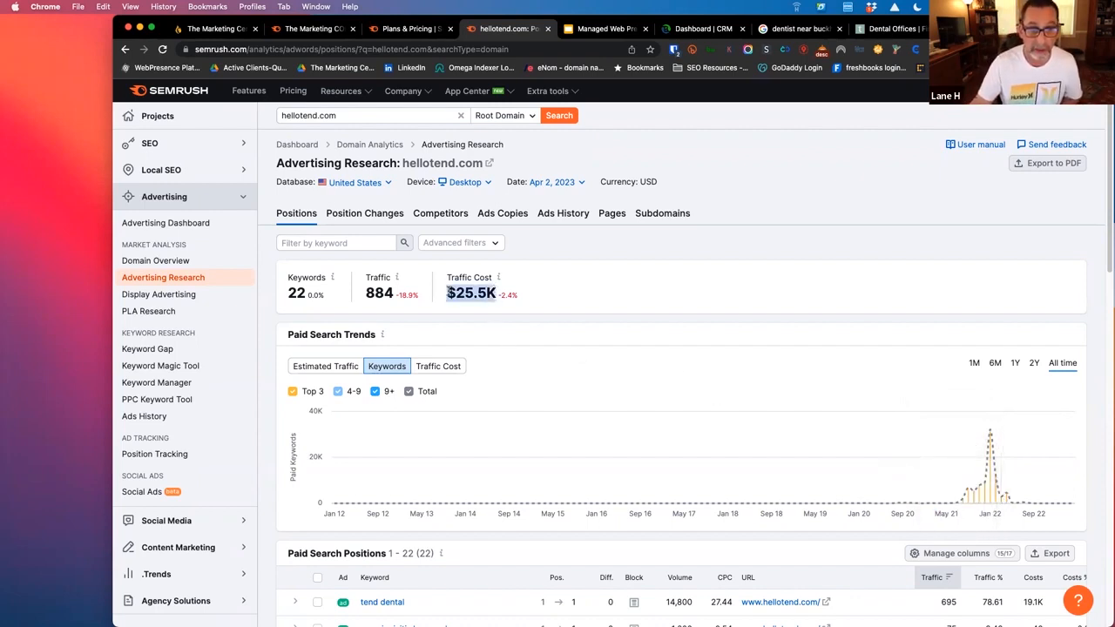
mouse_move(554, 503)
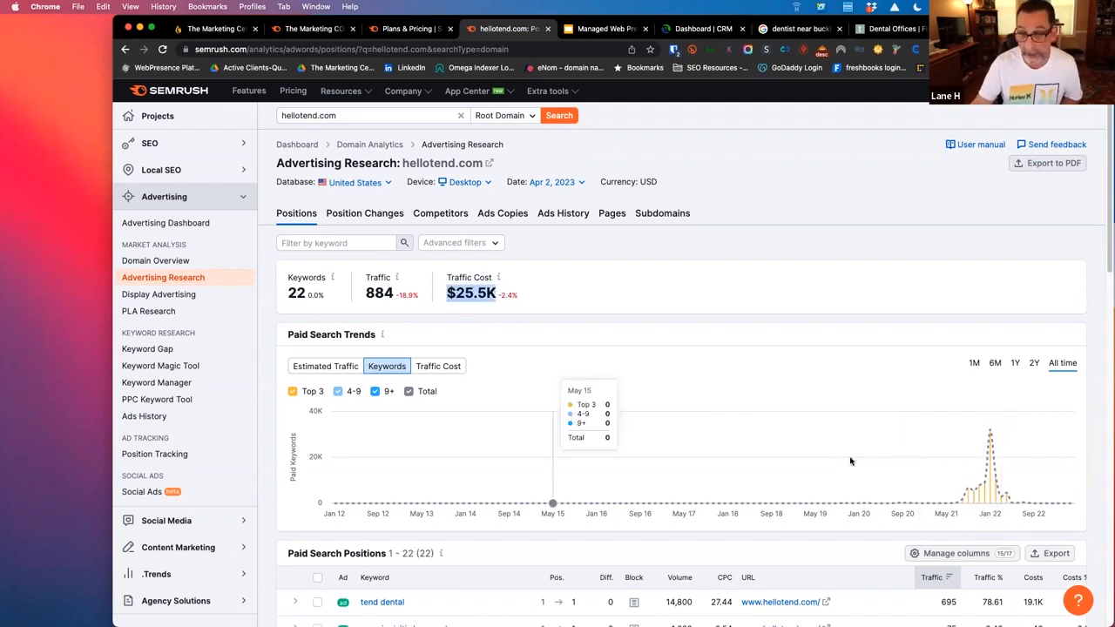
mouse_move(509, 281)
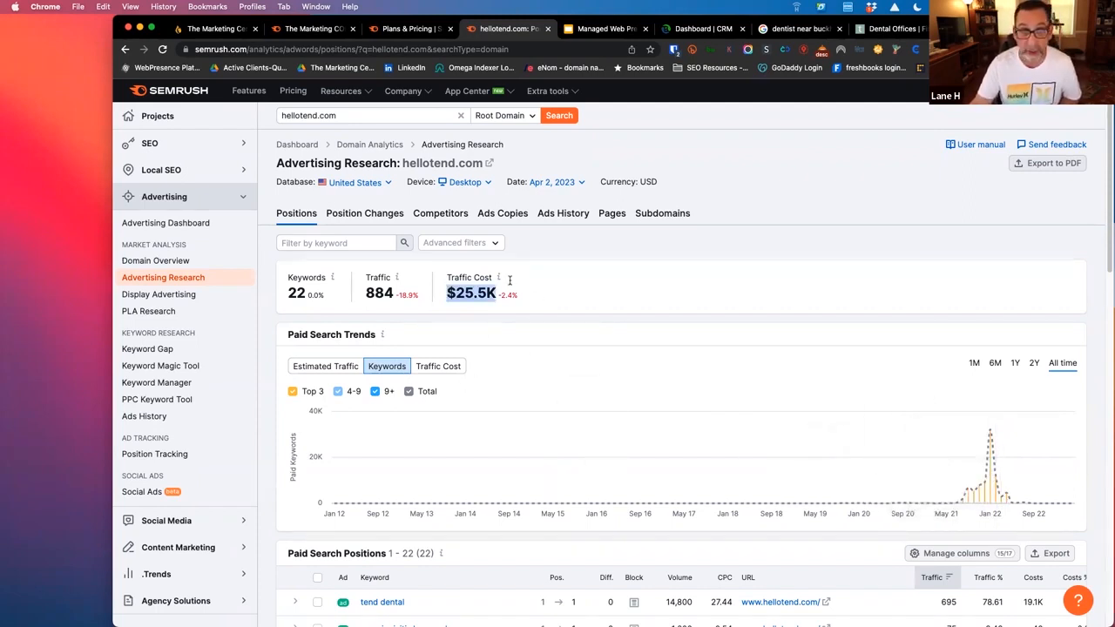
mouse_move(991, 479)
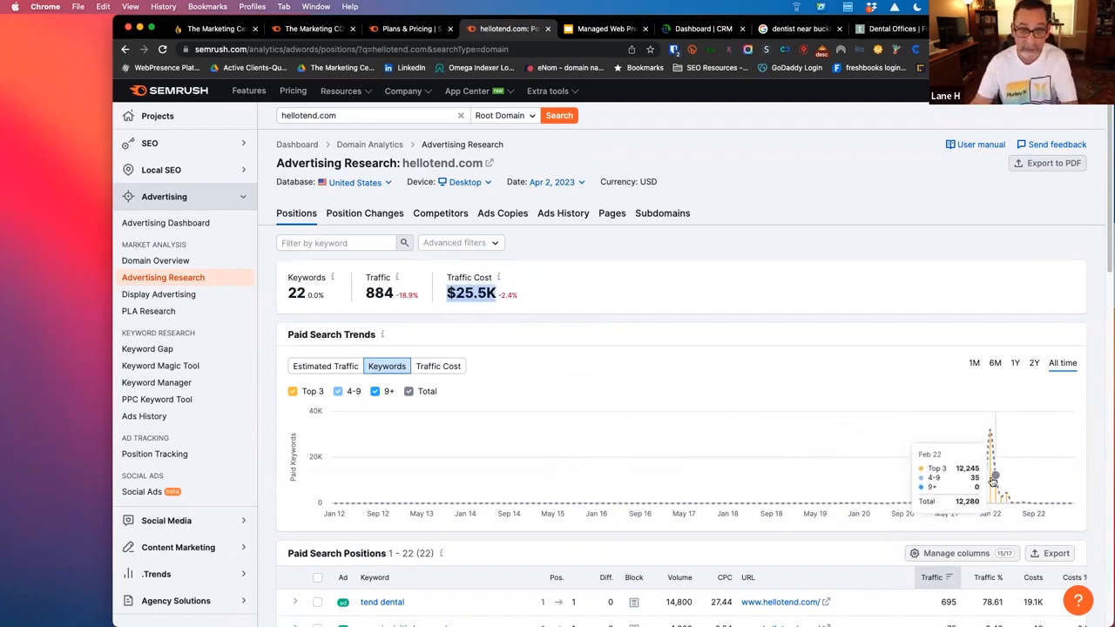
mouse_move(1031, 404)
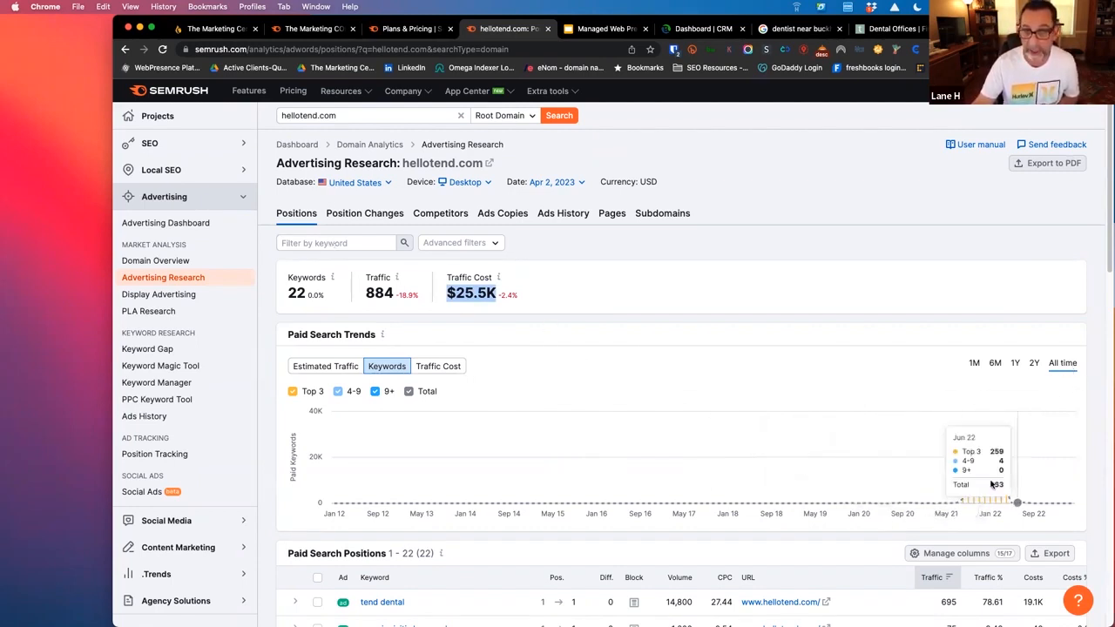
mouse_move(984, 380)
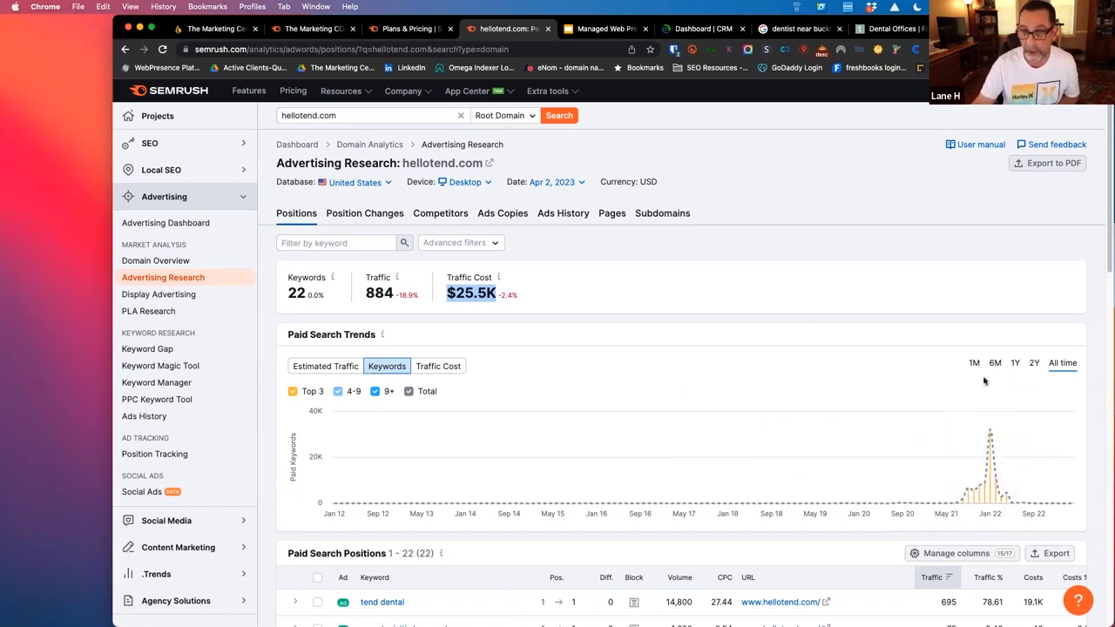
left_click(994, 364)
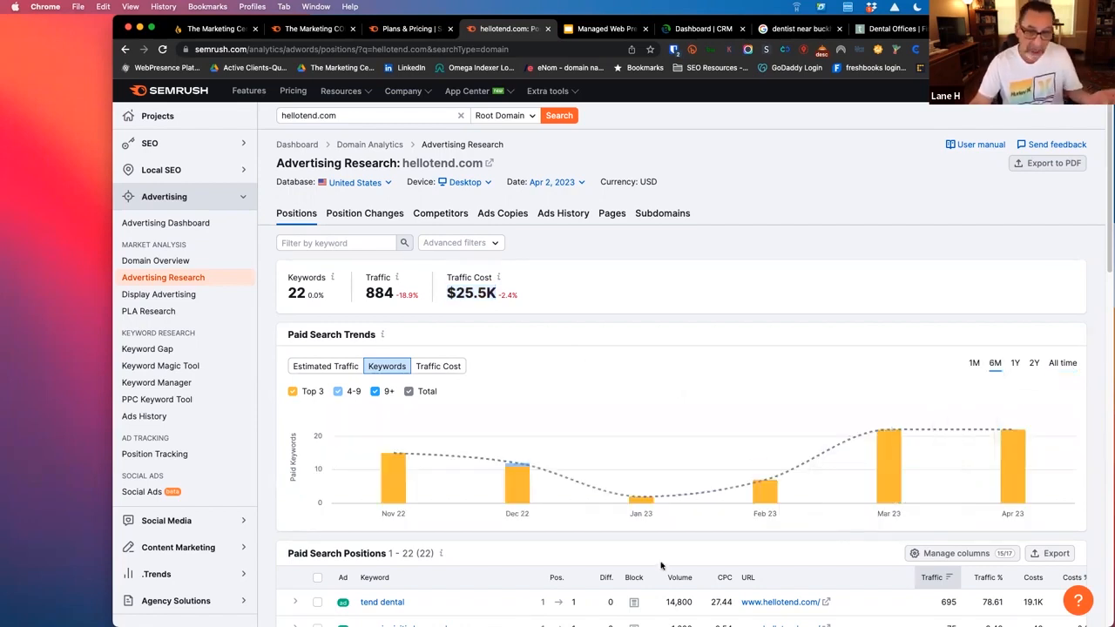
mouse_move(888, 432)
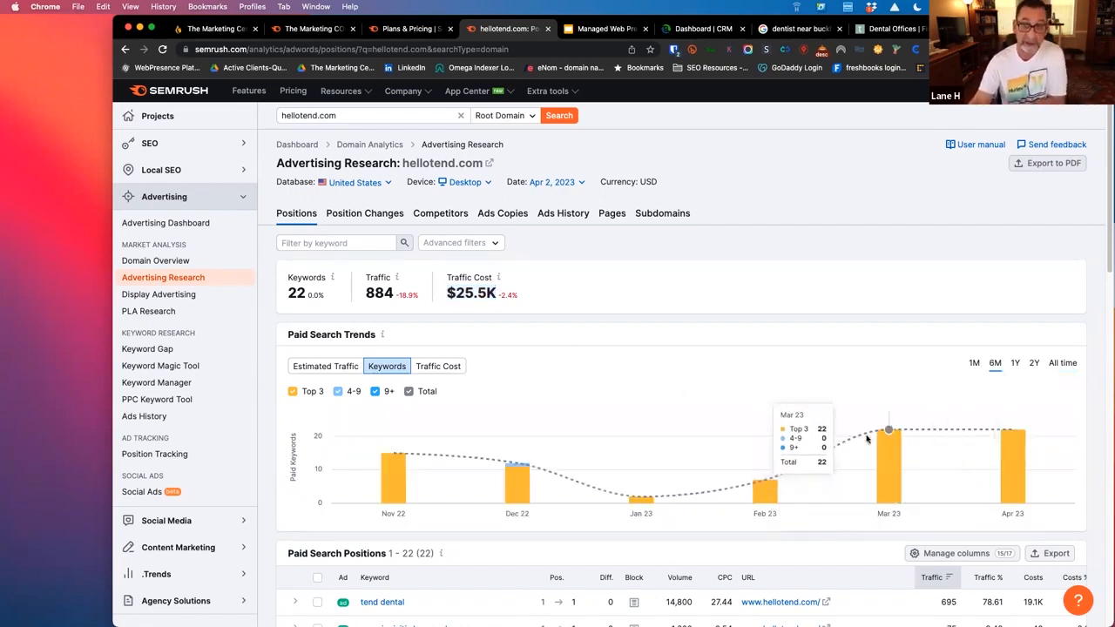
left_click(1035, 362)
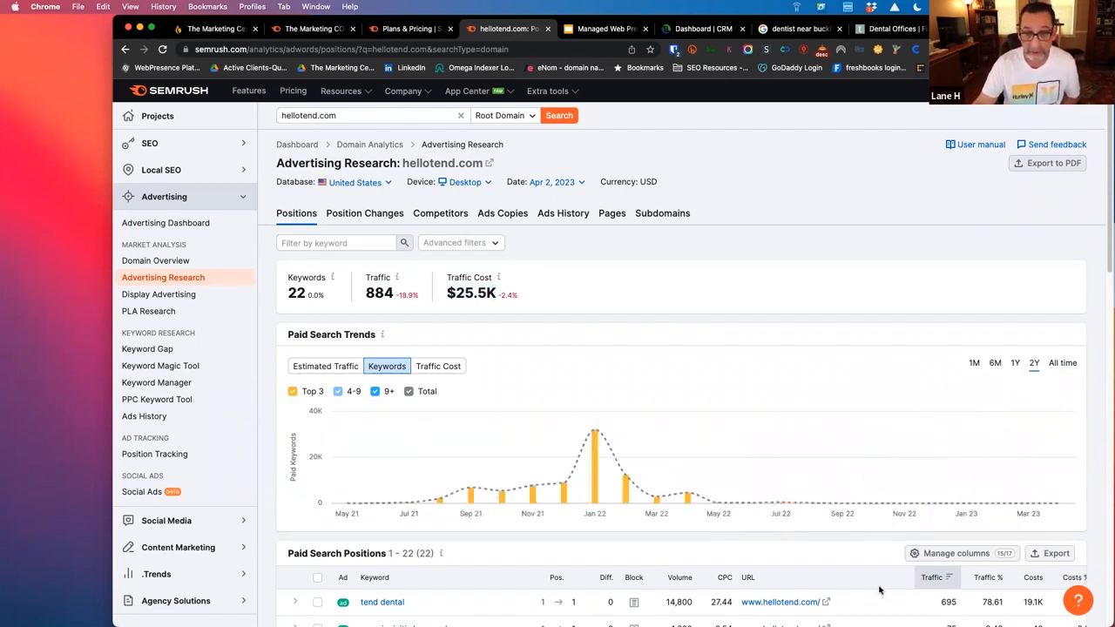
left_click(407, 390)
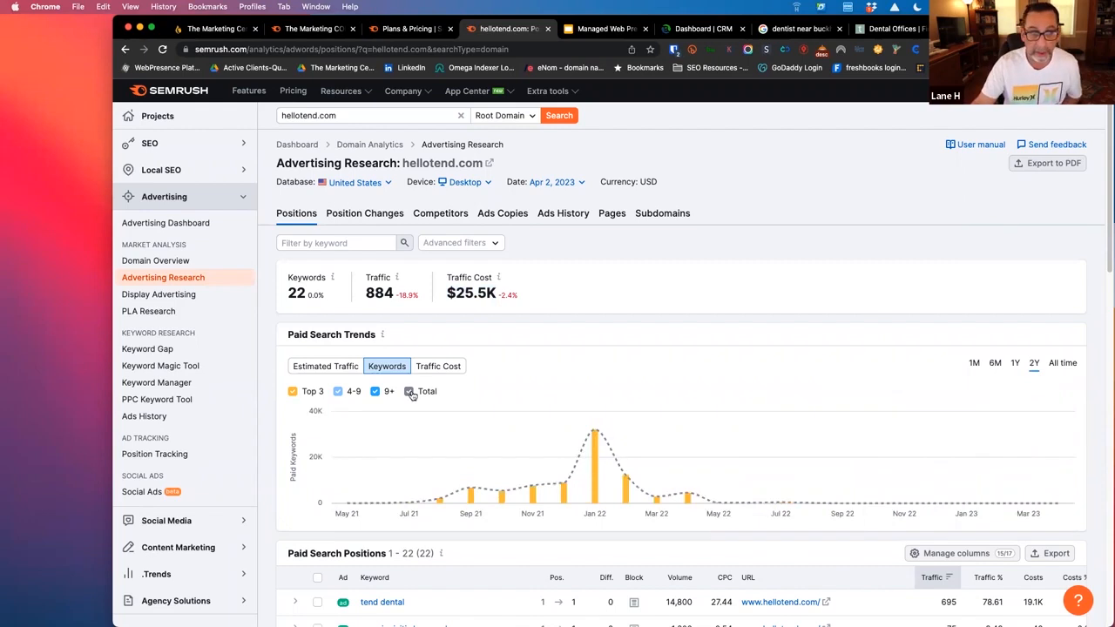
List hellotend.com's 12 ad copies and bring up copy options on one ad's description text.
left_click(501, 213)
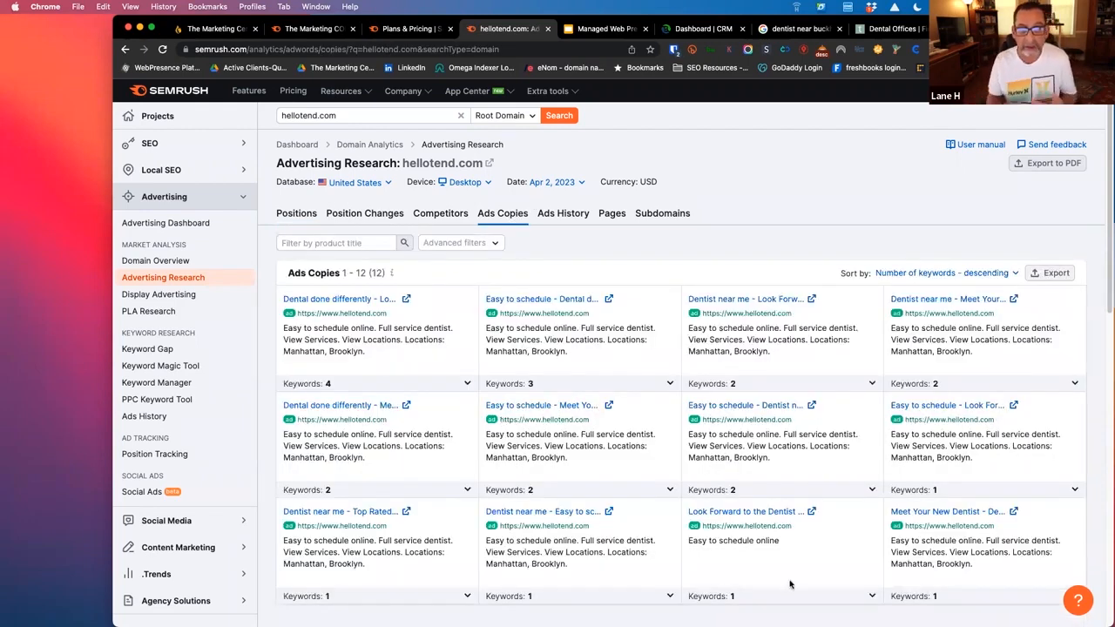
scroll("down", 3)
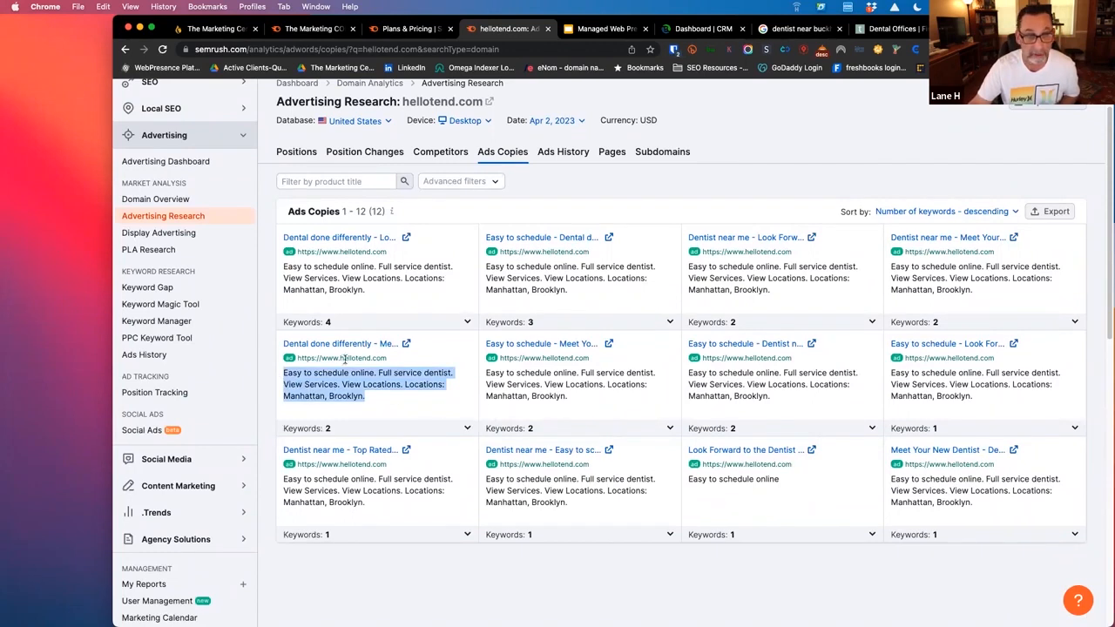
right_click(340, 344)
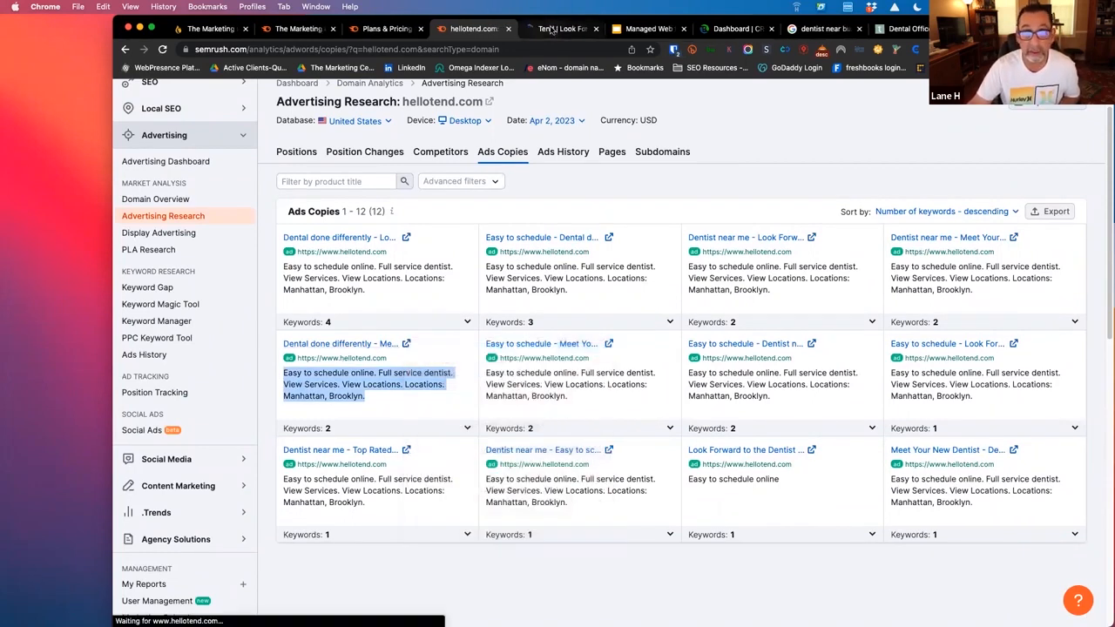
Review the hellotend.com landing page from the ad, dismissing the insurance check popup.
left_click(561, 28)
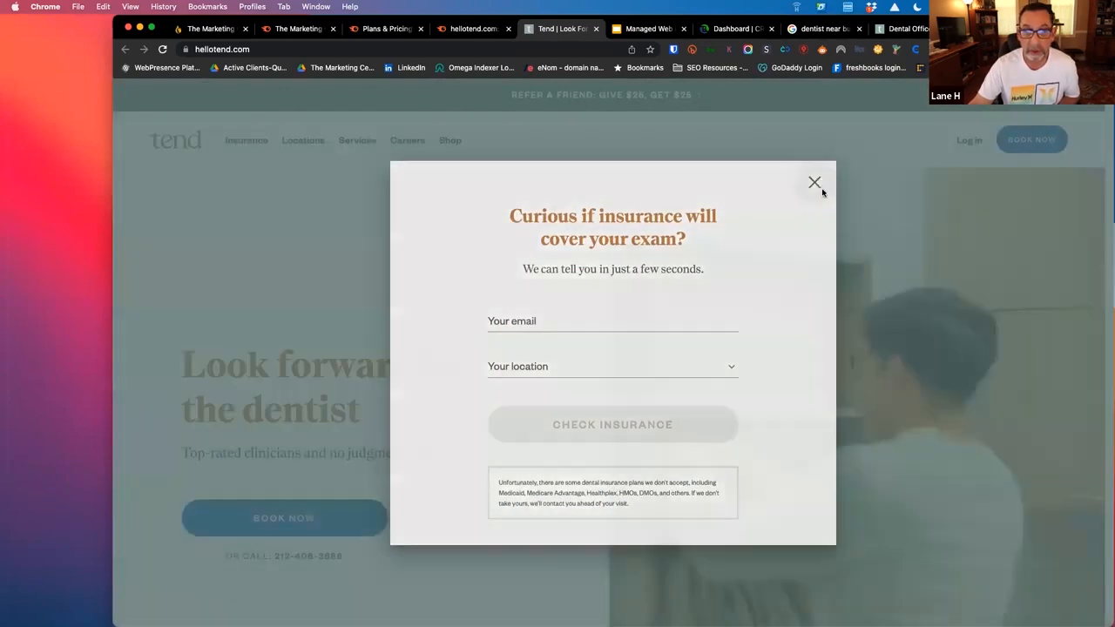
left_click(815, 182)
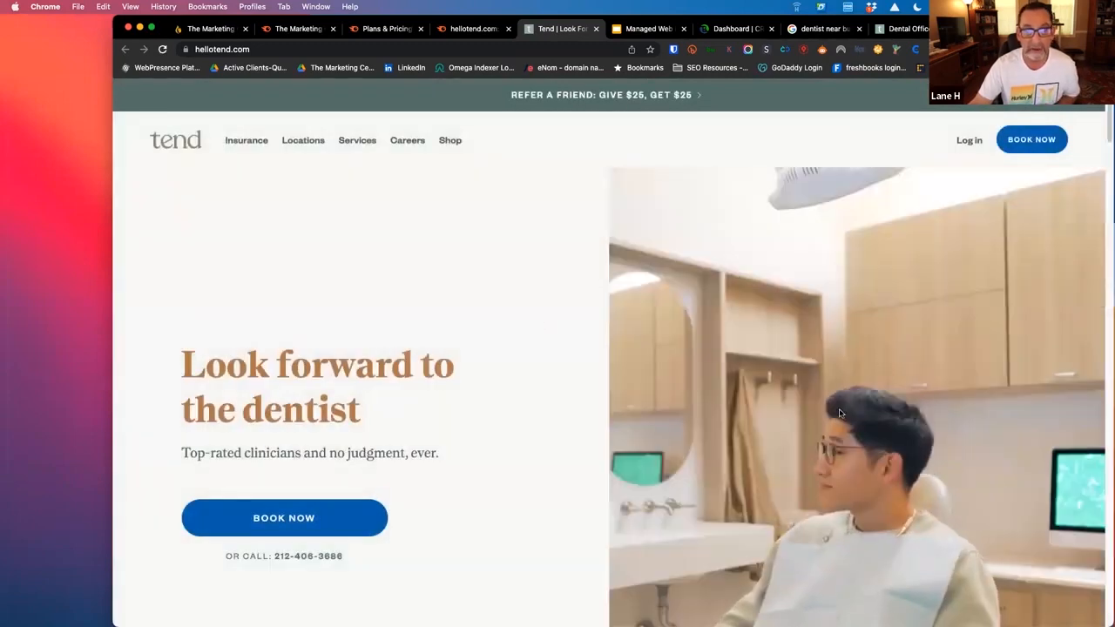
scroll("down", 3)
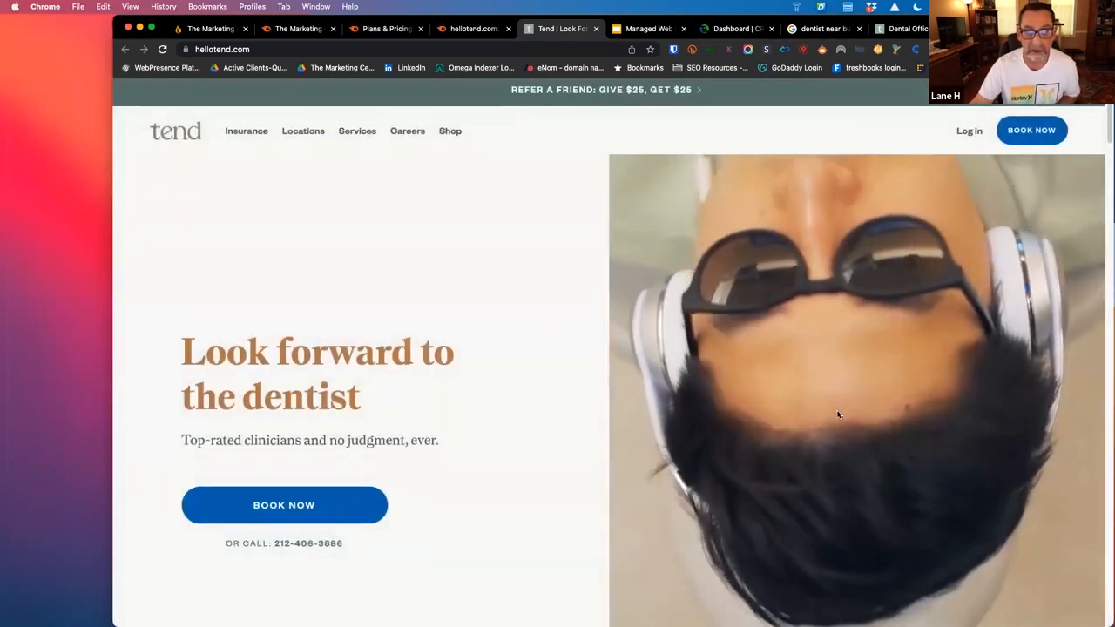
scroll("down", 3)
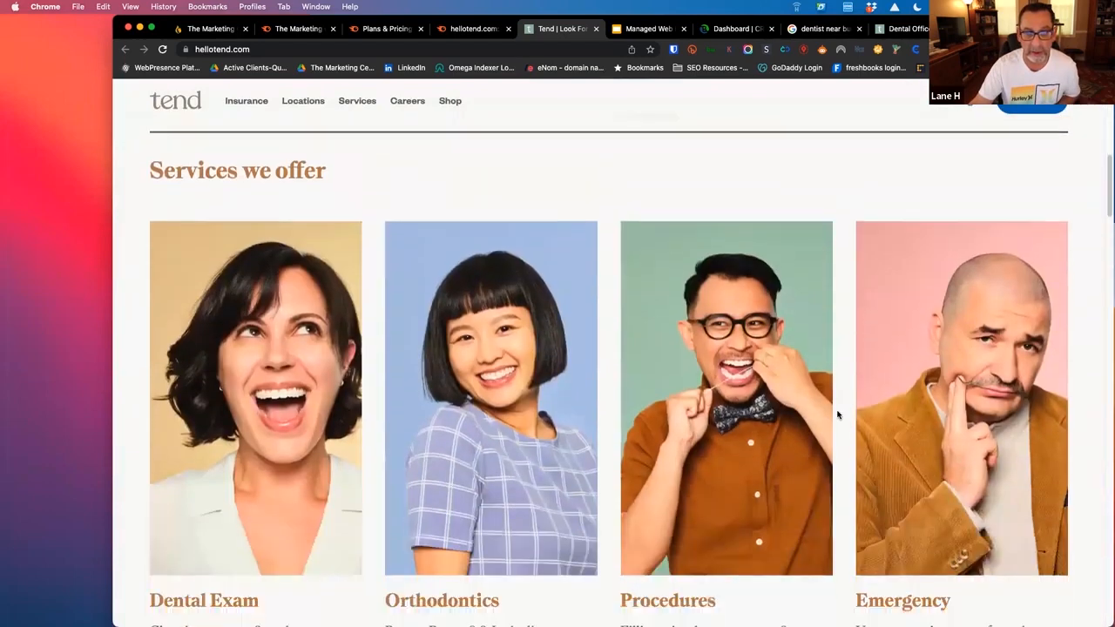
scroll("down", 3)
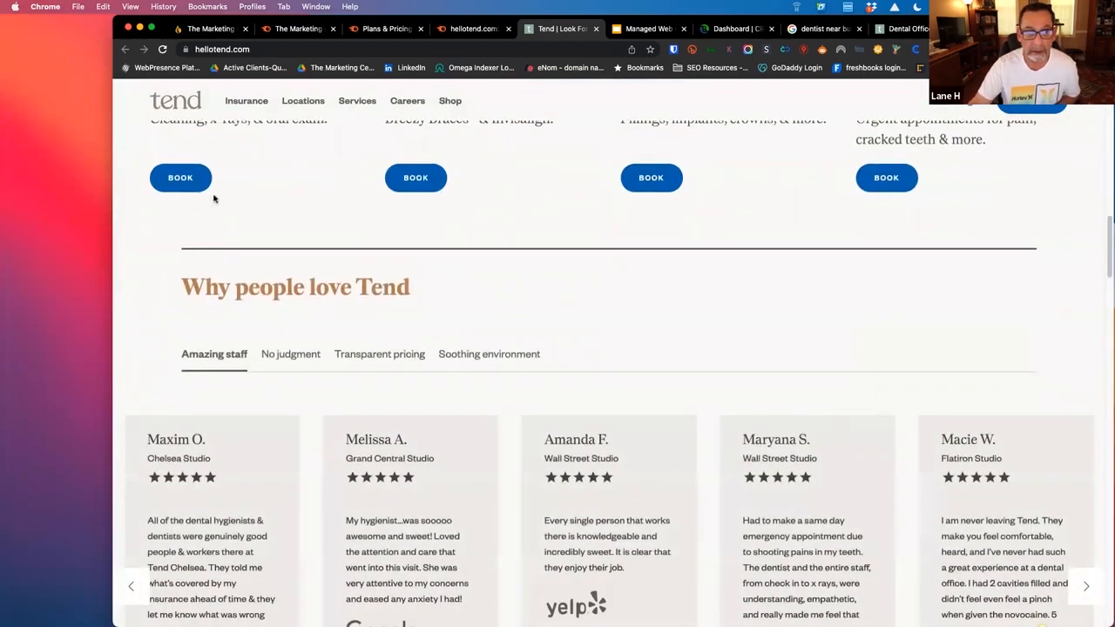
scroll("up", 3)
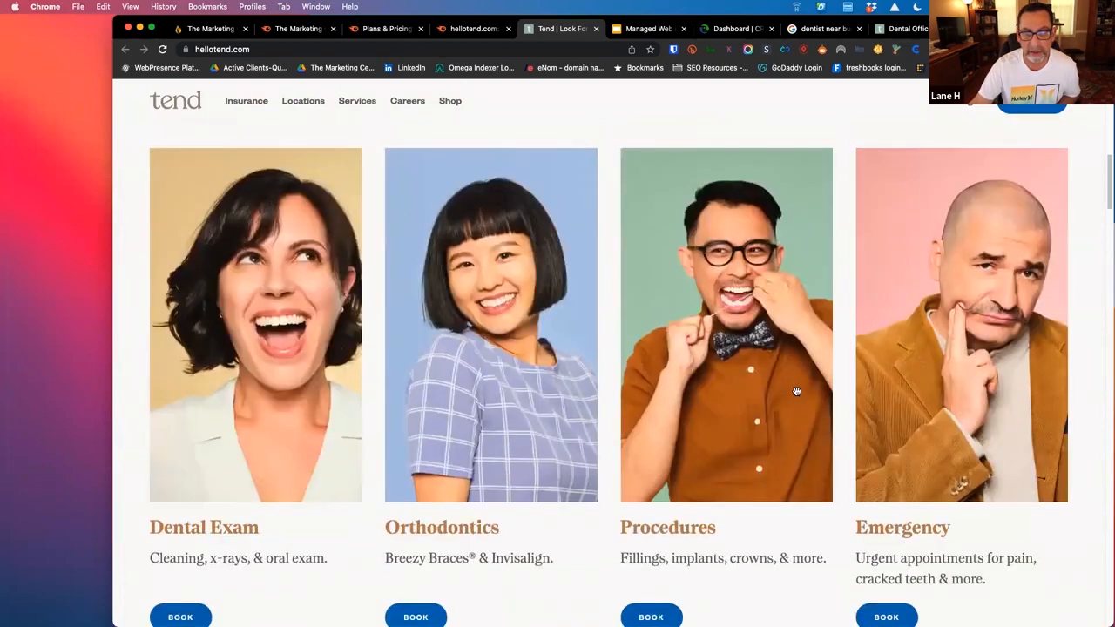
scroll("up", 3)
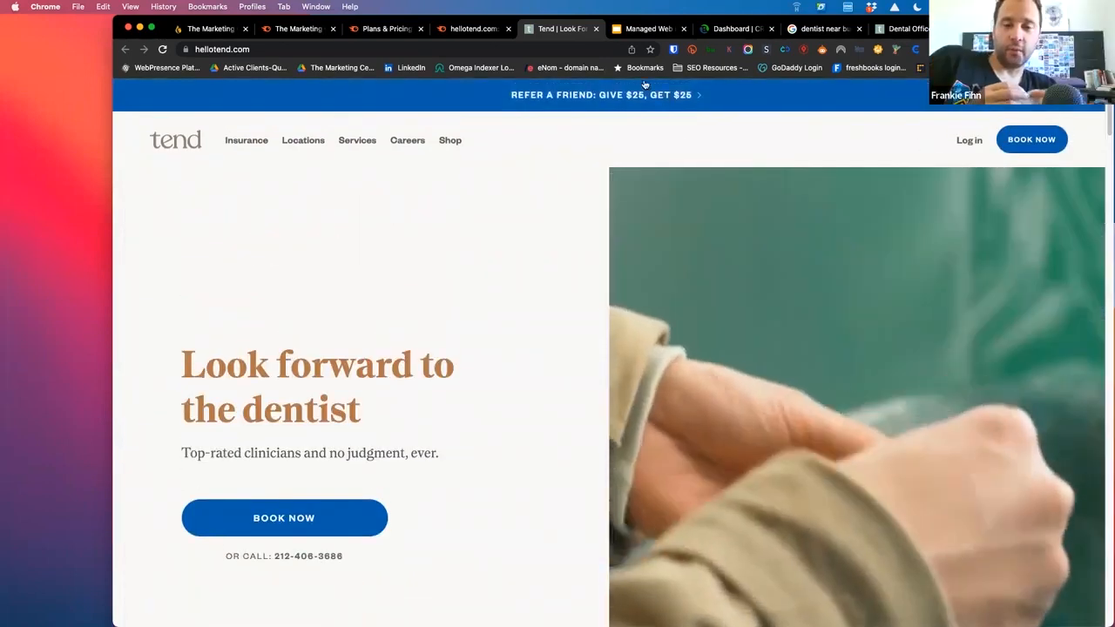
From Tend's ad copies, open another ad's landing page in a new tab and skim it.
left_click(470, 28)
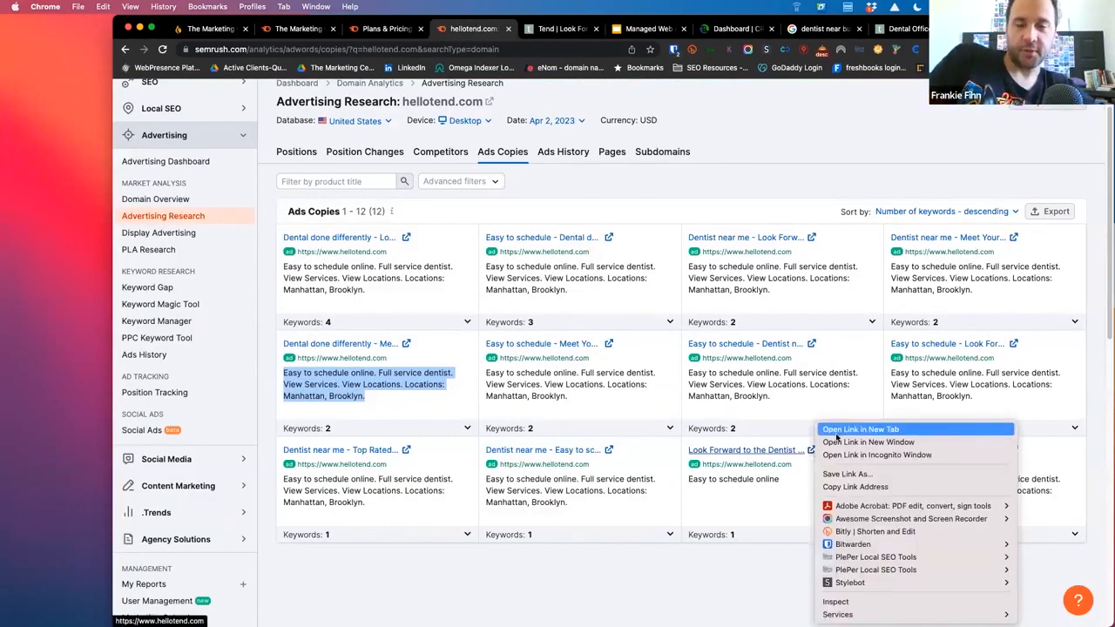
left_click(860, 428)
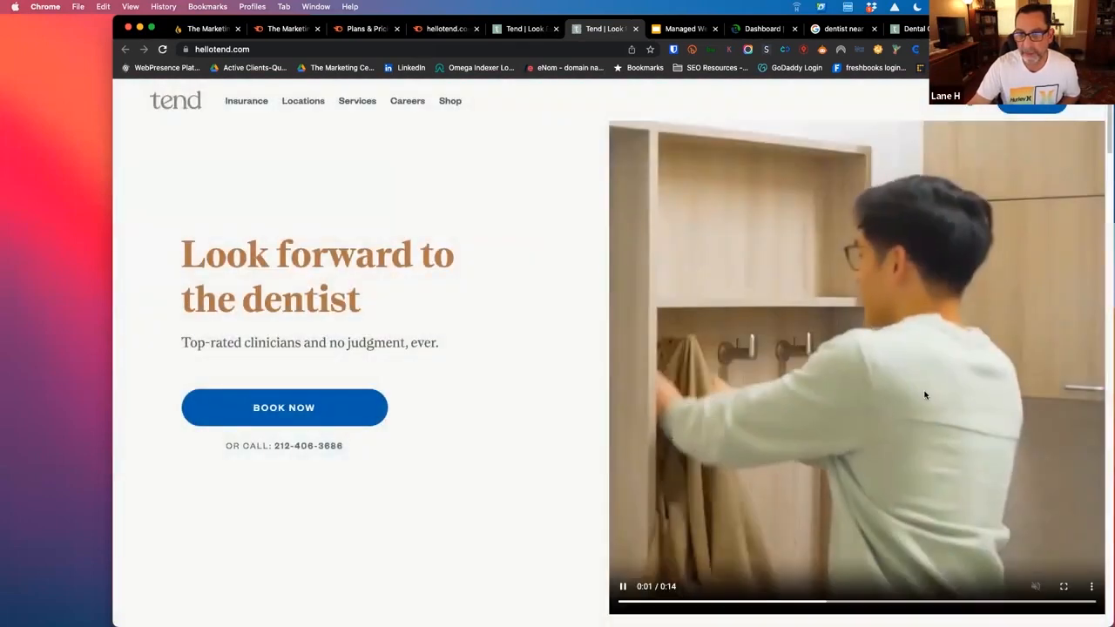
scroll("down", 3)
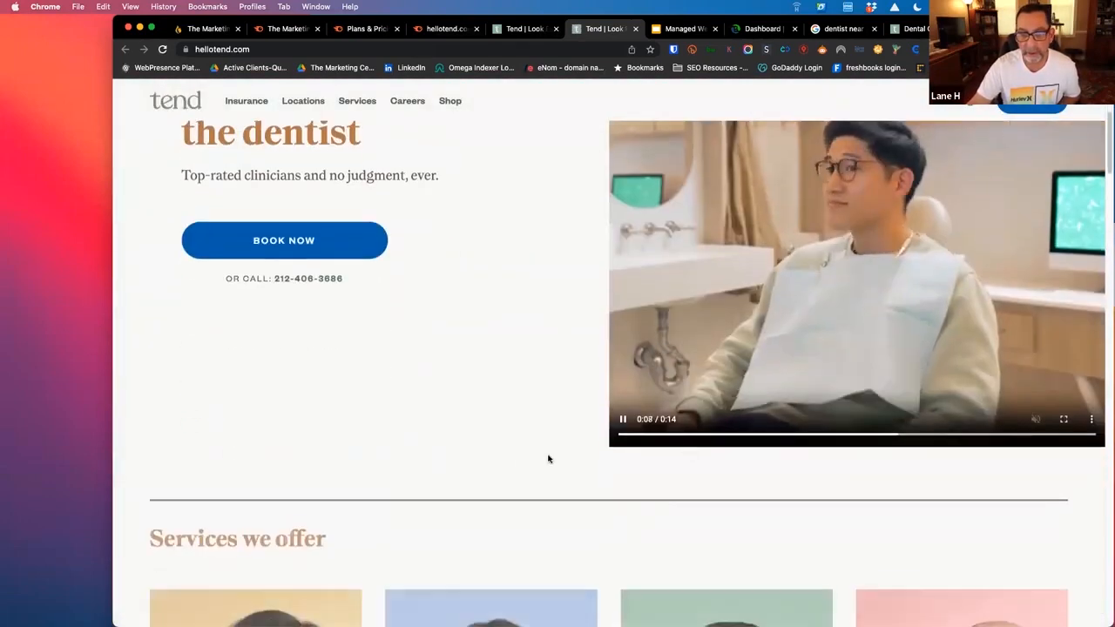
scroll("up", 3)
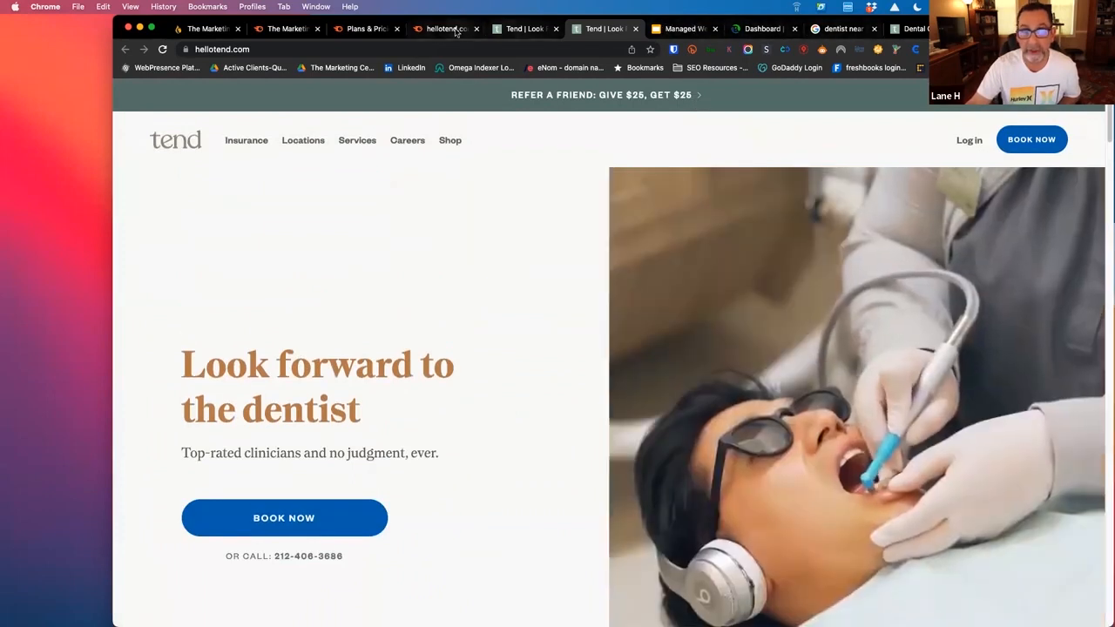
left_click(444, 28)
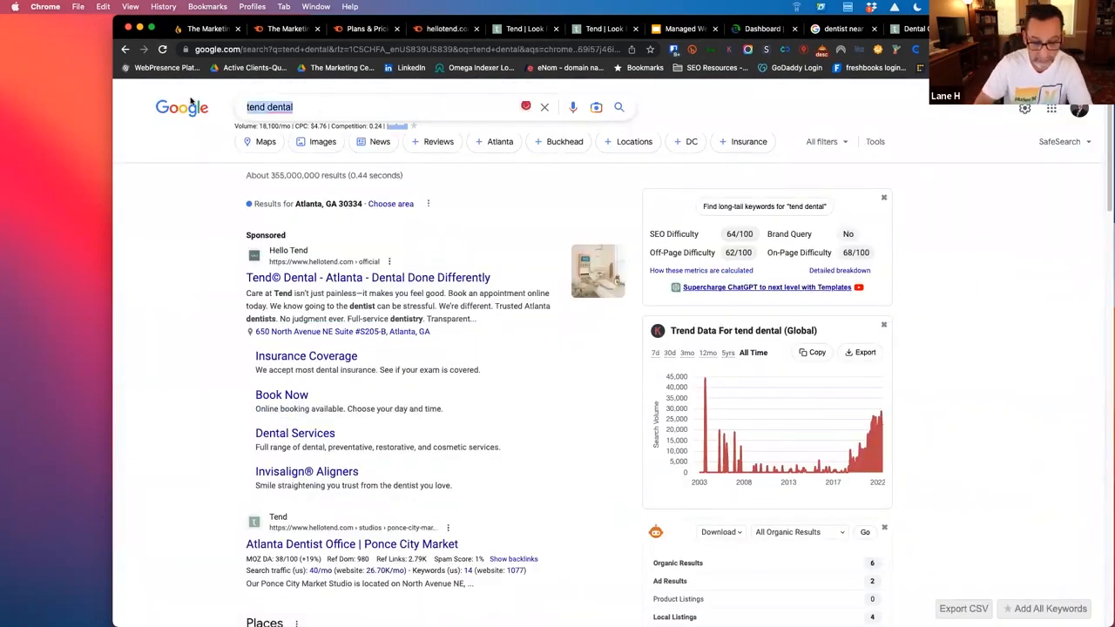
Search Google for 'best dentist in buckhead' and bring up link options on the puredentalhealth.com sponsored ad.
type("dentists in buck")
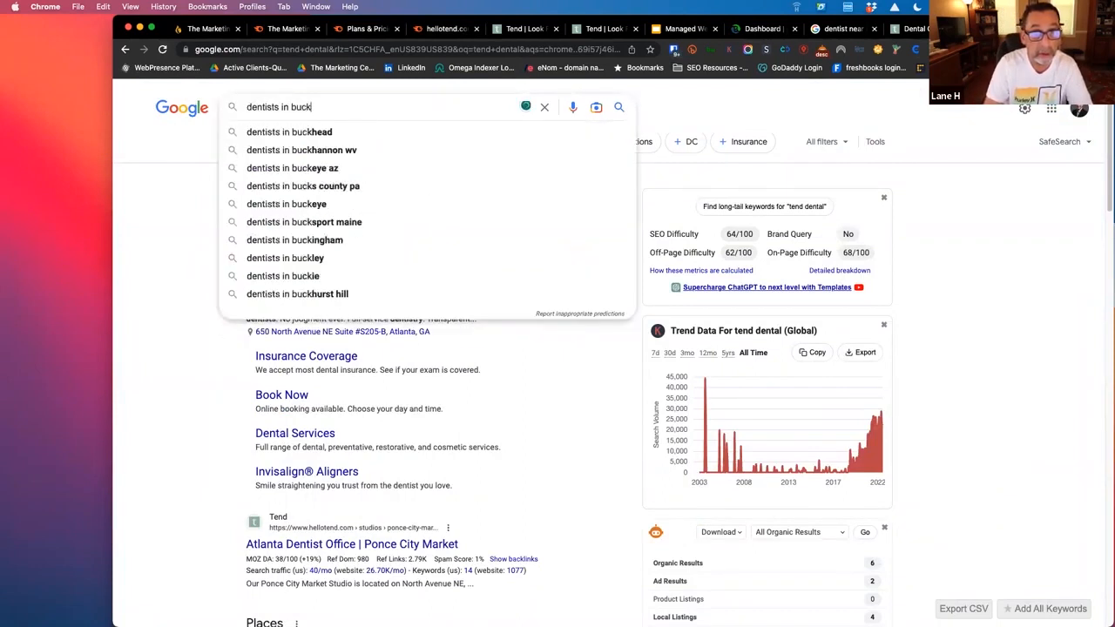
type("be")
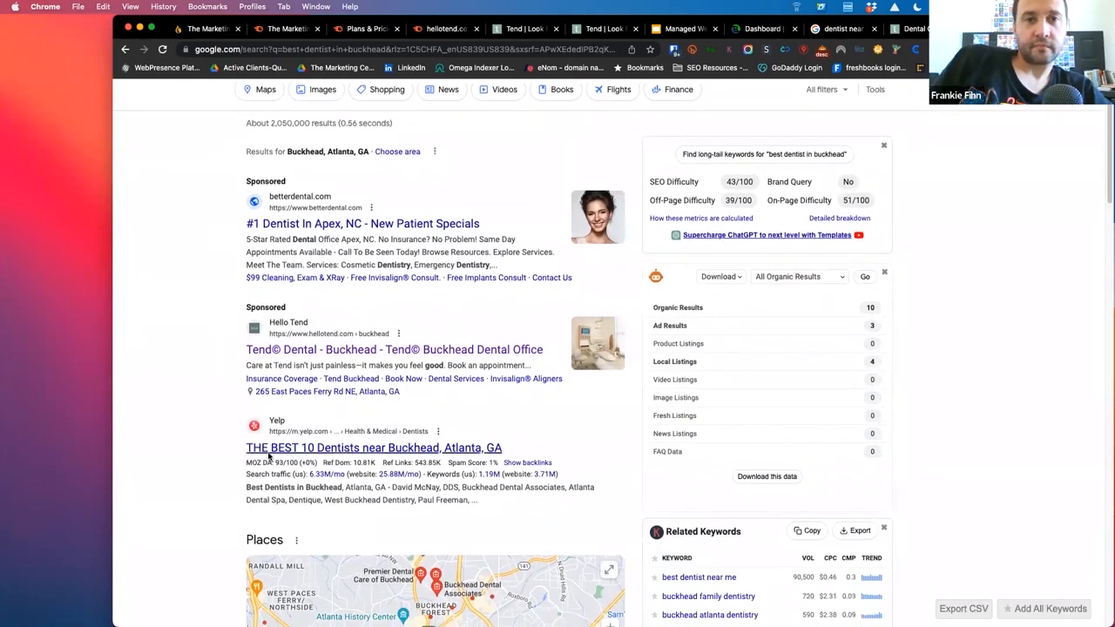
scroll("down", 3)
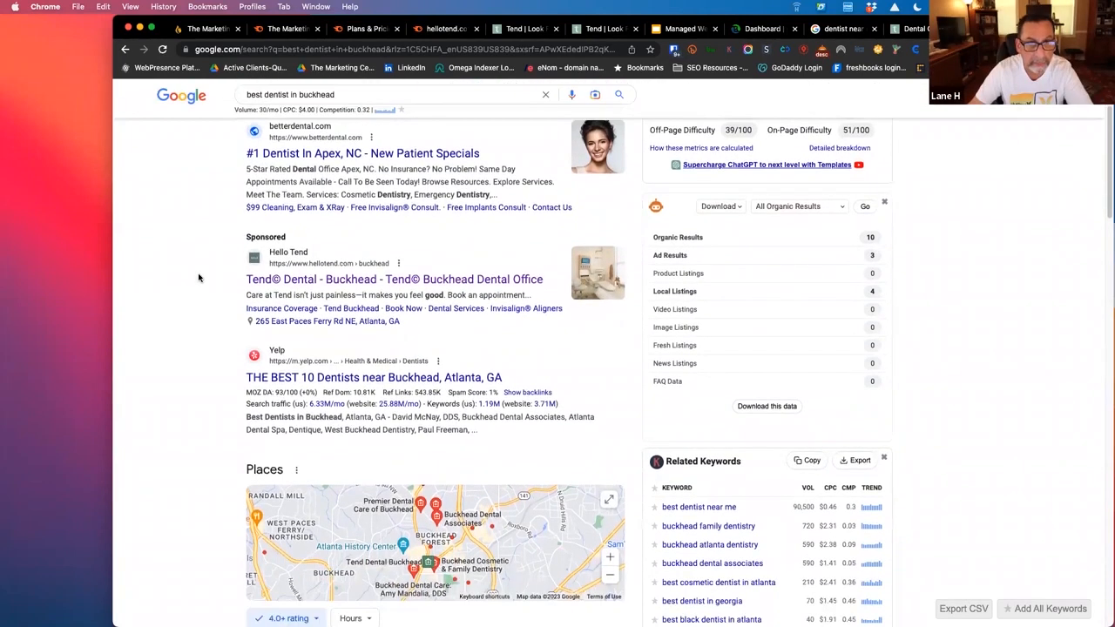
scroll("down", 3)
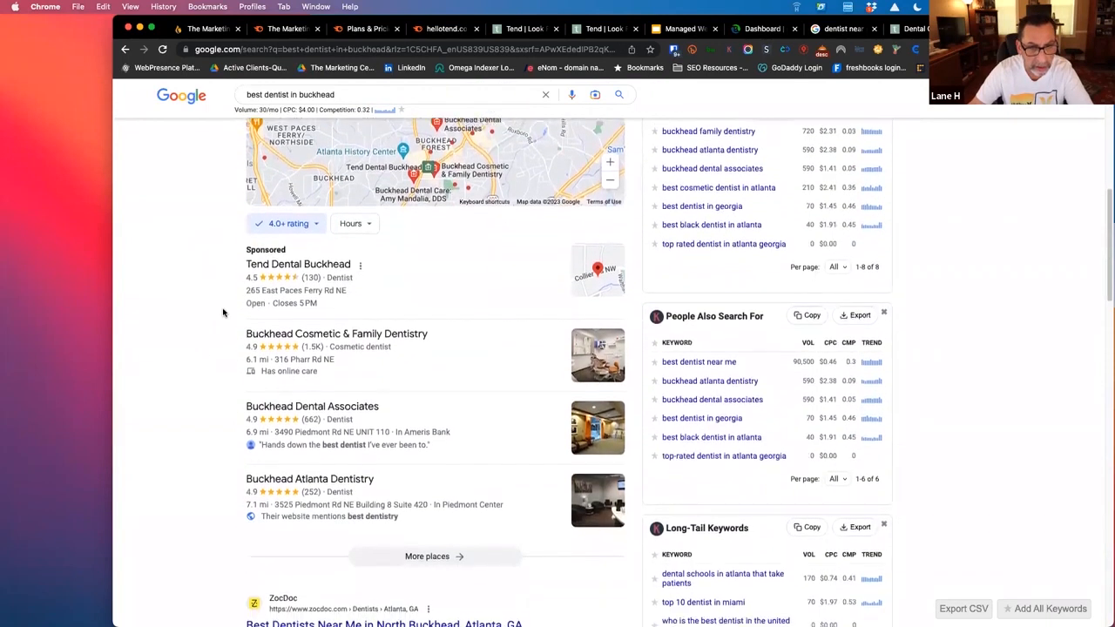
scroll("down", 3)
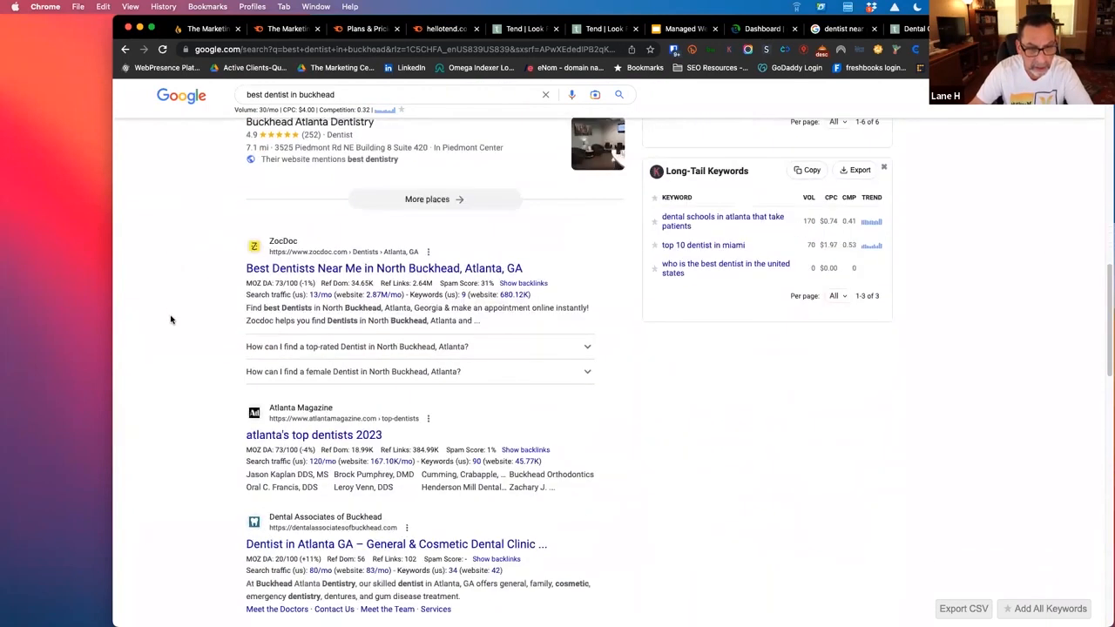
scroll("down", 3)
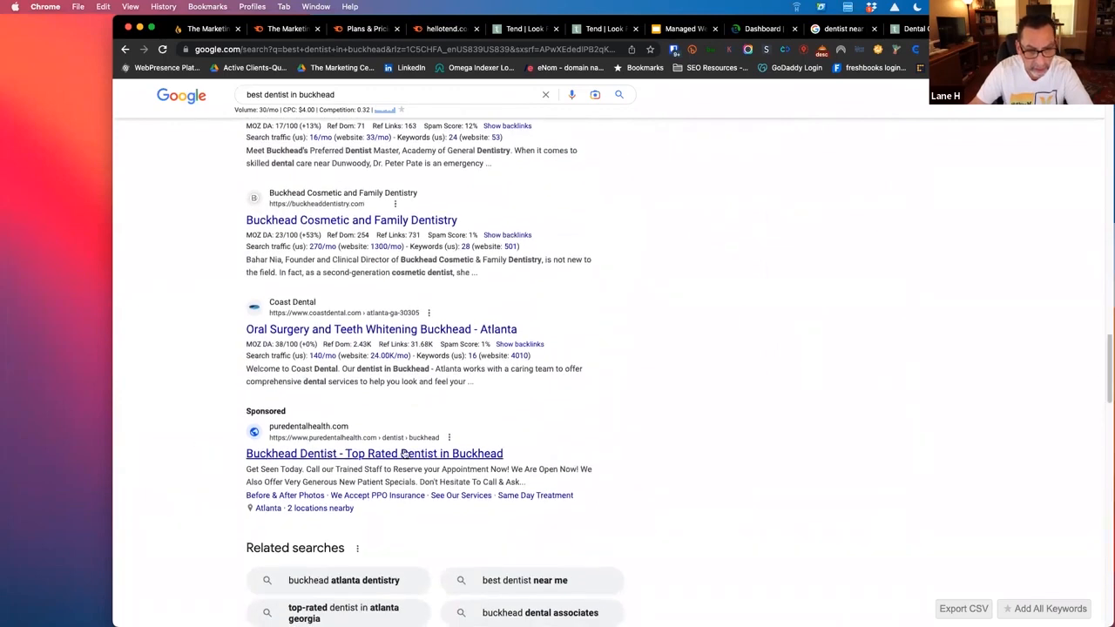
mouse_move(317, 428)
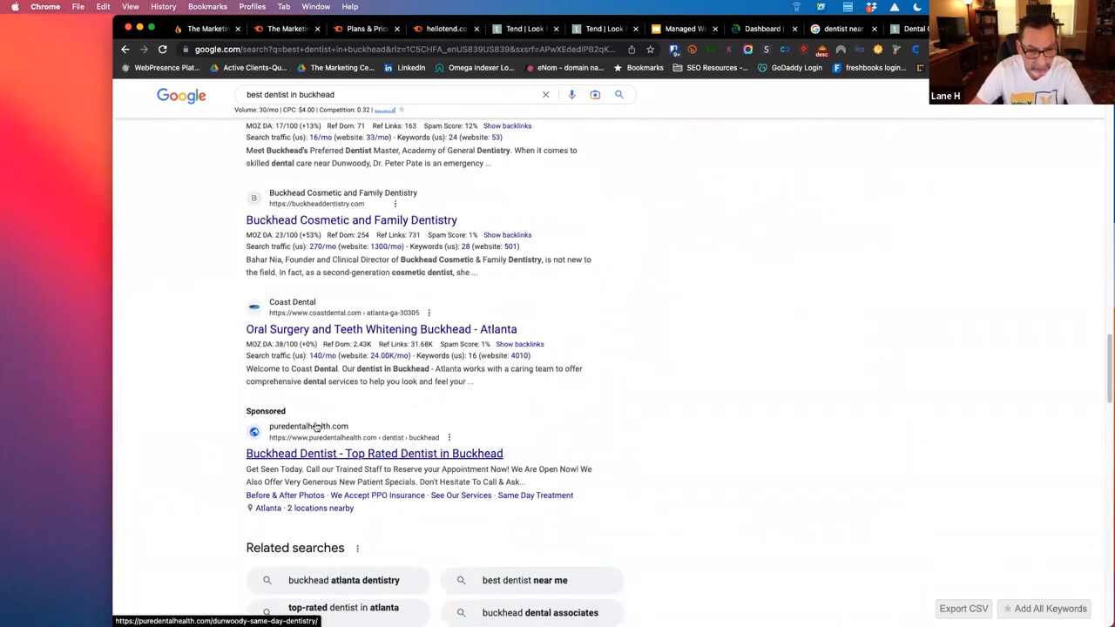
right_click(373, 453)
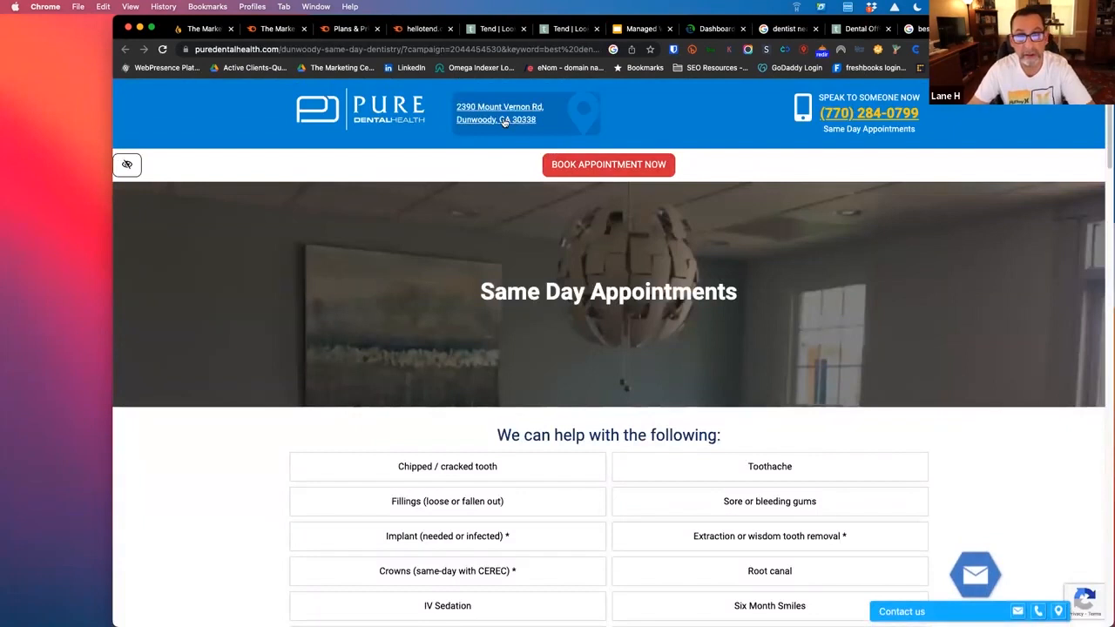
Switch to Semrush Advertising Research with puredentalhealth.com entered as the domain.
left_click(349, 49)
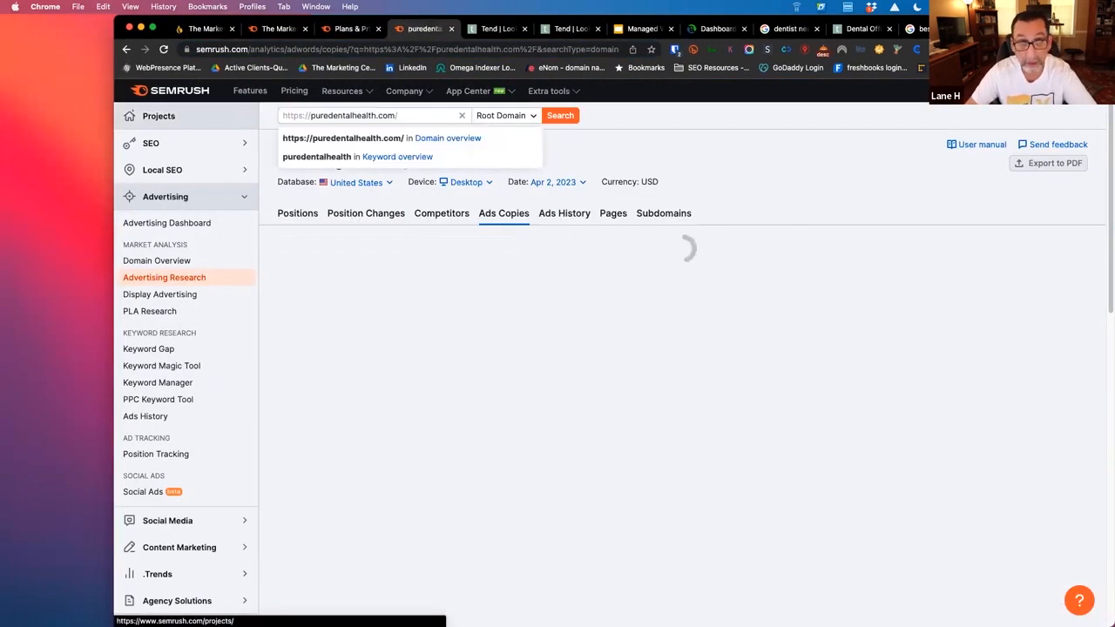
Run Advertising Research for puredentalhealth.com (no ad copies found), then return to the Pure Dental Health page.
left_click(375, 115)
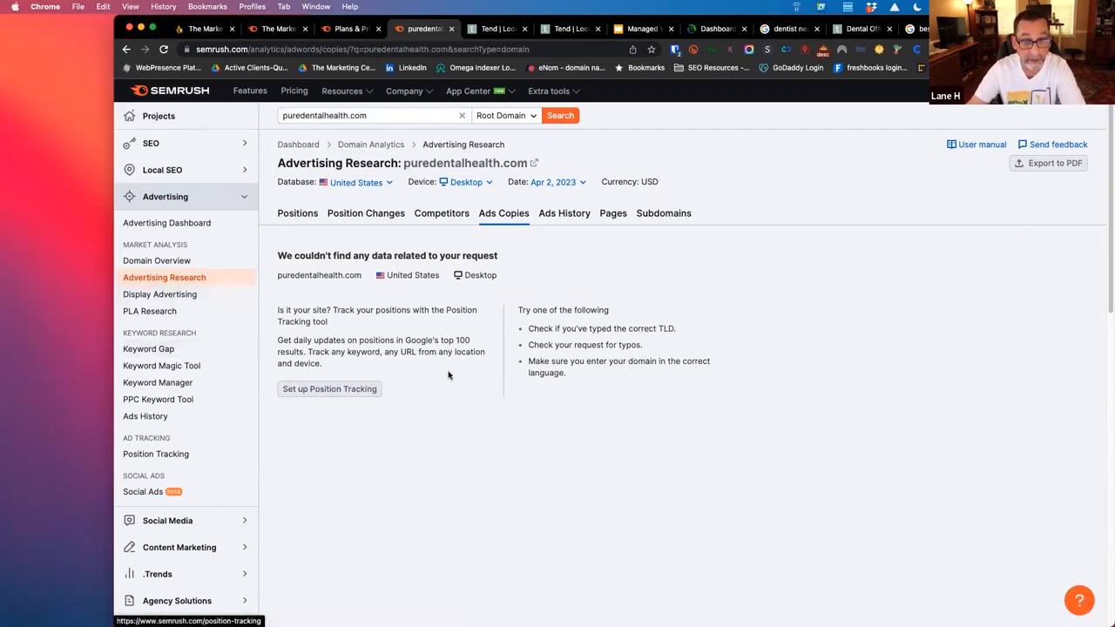
left_click(425, 28)
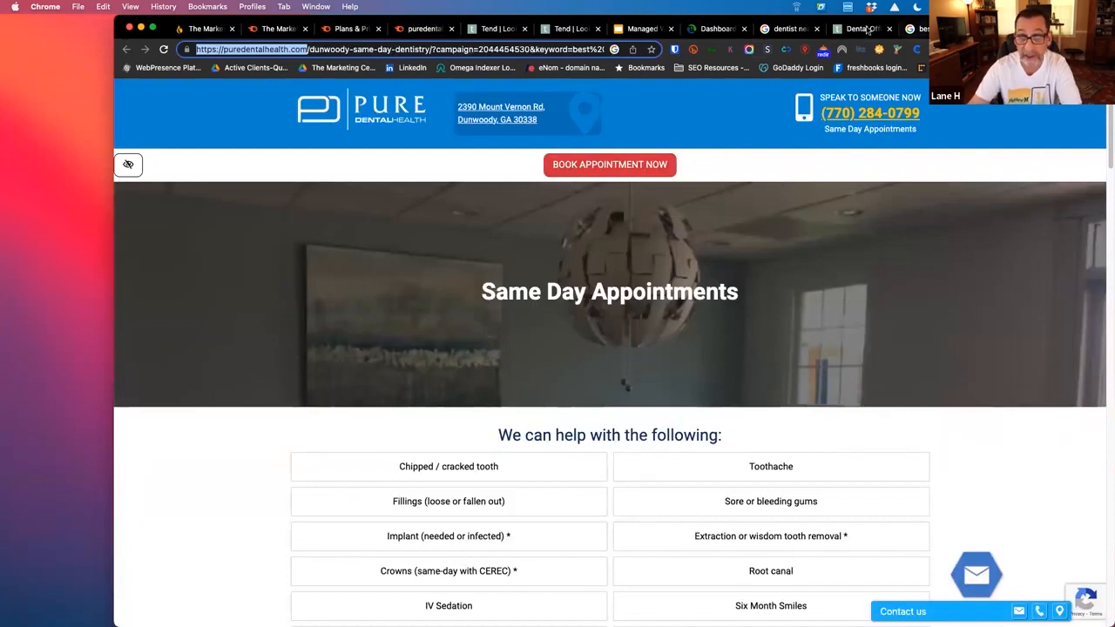
scroll("down", 3)
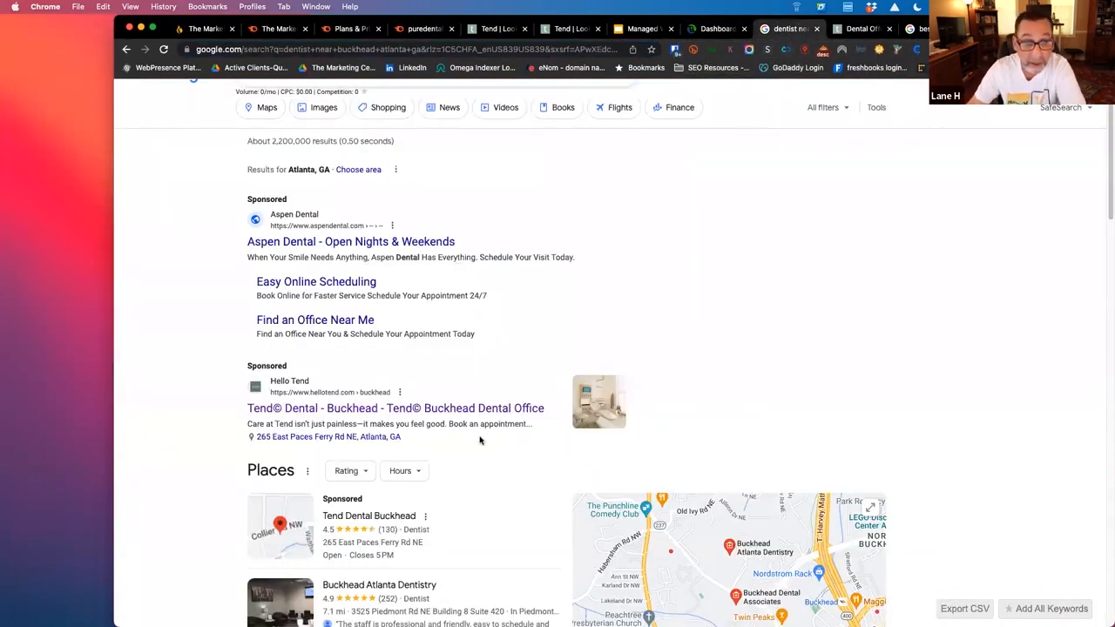
Review the 'dentist near buckhead atlanta ga' results and Pure Dental Health's ad details.
scroll("down", 3)
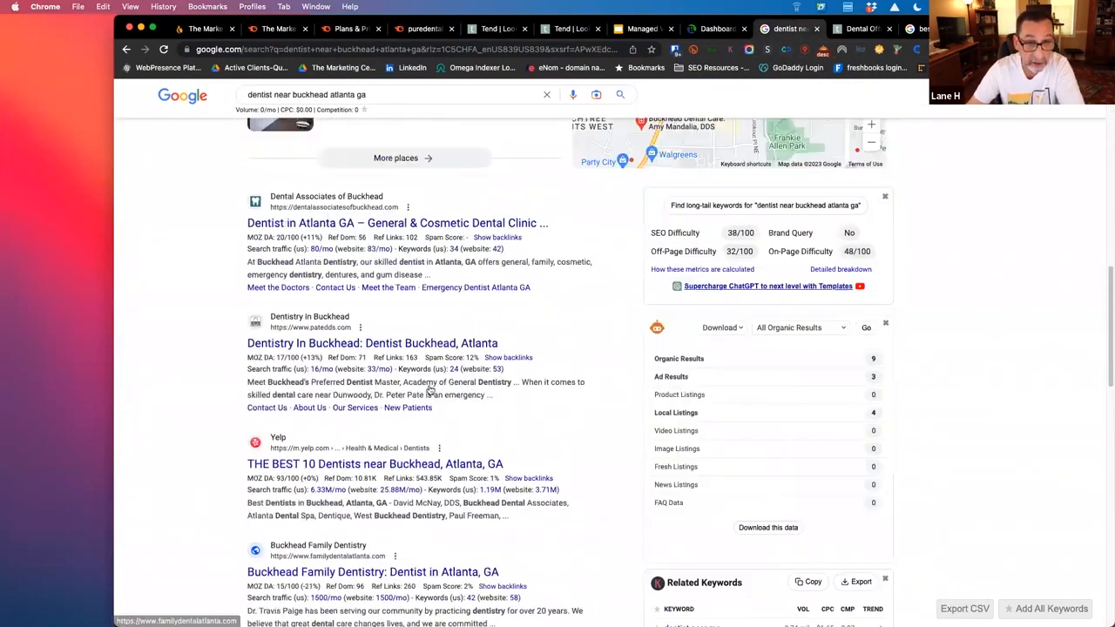
scroll("down", 3)
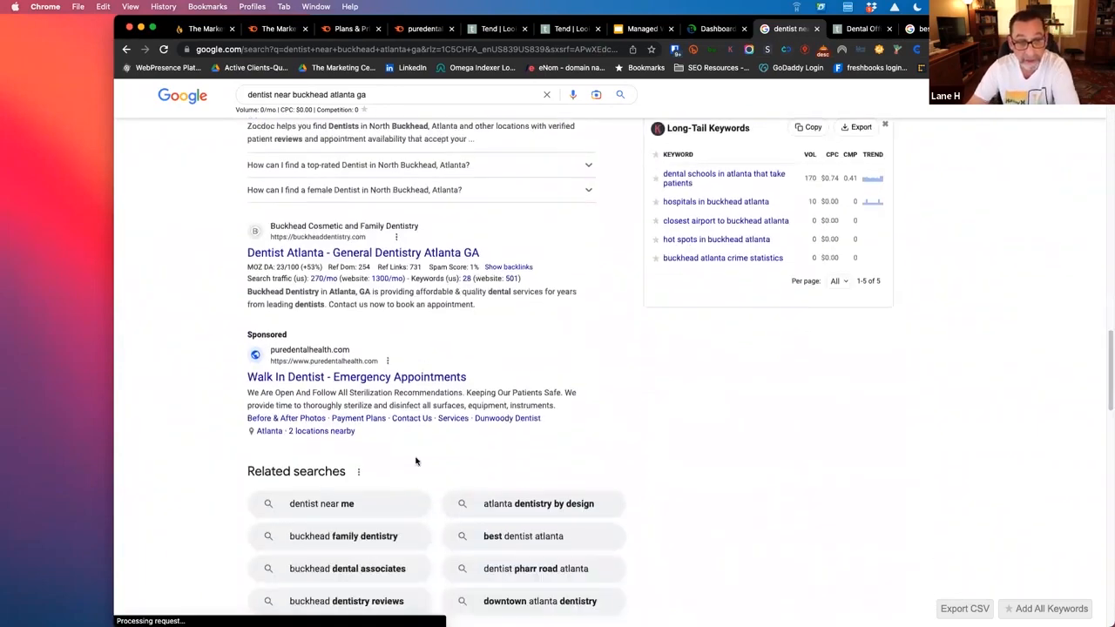
scroll("down", 3)
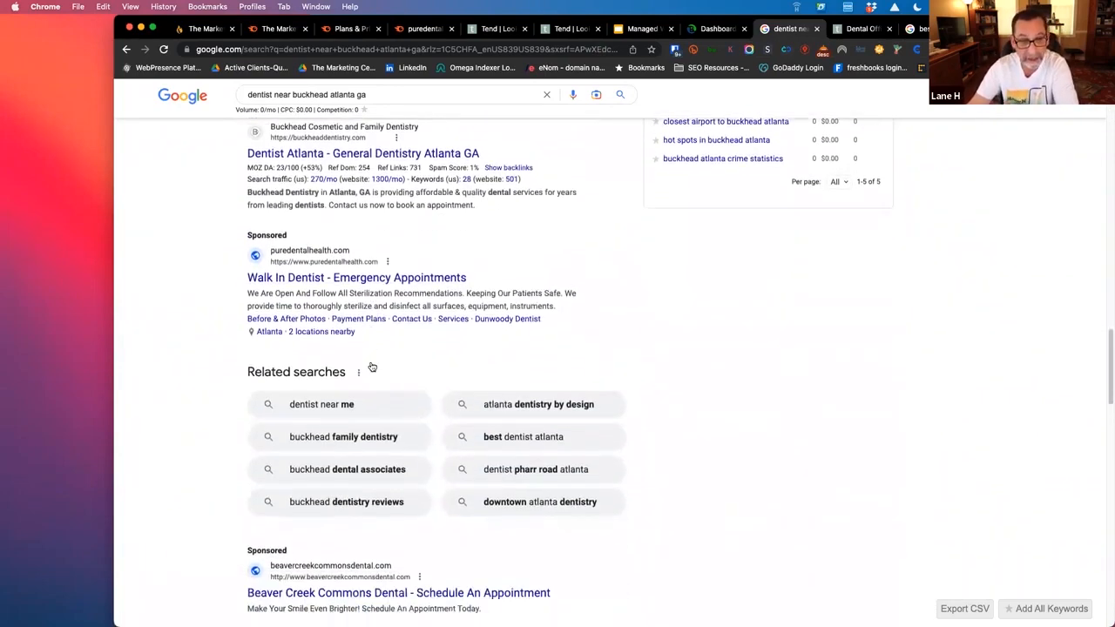
scroll("down", 3)
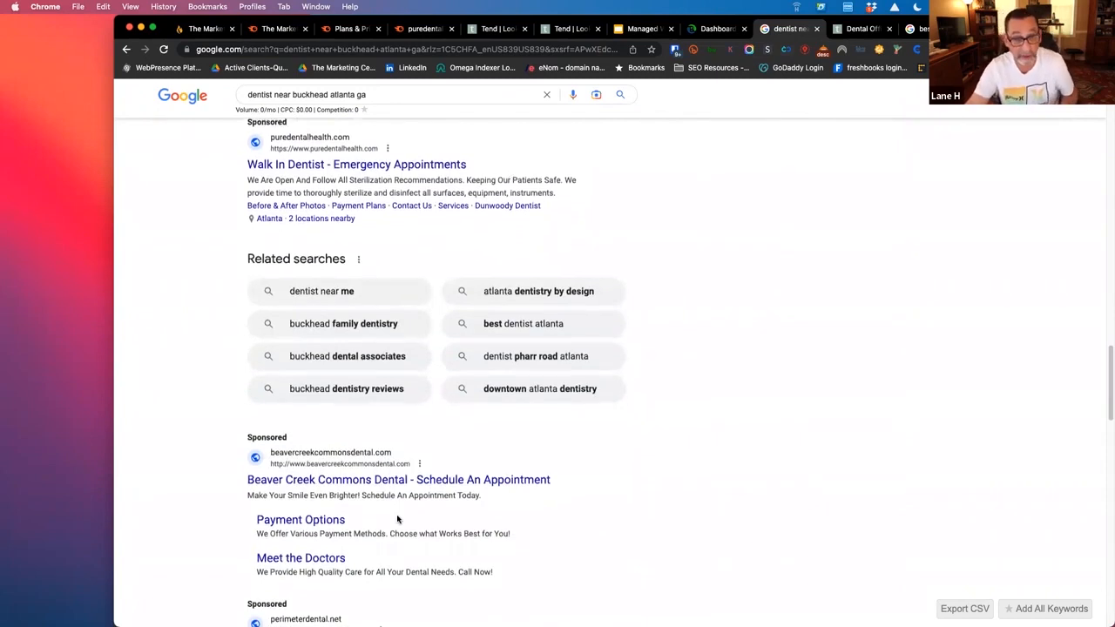
scroll("down", 3)
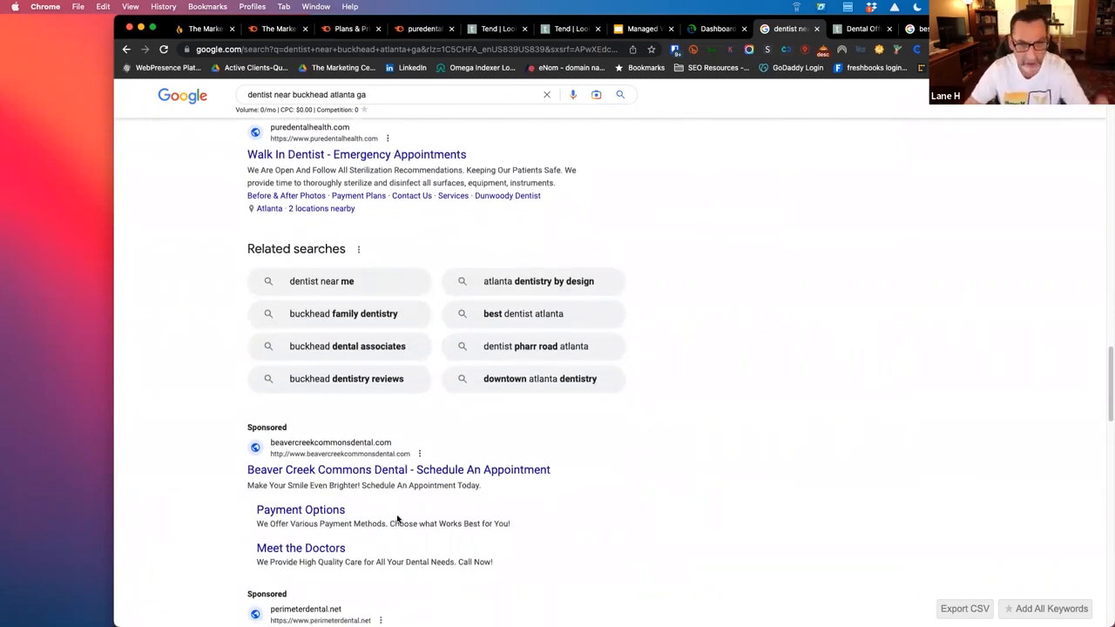
mouse_move(477, 520)
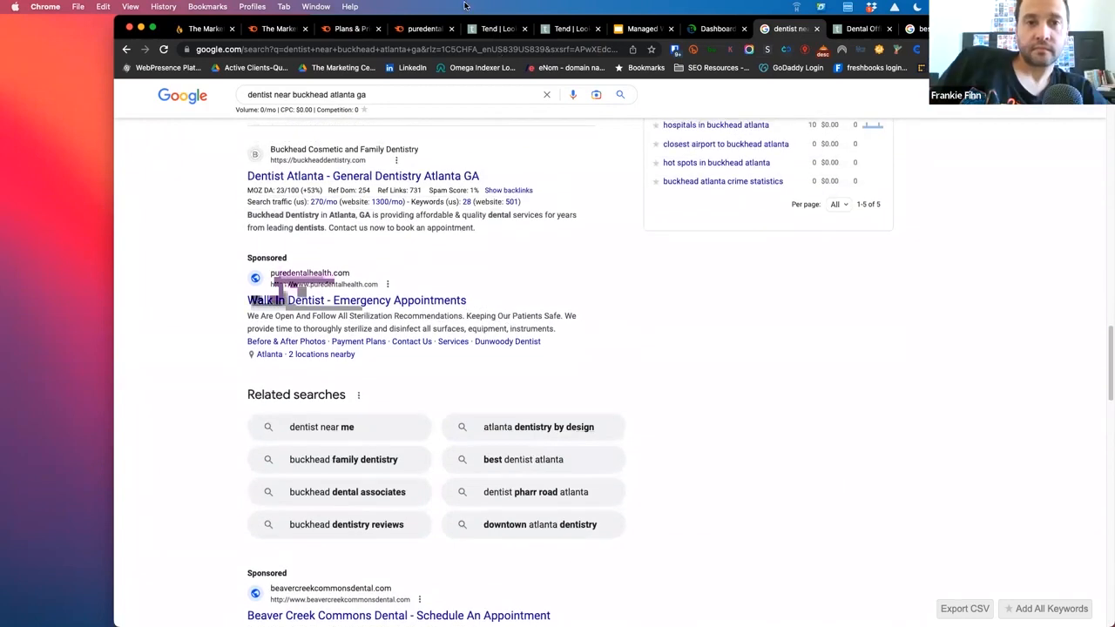
left_click(425, 28)
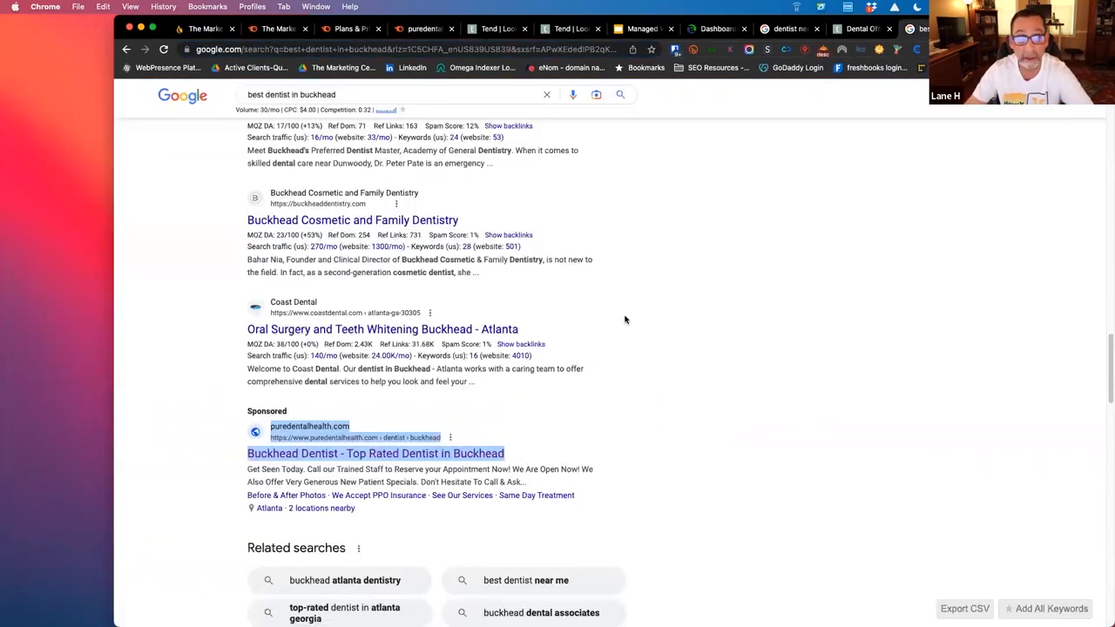
mouse_move(425, 28)
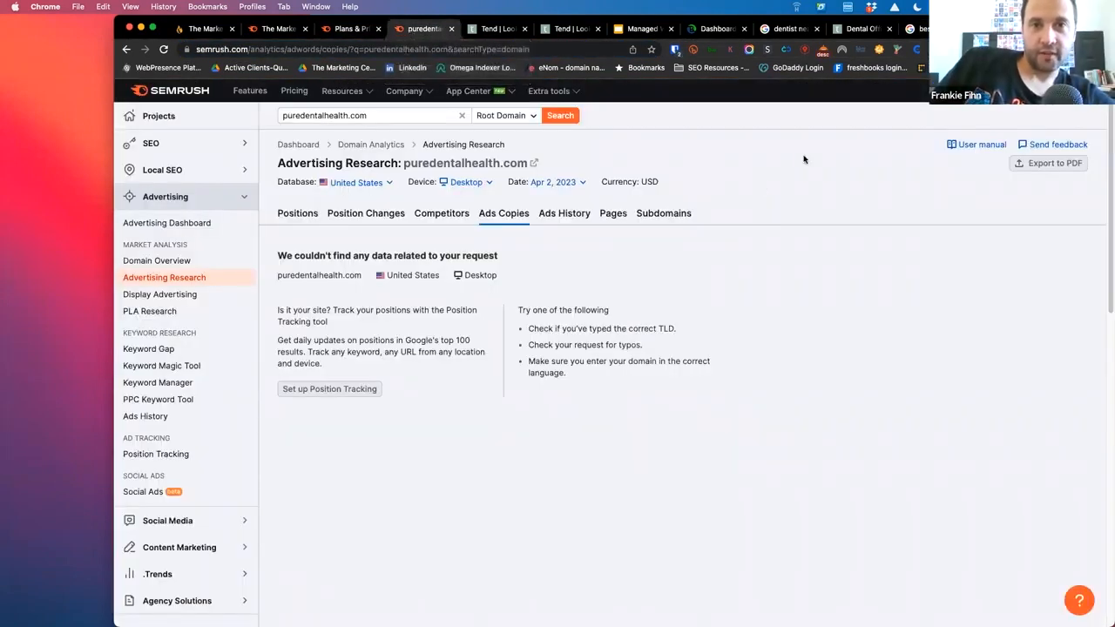
Return to the 'best dentist in buckhead' results showing the Atlanta Center for Cosmetic Dentistry and Aspen Dental ads.
left_click(425, 28)
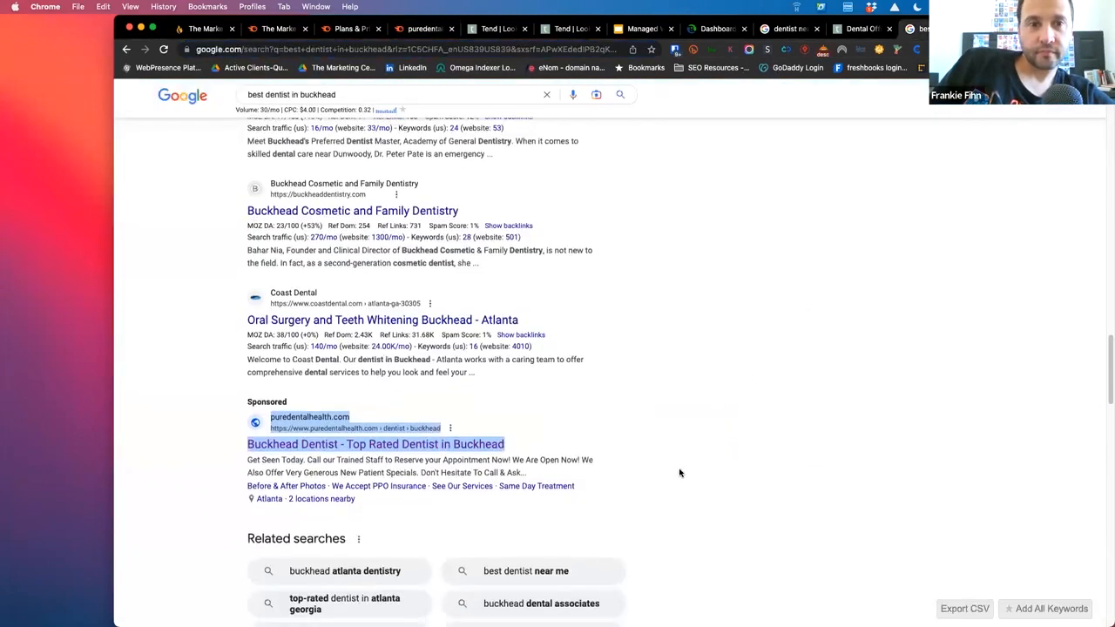
scroll("down", 3)
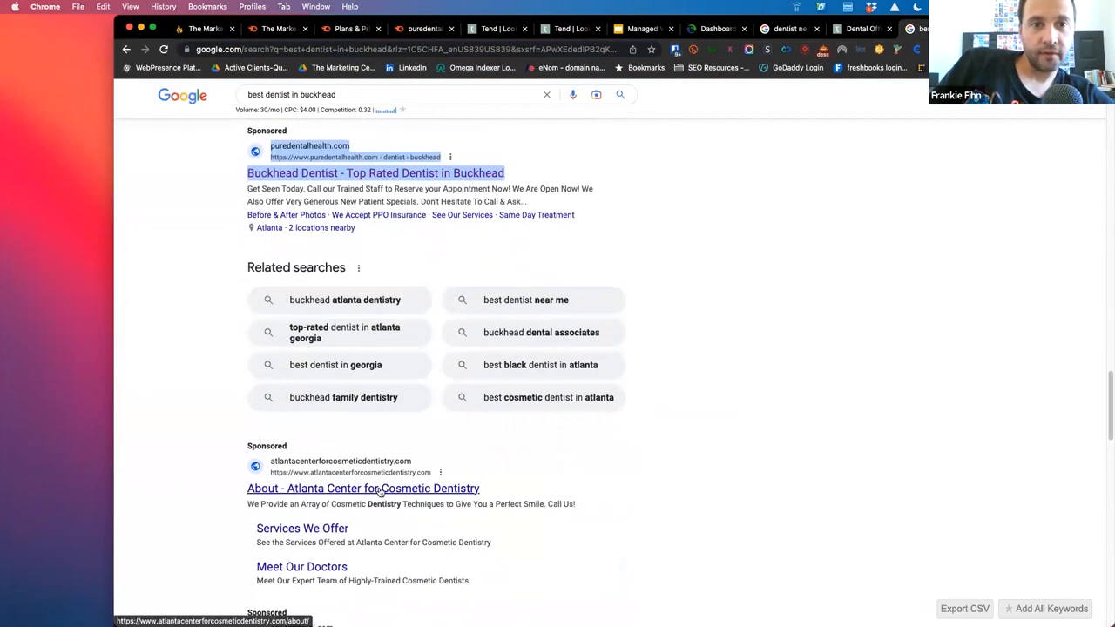
scroll("down", 3)
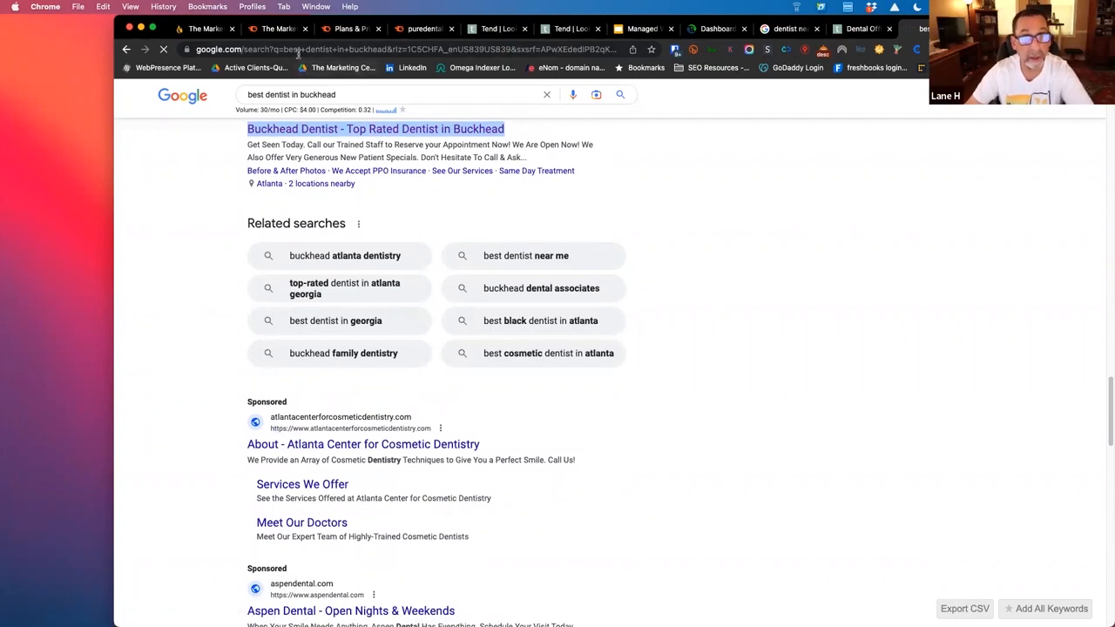
Show atlantacenterforcosmeticdentistry.com's paid Positions: 23 keywords, 238 traffic, $2.3K traffic cost.
left_click(362, 444)
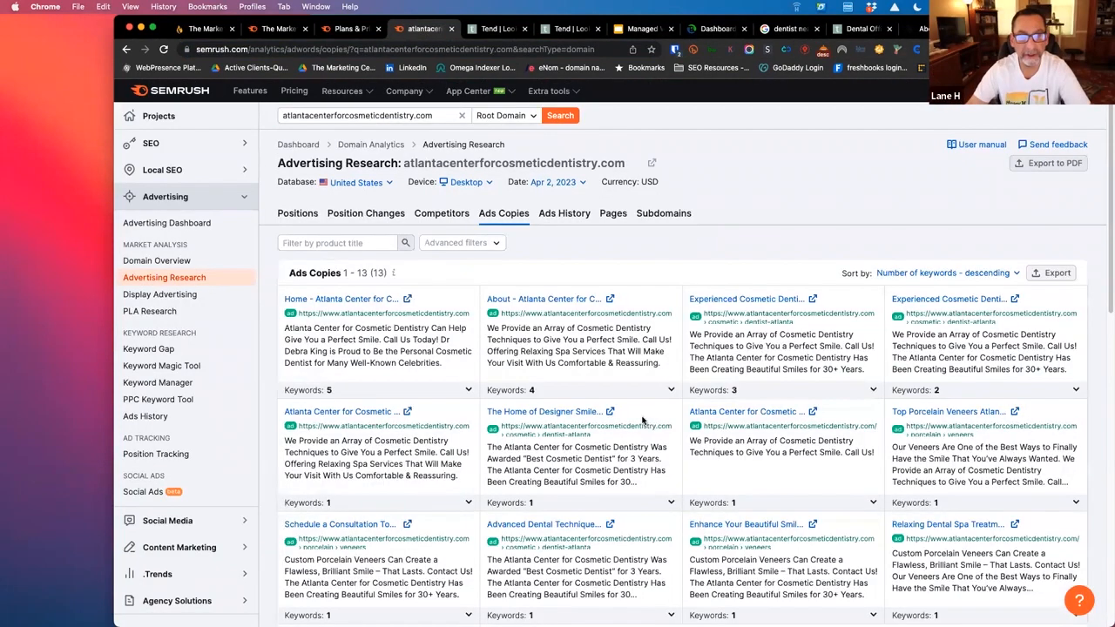
left_click(297, 213)
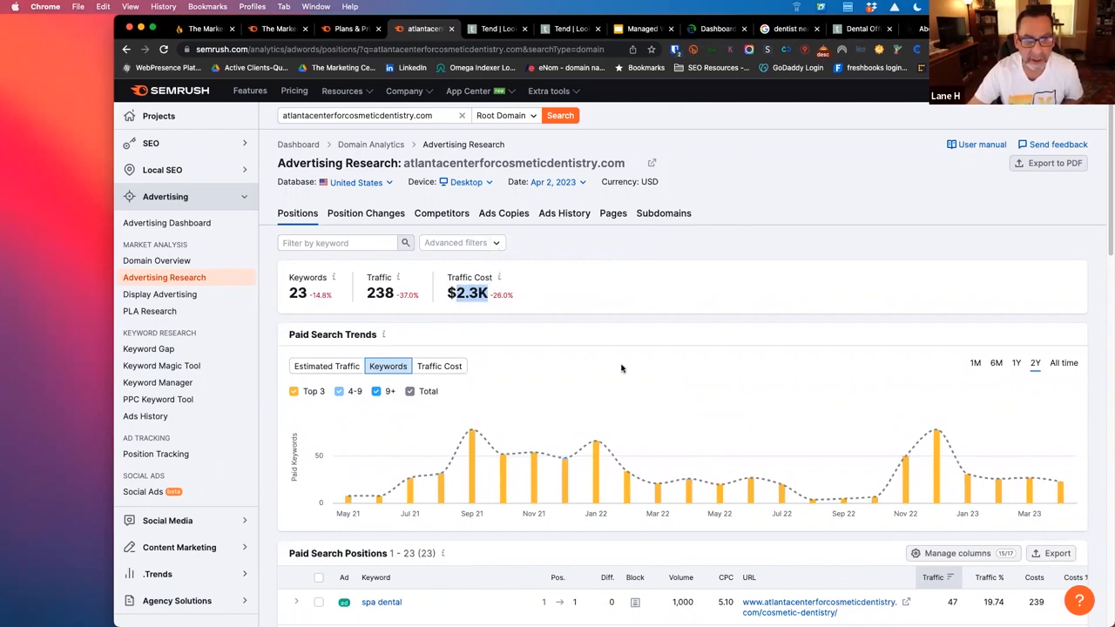
mouse_move(626, 367)
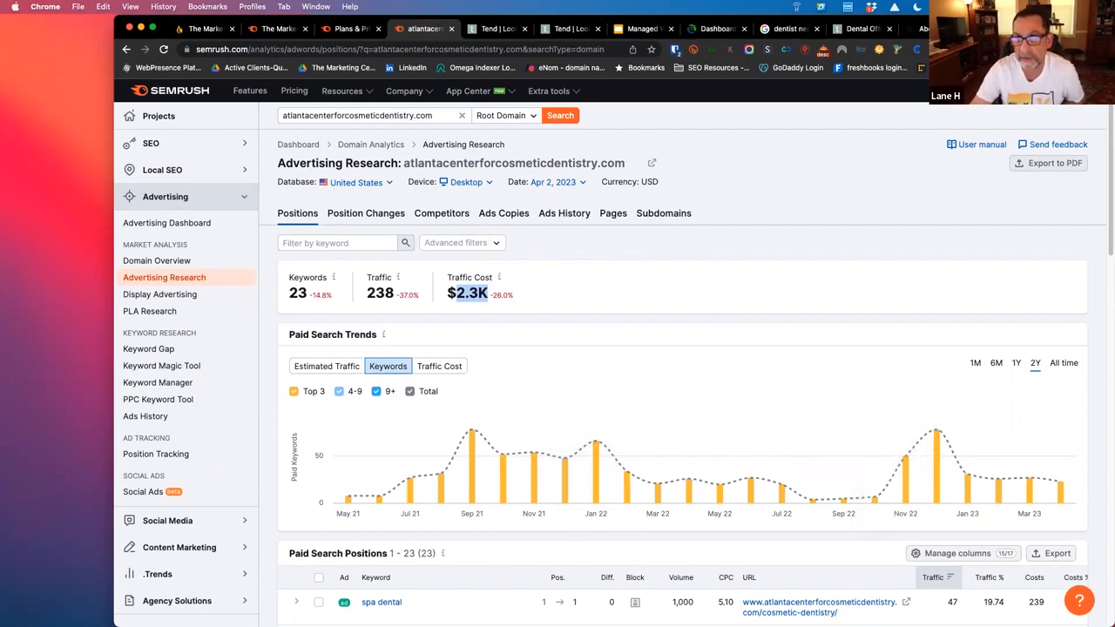
mouse_move(442, 331)
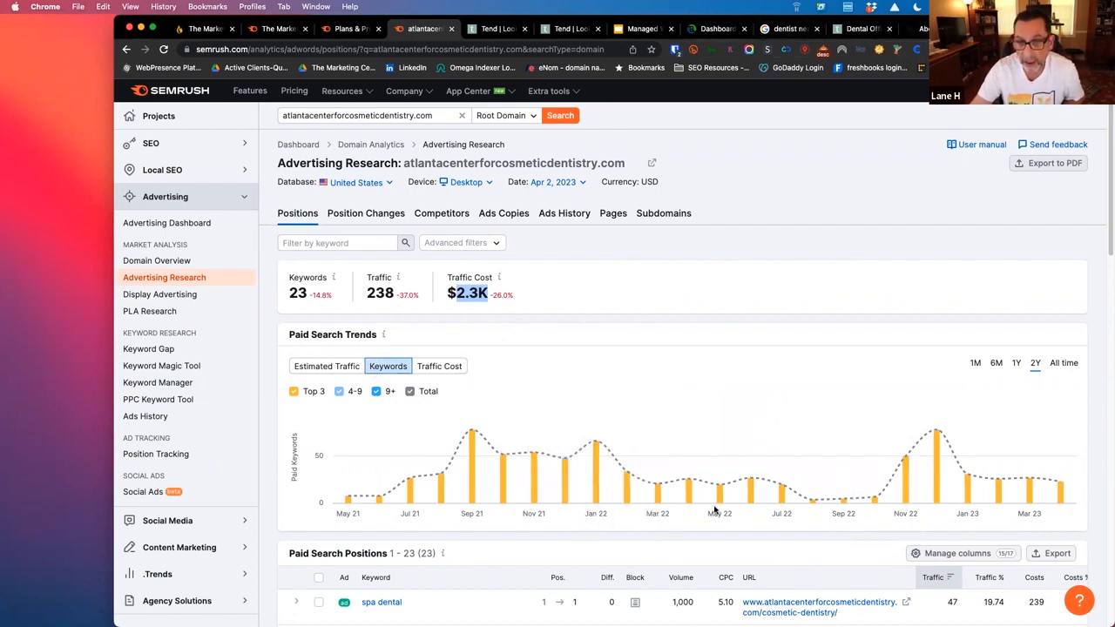
mouse_move(1059, 481)
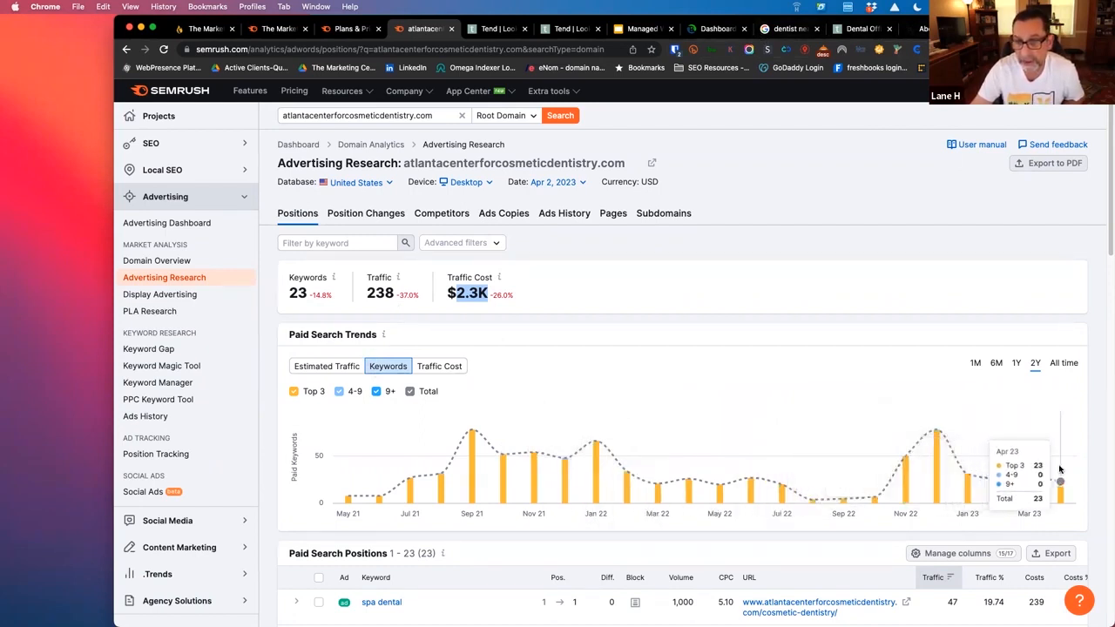
Switch the Paid Search Trends chart to All time, spanning back to 2012.
left_click(1062, 362)
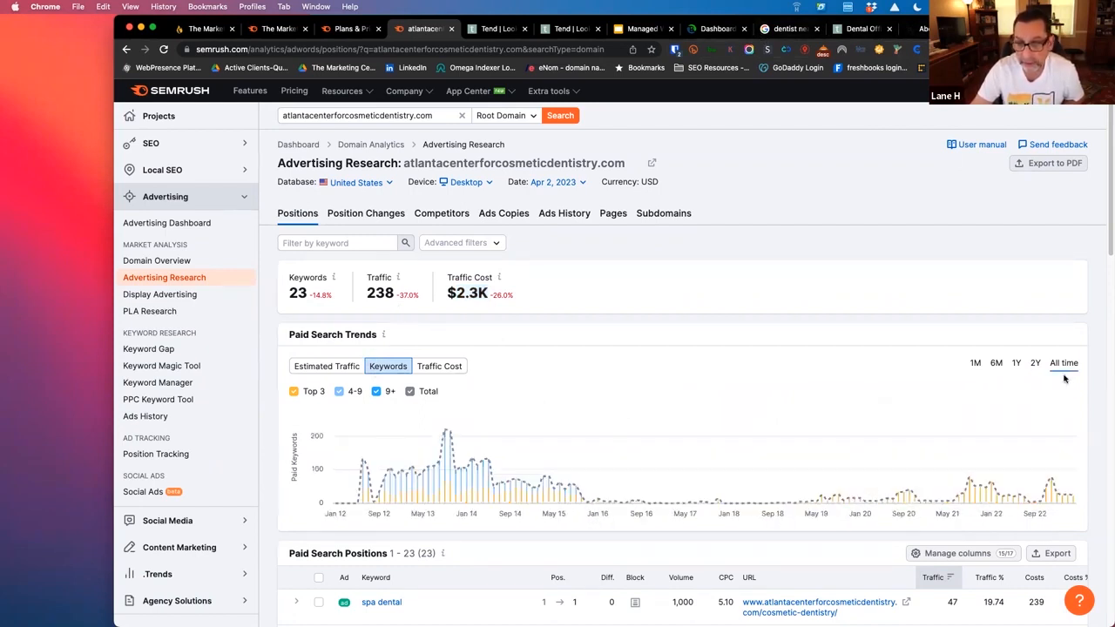
mouse_move(561, 488)
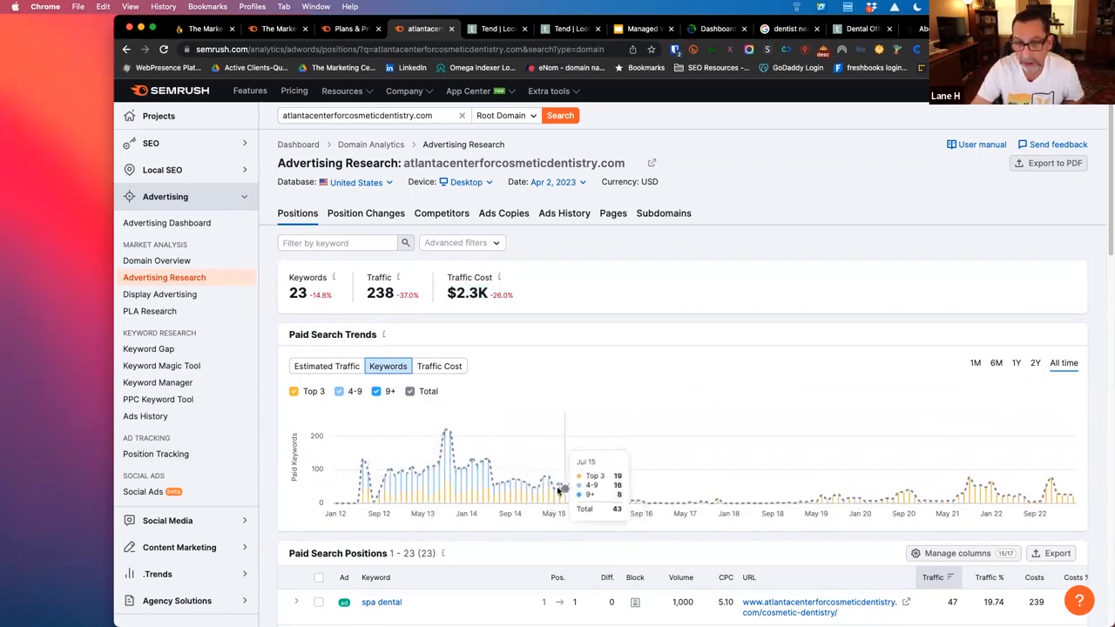
mouse_move(422, 473)
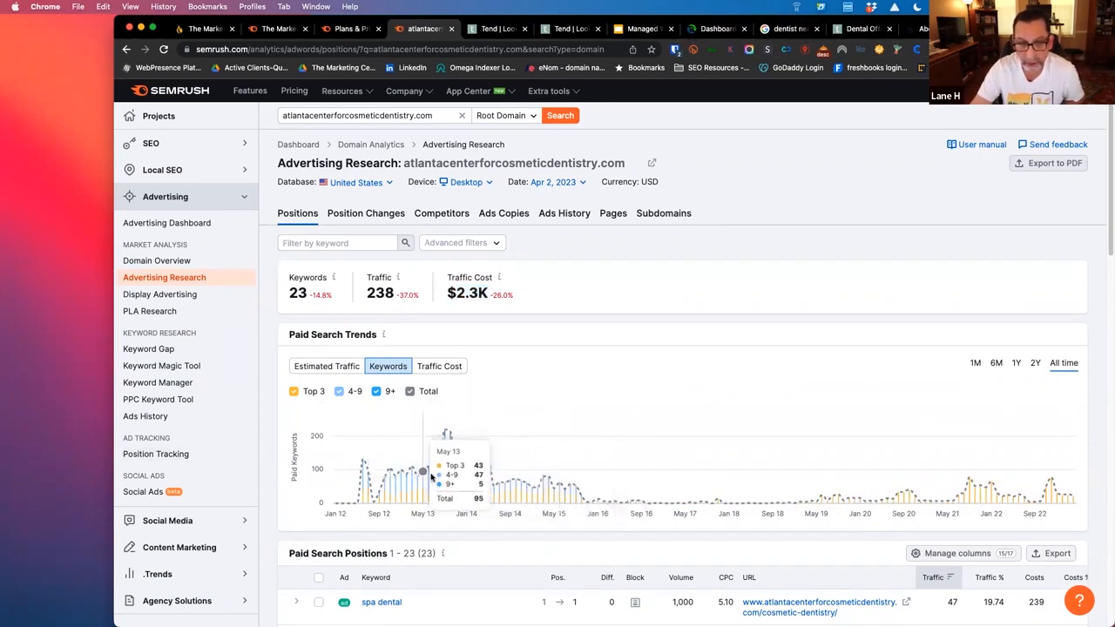
mouse_move(502, 485)
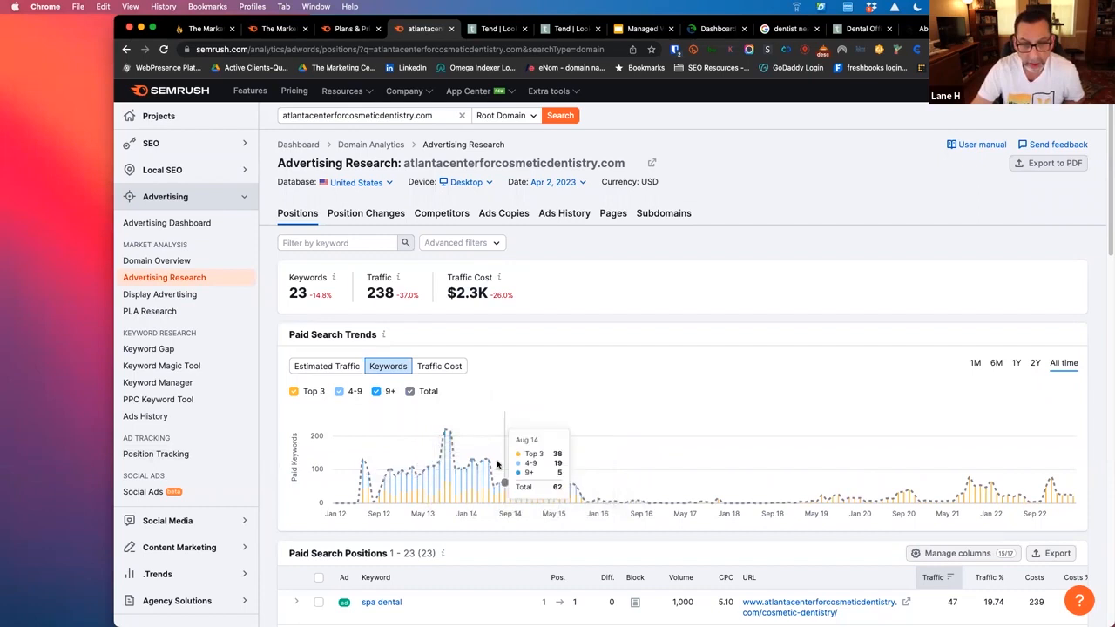
mouse_move(582, 496)
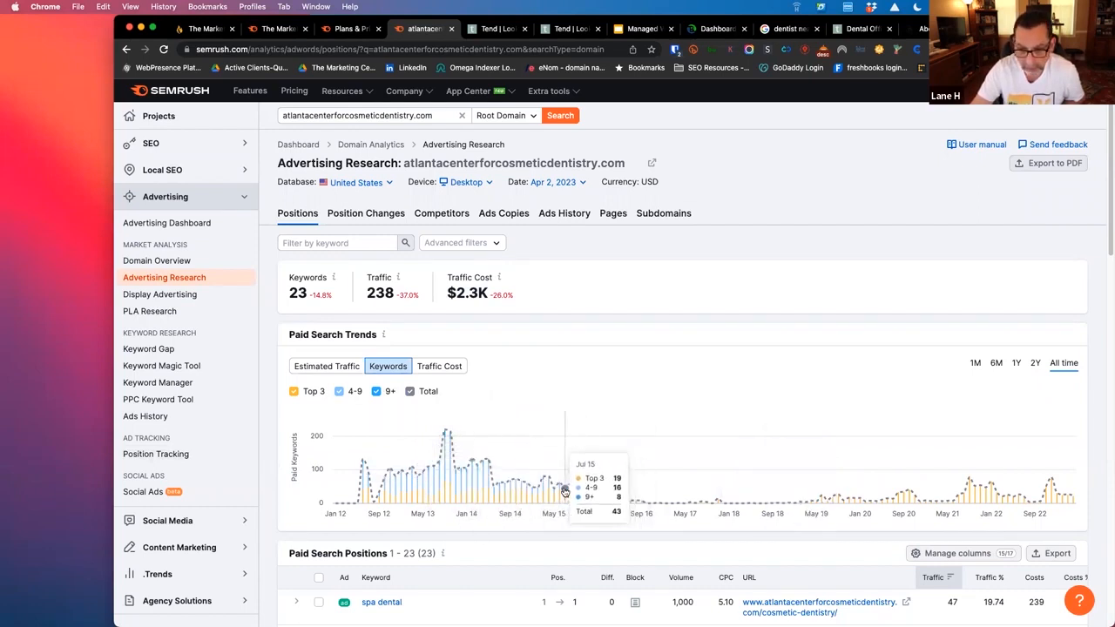
mouse_move(688, 523)
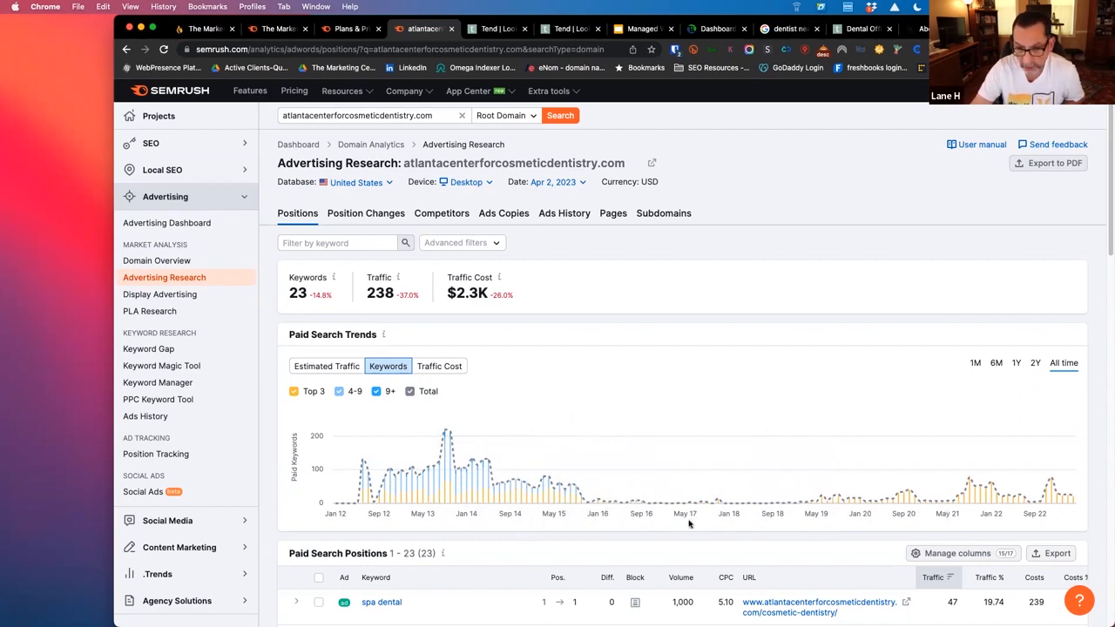
mouse_move(445, 470)
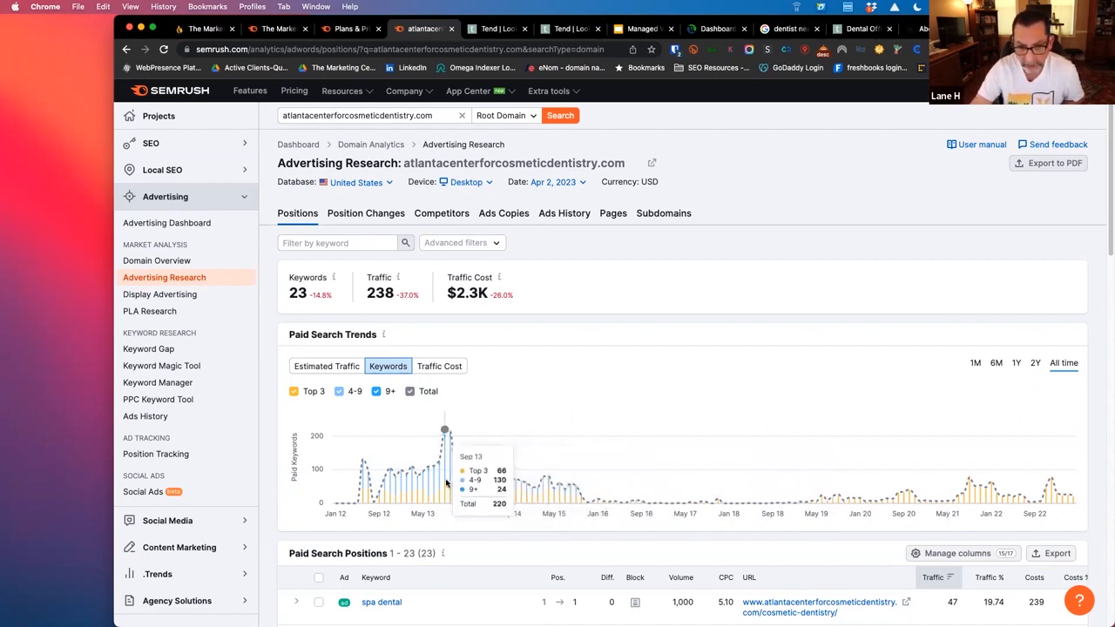
mouse_move(487, 514)
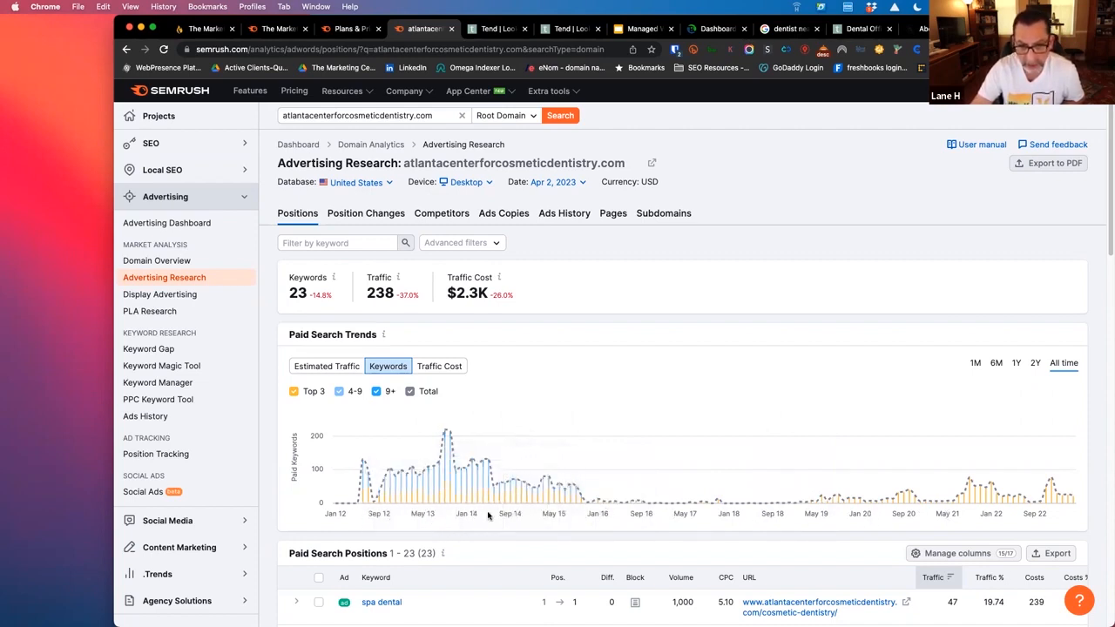
mouse_move(586, 487)
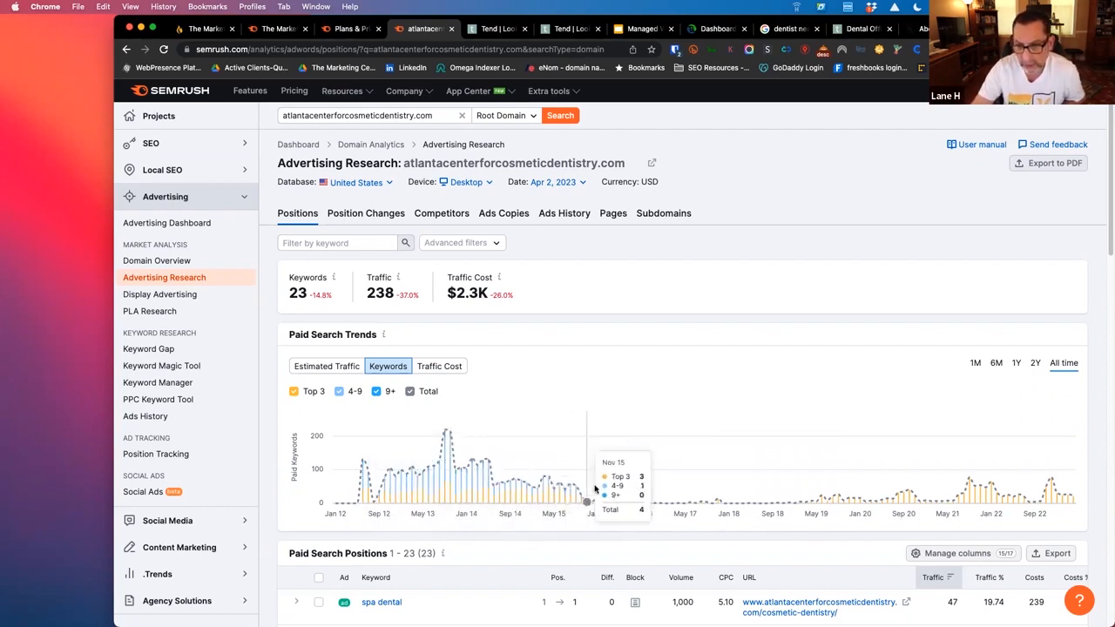
mouse_move(839, 496)
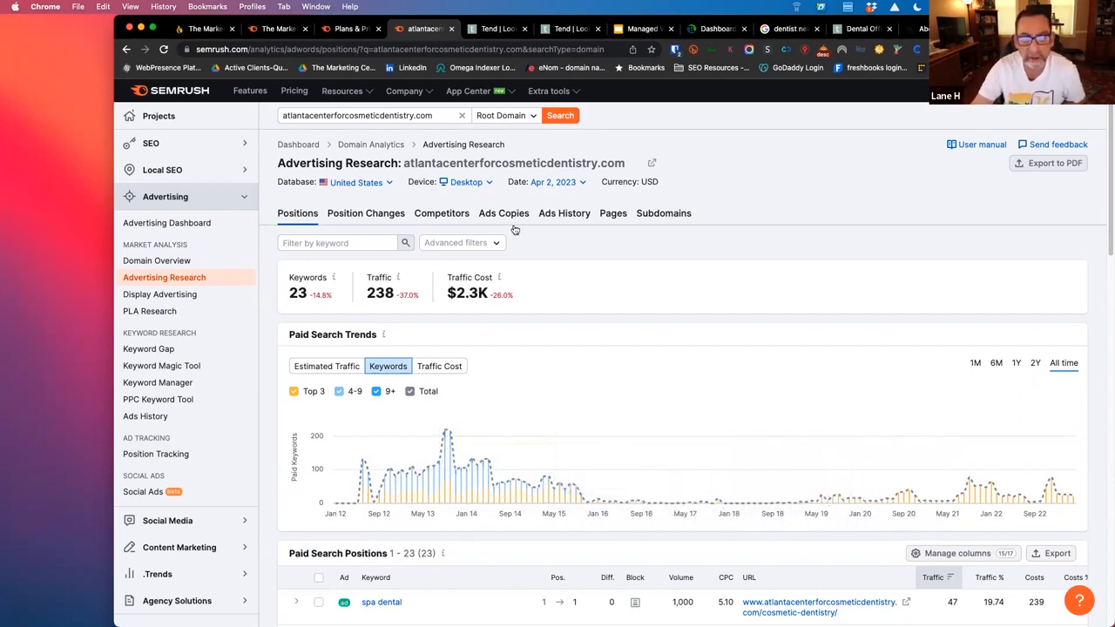
Review the dentistry site's Ads Copies and Ads History reports, ending at Semrush Plans & Pricing.
left_click(503, 212)
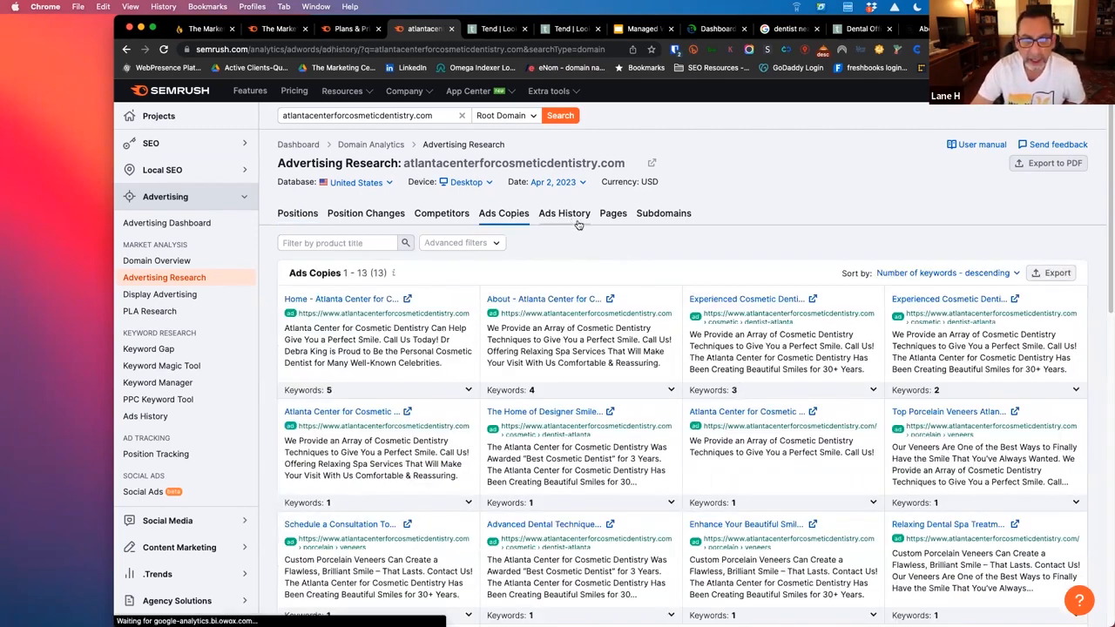
left_click(564, 210)
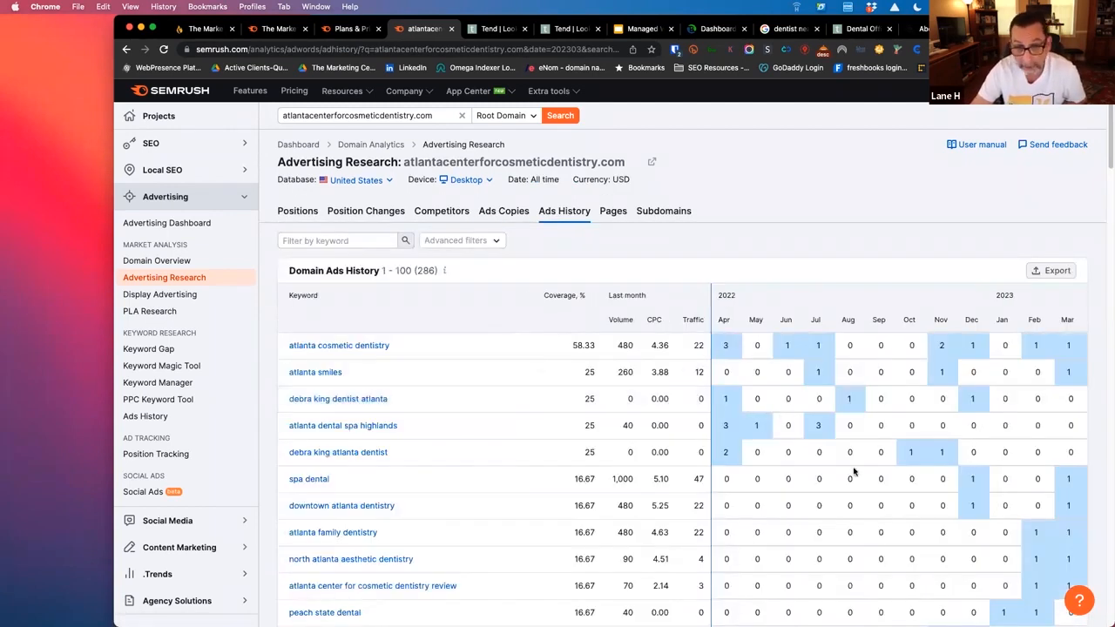
mouse_move(819, 282)
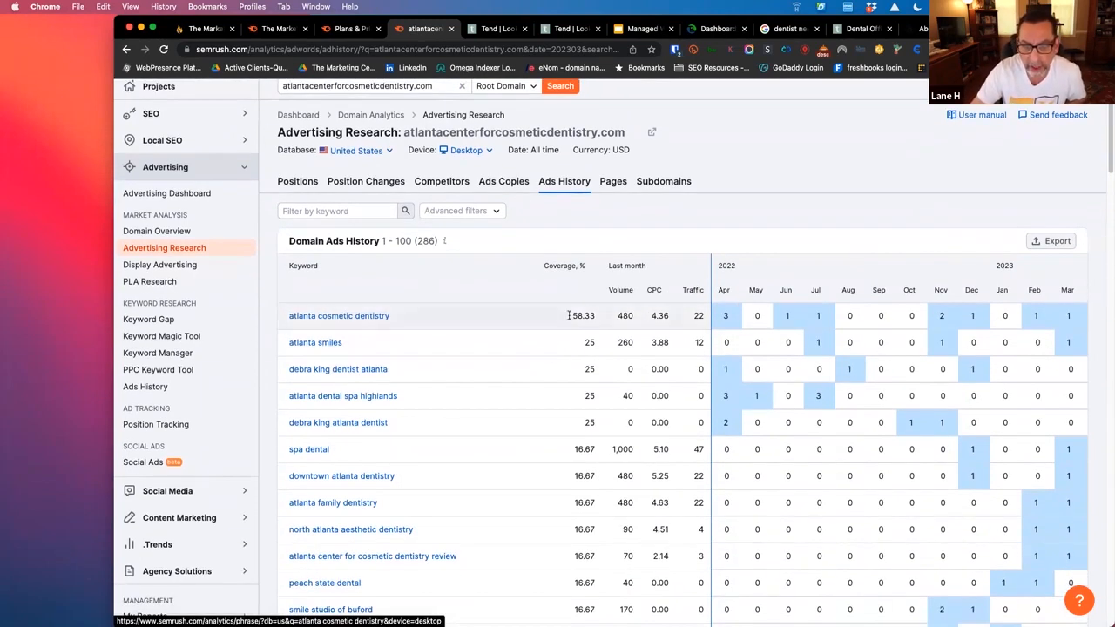
scroll("down", 3)
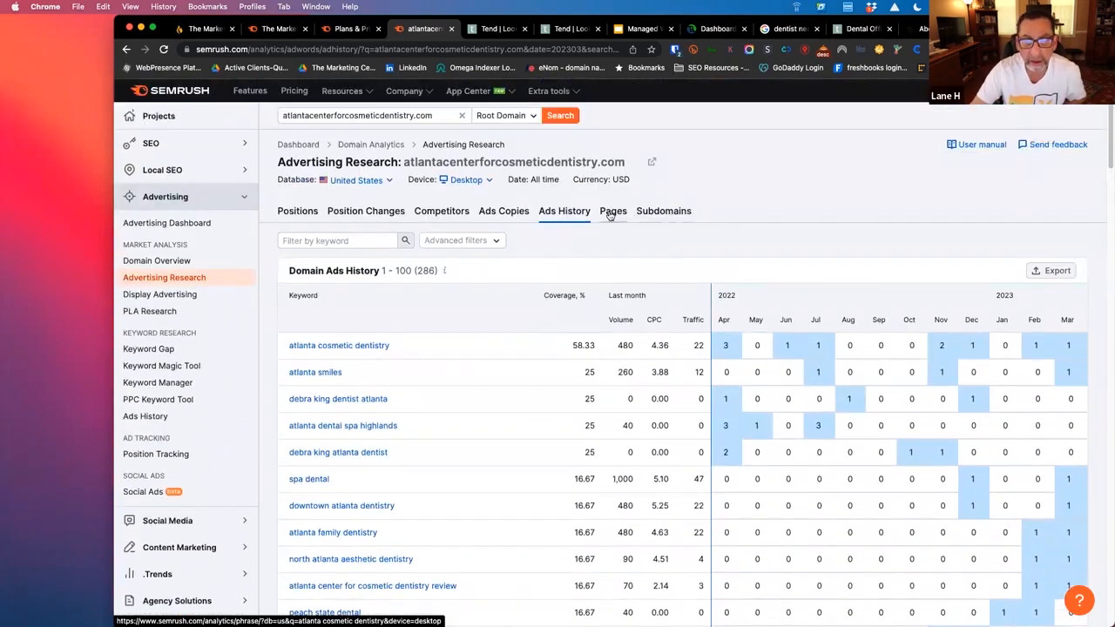
left_click(613, 210)
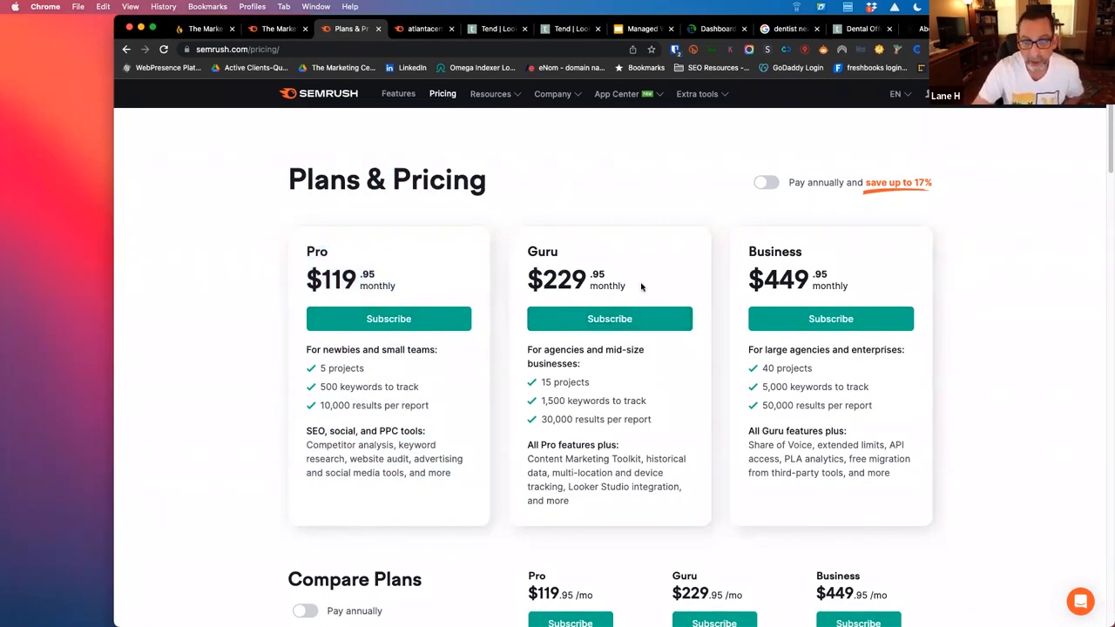
Compare the Pro $119.95, Guru $229.95 and Business $449.95 plans and add-ons, then return to Advertising Research.
double_click(776, 279)
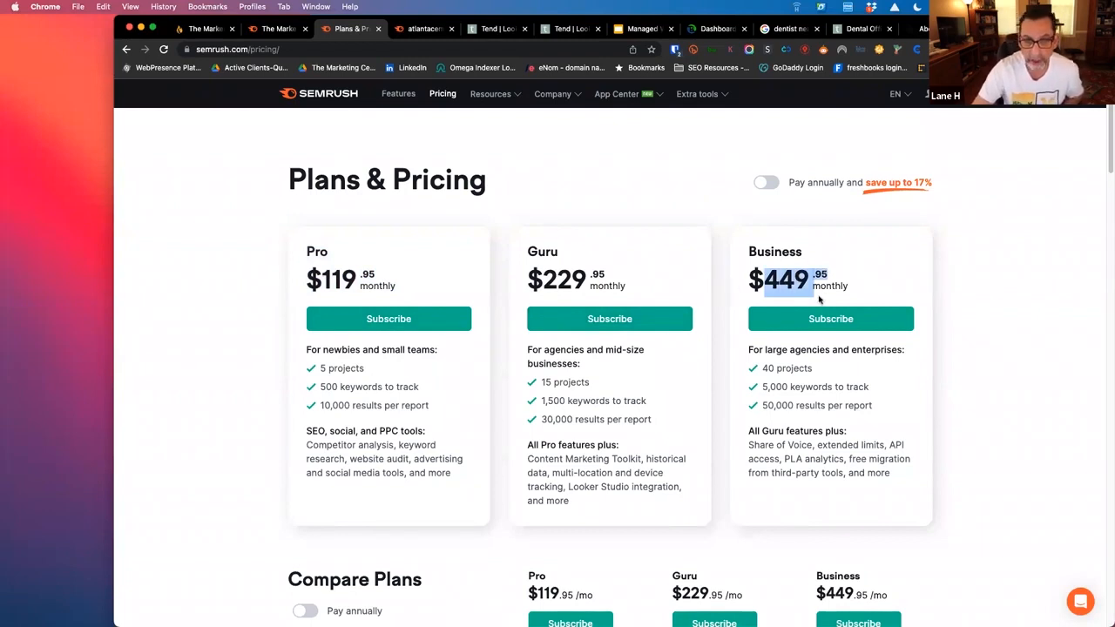
scroll("down", 3)
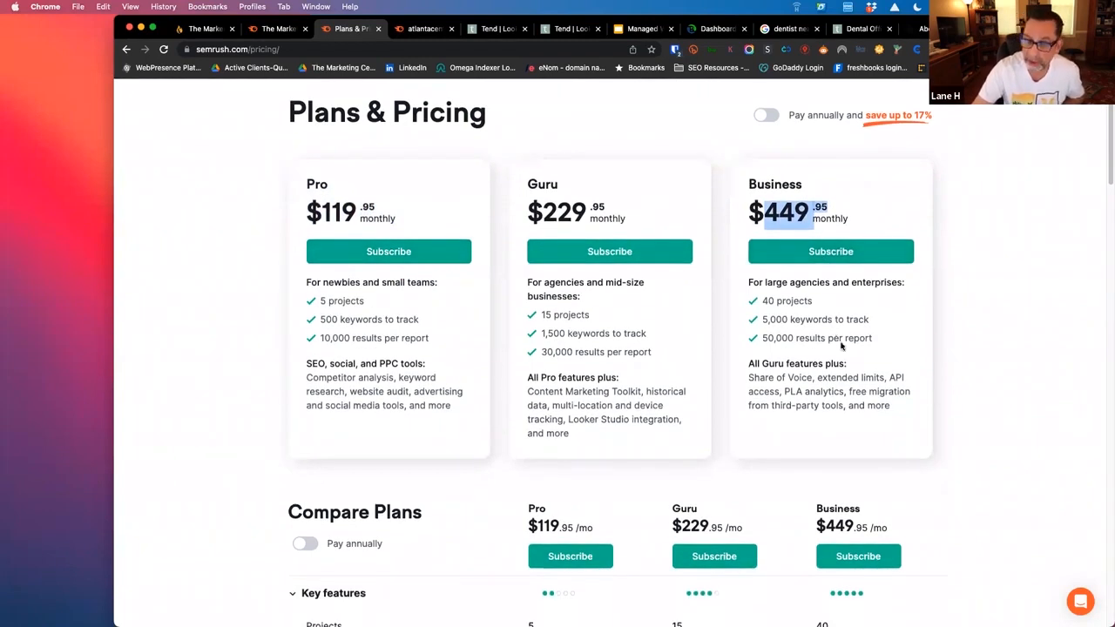
scroll("down", 3)
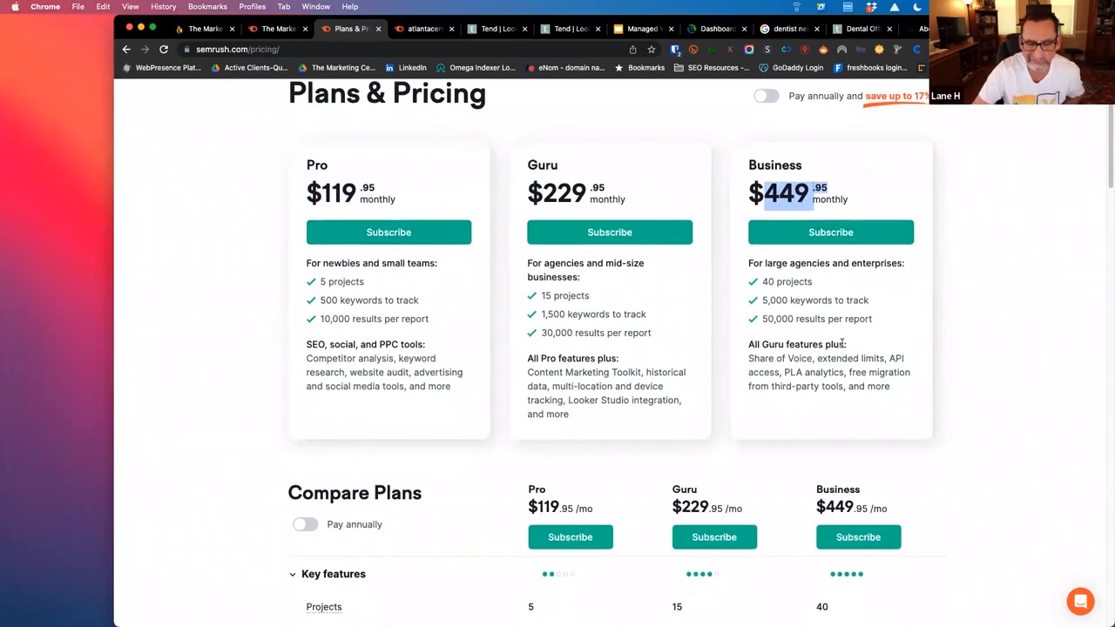
scroll("down", 3)
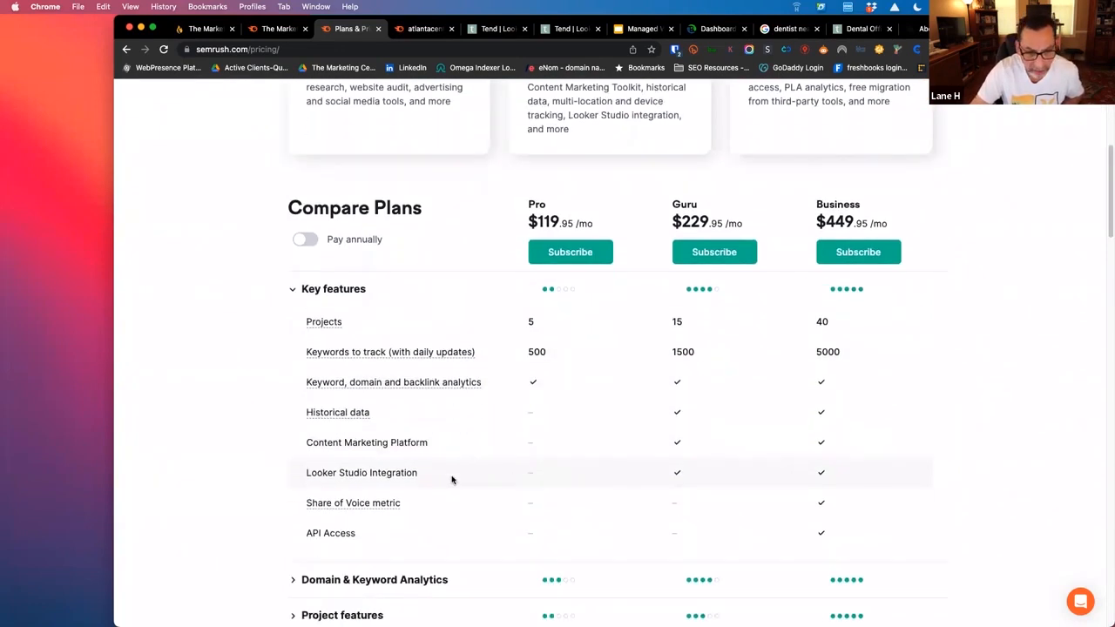
scroll("down", 3)
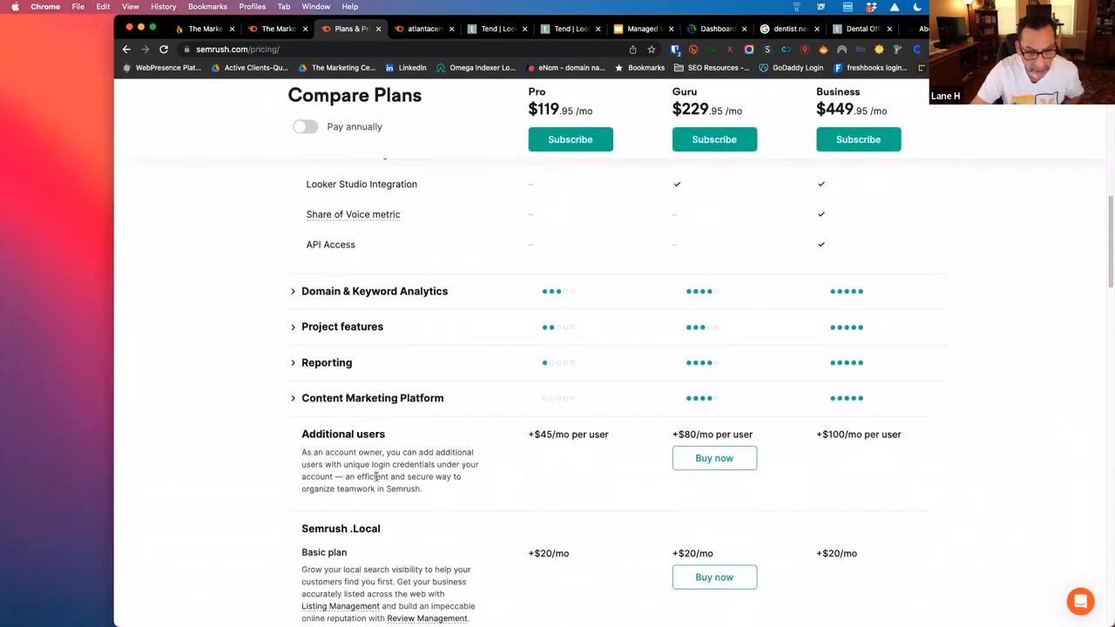
scroll("down", 3)
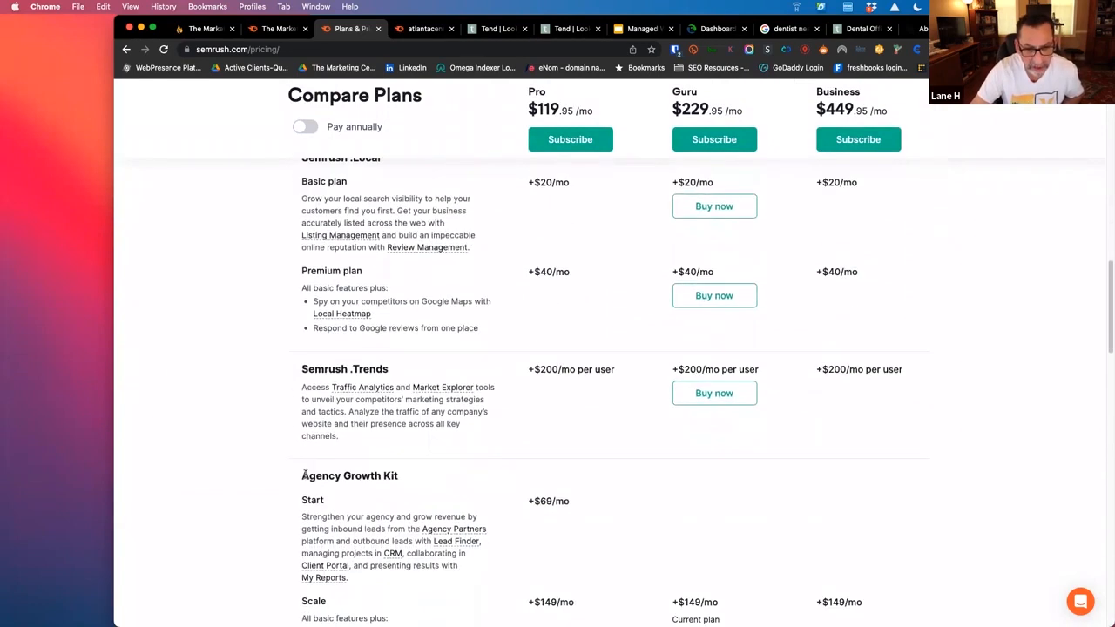
scroll("down", 3)
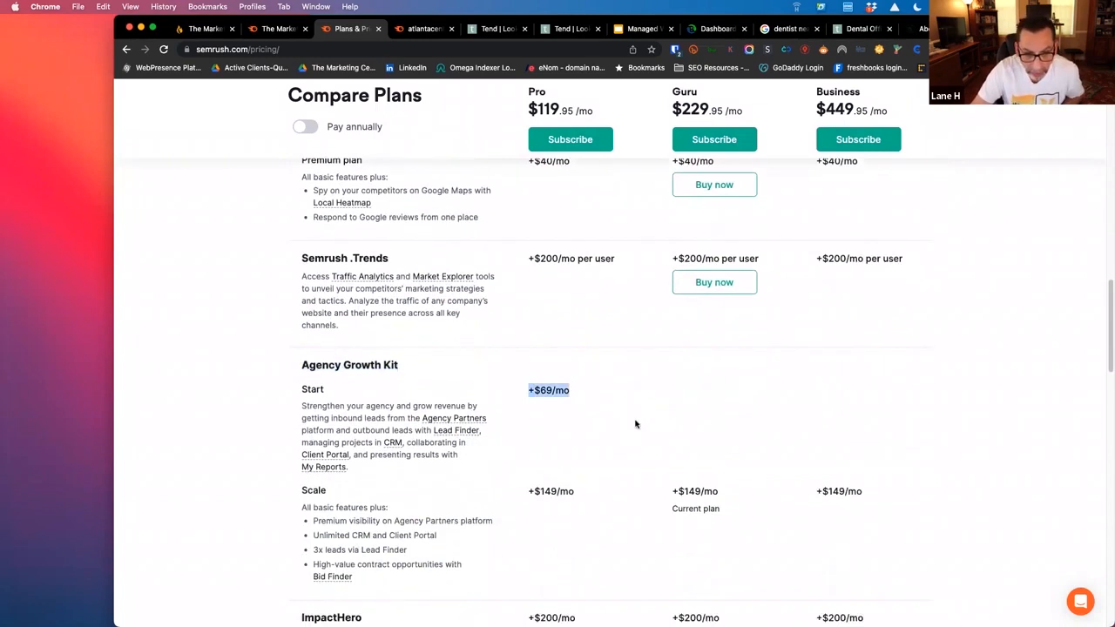
scroll("down", 3)
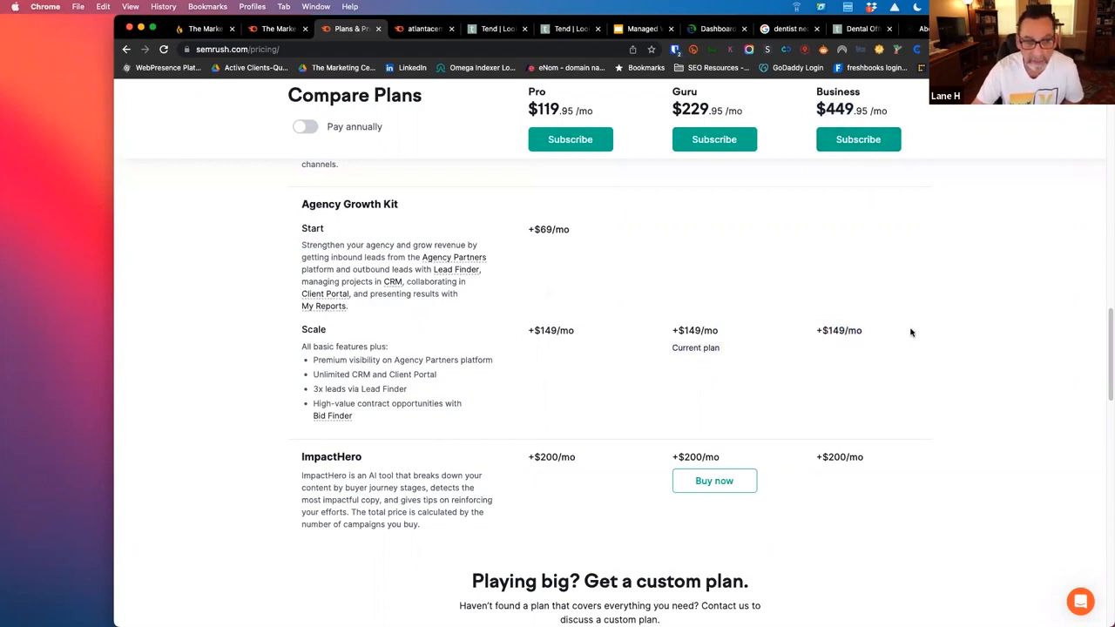
scroll("down", 3)
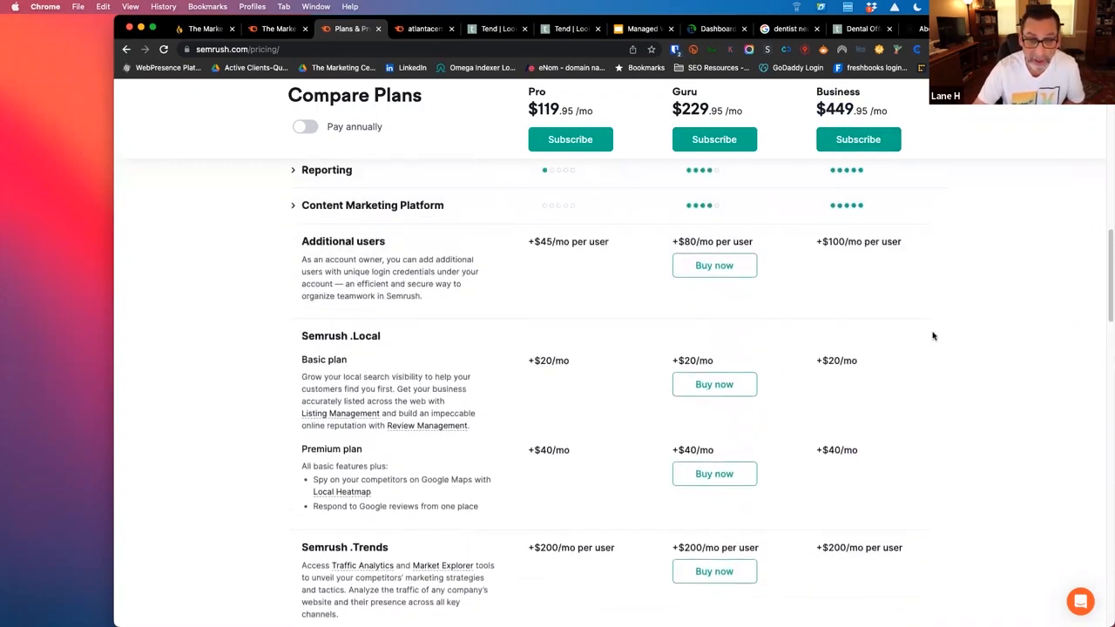
scroll("up", 3)
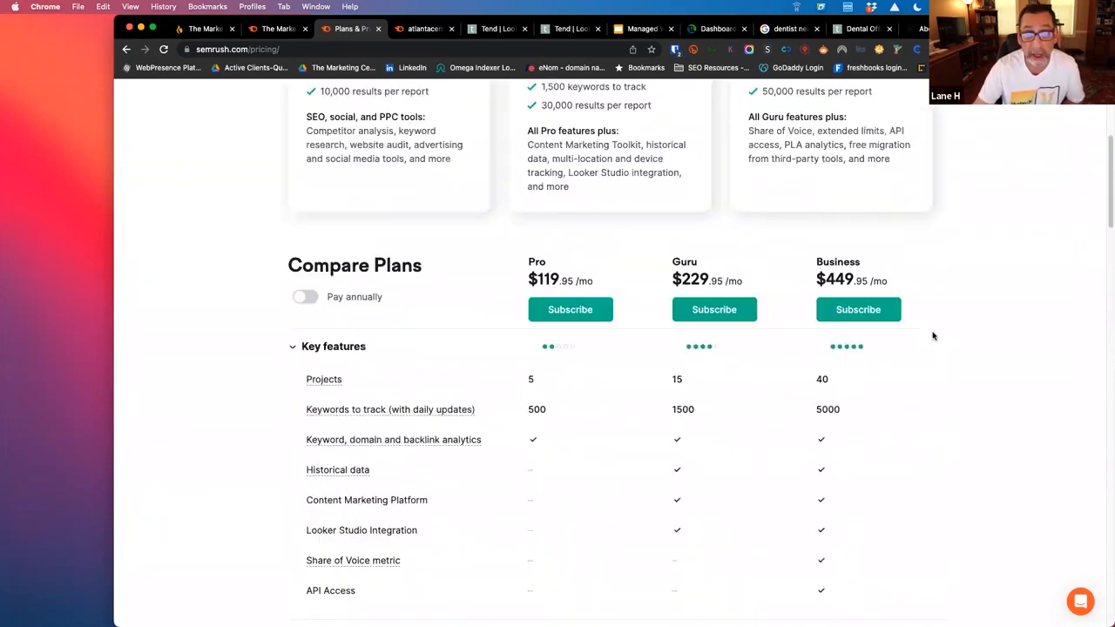
scroll("up", 3)
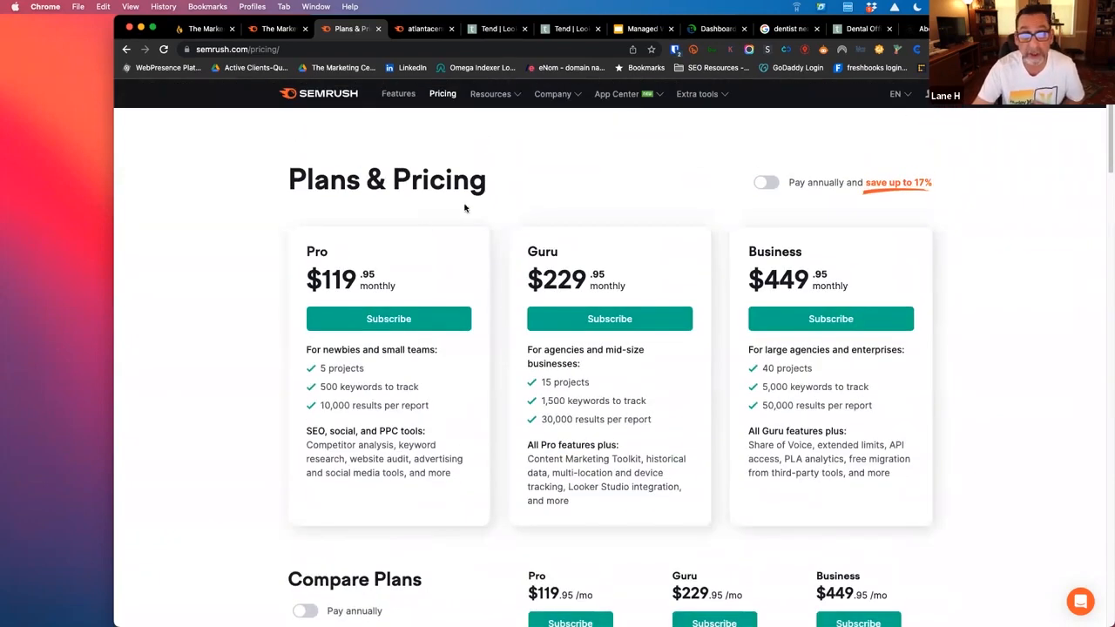
left_click(425, 27)
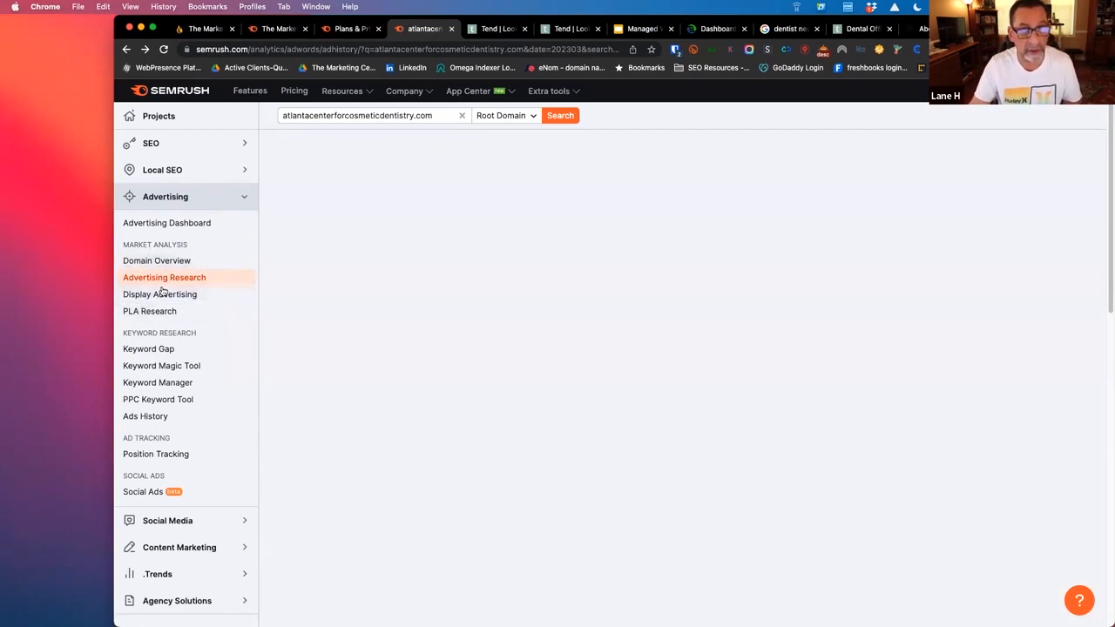
mouse_move(150, 310)
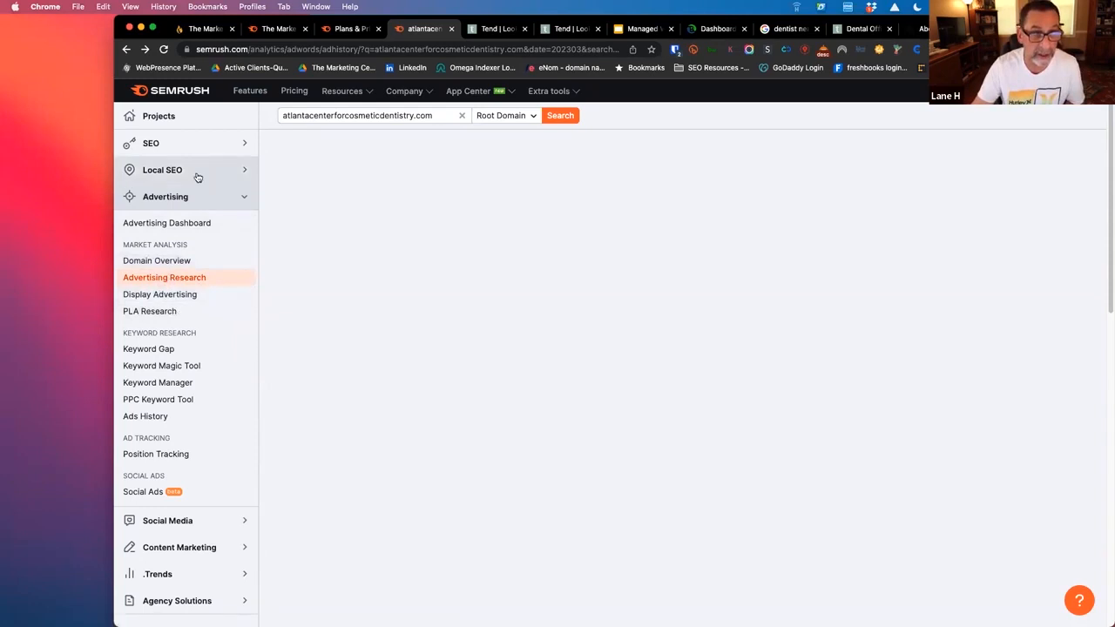
mouse_move(200, 193)
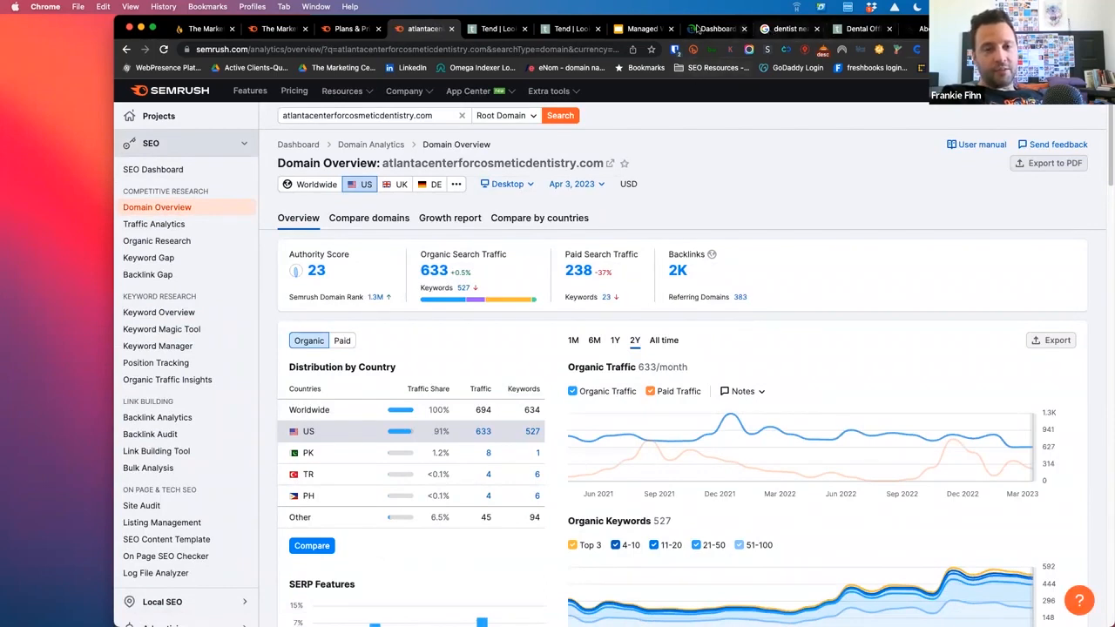
Show the deck's 'How we help digital agencies' slide, then move on to the Quantum Agency website.
left_click(641, 28)
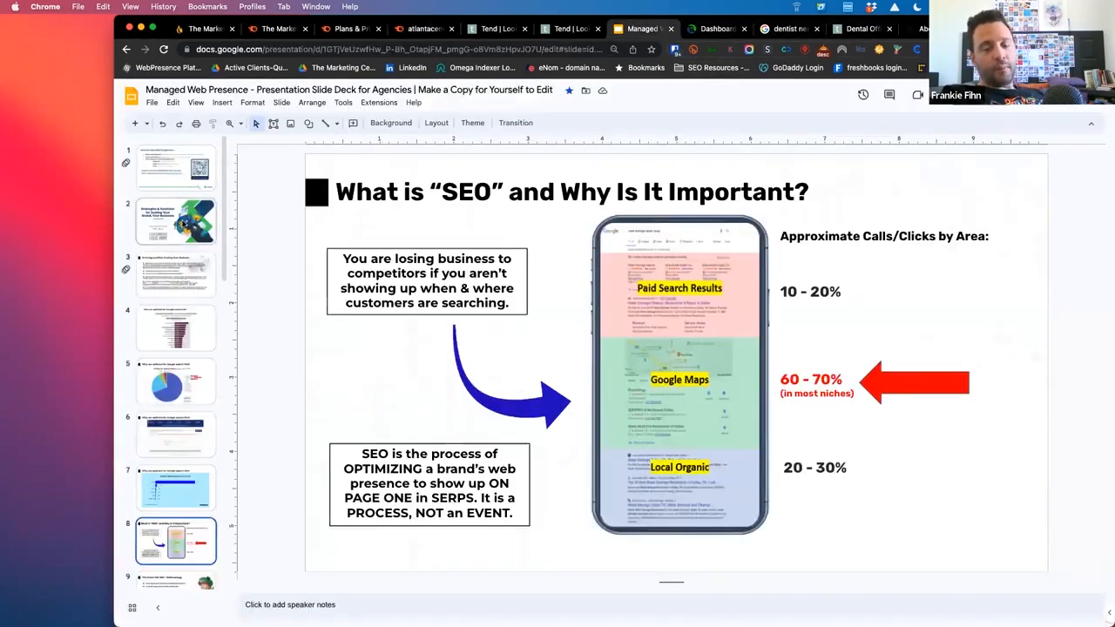
left_click(174, 167)
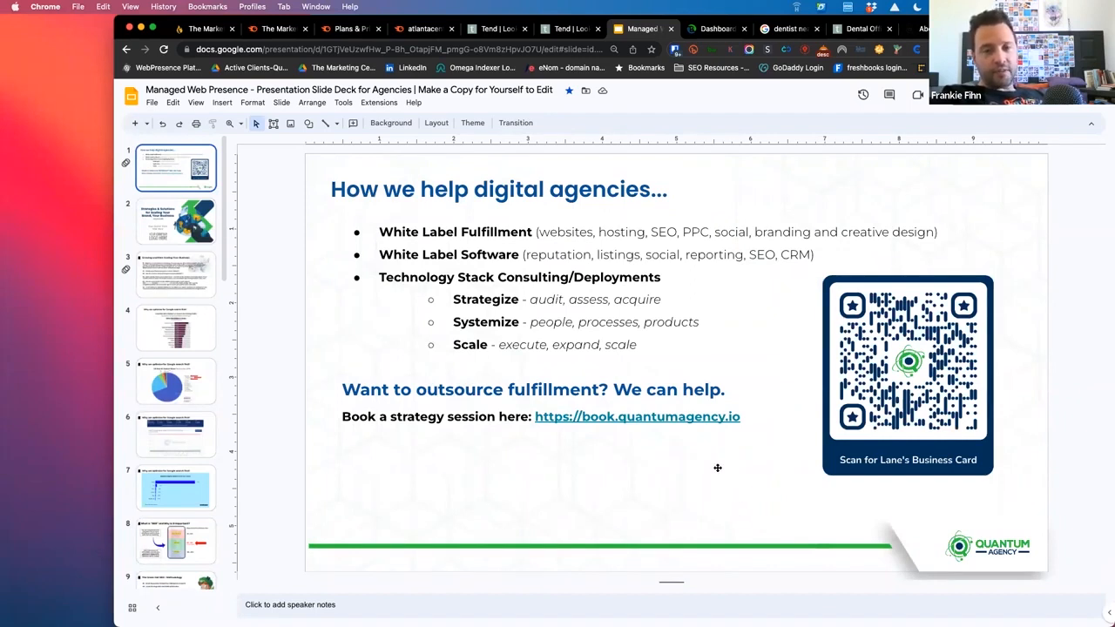
mouse_move(716, 28)
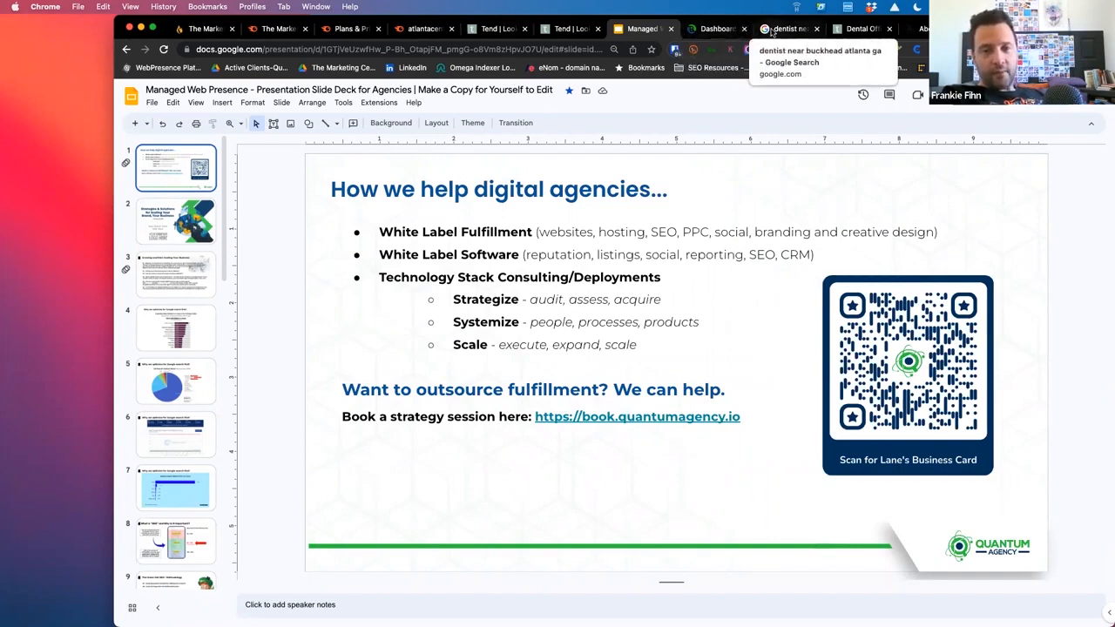
left_click(784, 27)
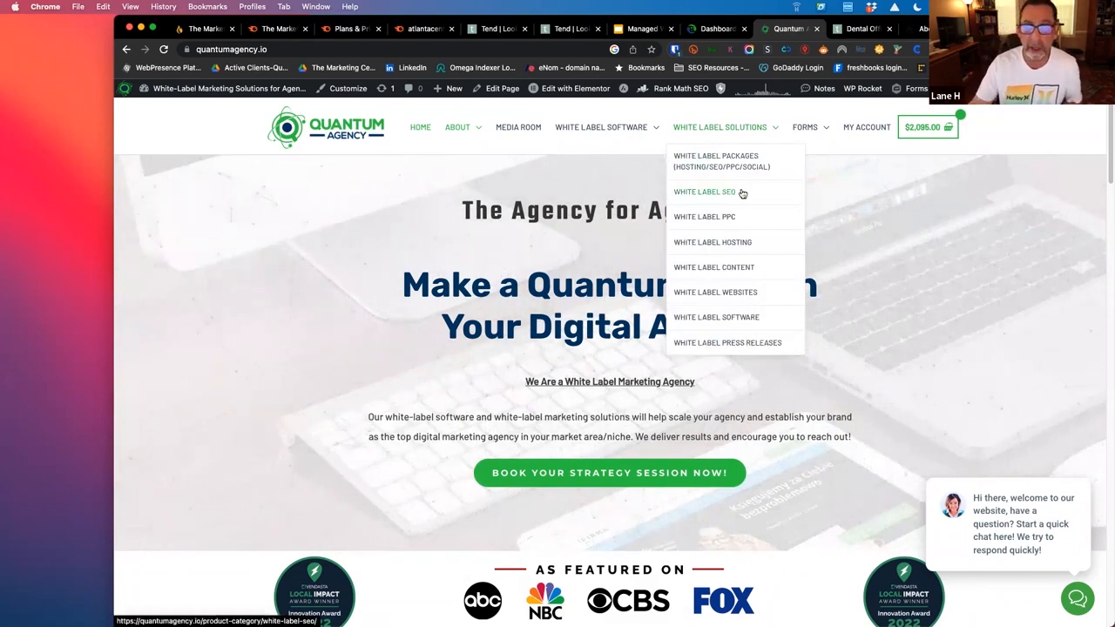
mouse_move(717, 216)
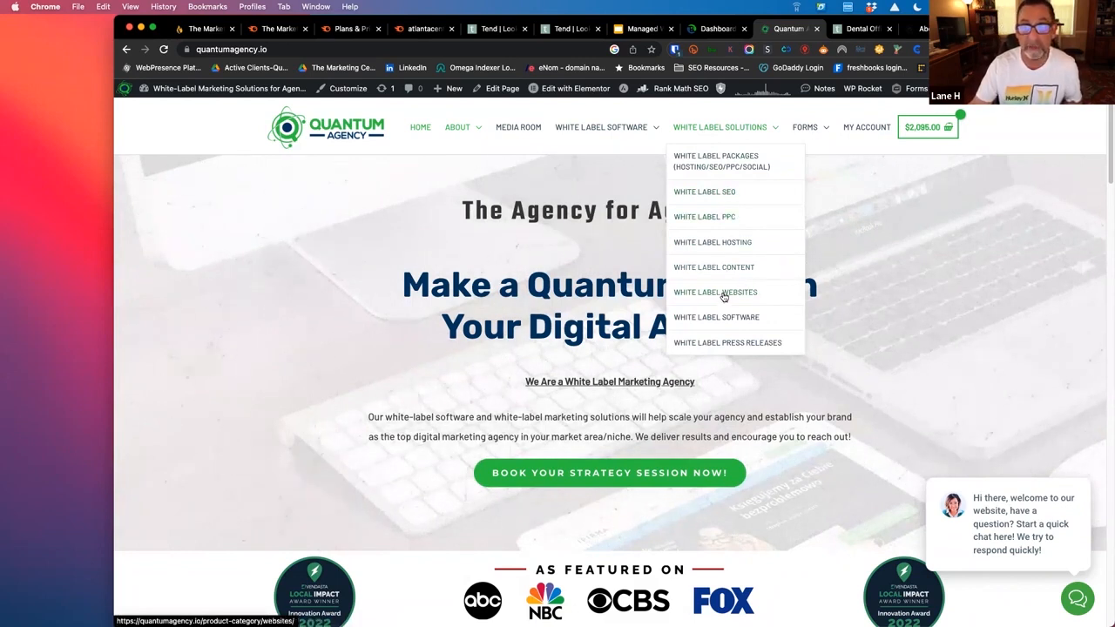
mouse_move(589, 19)
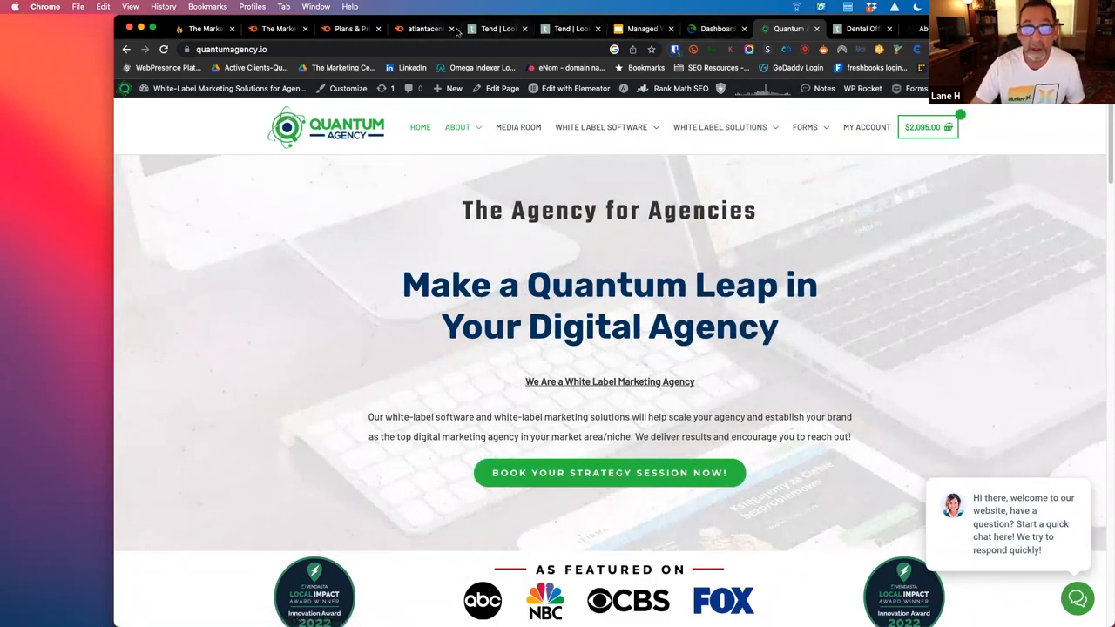
Show the domain overview for atlantacenterforcosmeticdentistry.com: Authority Score 23, 633 organic traffic, 2K backlinks.
left_click(421, 28)
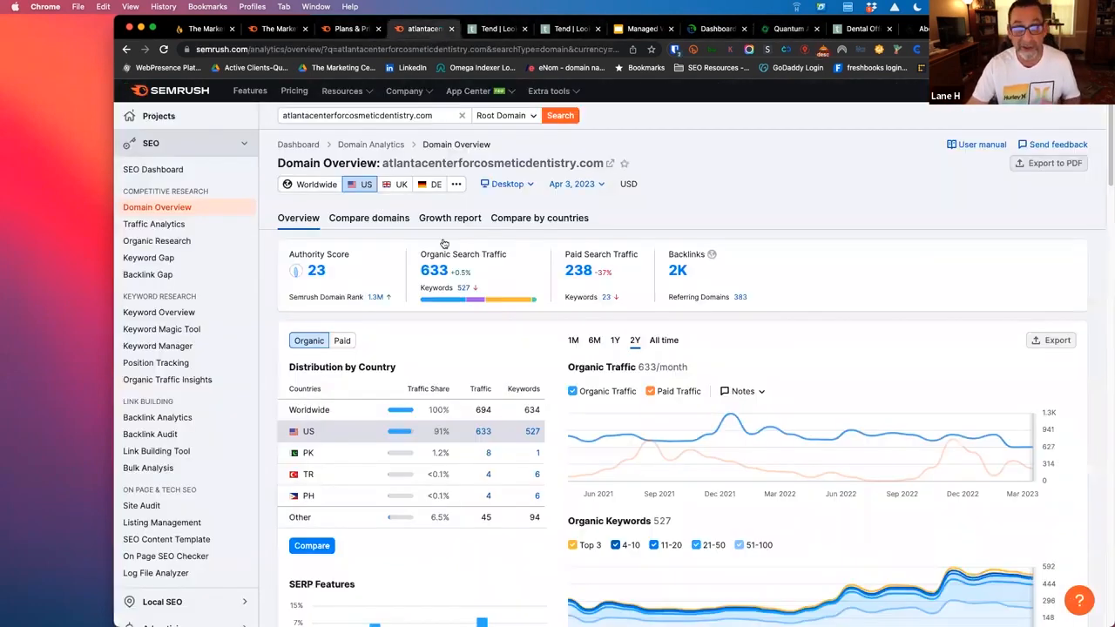
mouse_move(815, 255)
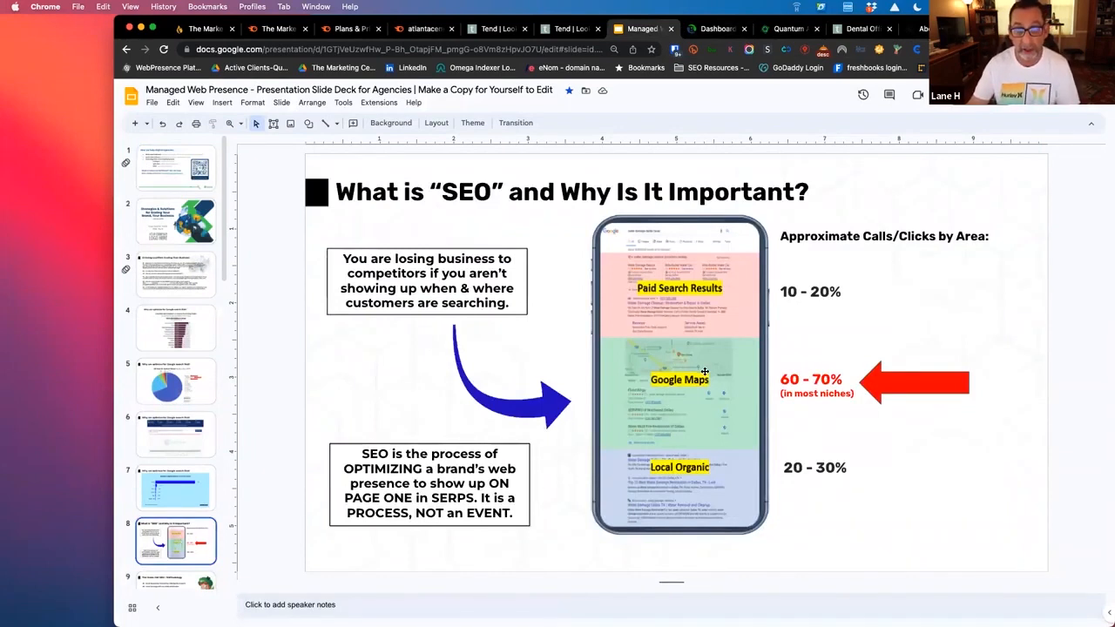
mouse_move(773, 393)
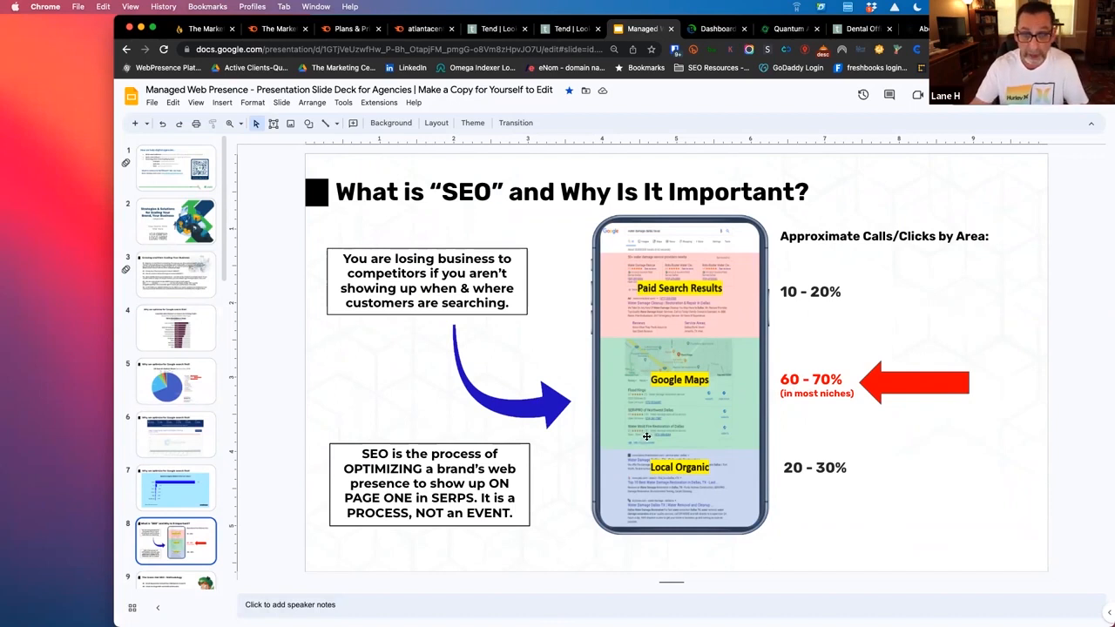
mouse_move(653, 402)
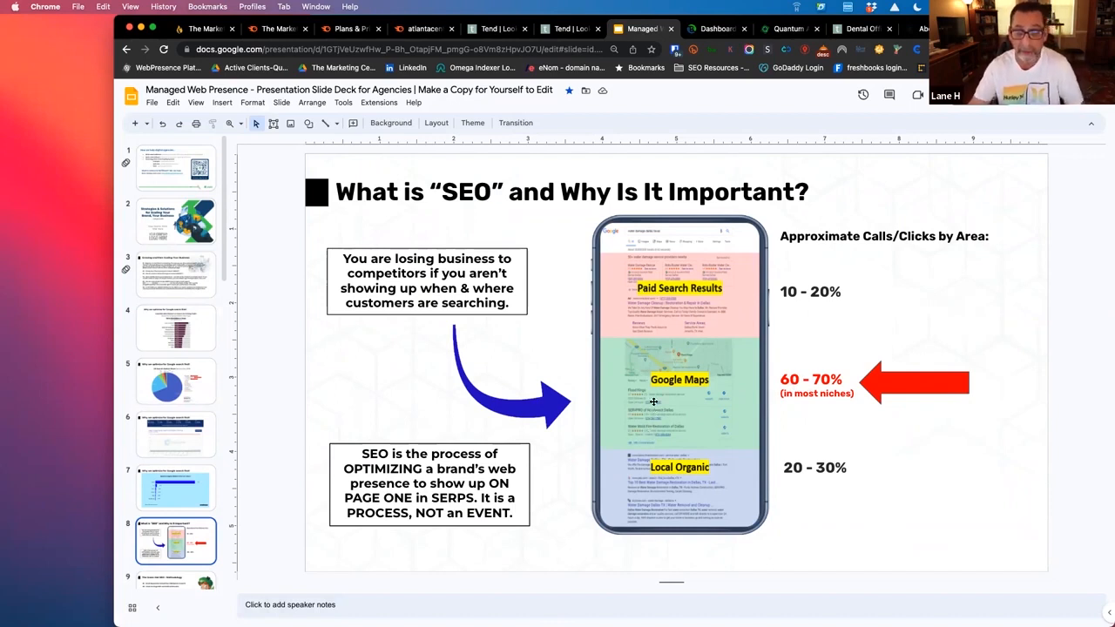
mouse_move(634, 506)
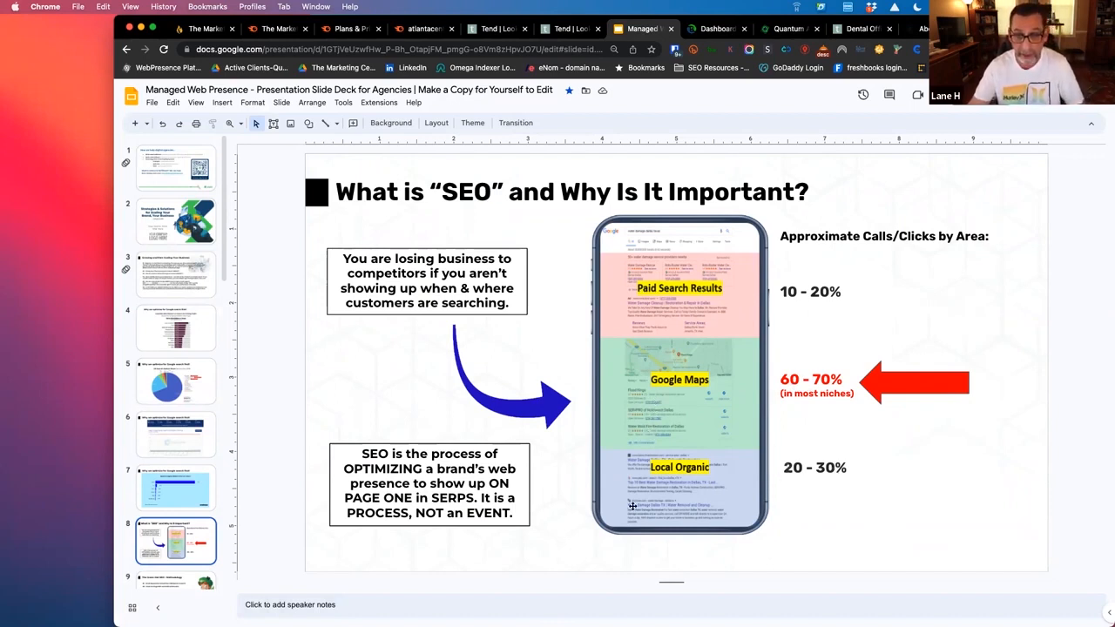
mouse_move(690, 484)
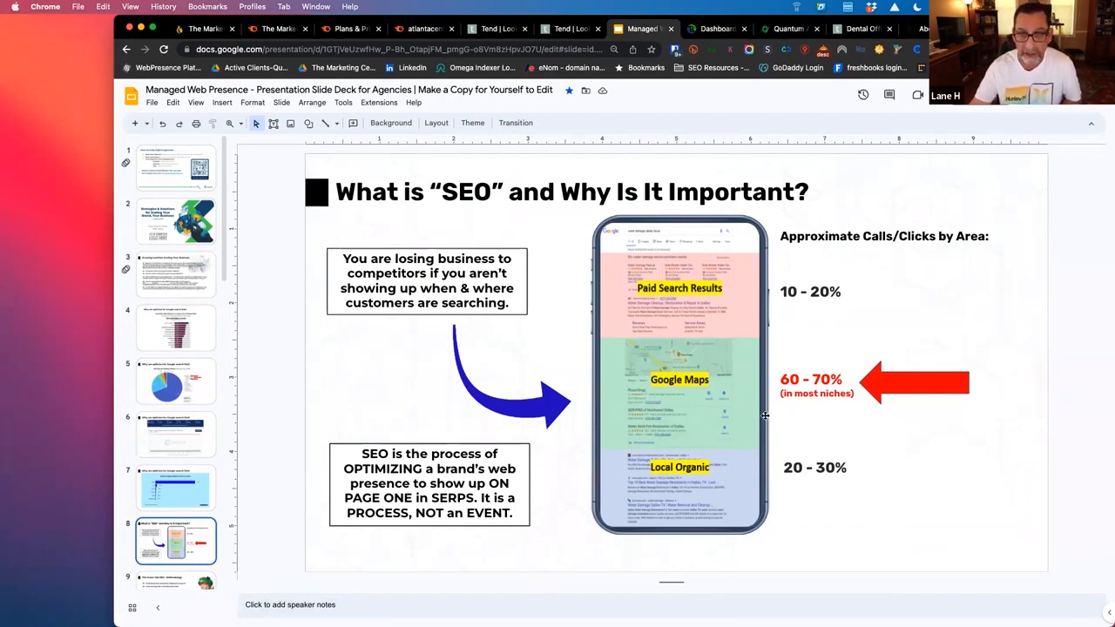
mouse_move(764, 408)
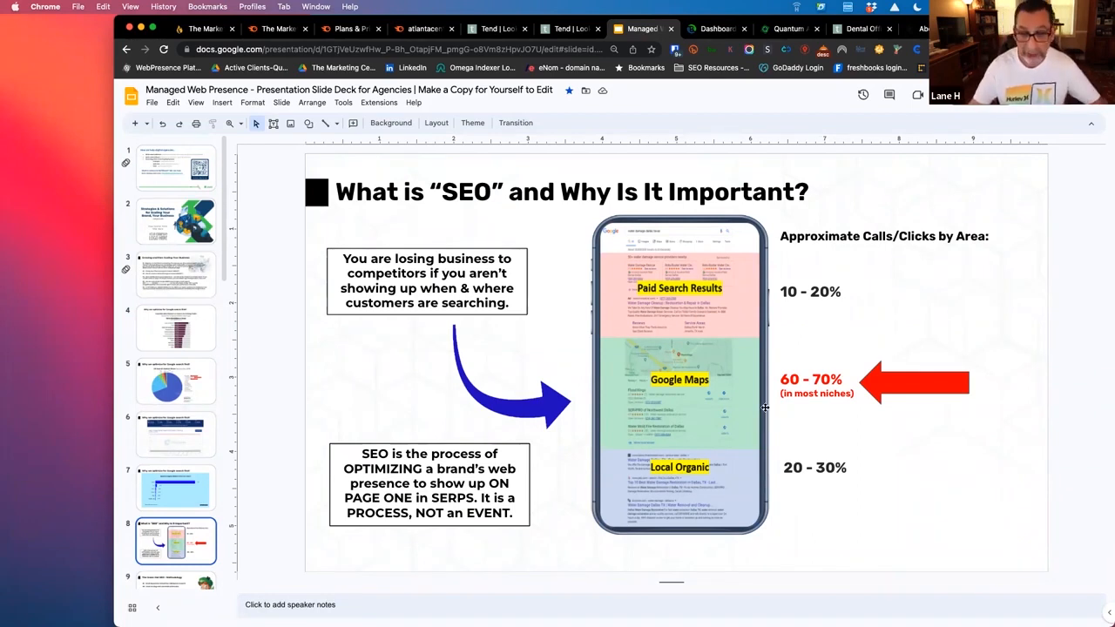
mouse_move(717, 314)
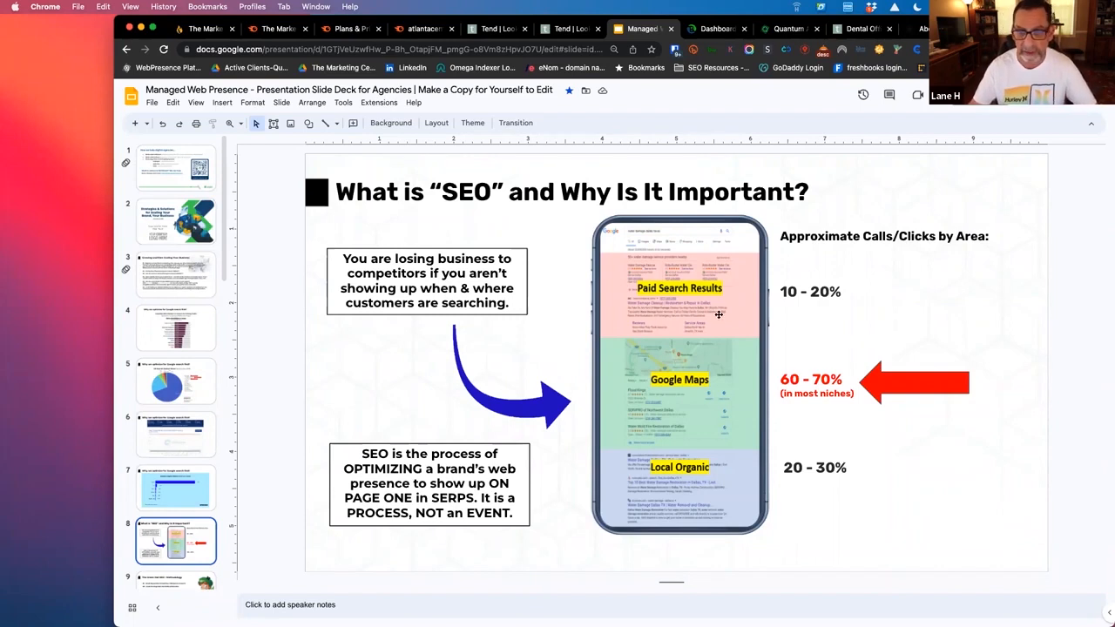
mouse_move(730, 380)
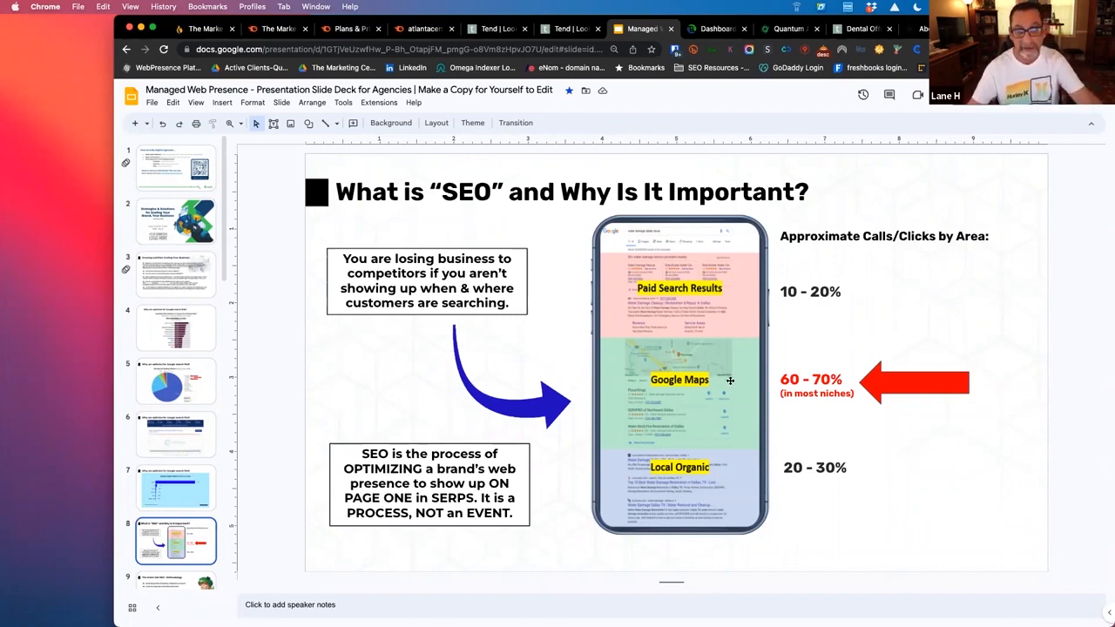
mouse_move(704, 286)
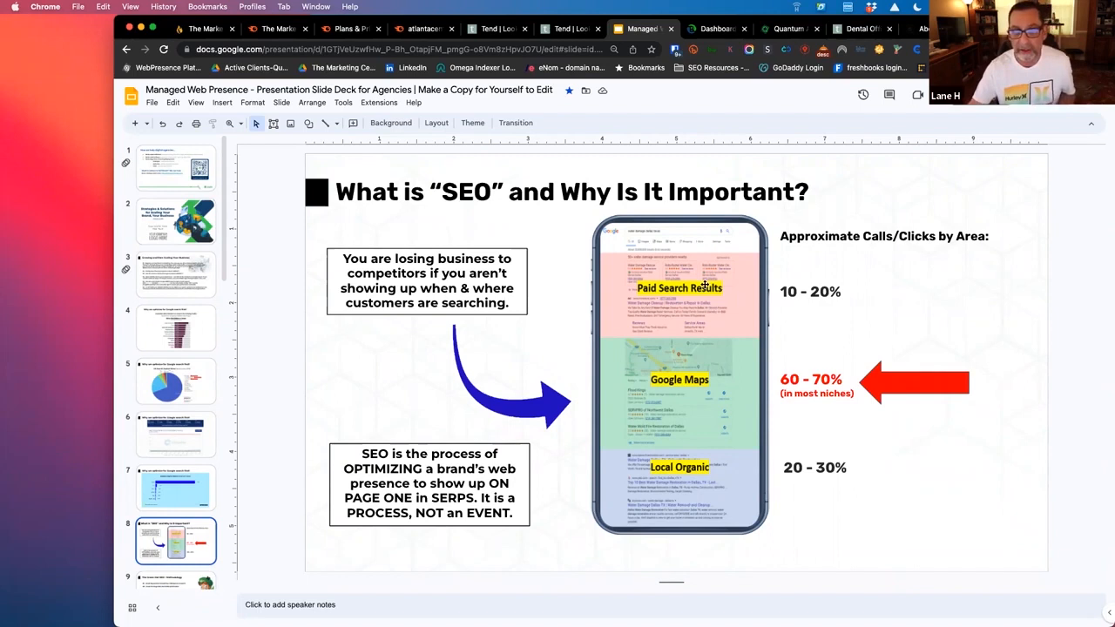
mouse_move(693, 558)
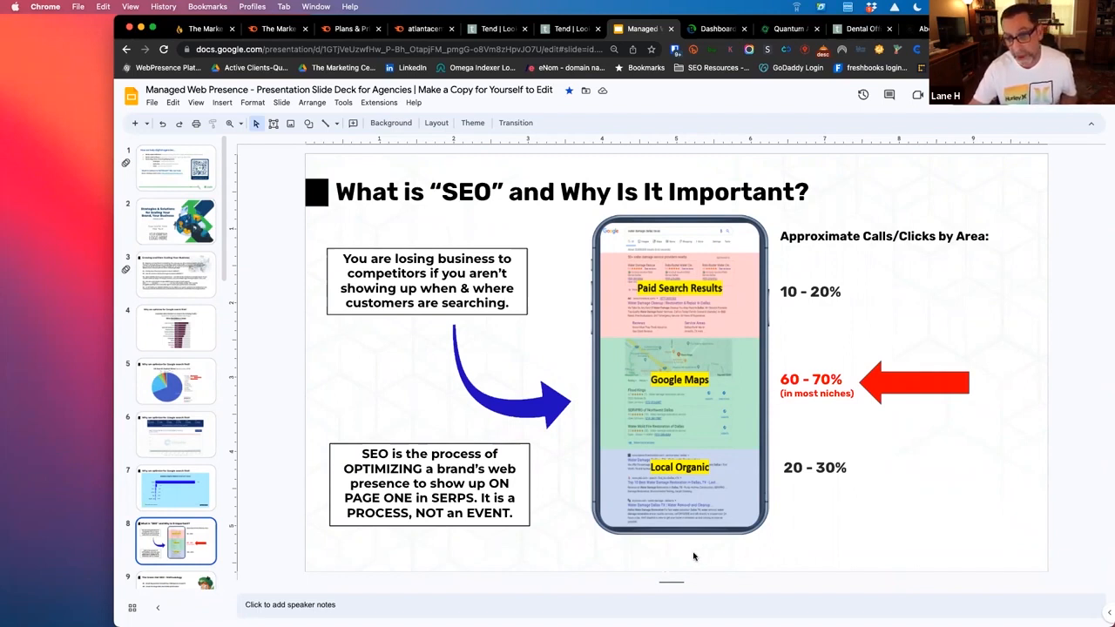
mouse_move(697, 557)
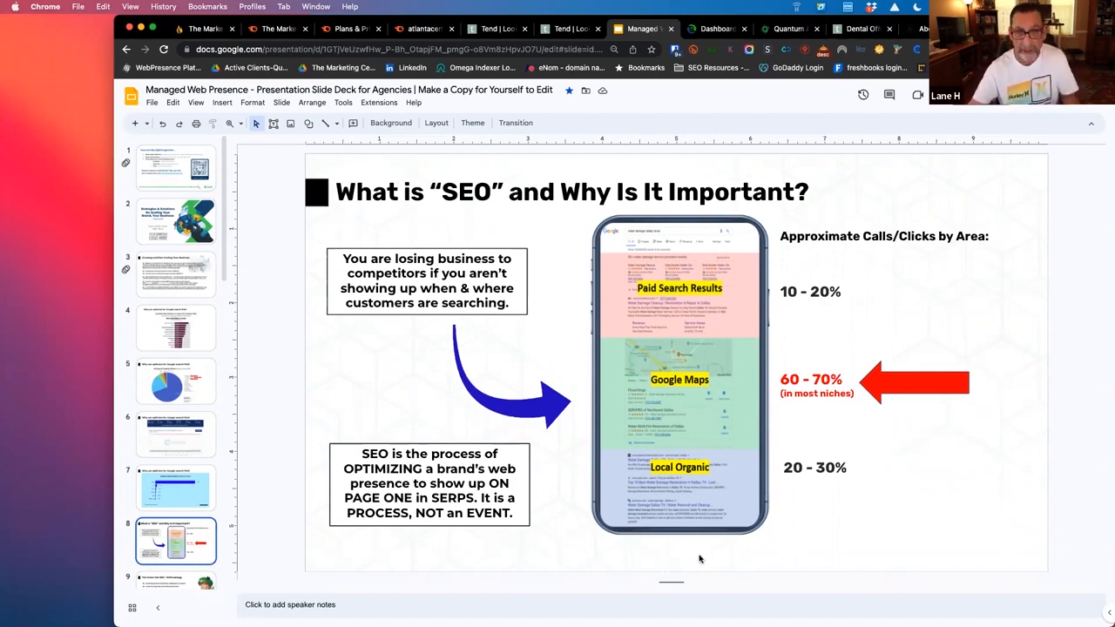
mouse_move(819, 408)
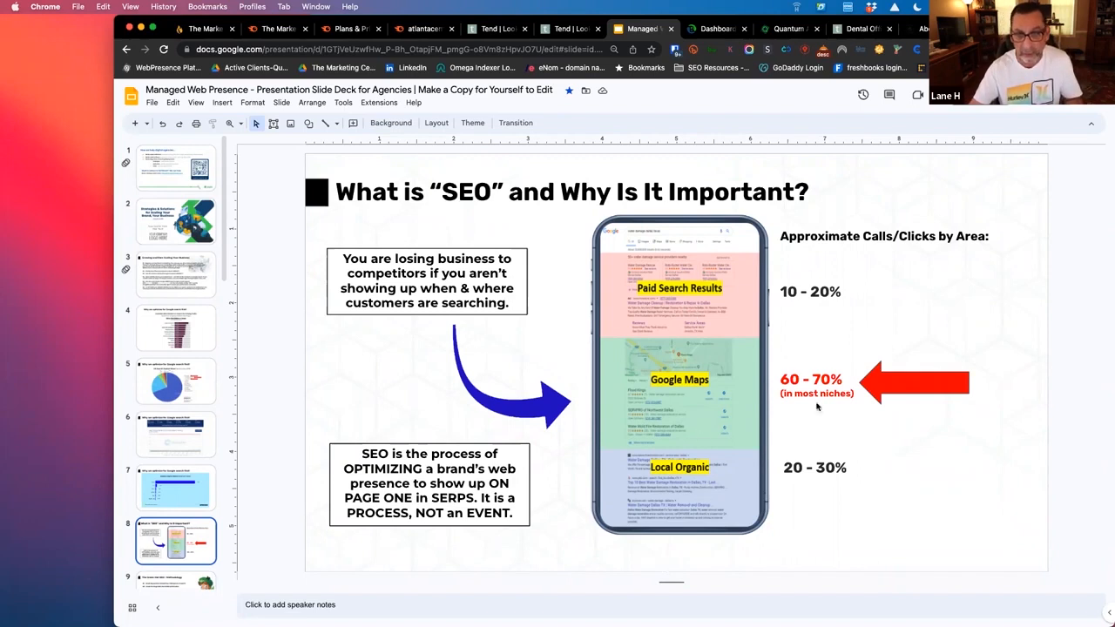
mouse_move(758, 394)
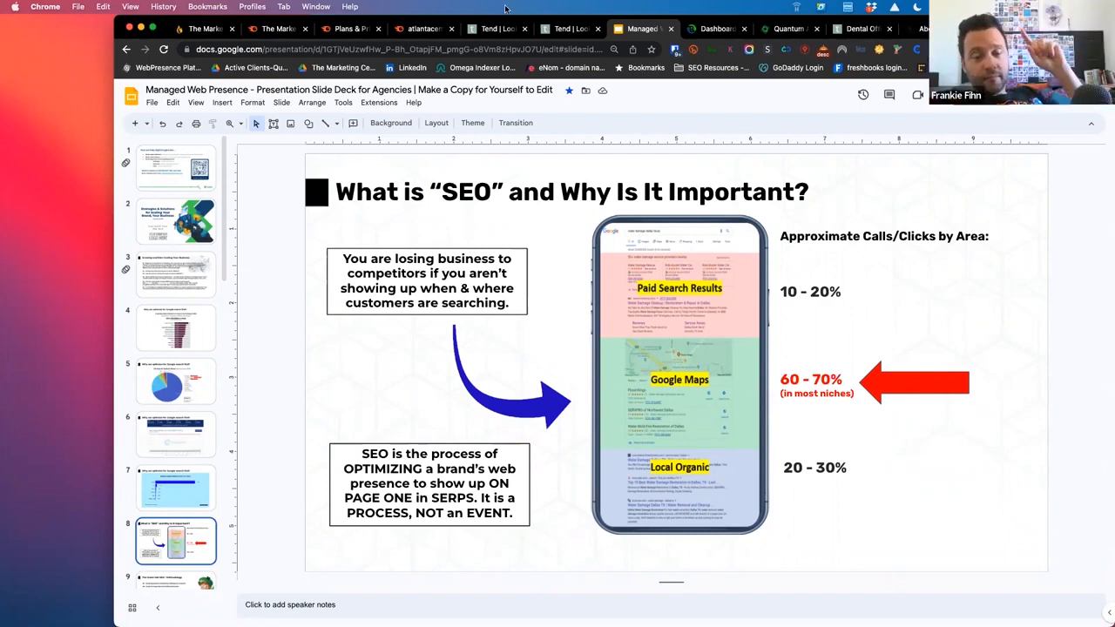
Select The Marketing COE & Semrush free-trial page's URL, then return to the Managed Web Presence deck.
left_click(425, 28)
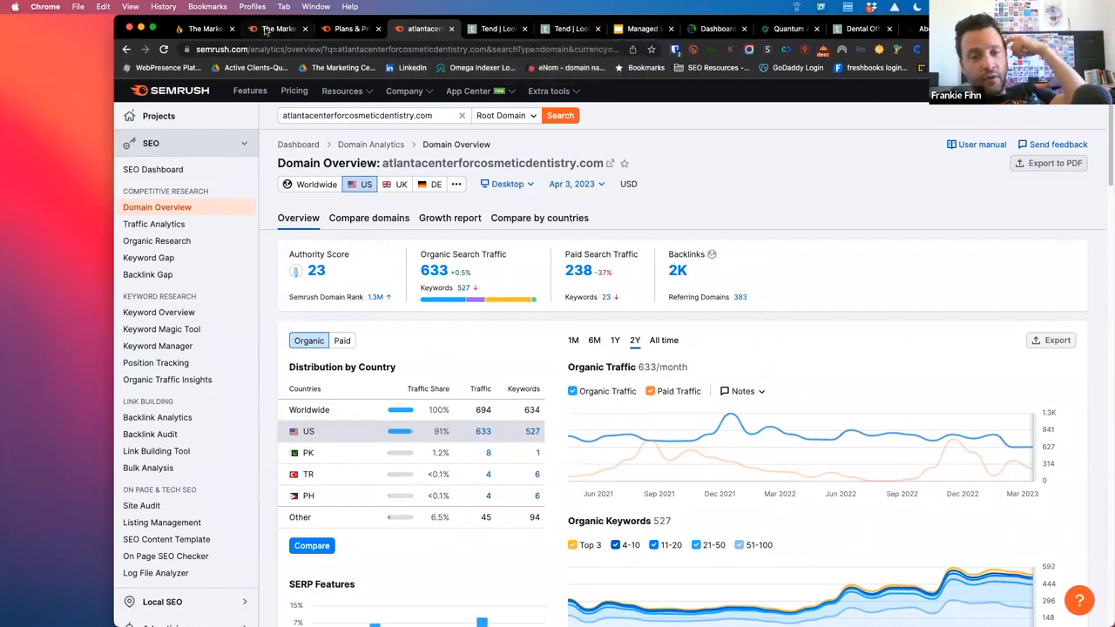
left_click(279, 28)
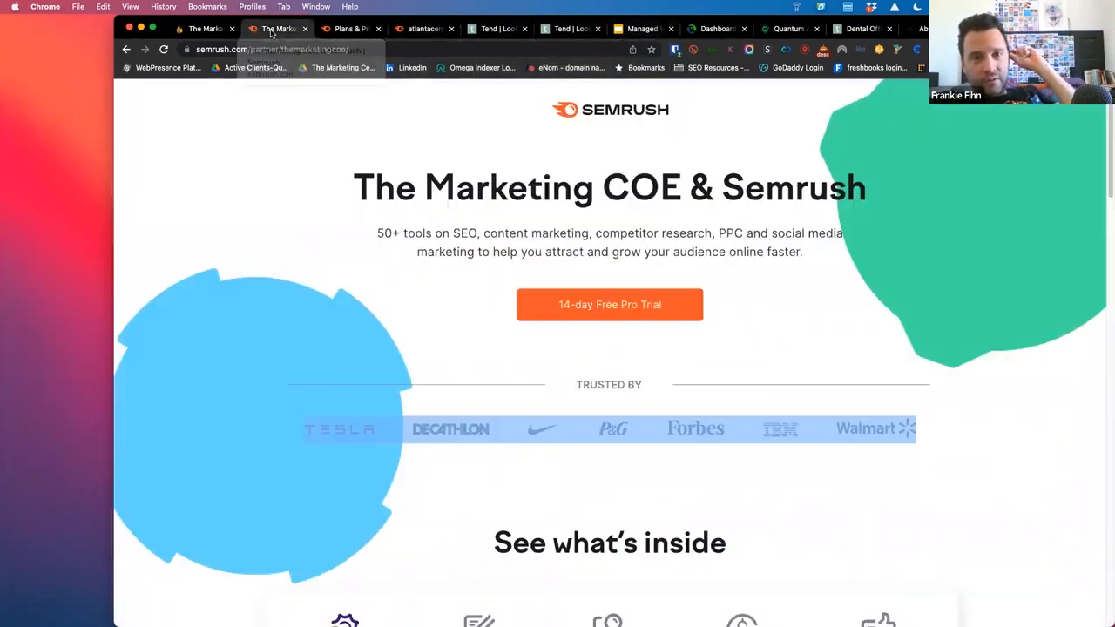
left_click(270, 49)
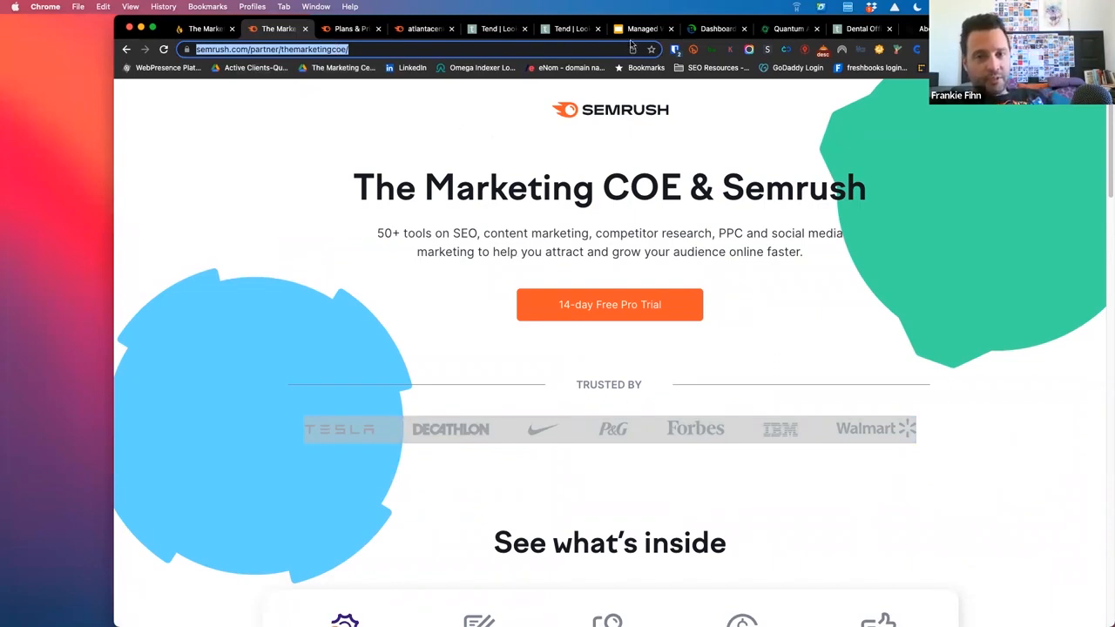
left_click(642, 27)
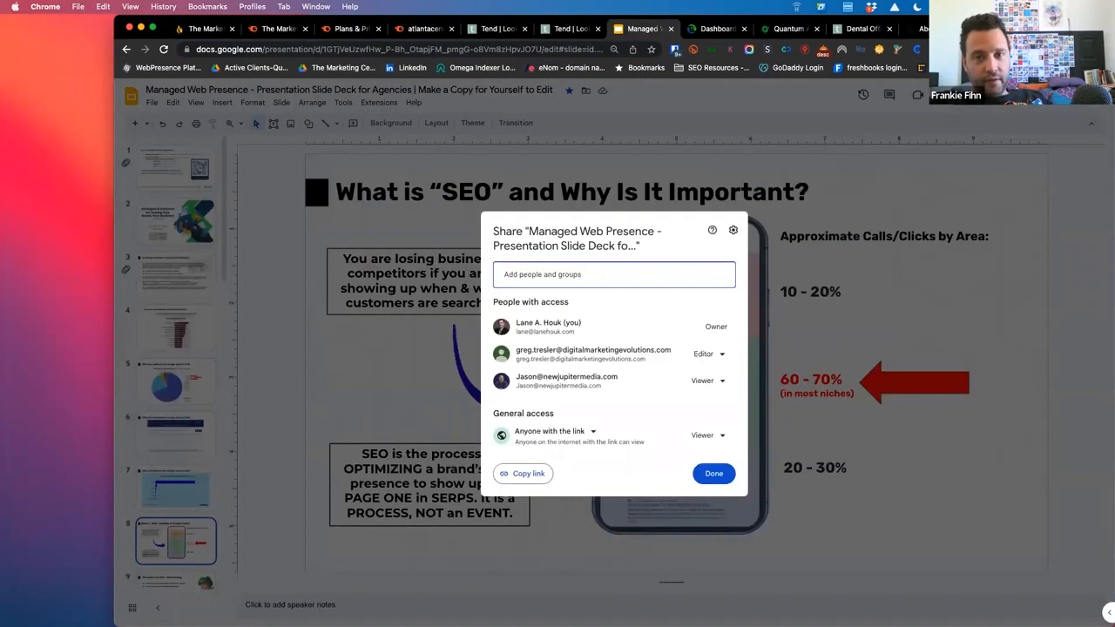
Copy the Managed Web Presence deck's share link and close the Share dialog.
left_click(523, 473)
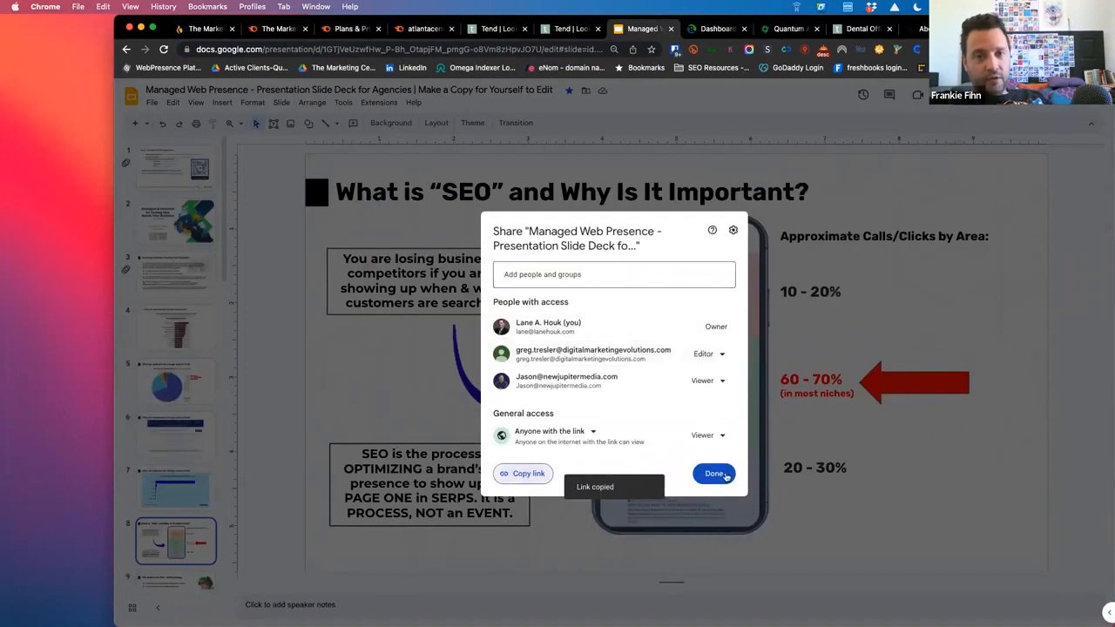
left_click(714, 473)
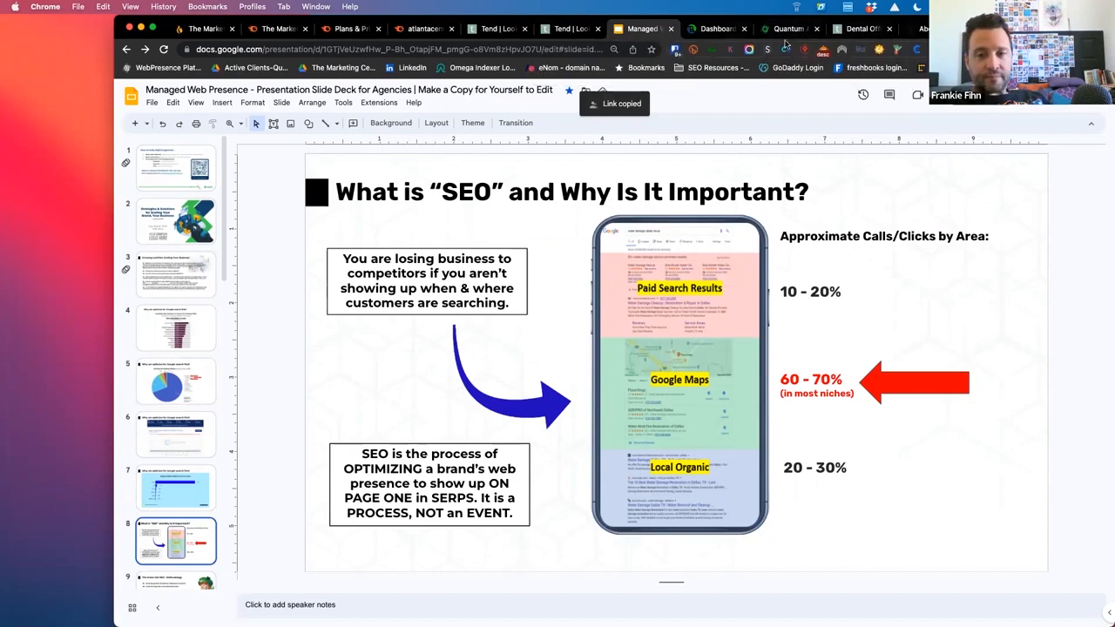
Open 'How to present the SEO and PPC Solutions we offer' from About > Knowledgebase.
left_click(785, 28)
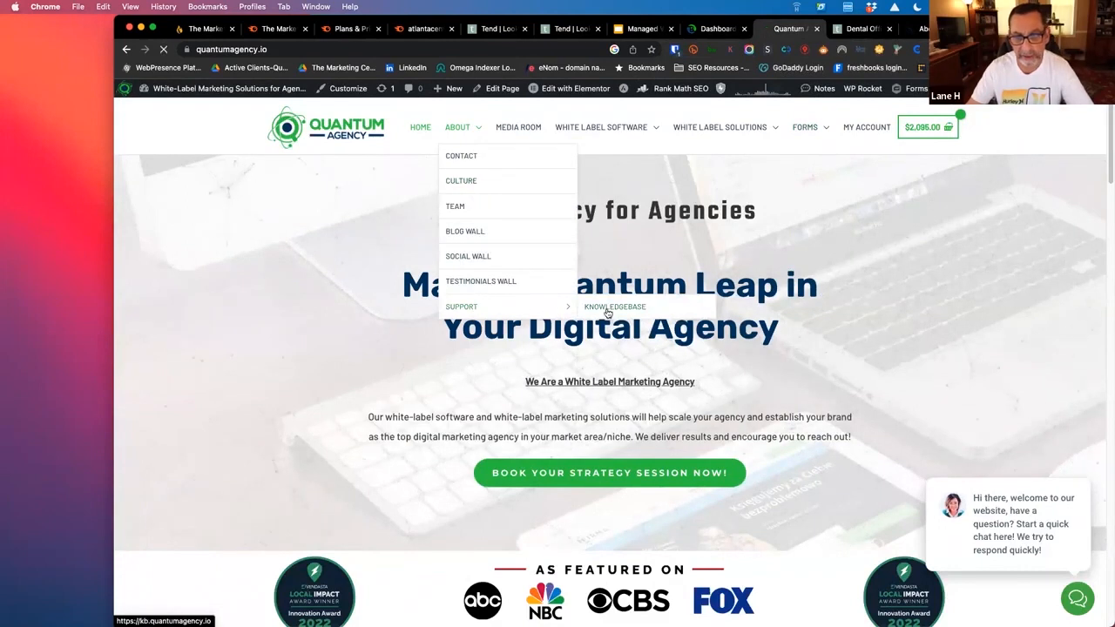
left_click(615, 306)
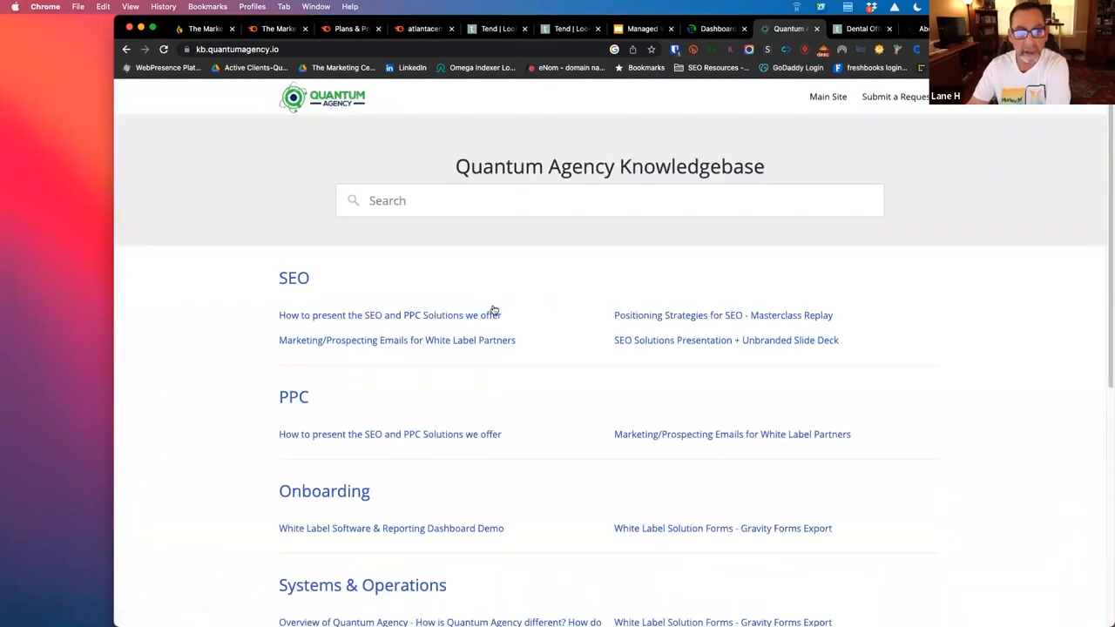
left_click(390, 314)
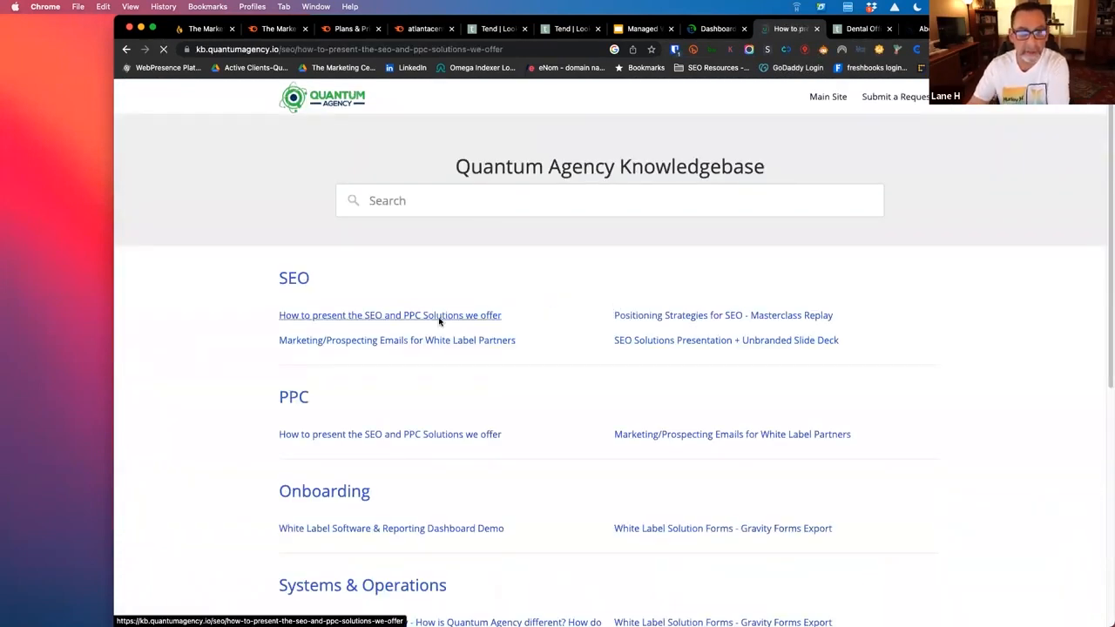
left_click(391, 314)
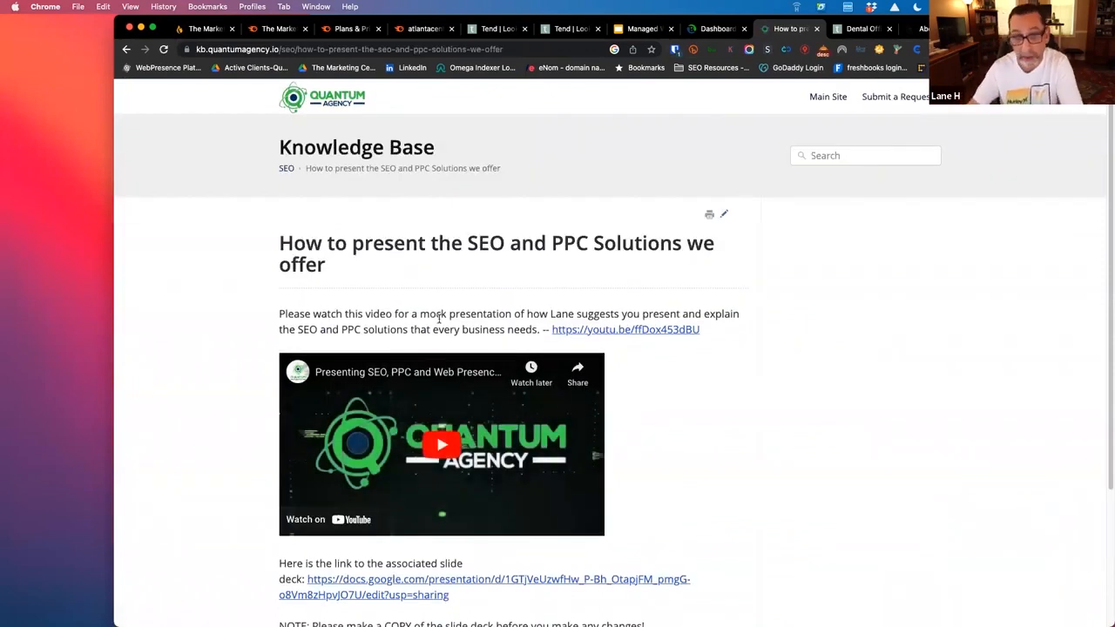
left_click(483, 579)
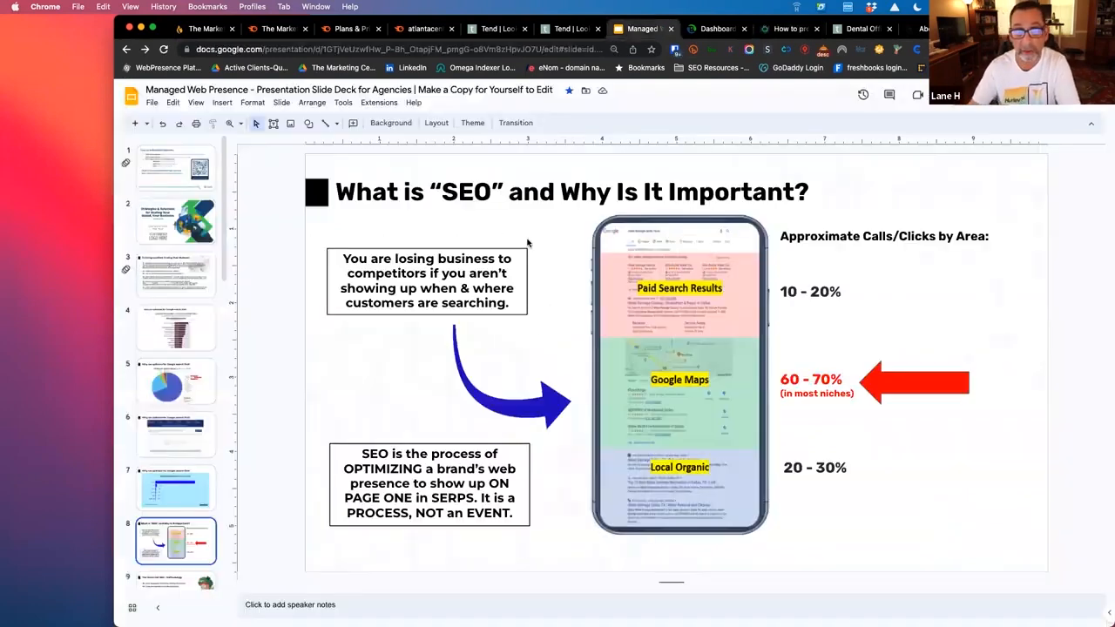
left_click(174, 434)
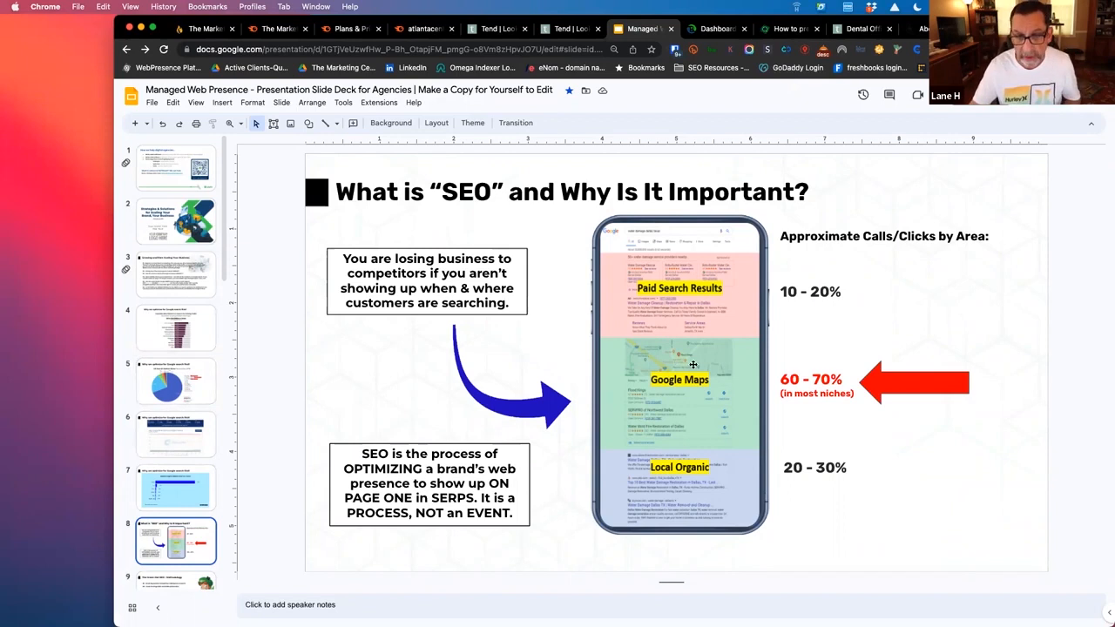
mouse_move(747, 289)
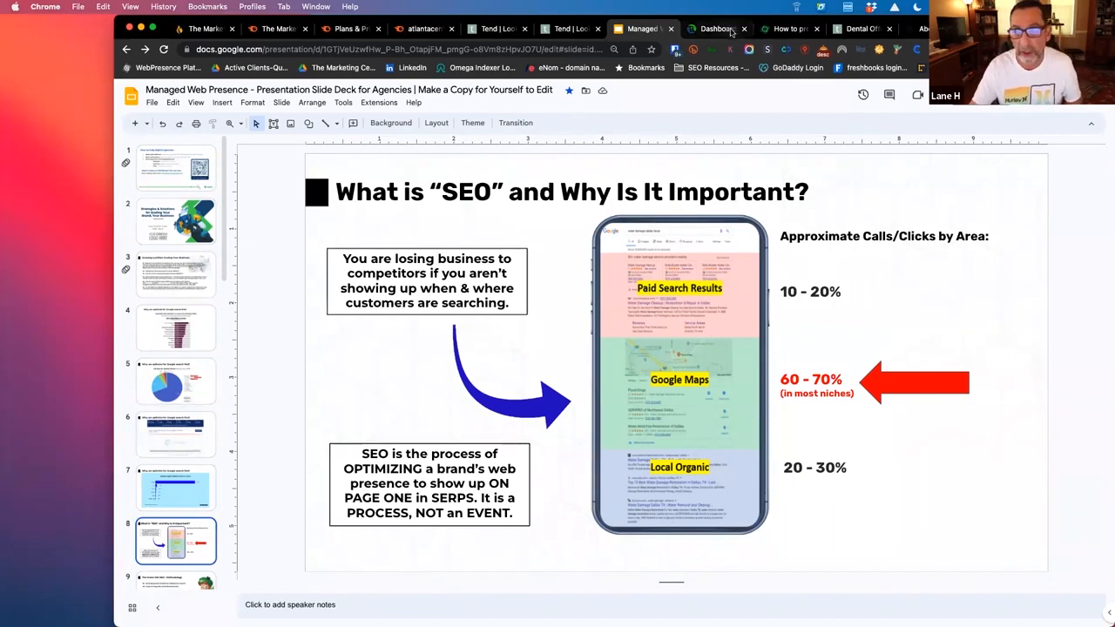
Read down the SEO/PPC article, select its URL, then return to the SEO slide deck.
left_click(784, 28)
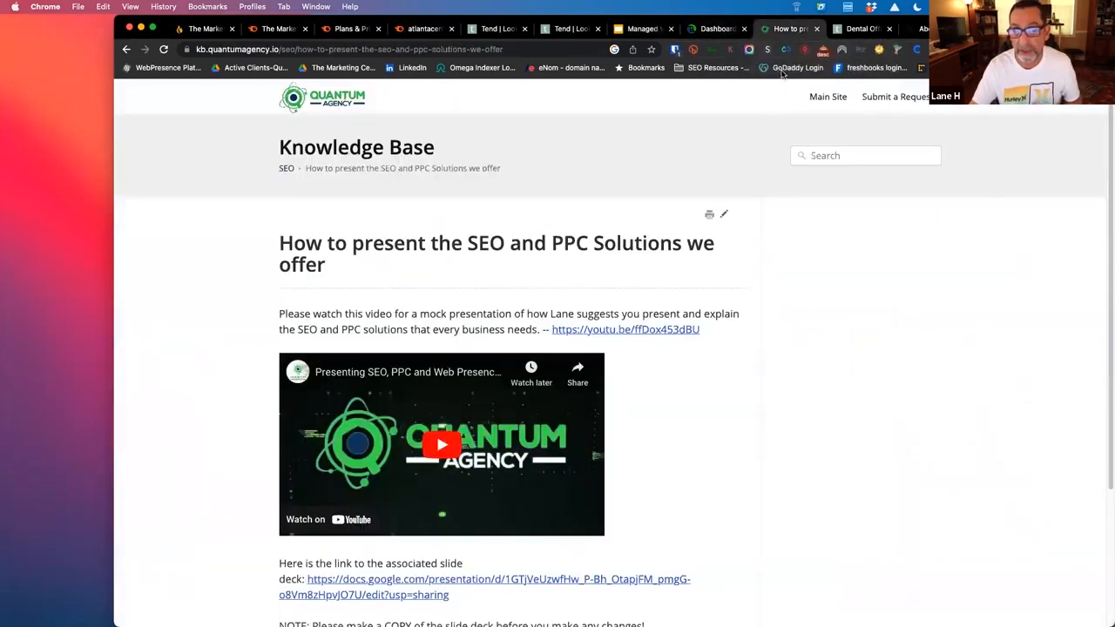
mouse_move(827, 98)
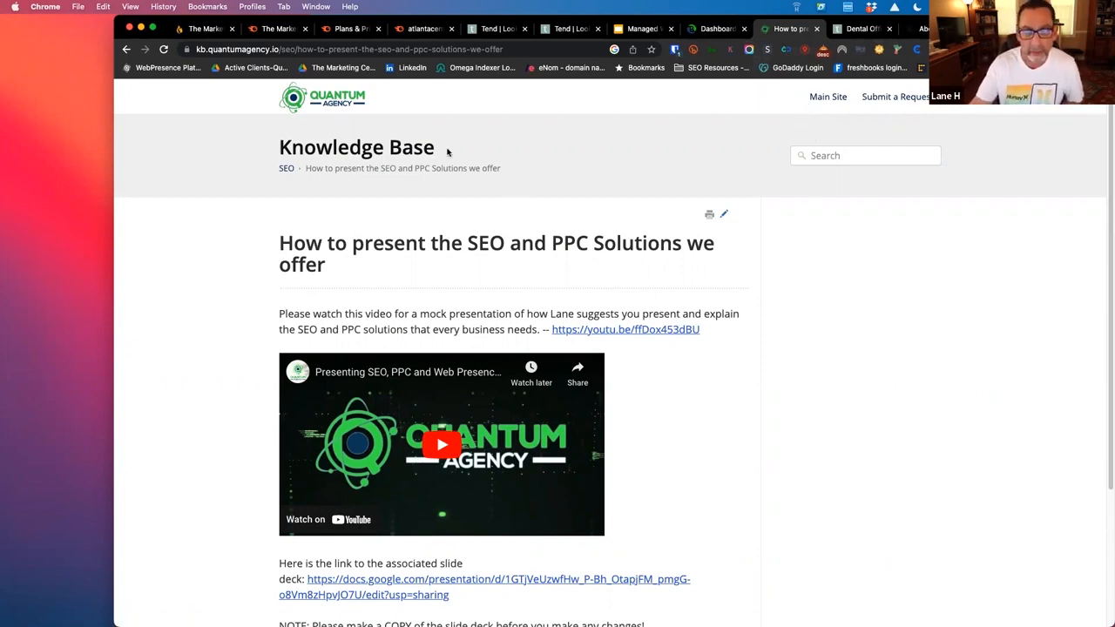
scroll("down", 3)
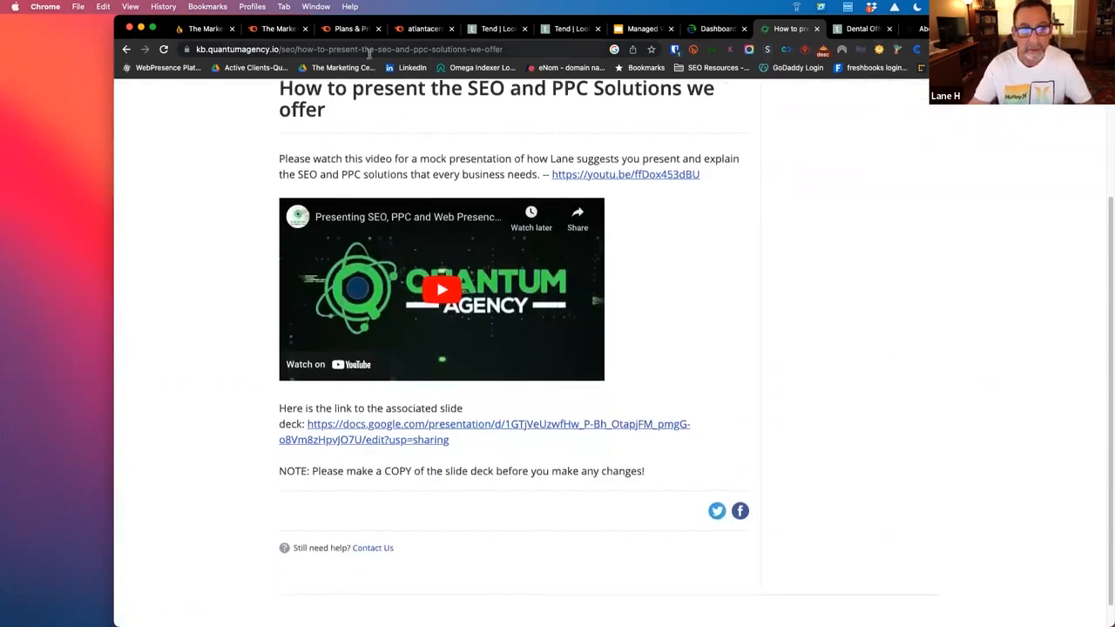
left_click(348, 49)
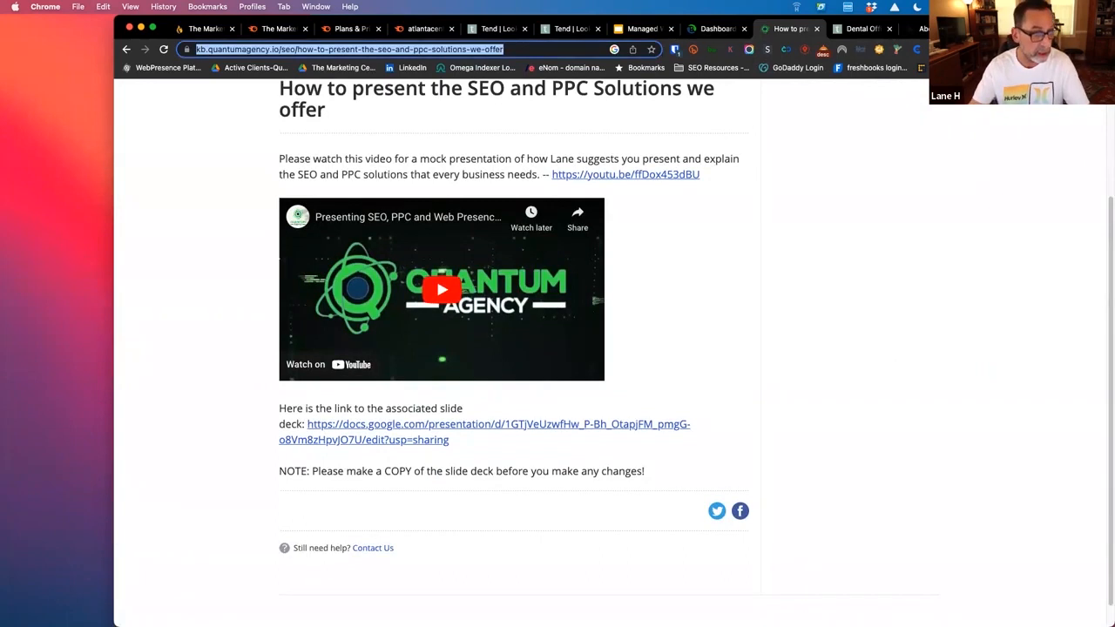
mouse_move(261, 277)
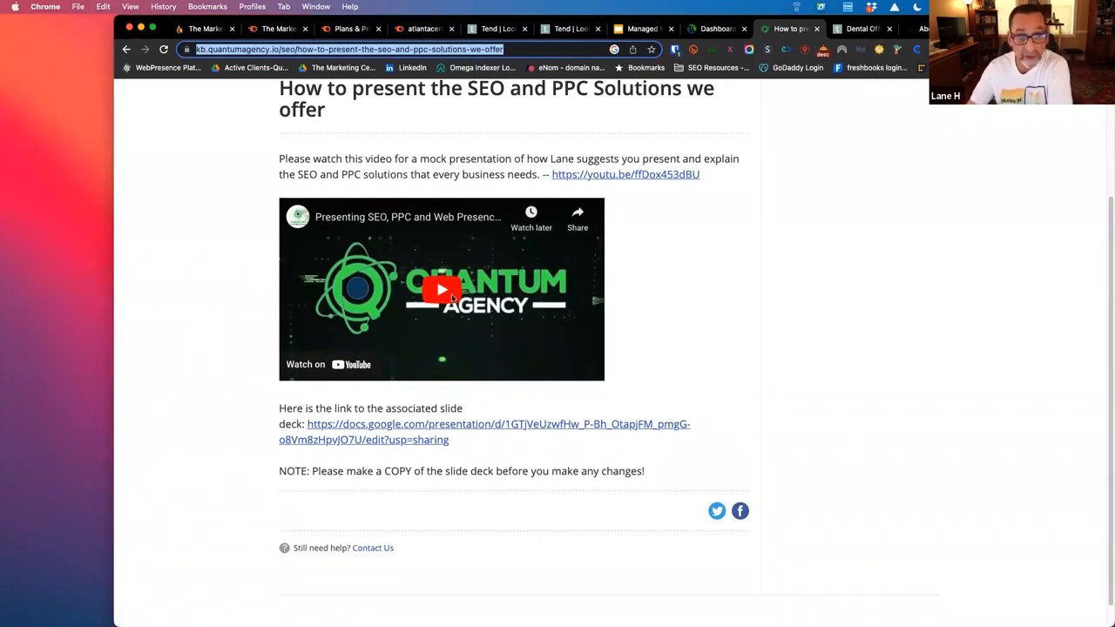
left_click(485, 432)
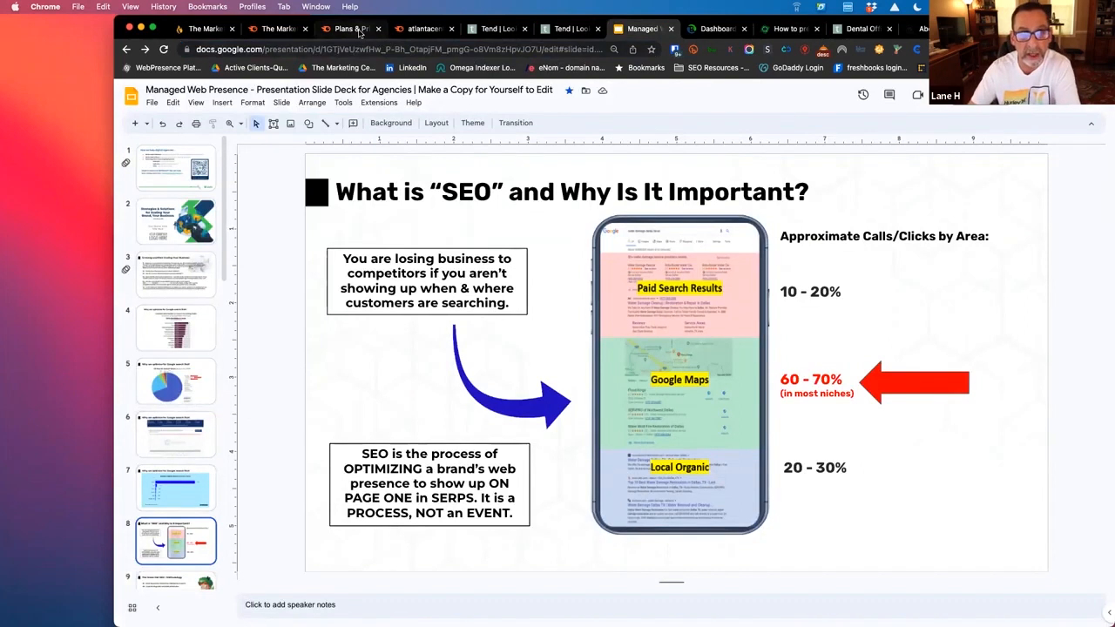
mouse_move(348, 28)
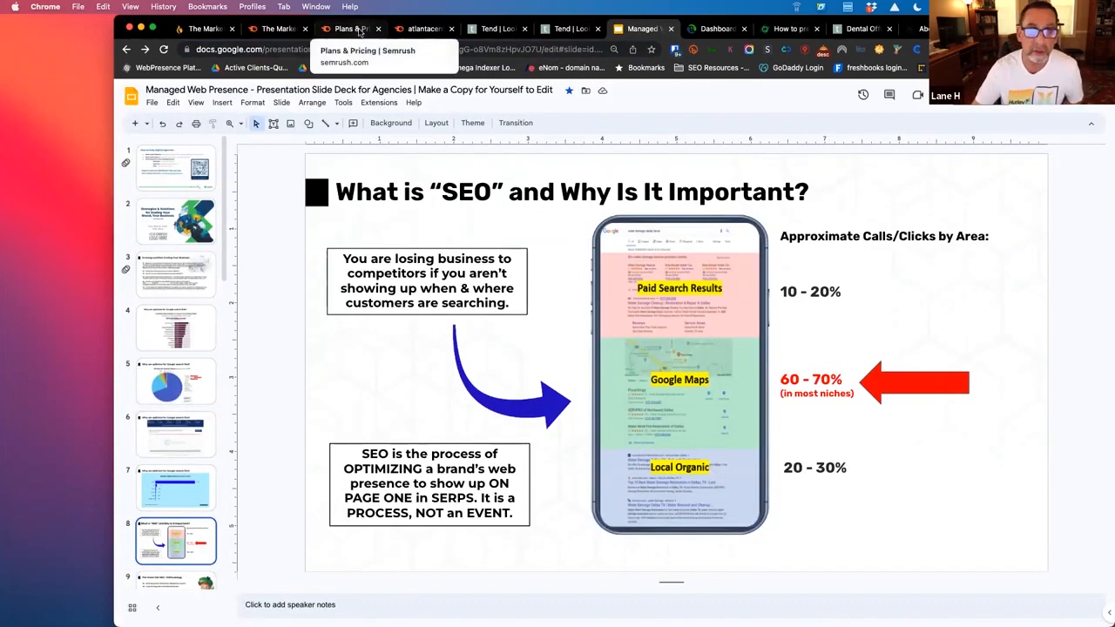
Go back to the Managed Web Presence deck on the 'What is SEO' slide.
left_click(422, 28)
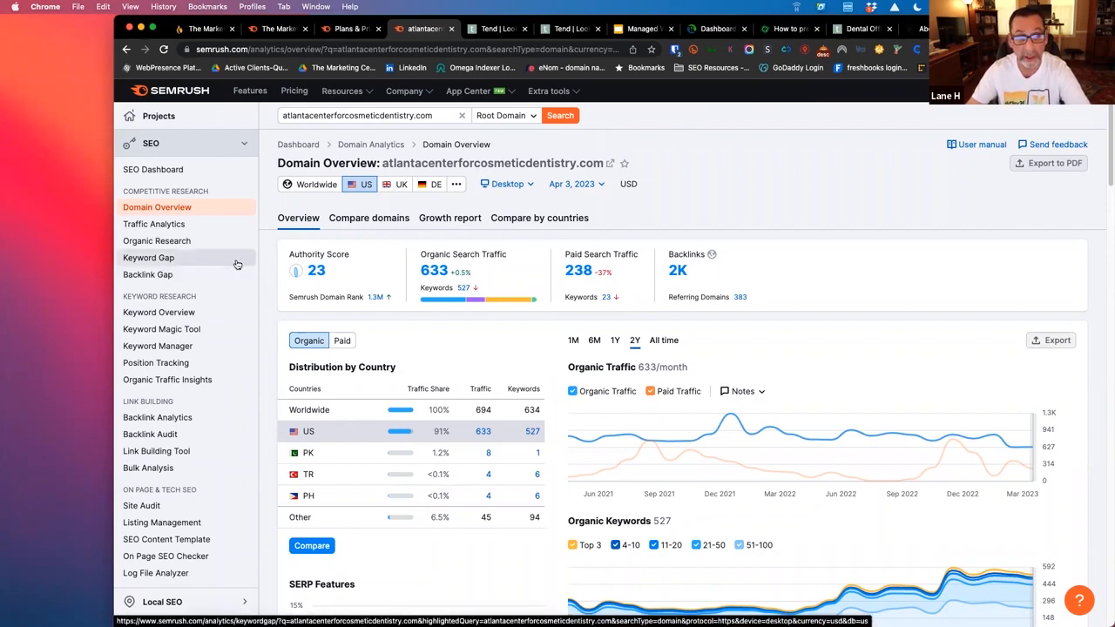
mouse_move(153, 223)
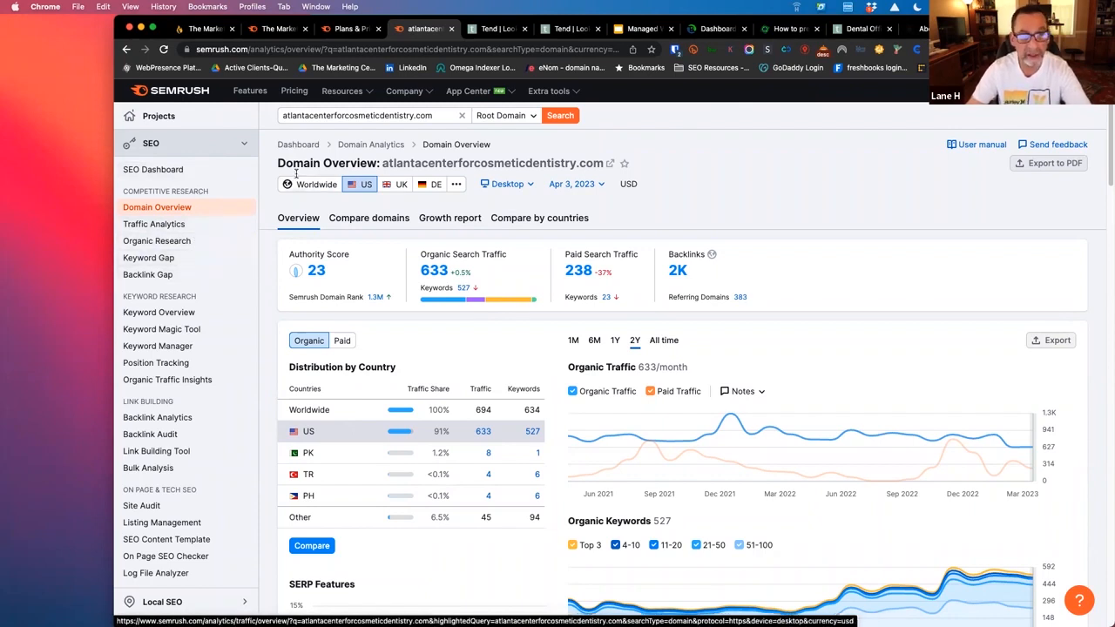
Review atlantacenterforcosmeticdentistry.com's overview: Authority Score 23, 633 organic traffic, 2K backlinks.
left_click(373, 115)
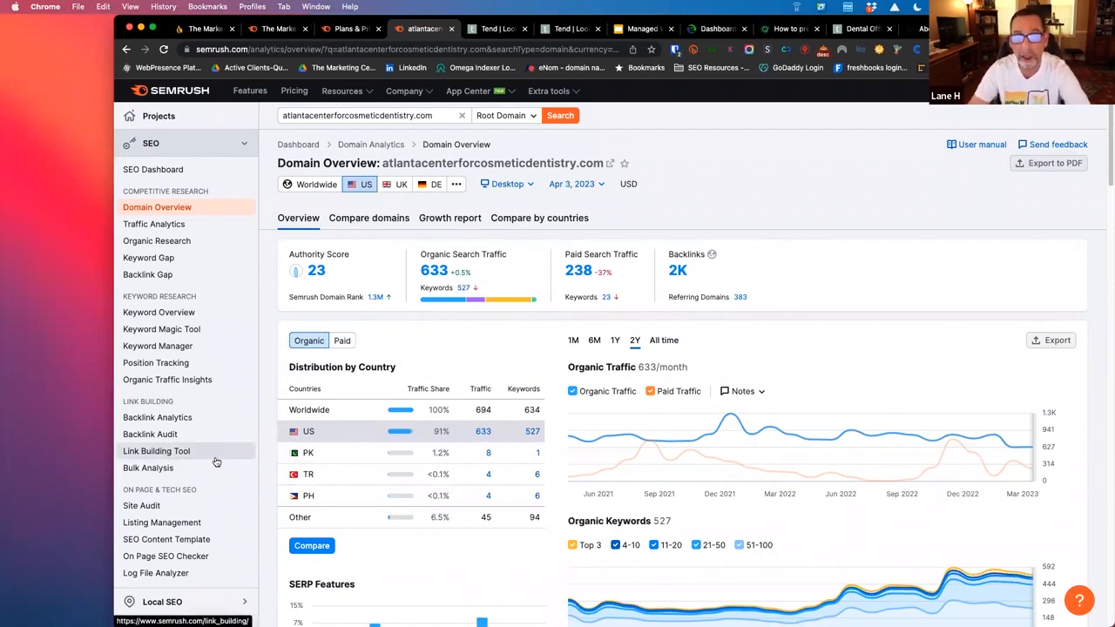
mouse_move(608, 461)
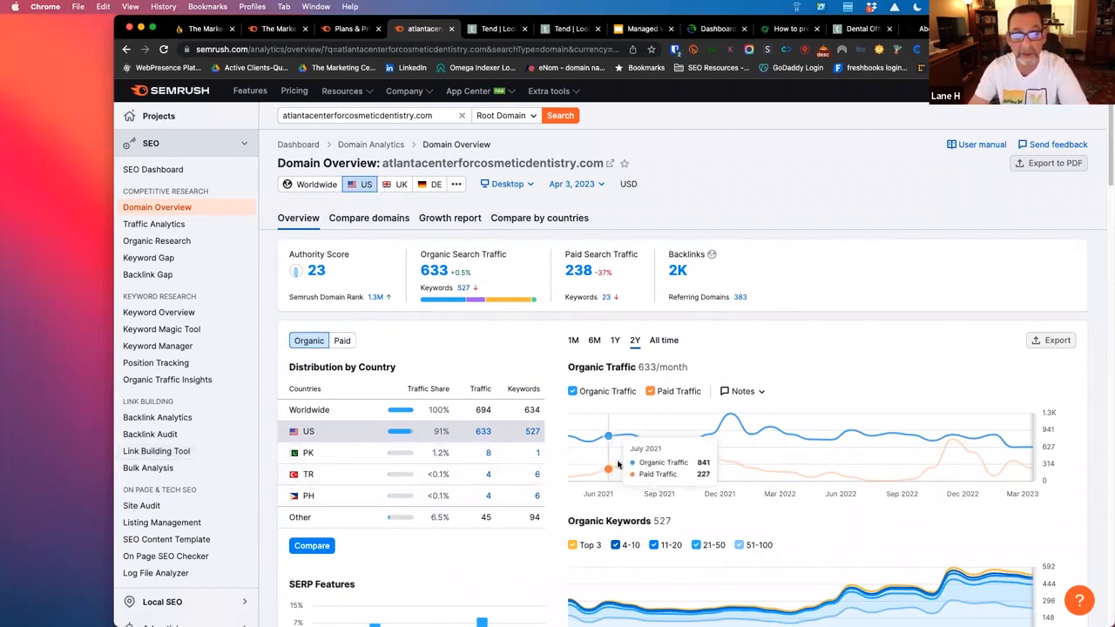
mouse_move(730, 451)
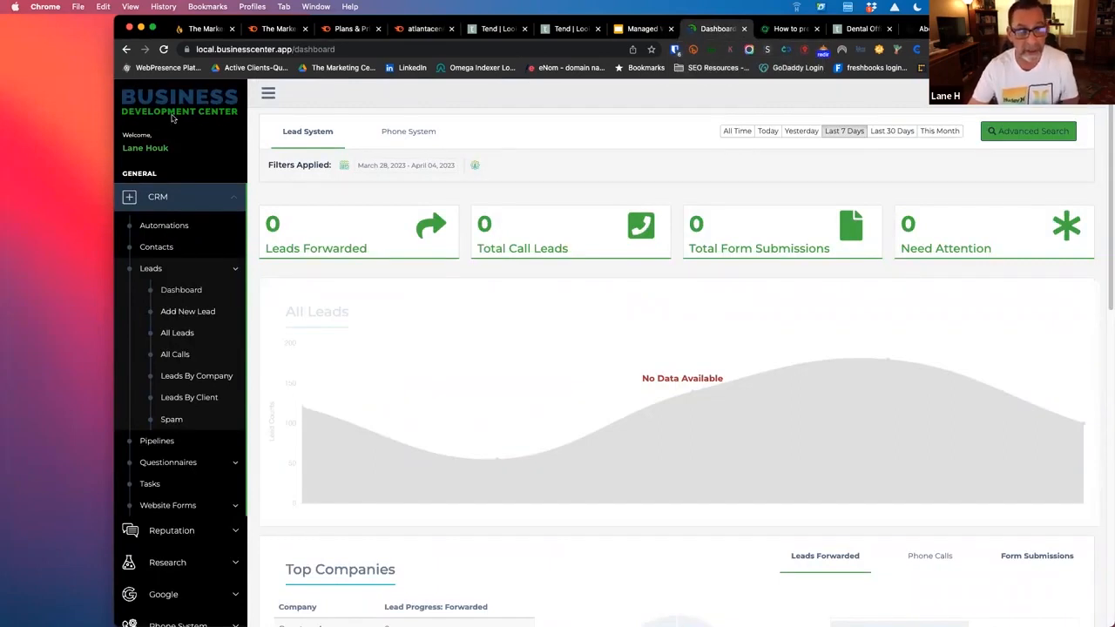
mouse_move(171, 418)
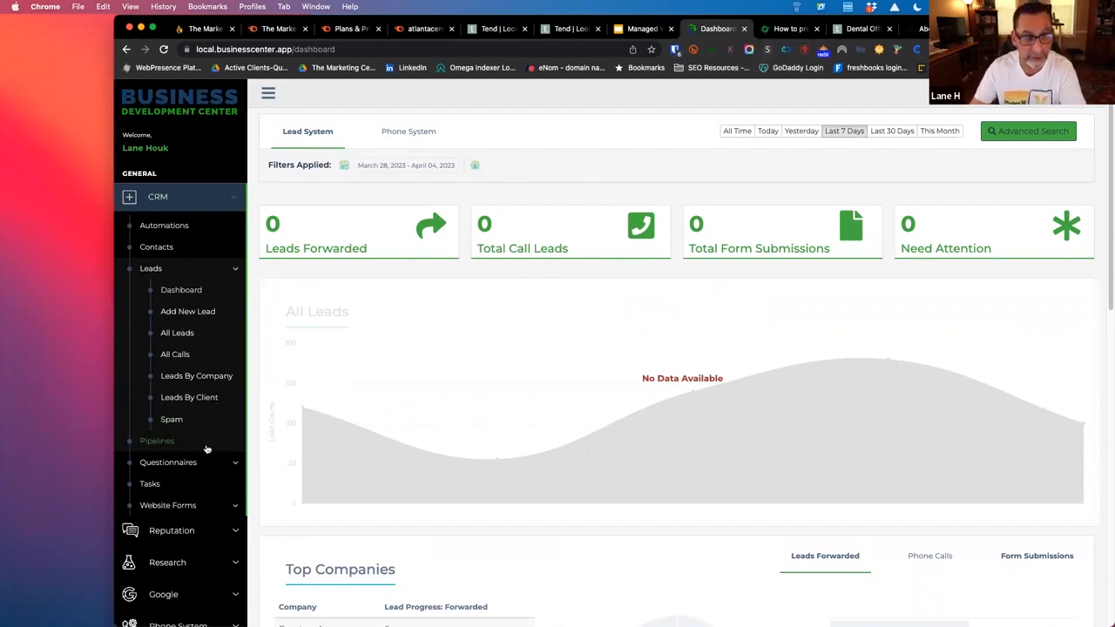
Navigate the sidebar through Google > Research to the GMB Heat Map tool.
left_click(156, 195)
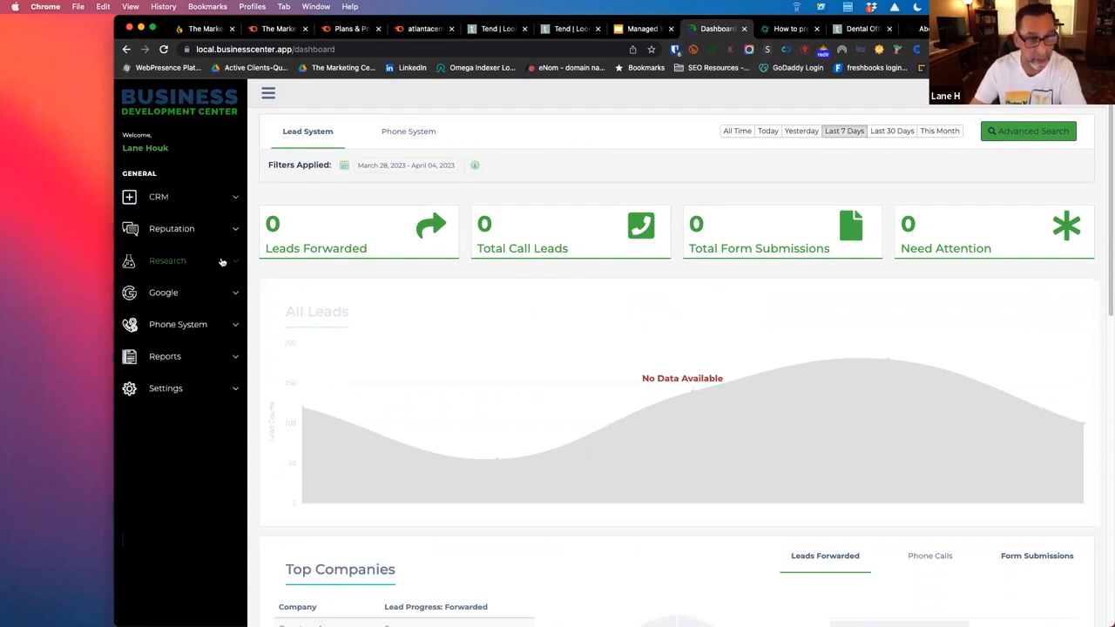
left_click(163, 292)
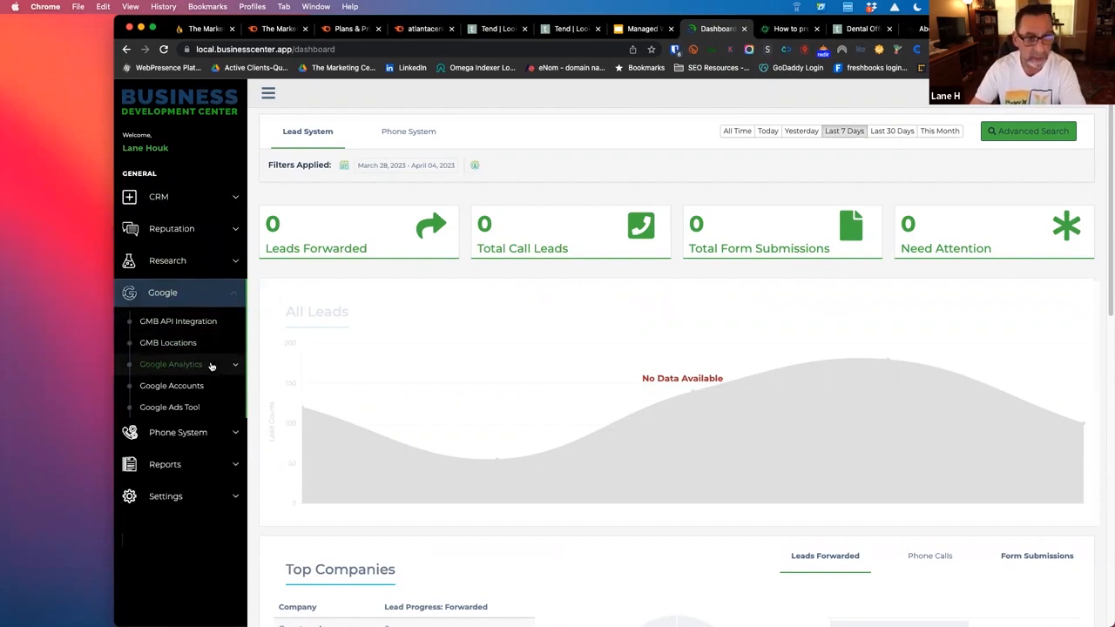
left_click(167, 259)
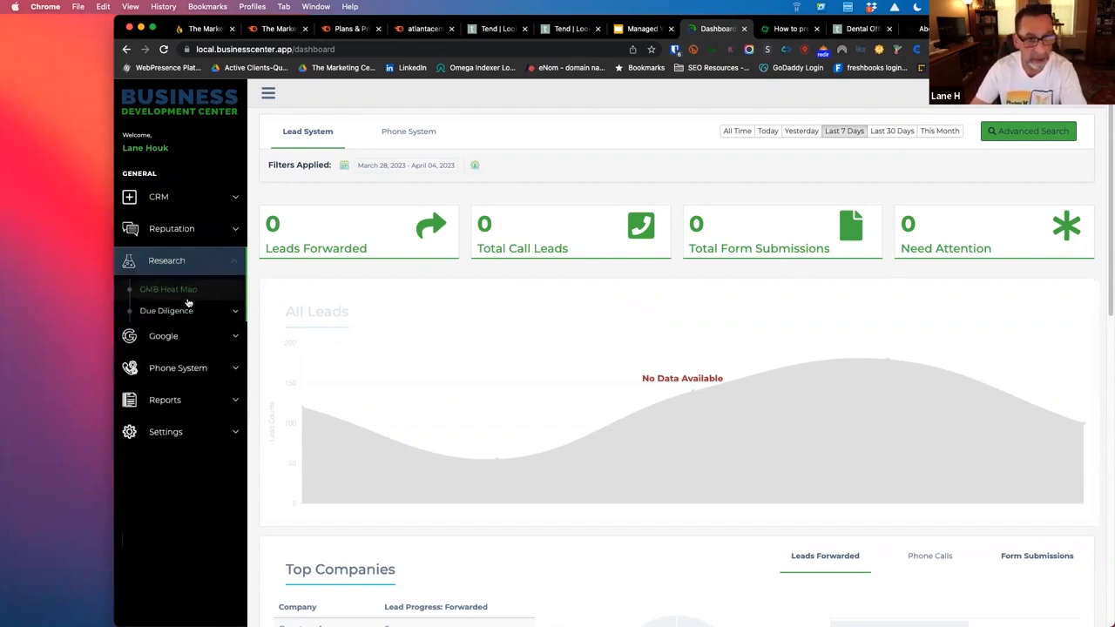
left_click(167, 289)
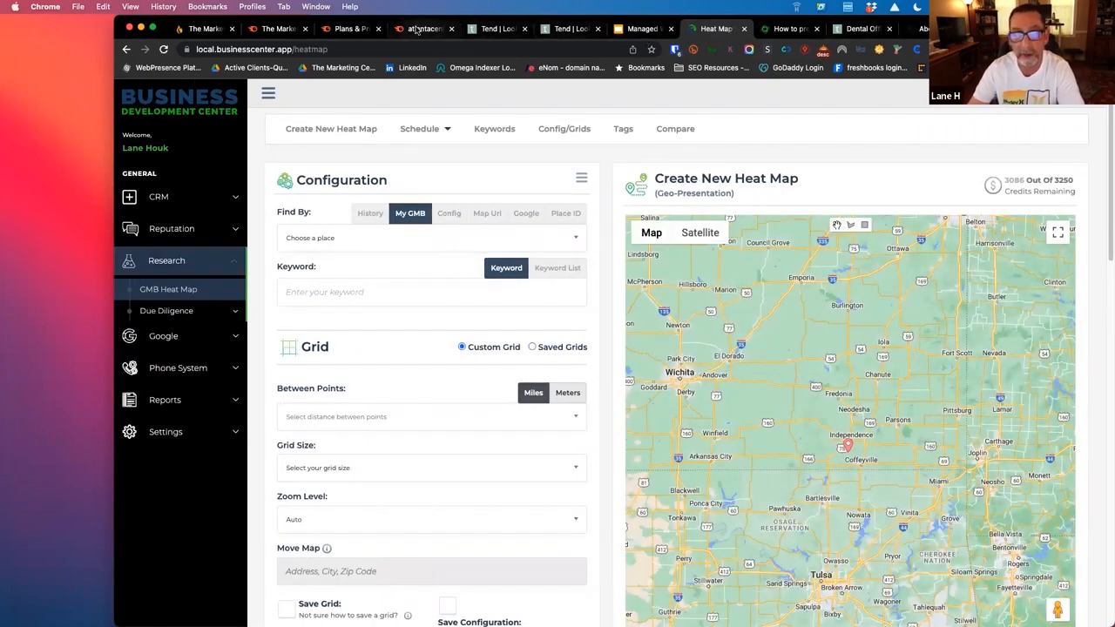
Check the dentist's domain in Semrush, then return to the heat map setup.
left_click(421, 28)
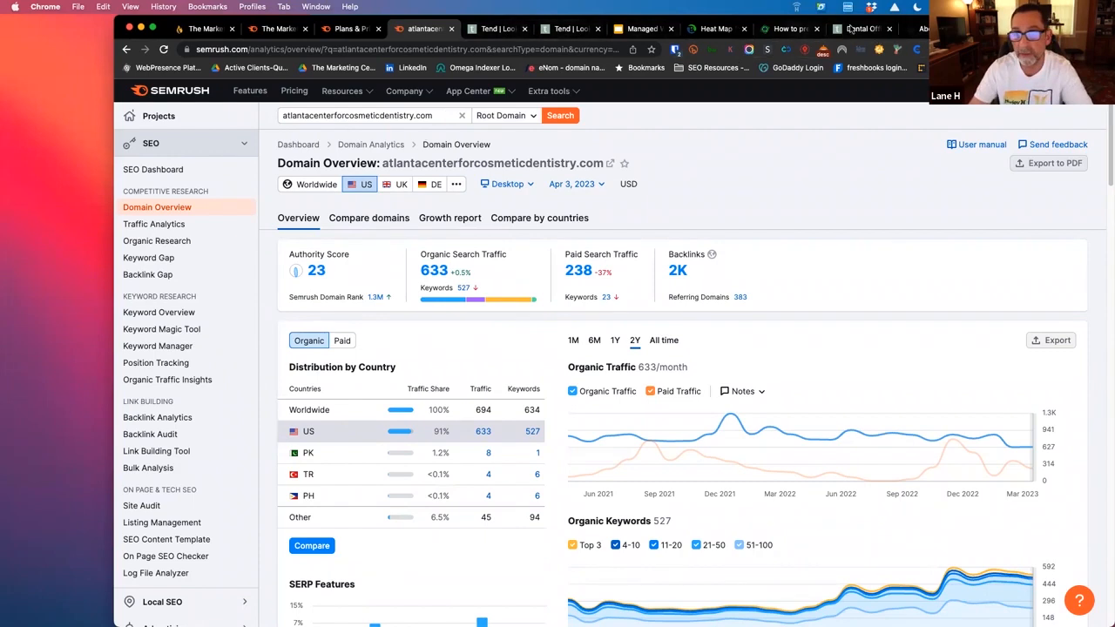
left_click(714, 28)
type("atlanta center for cosm")
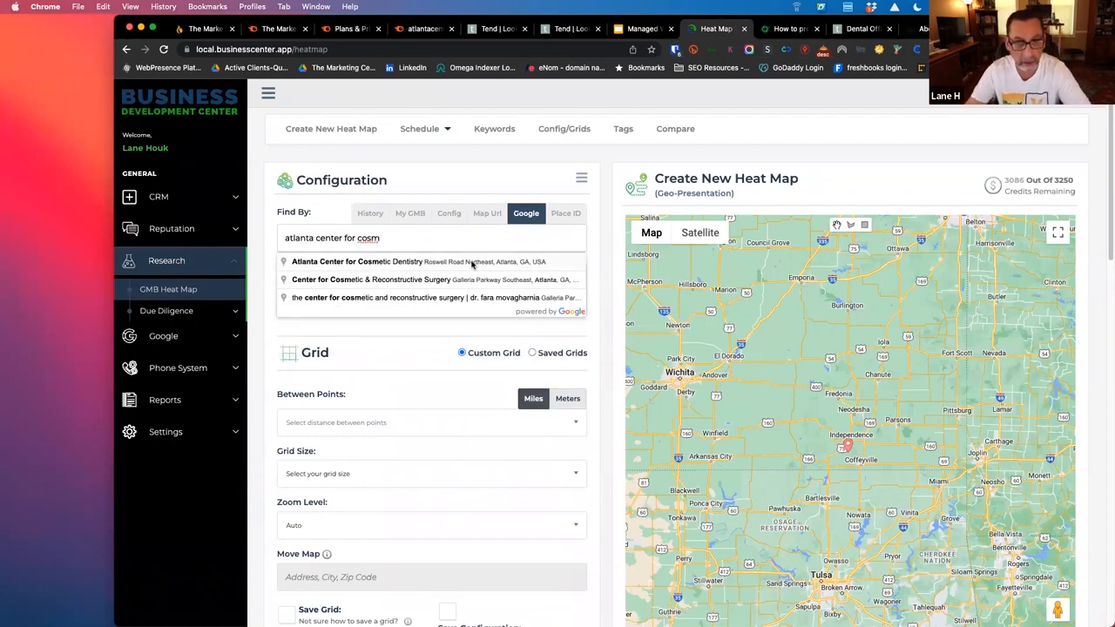
Select Atlanta Center for Cosmetic Dentistry, keyword 'cosmetic dentist near me', 13x13 grid.
left_click(357, 261)
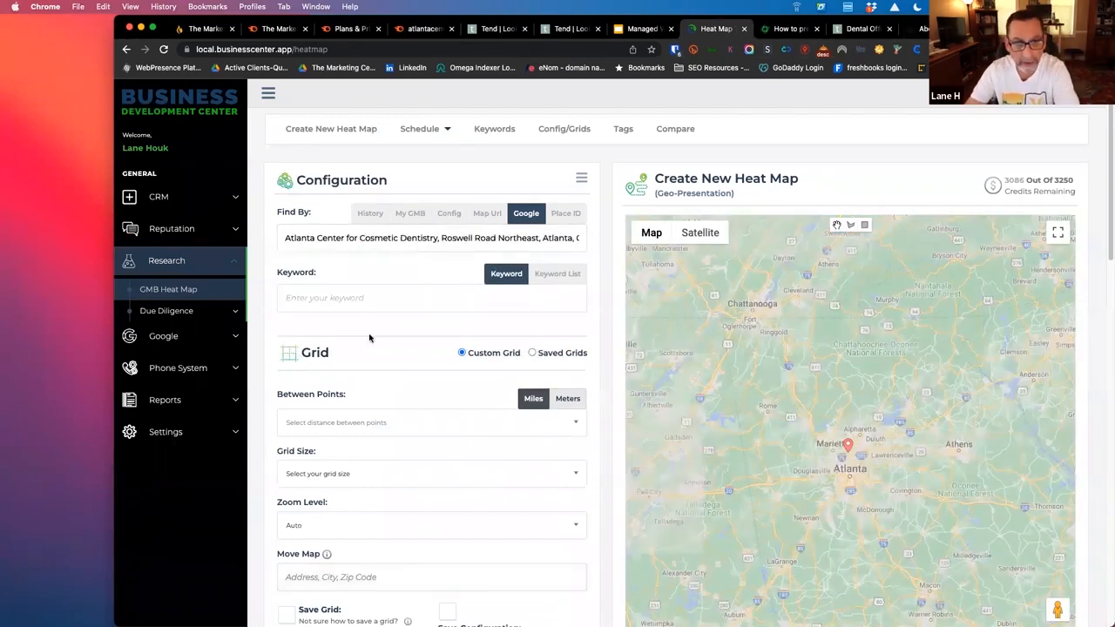
type("cosmetic dentist")
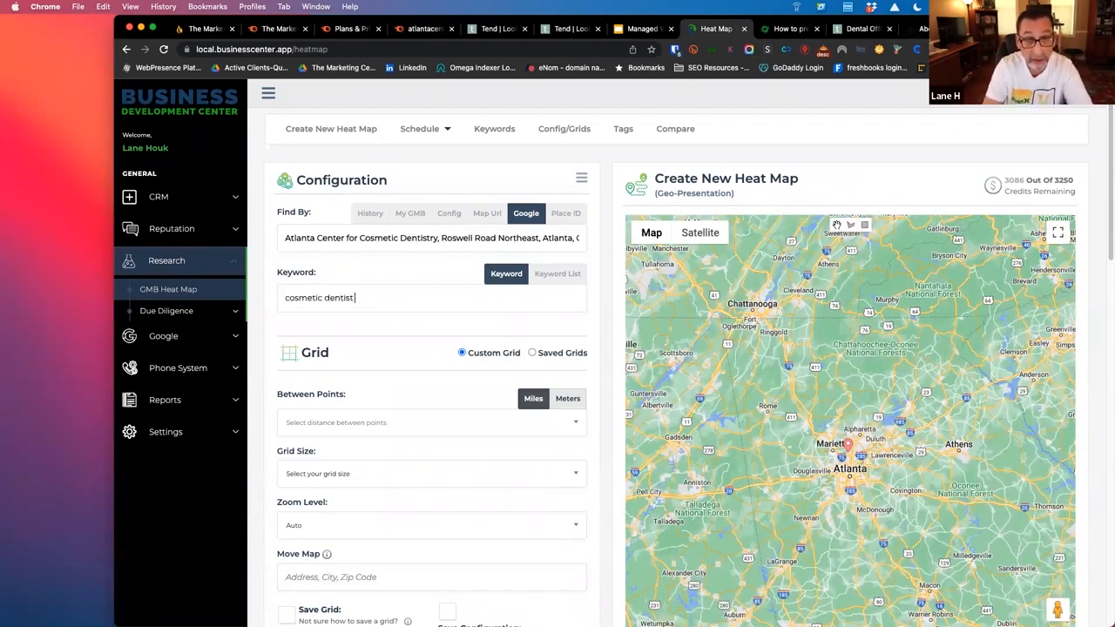
type("near me")
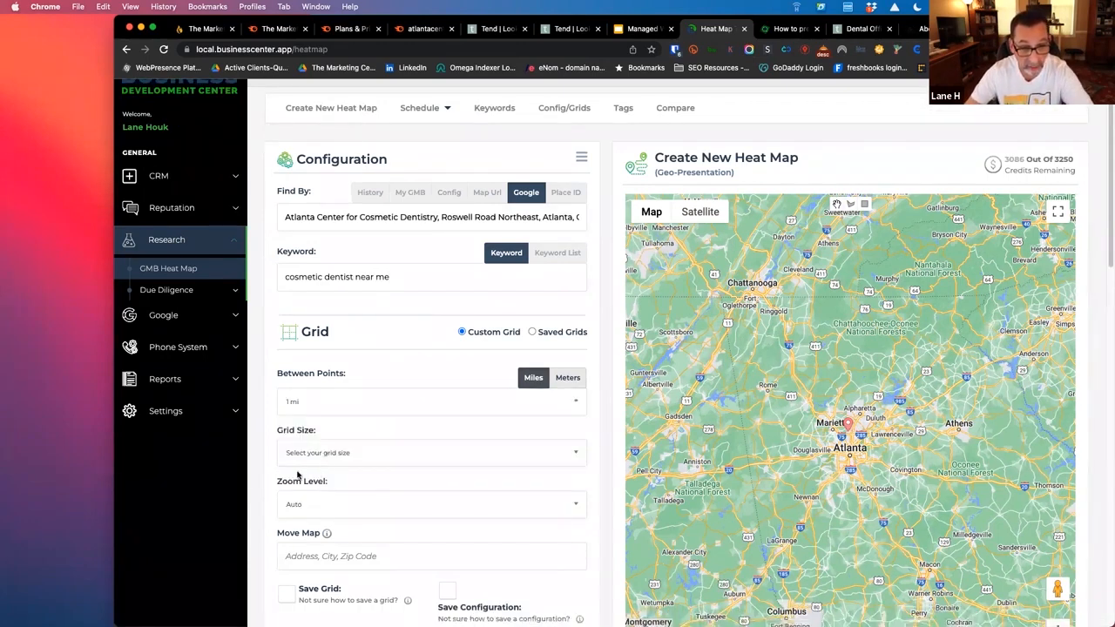
left_click(430, 453)
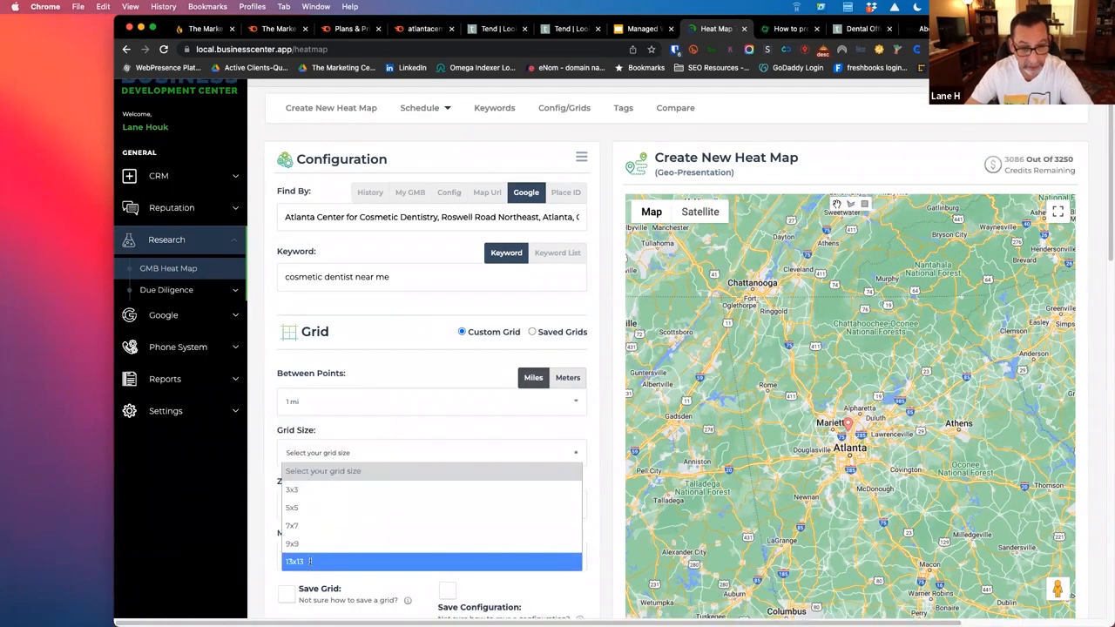
left_click(294, 561)
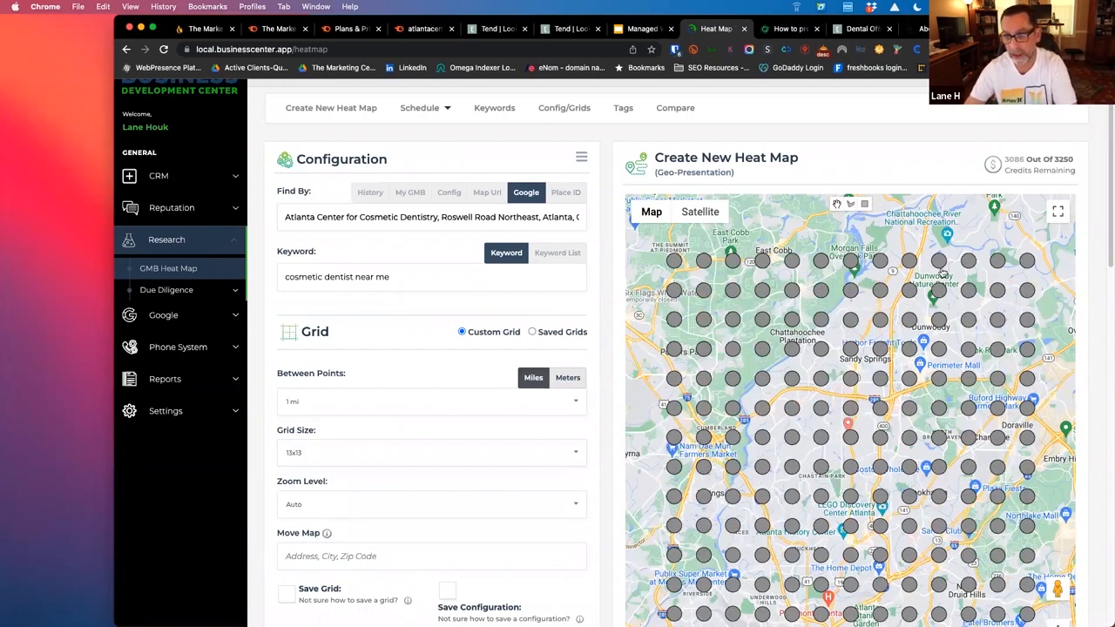
mouse_move(422, 514)
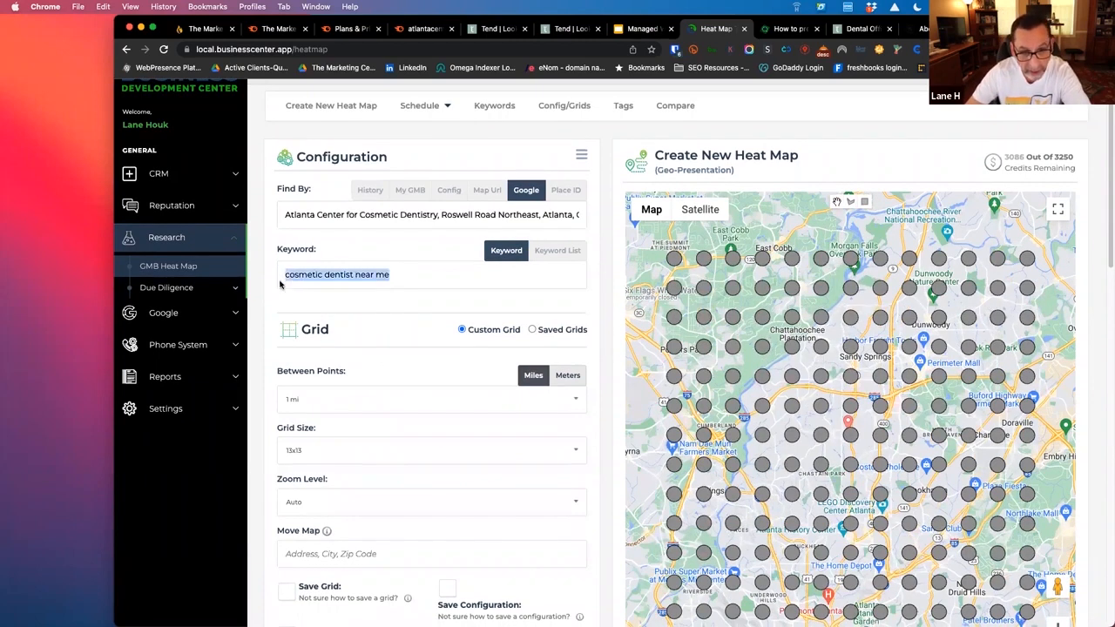
scroll("down", 3)
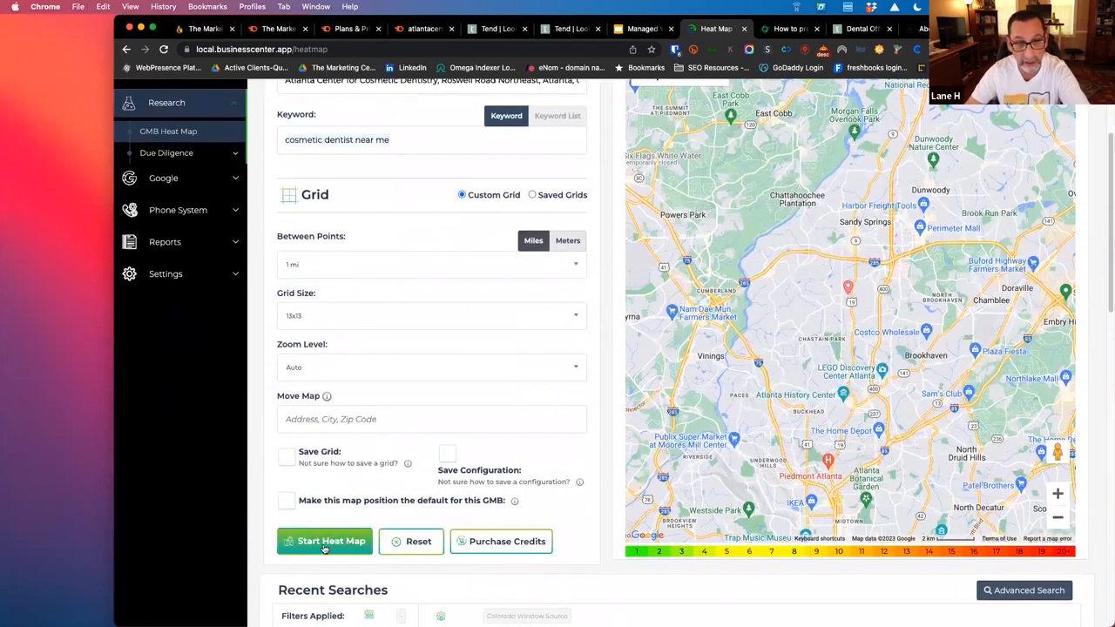
Start the heat map and acknowledge the 'Heatmap request added' confirmation.
left_click(324, 540)
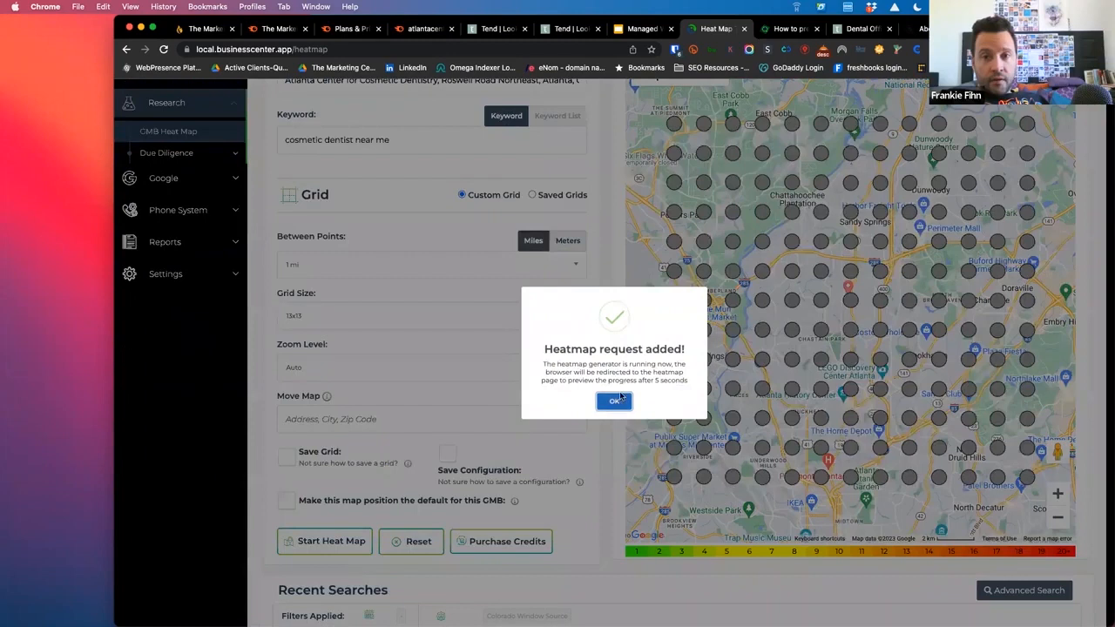
left_click(613, 400)
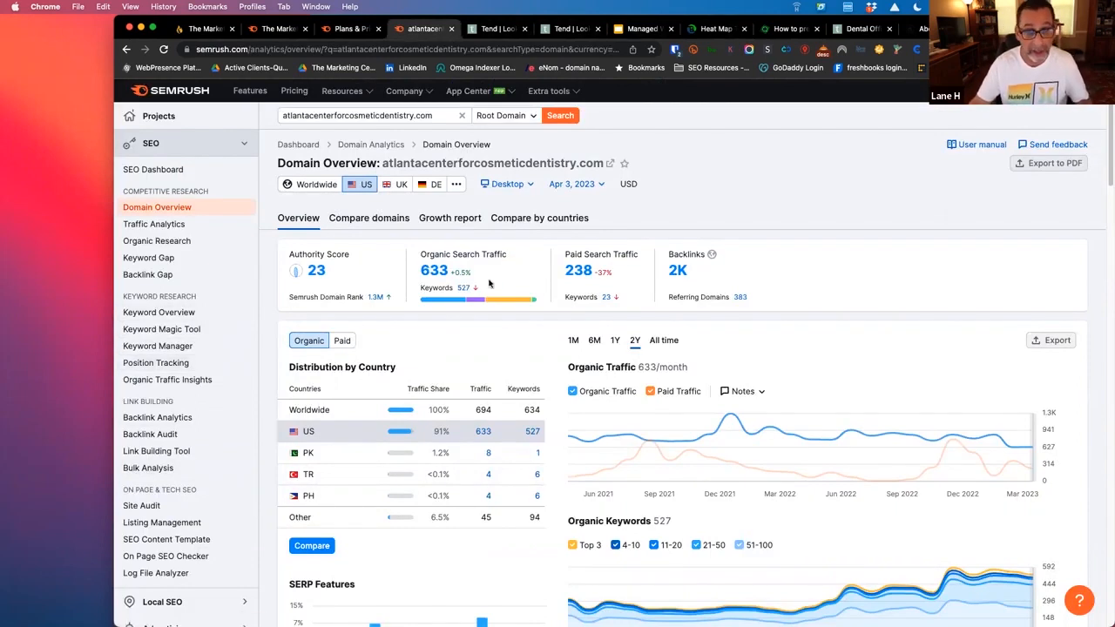
mouse_move(680, 270)
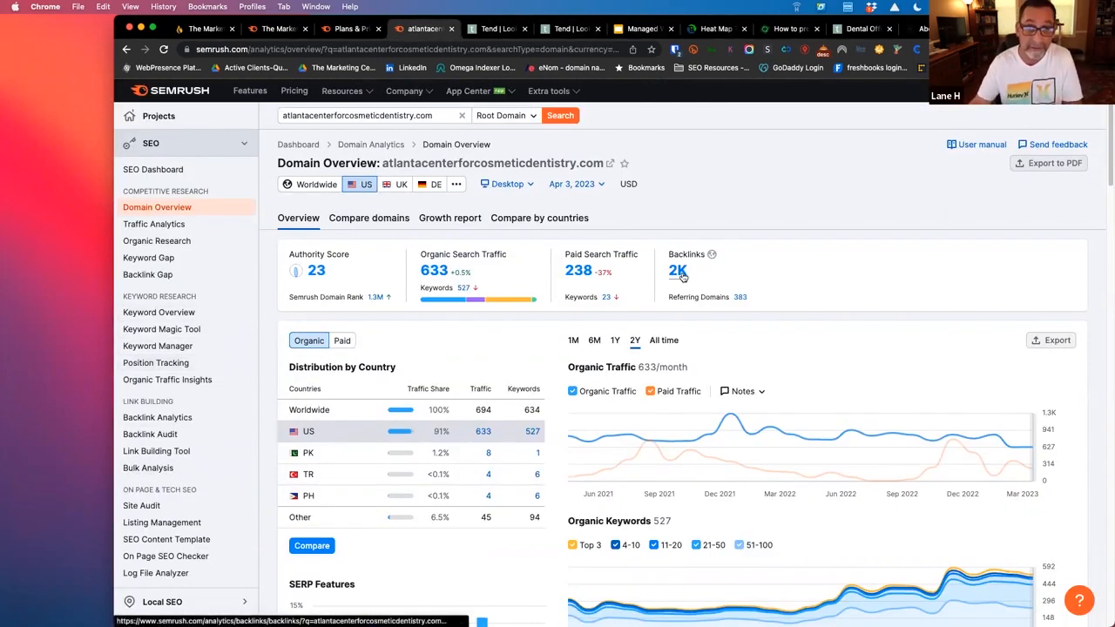
Open Backlink Analytics for the dentist site, scroll the backlinks table, then visit the site itself.
left_click(366, 115)
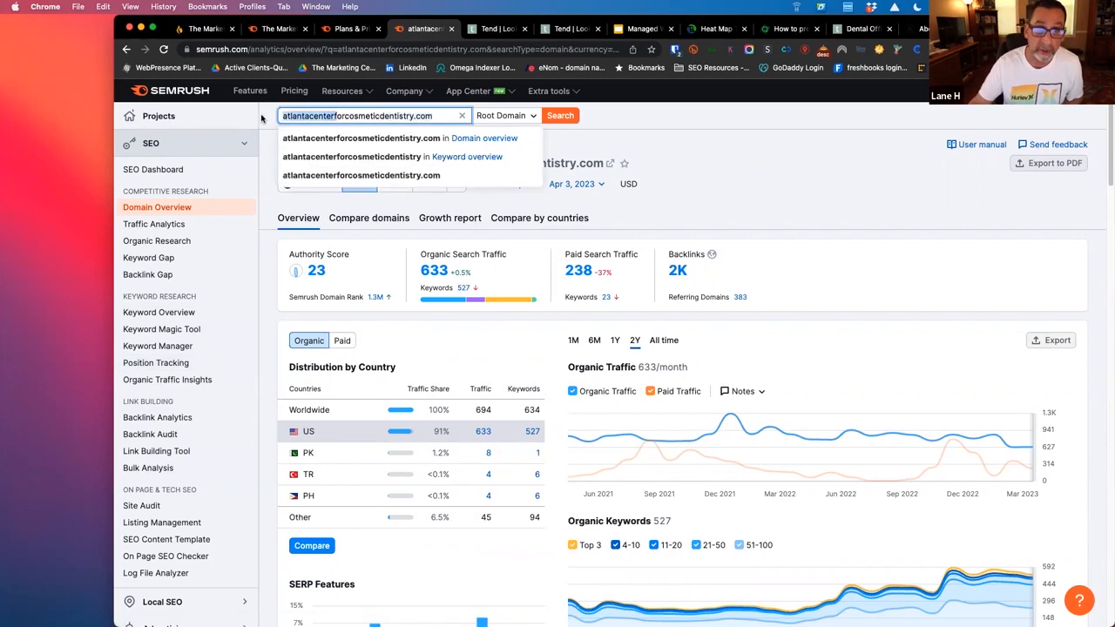
left_click(156, 418)
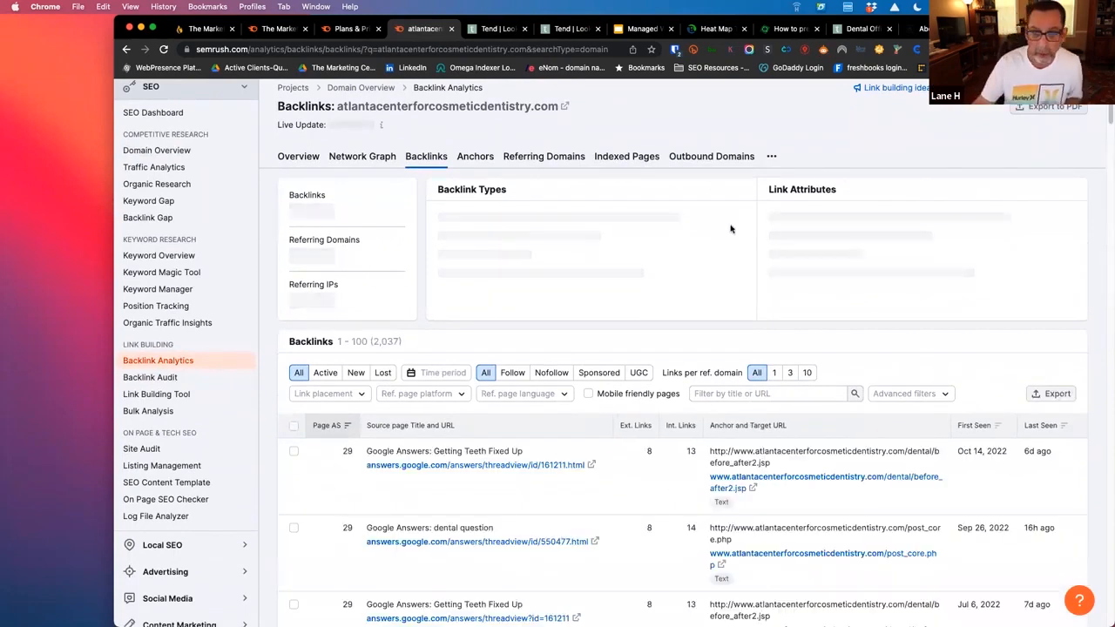
scroll("down", 3)
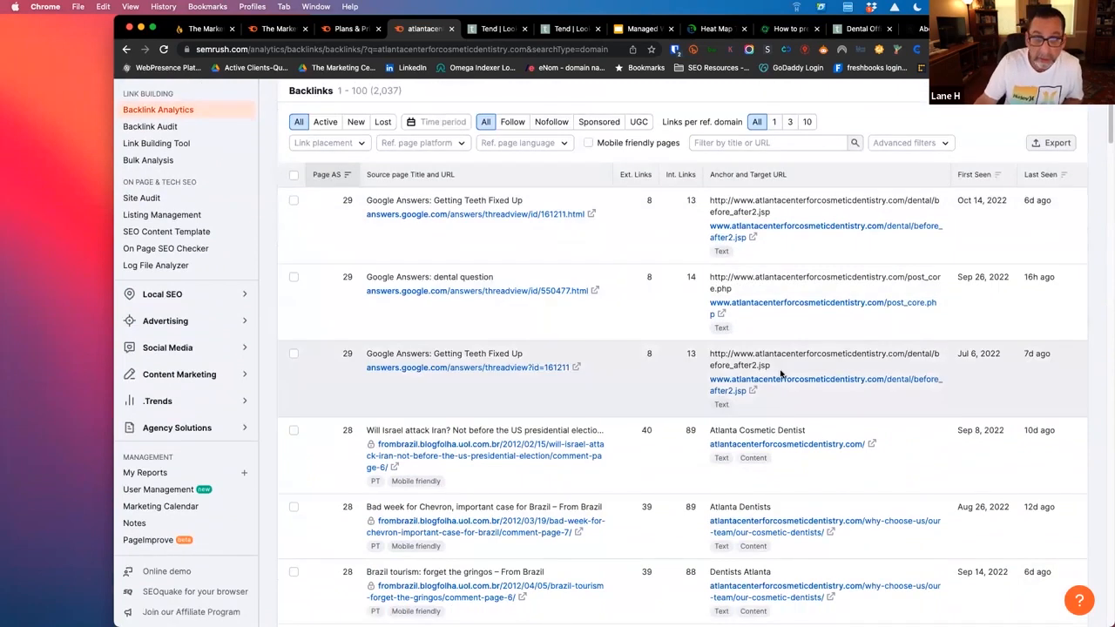
scroll("down", 3)
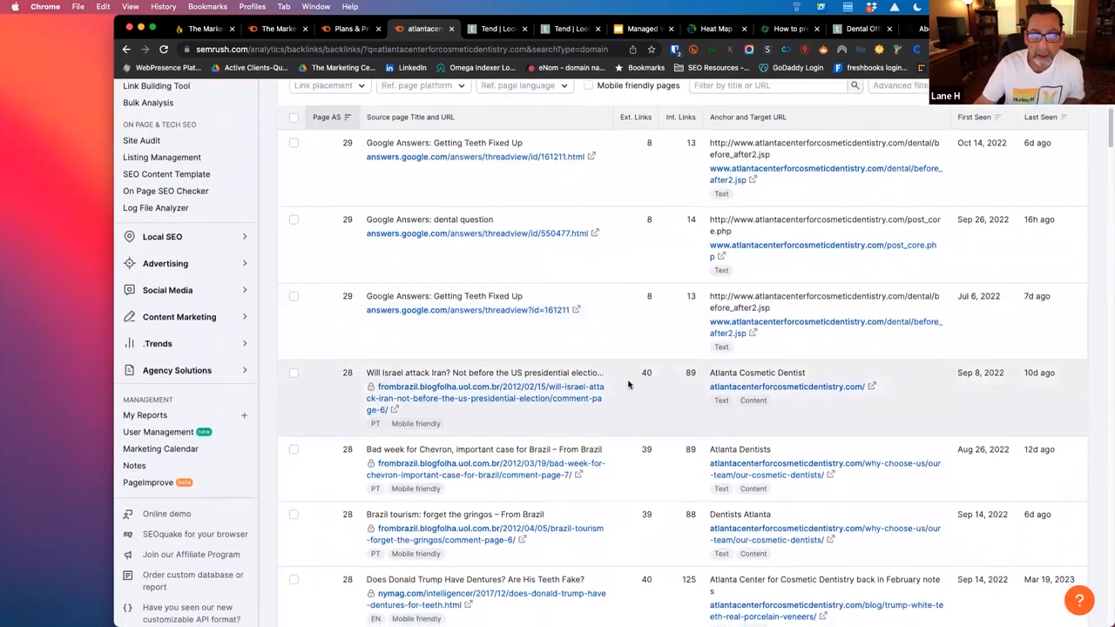
scroll("down", 3)
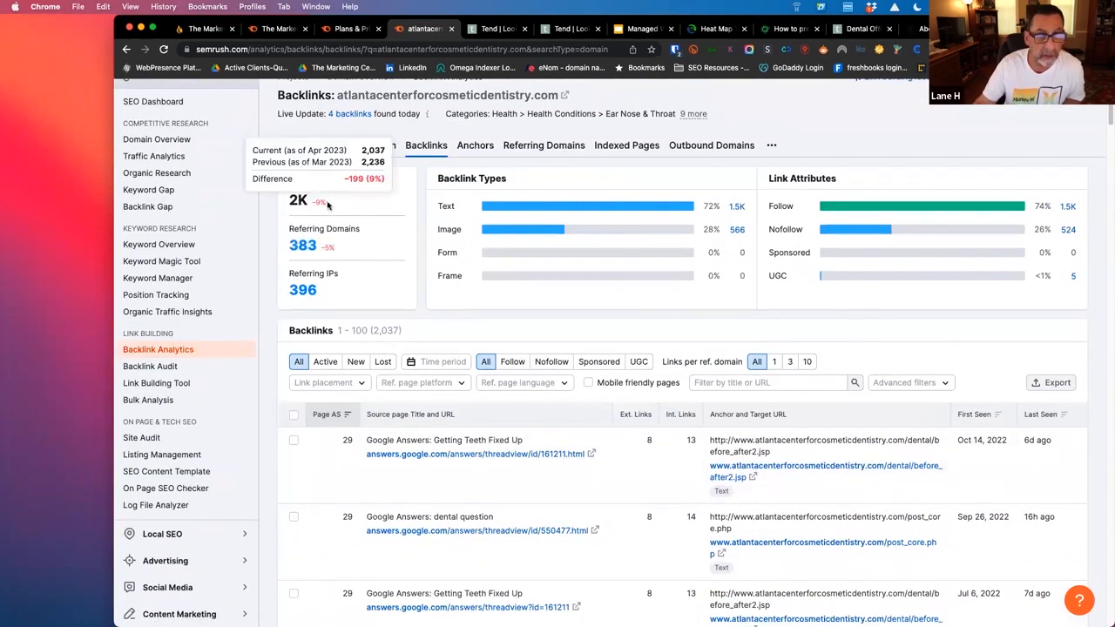
mouse_move(335, 264)
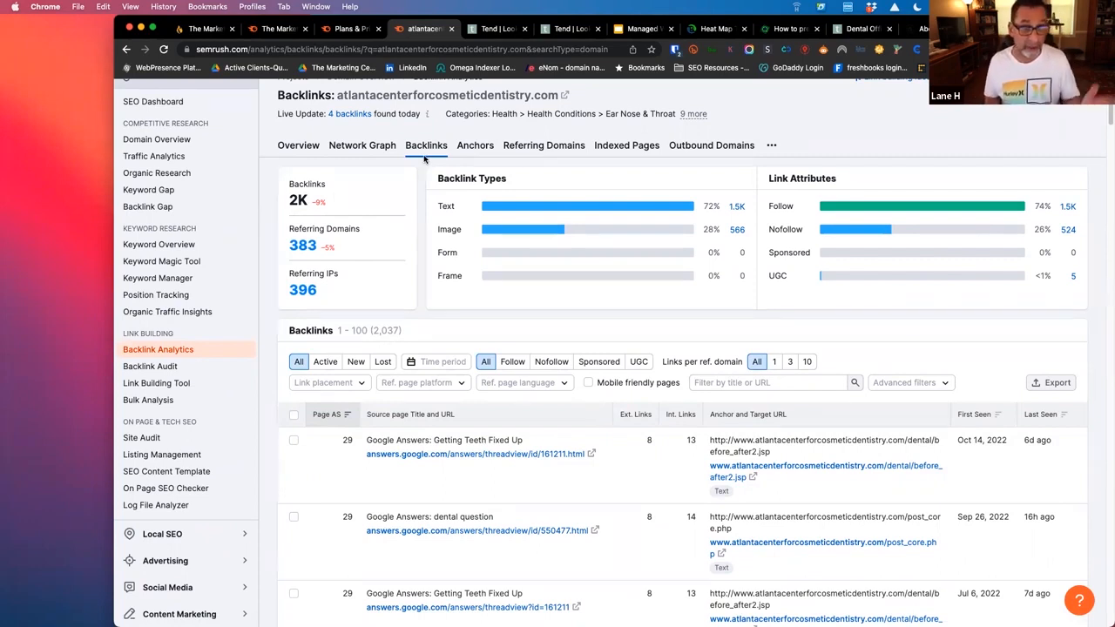
mouse_move(509, 136)
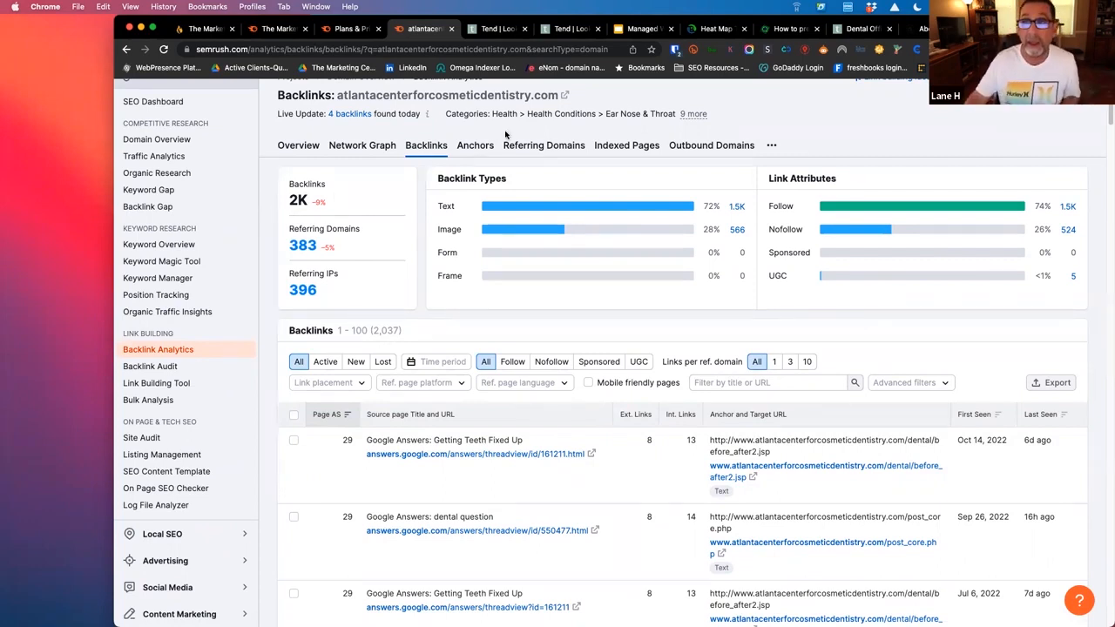
left_click(496, 28)
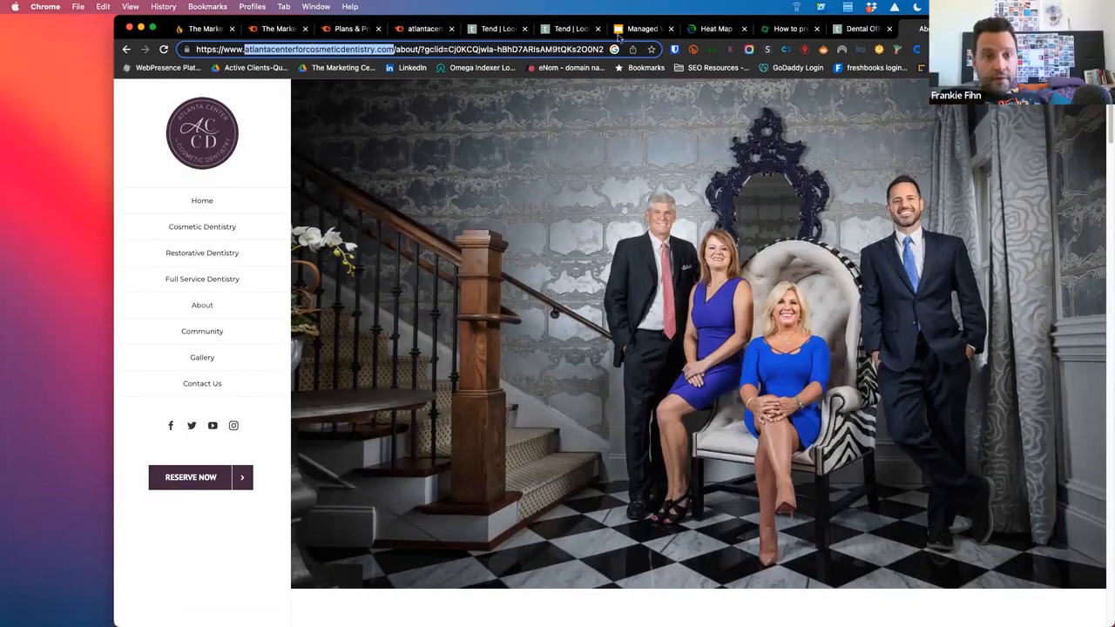
mouse_move(427, 38)
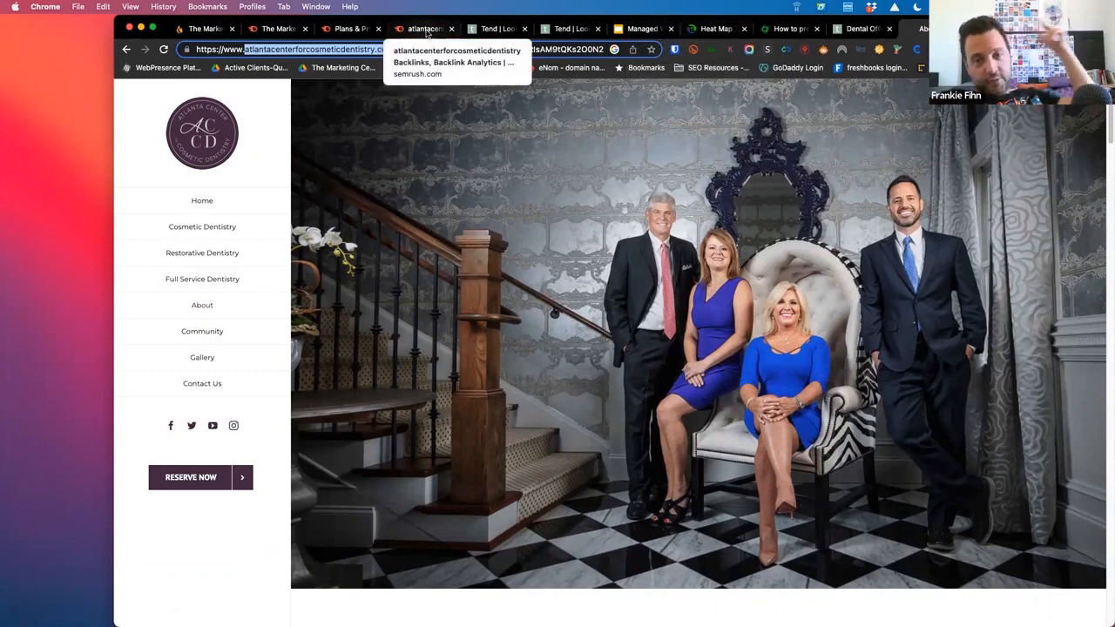
Return from the practice's About page to the Semrush backlink report.
left_click(425, 28)
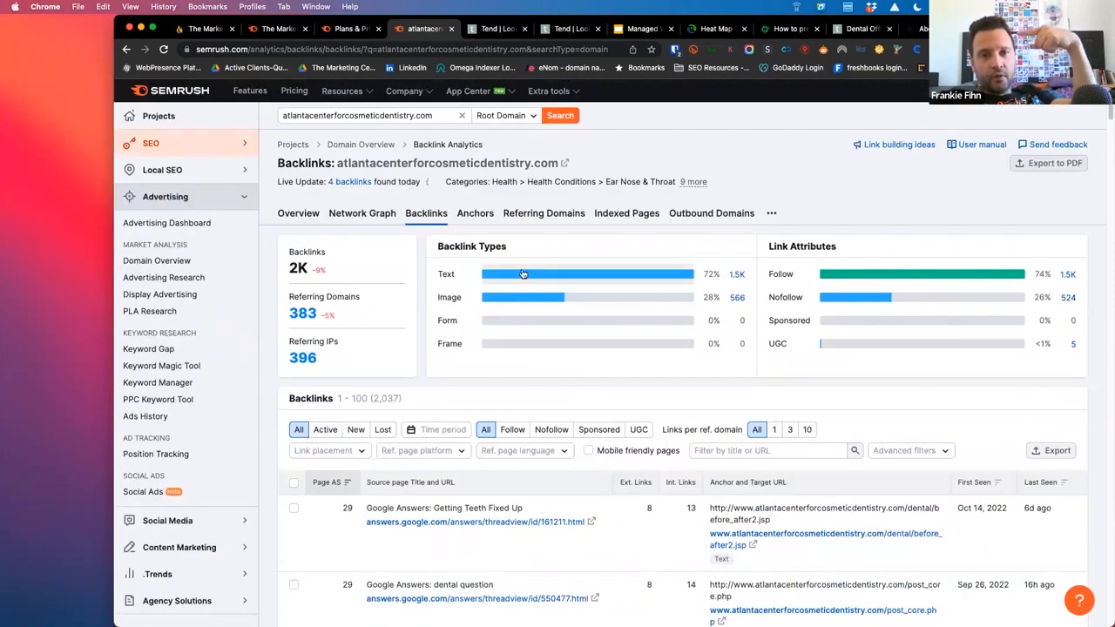
mouse_move(164, 277)
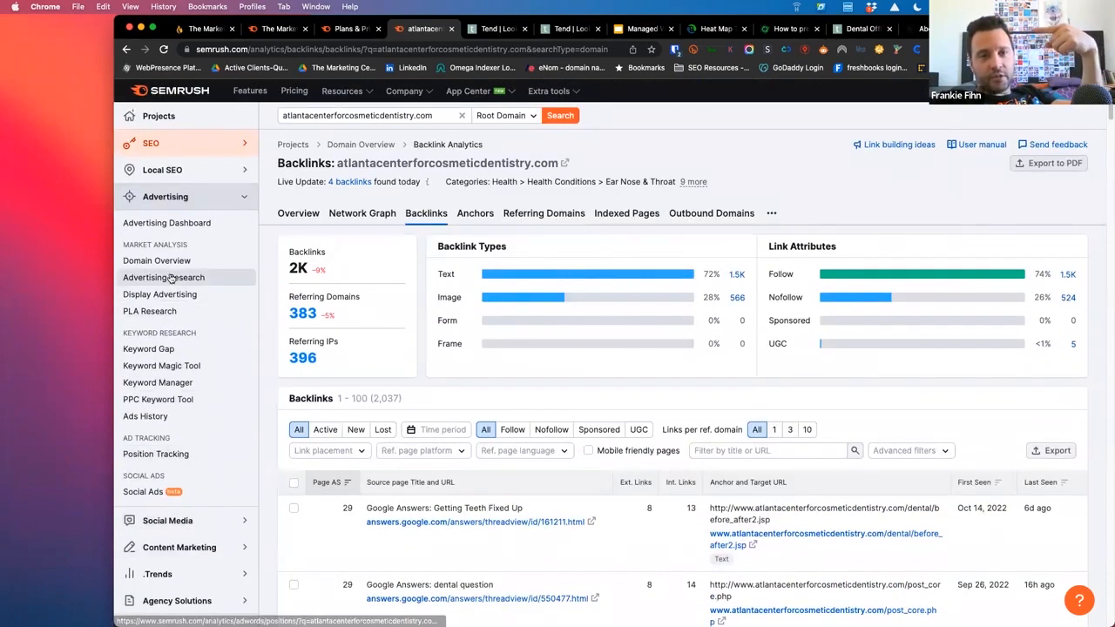
View Advertising Research for atlantacenterforcosmeticdentistry.com, then move to the Quantum Agency site.
left_click(164, 277)
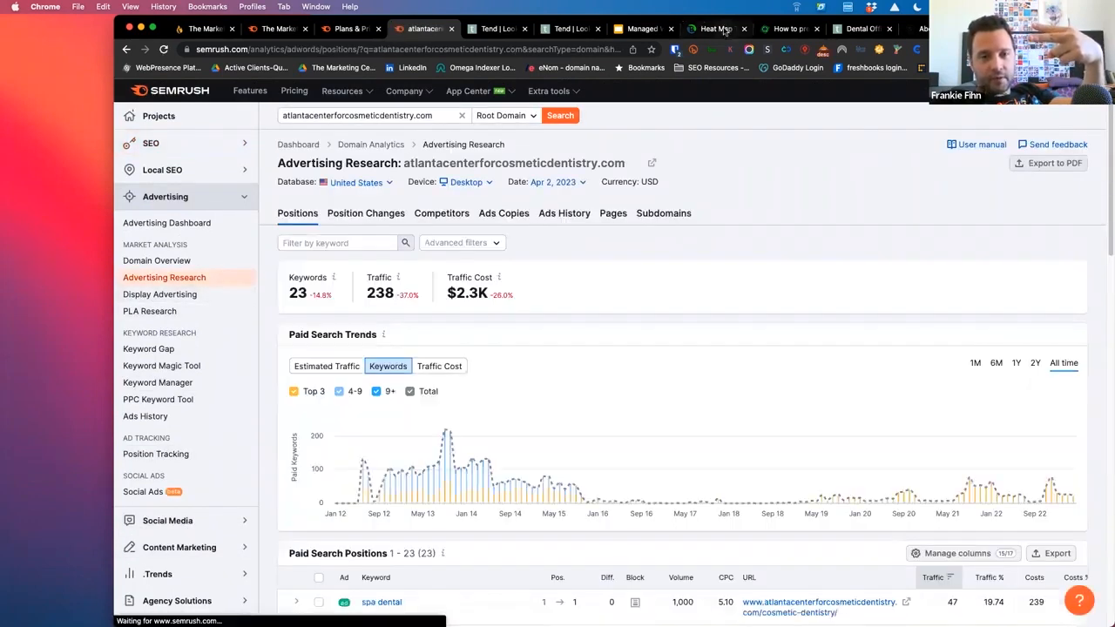
left_click(714, 28)
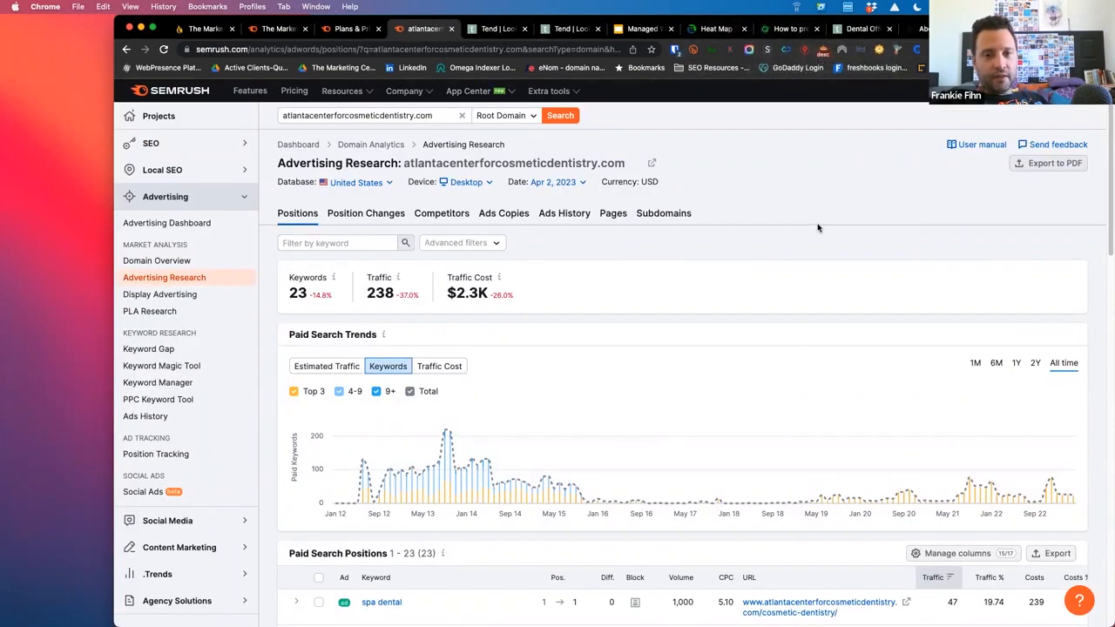
mouse_move(794, 155)
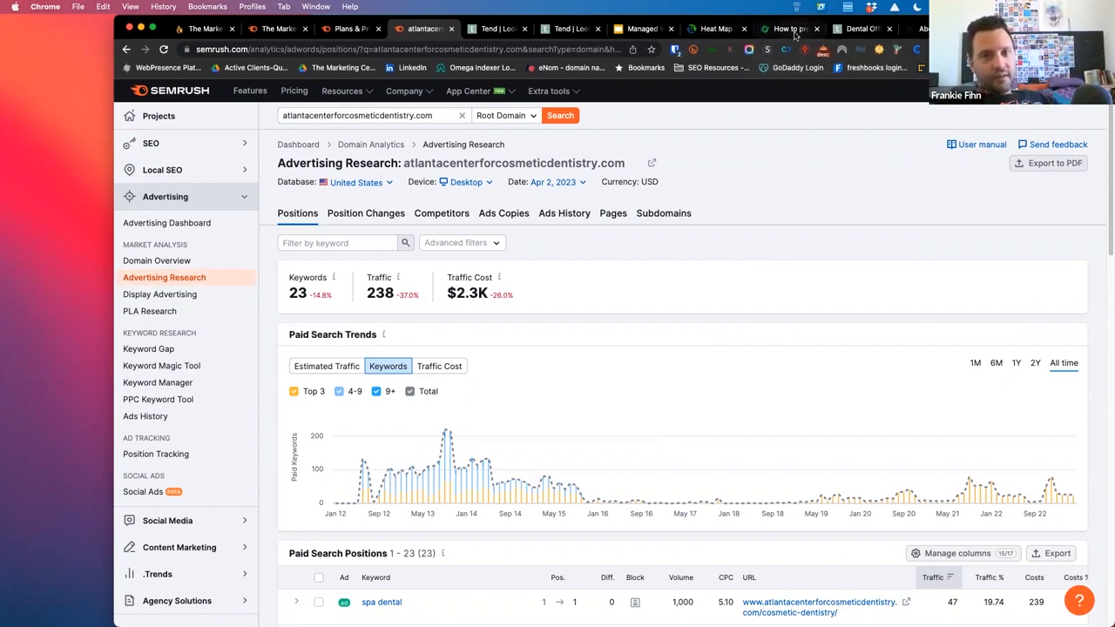
left_click(787, 28)
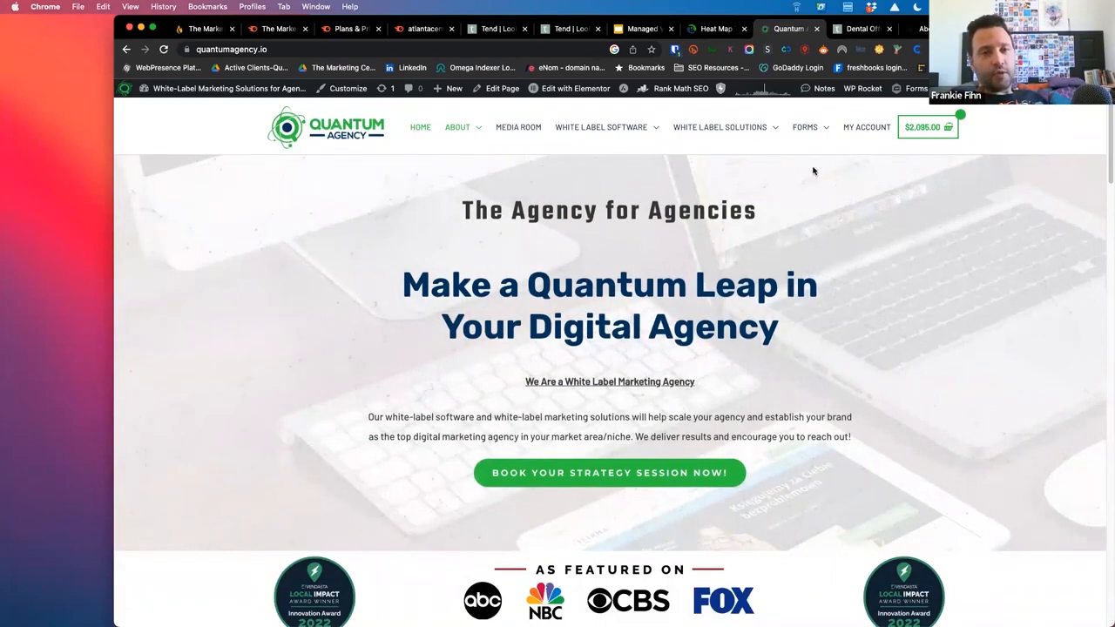
mouse_move(742, 150)
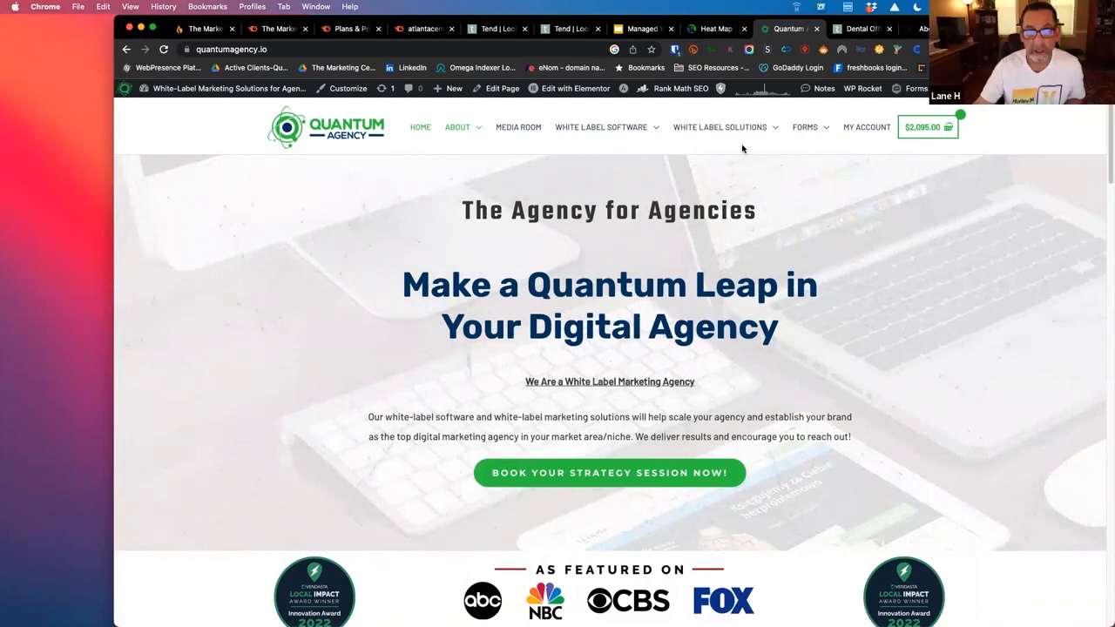
left_click(719, 127)
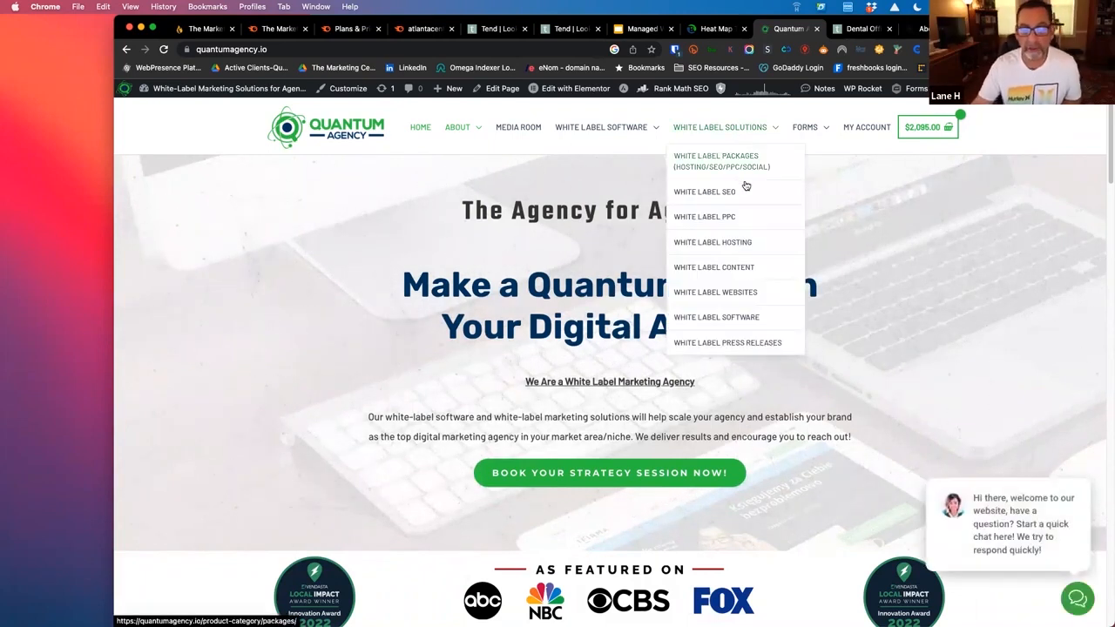
mouse_move(770, 280)
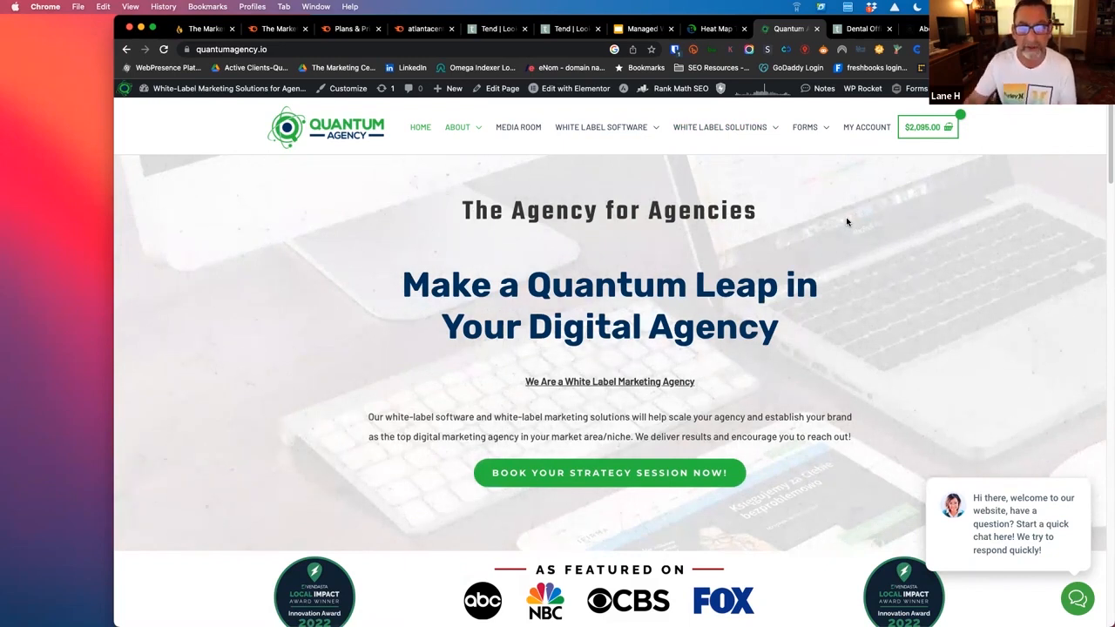
left_click(721, 127)
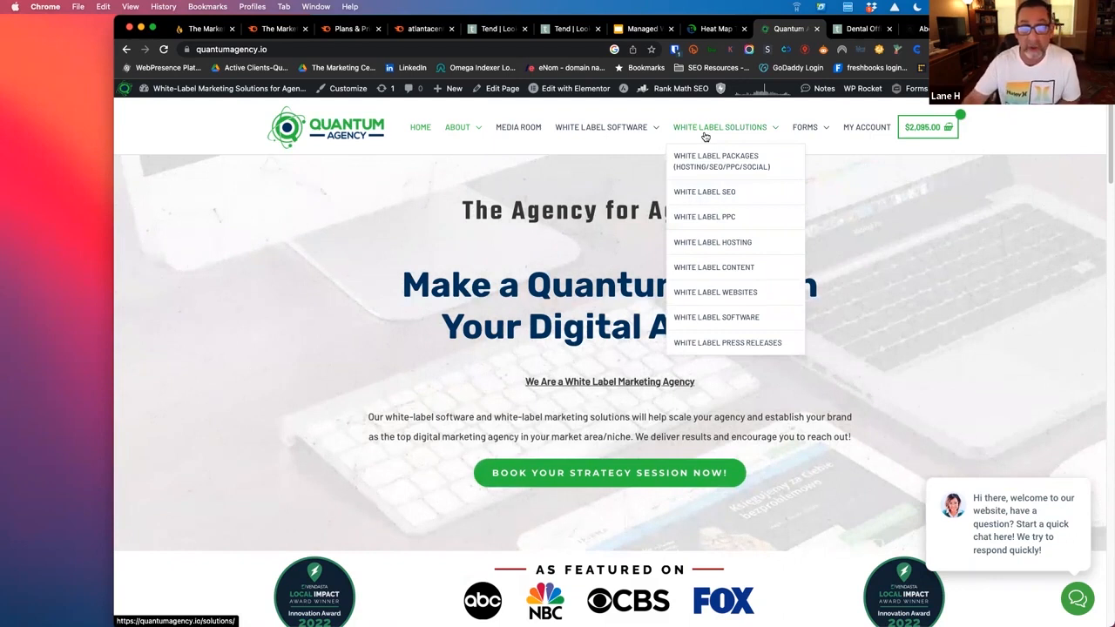
mouse_move(703, 191)
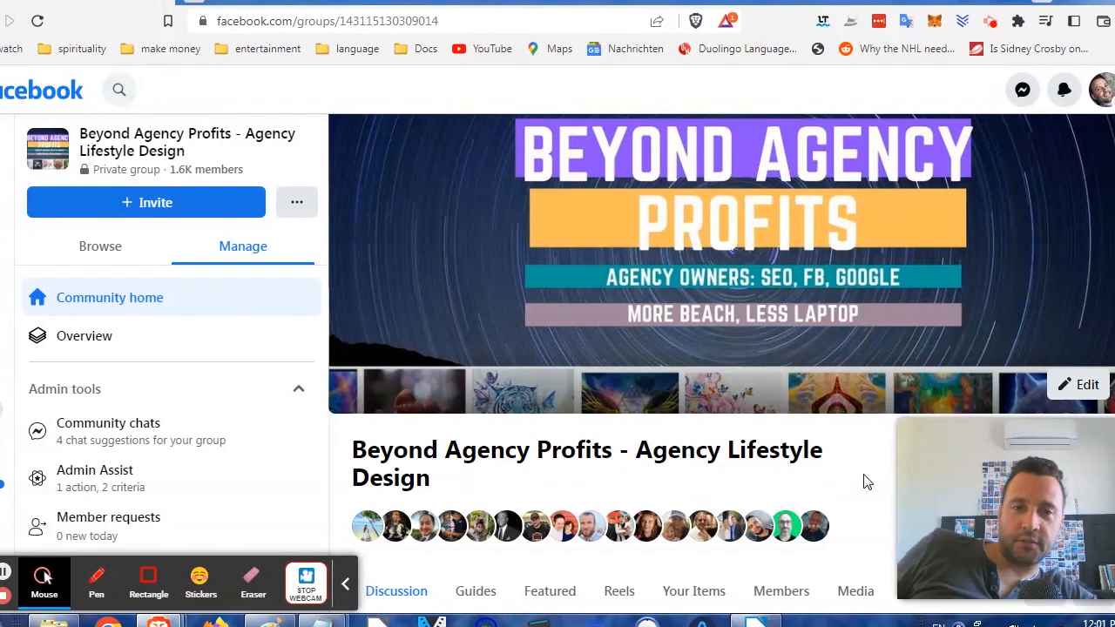
Scroll the Beyond Agency Profits feed down to the admin's E-Myth systems post and its comments.
scroll("down", 3)
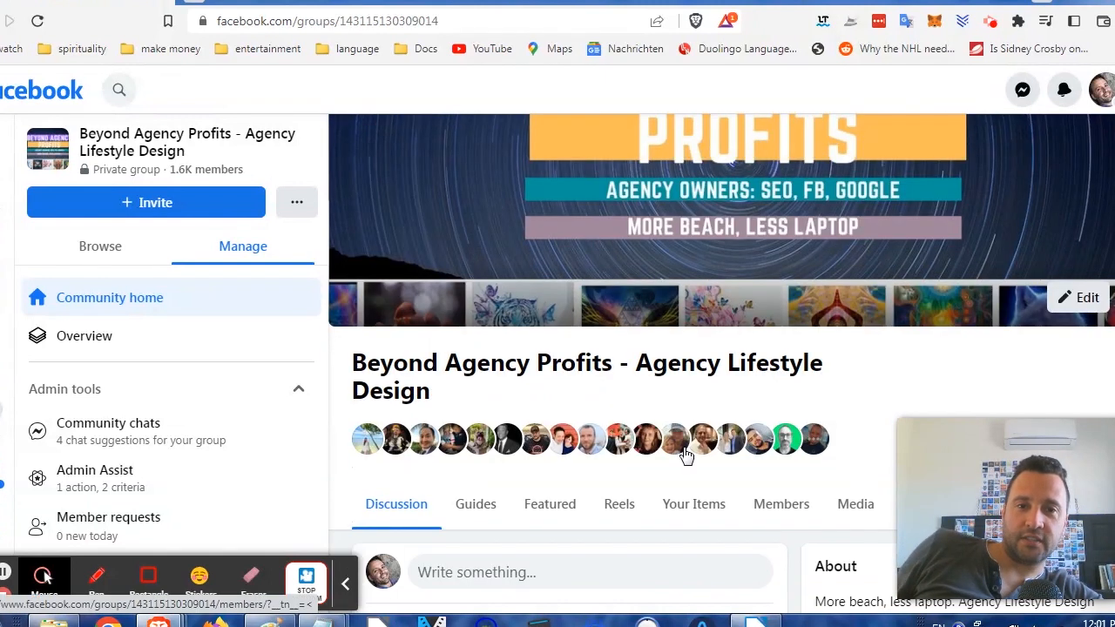
scroll("down", 3)
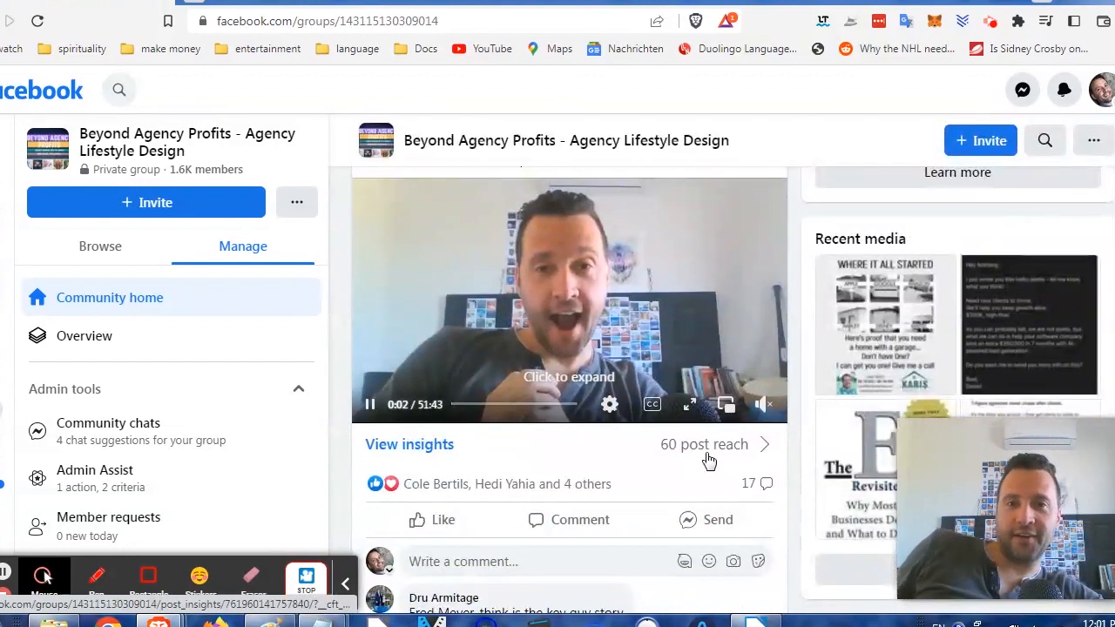
scroll("down", 3)
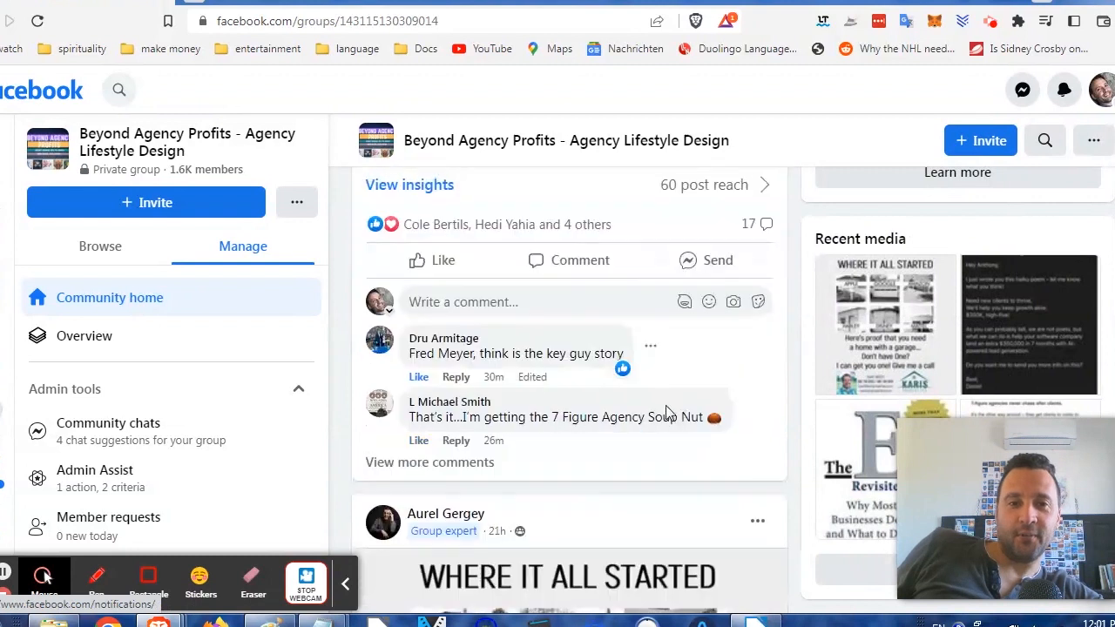
scroll("down", 3)
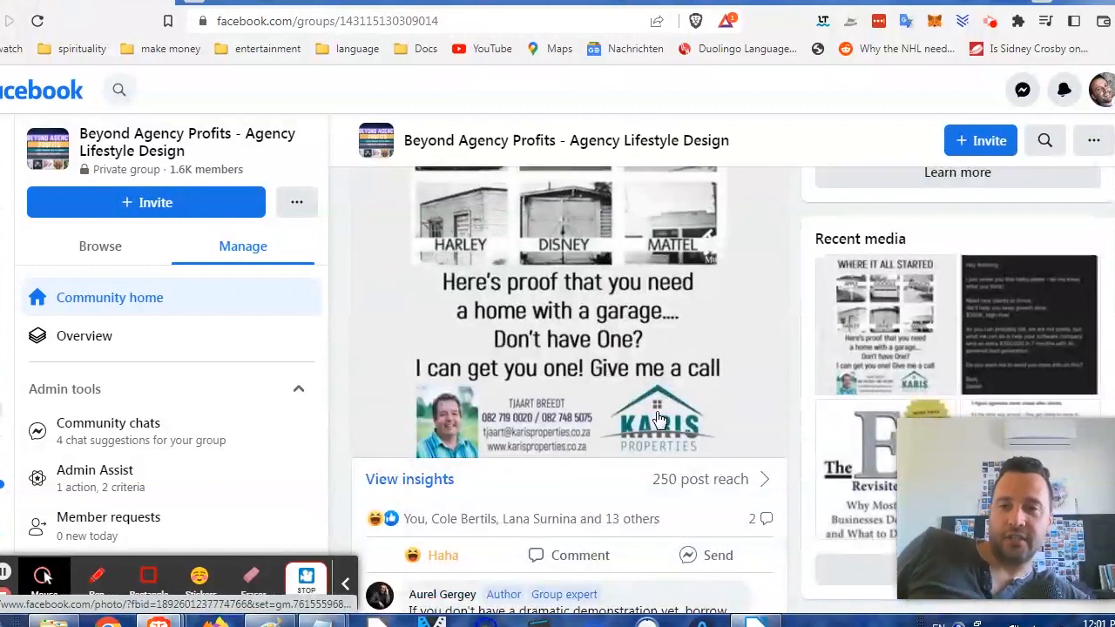
scroll("down", 3)
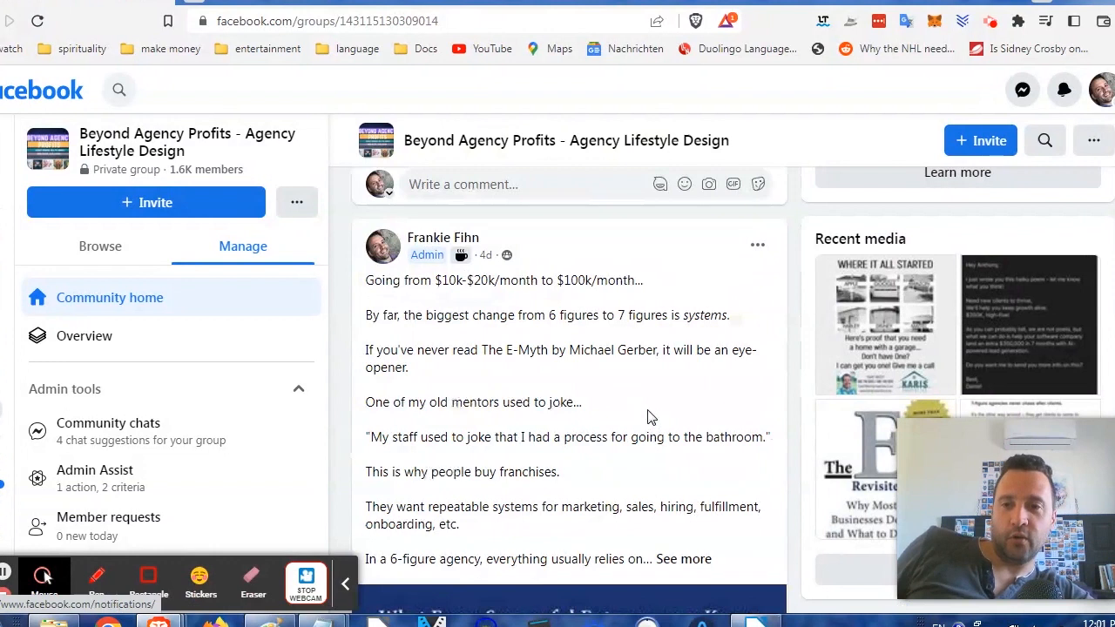
mouse_move(644, 411)
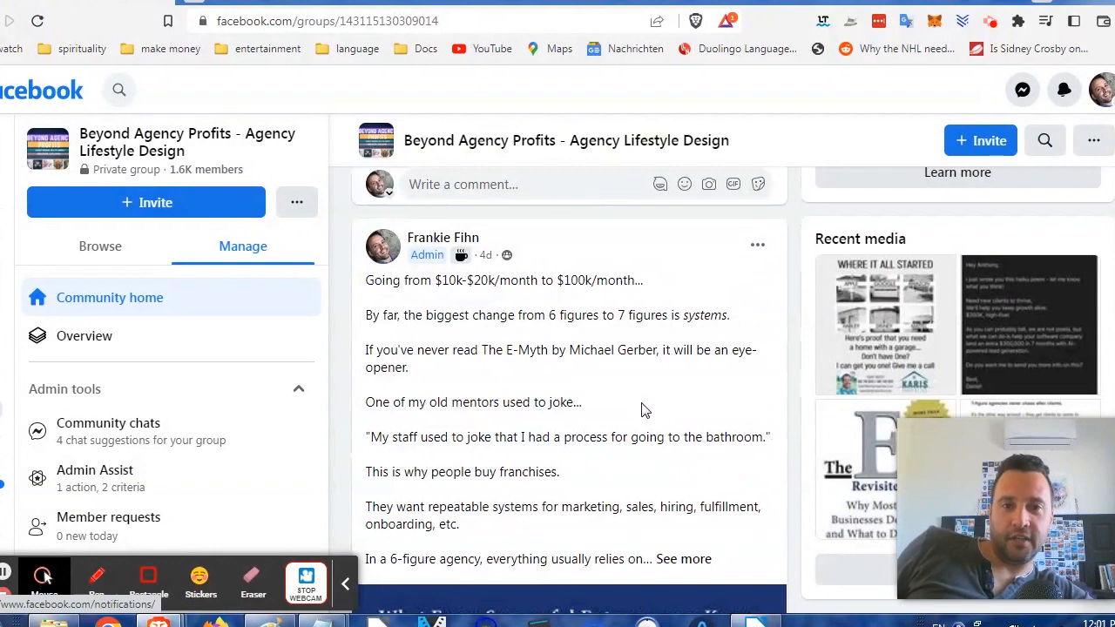
scroll("down", 3)
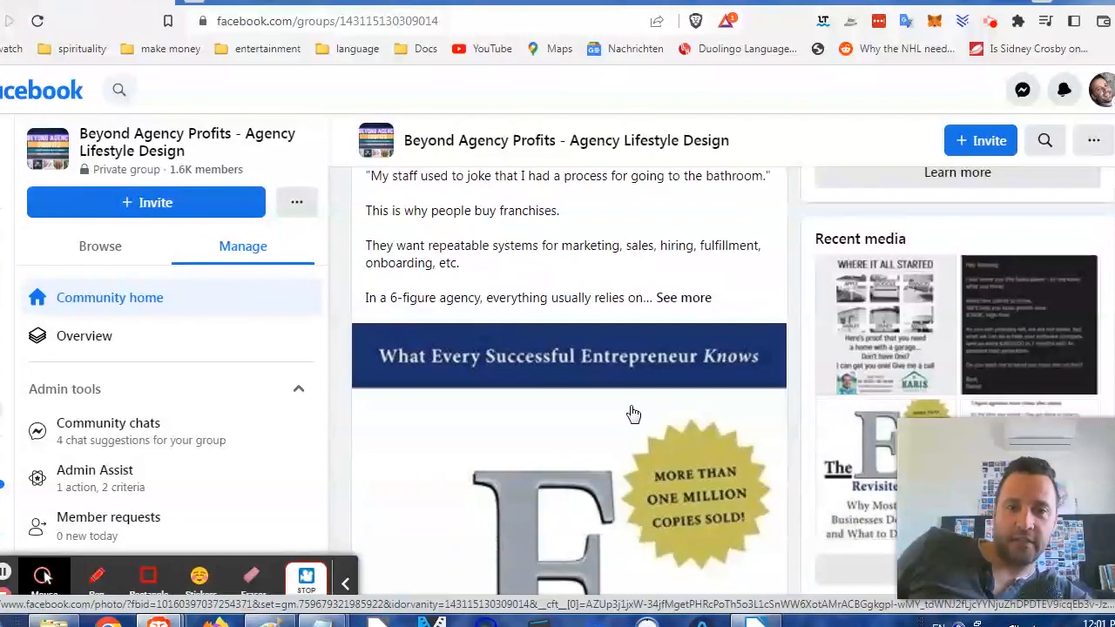
scroll("down", 3)
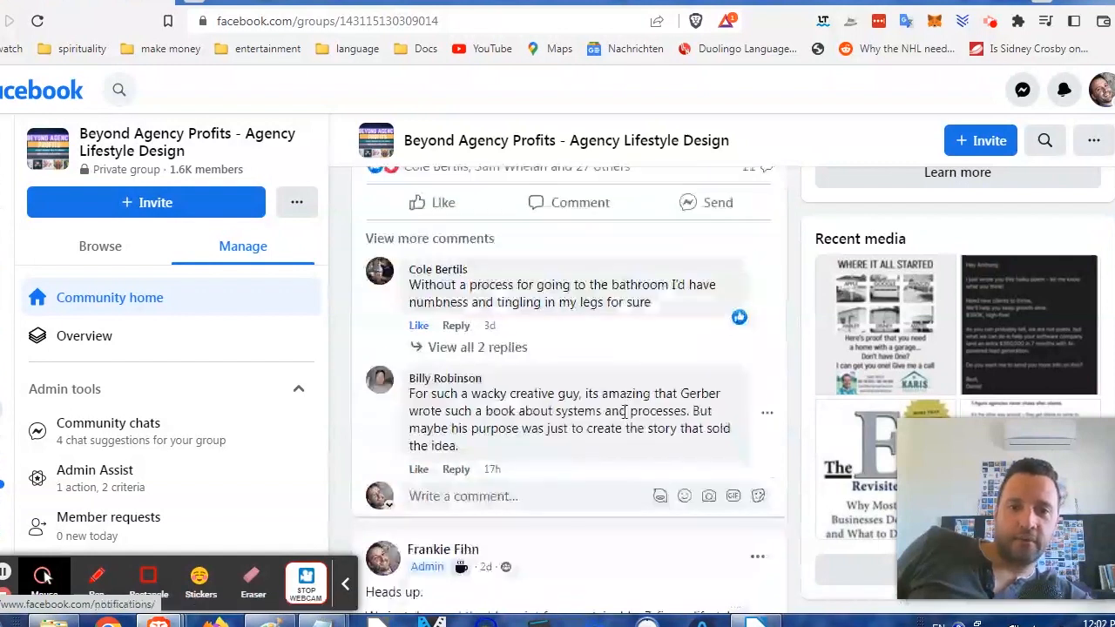